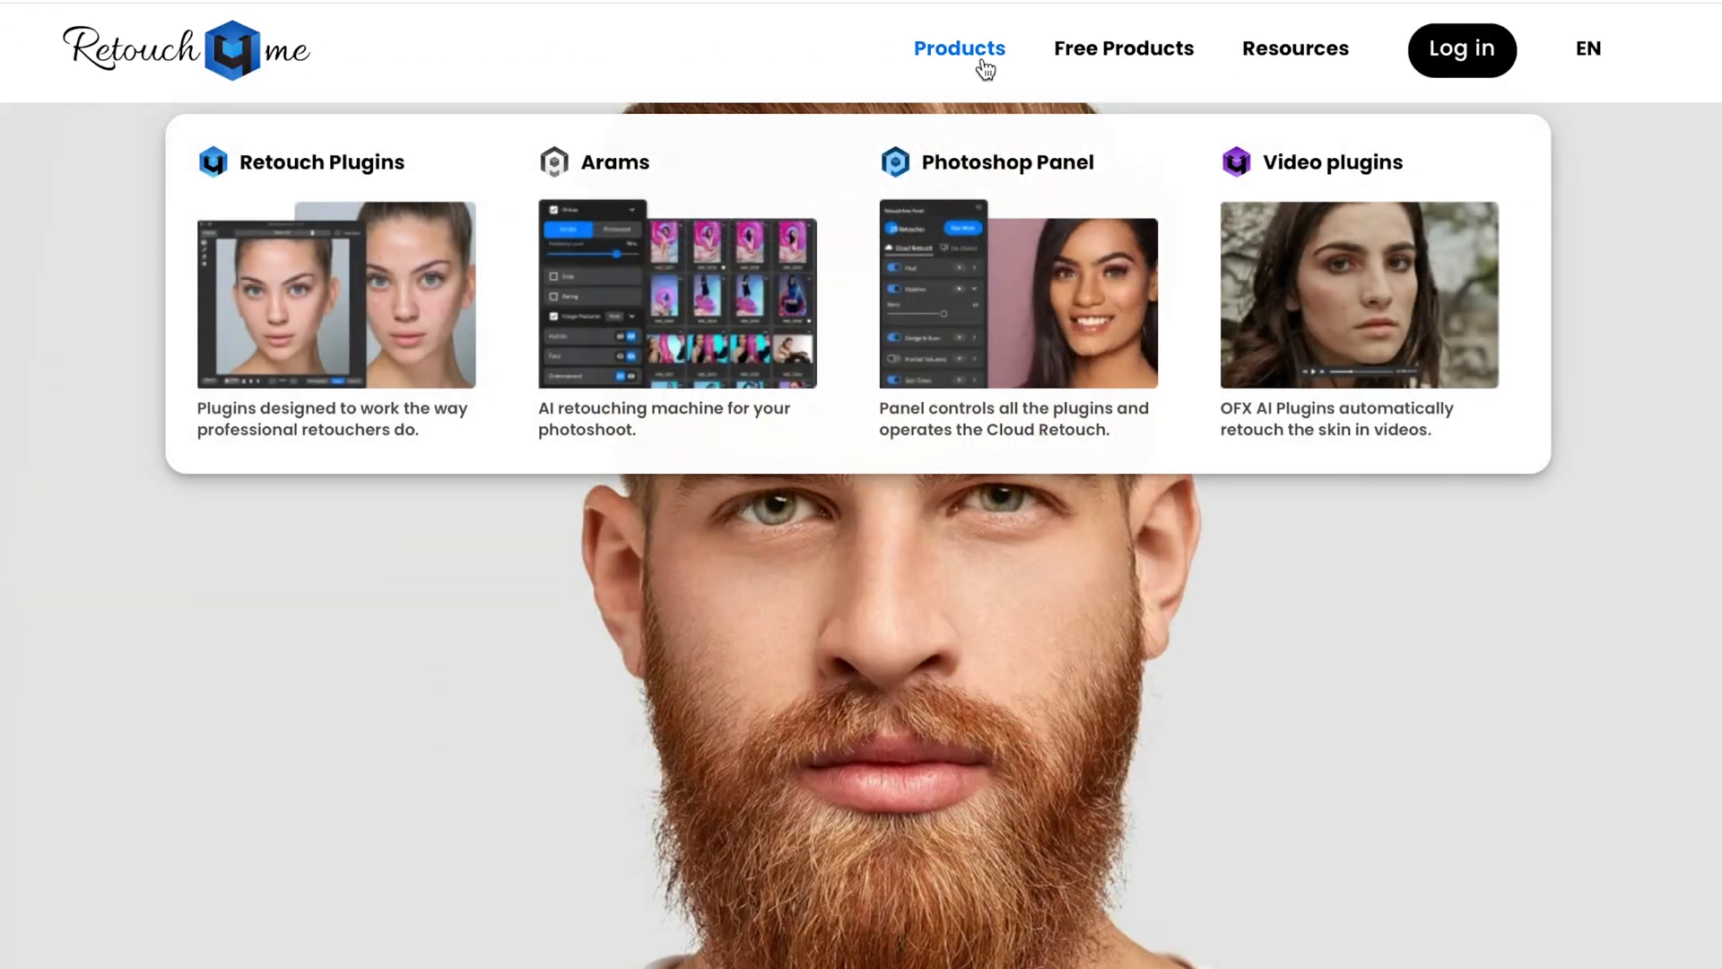
Step: Review the Video Plugins page down to the technical requirements, noting DaVinci Resolve 18 or newer
{"action": "left_click", "coordinate": [1331, 162]}
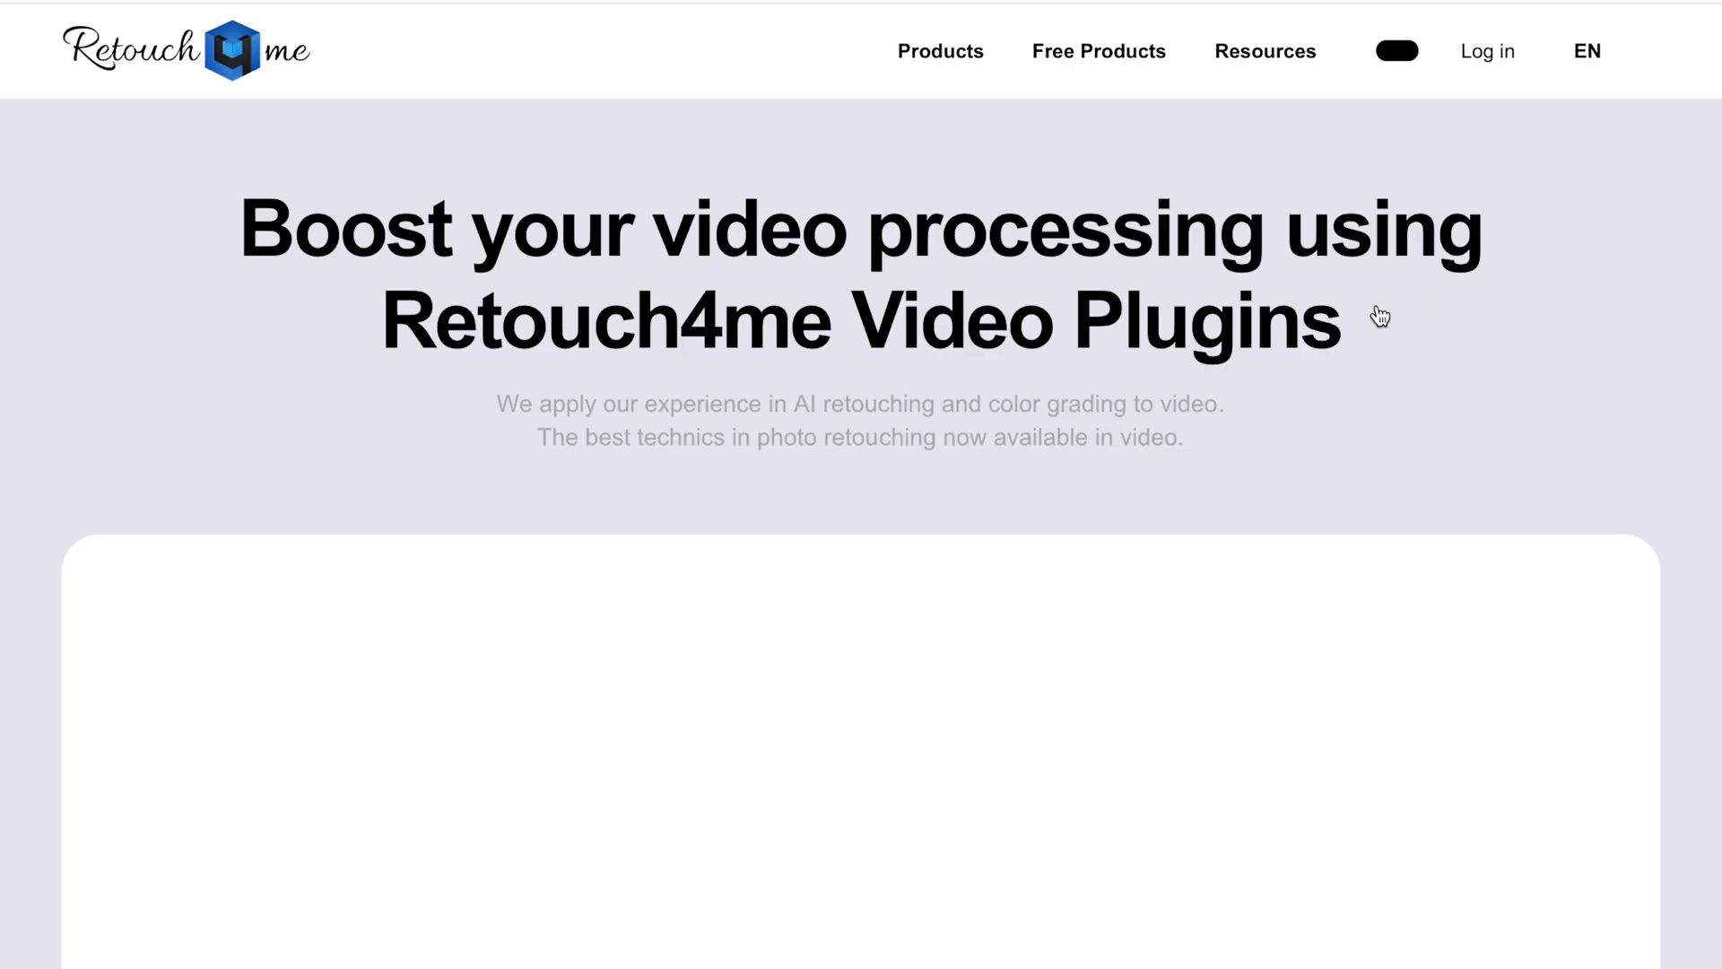
{"action": "scroll", "scroll_direction": "down", "scroll_amount": 3}
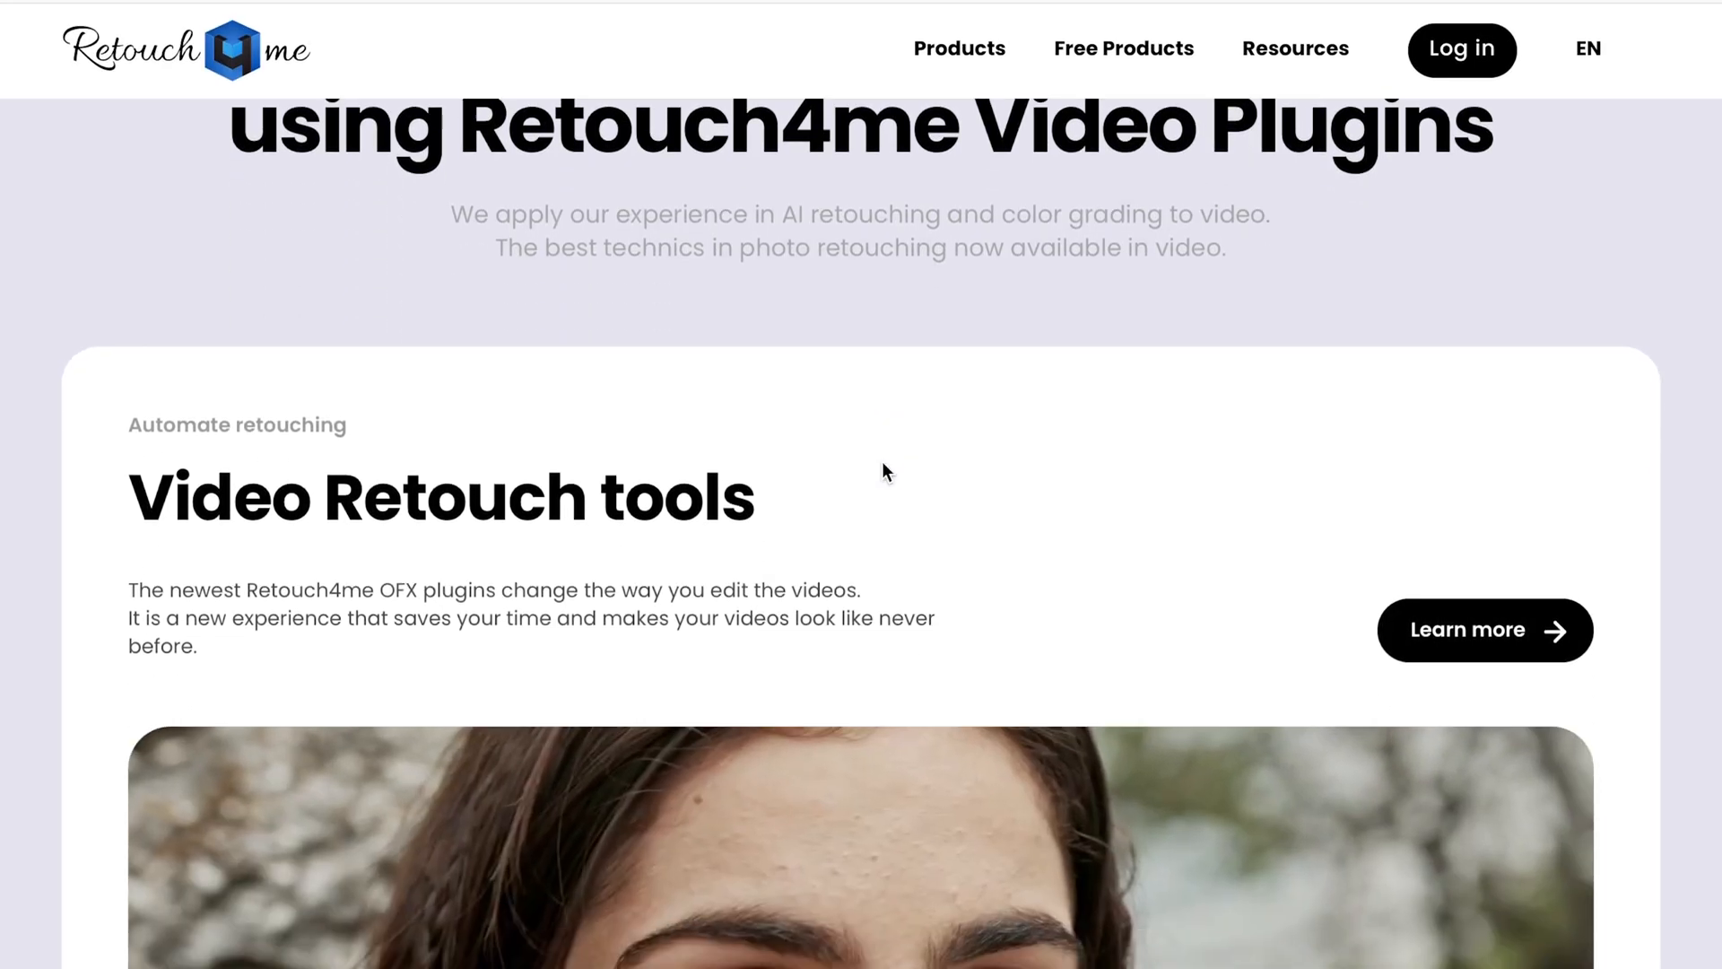
{"action": "scroll", "scroll_direction": "down", "scroll_amount": 3}
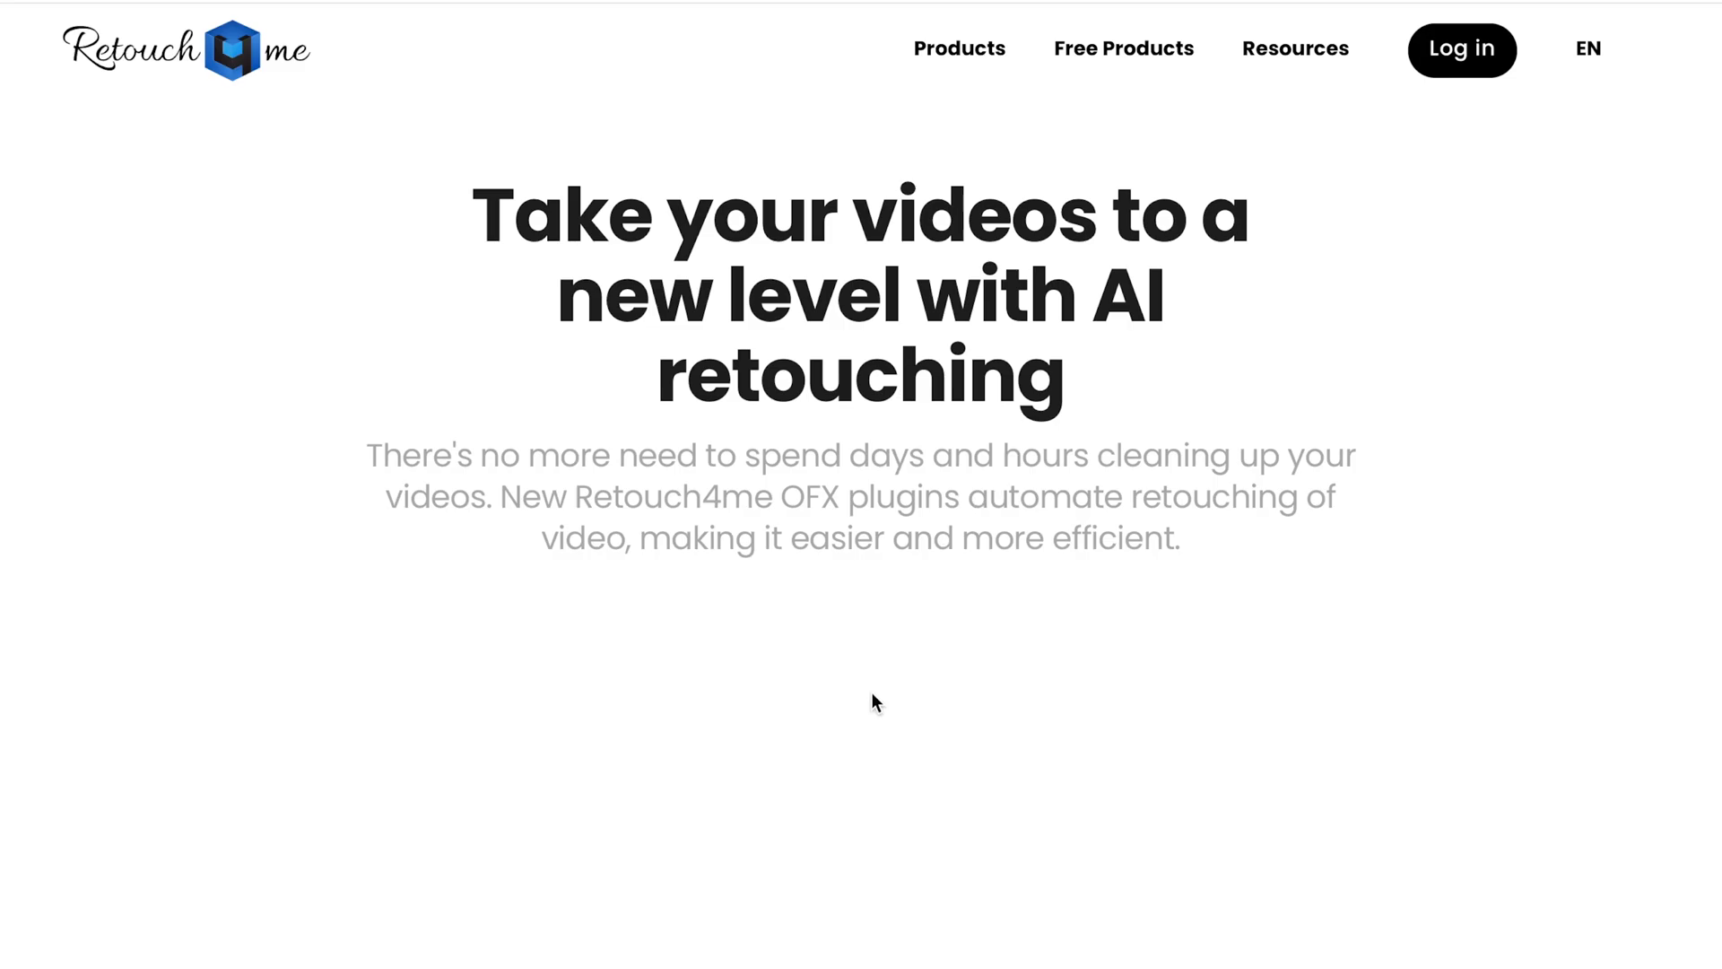
{"action": "scroll", "scroll_direction": "down", "scroll_amount": 3}
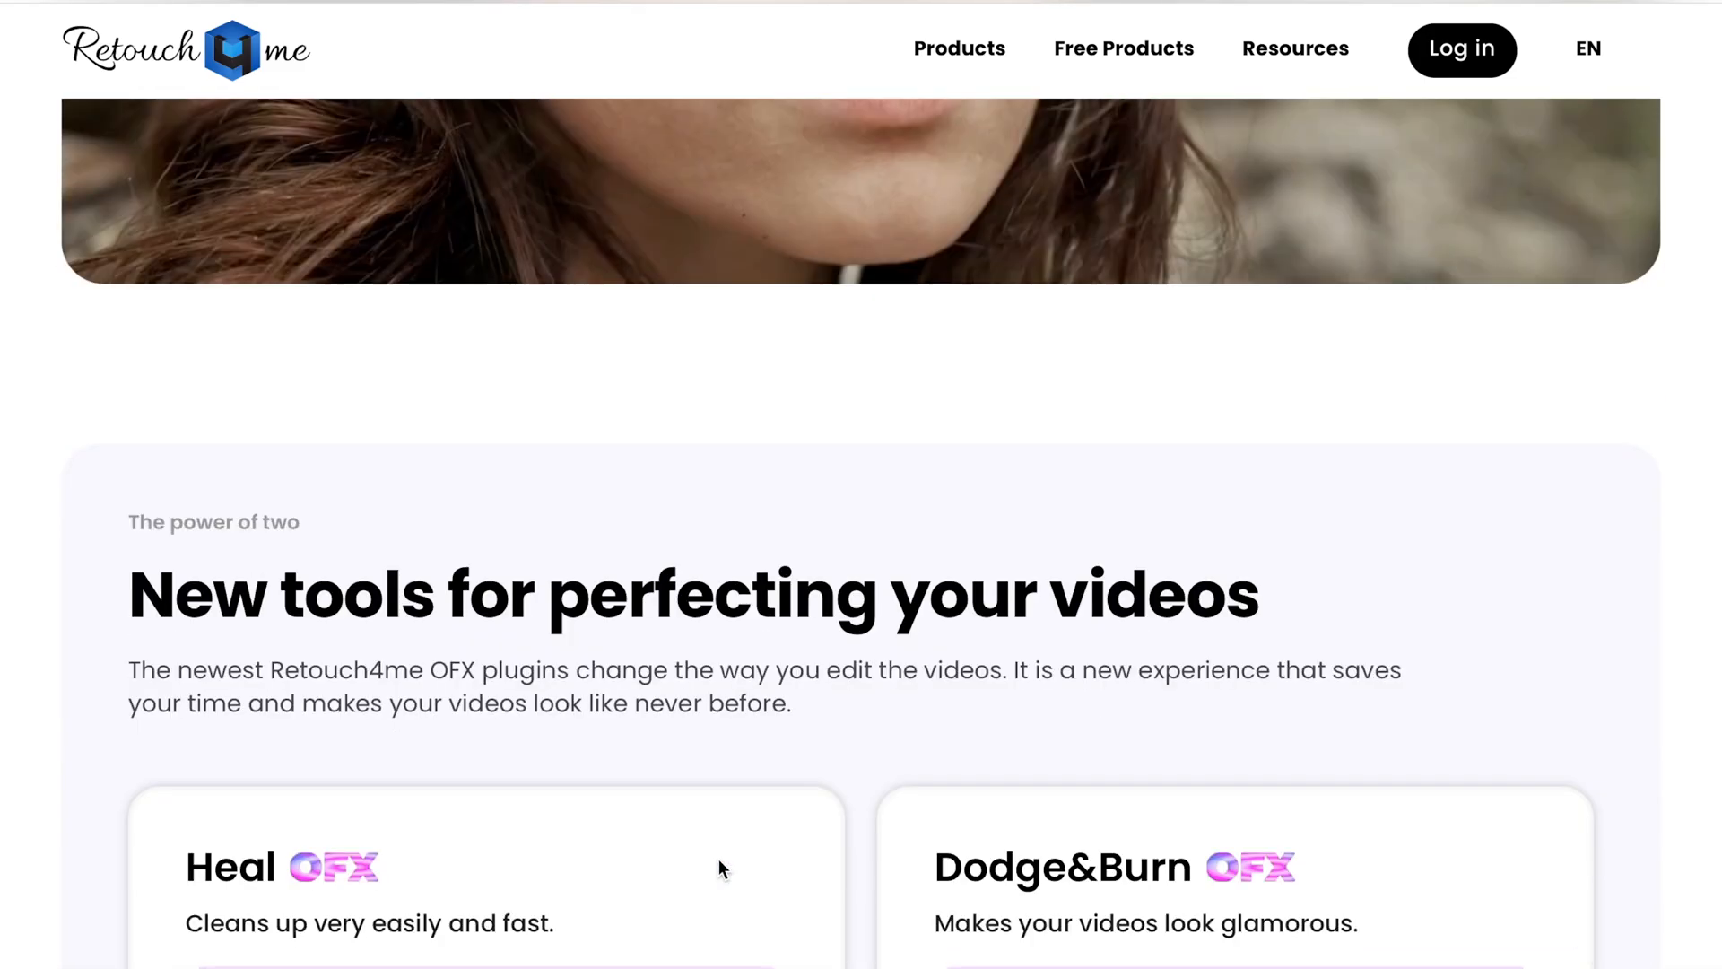
{"action": "scroll", "scroll_direction": "down", "scroll_amount": 3}
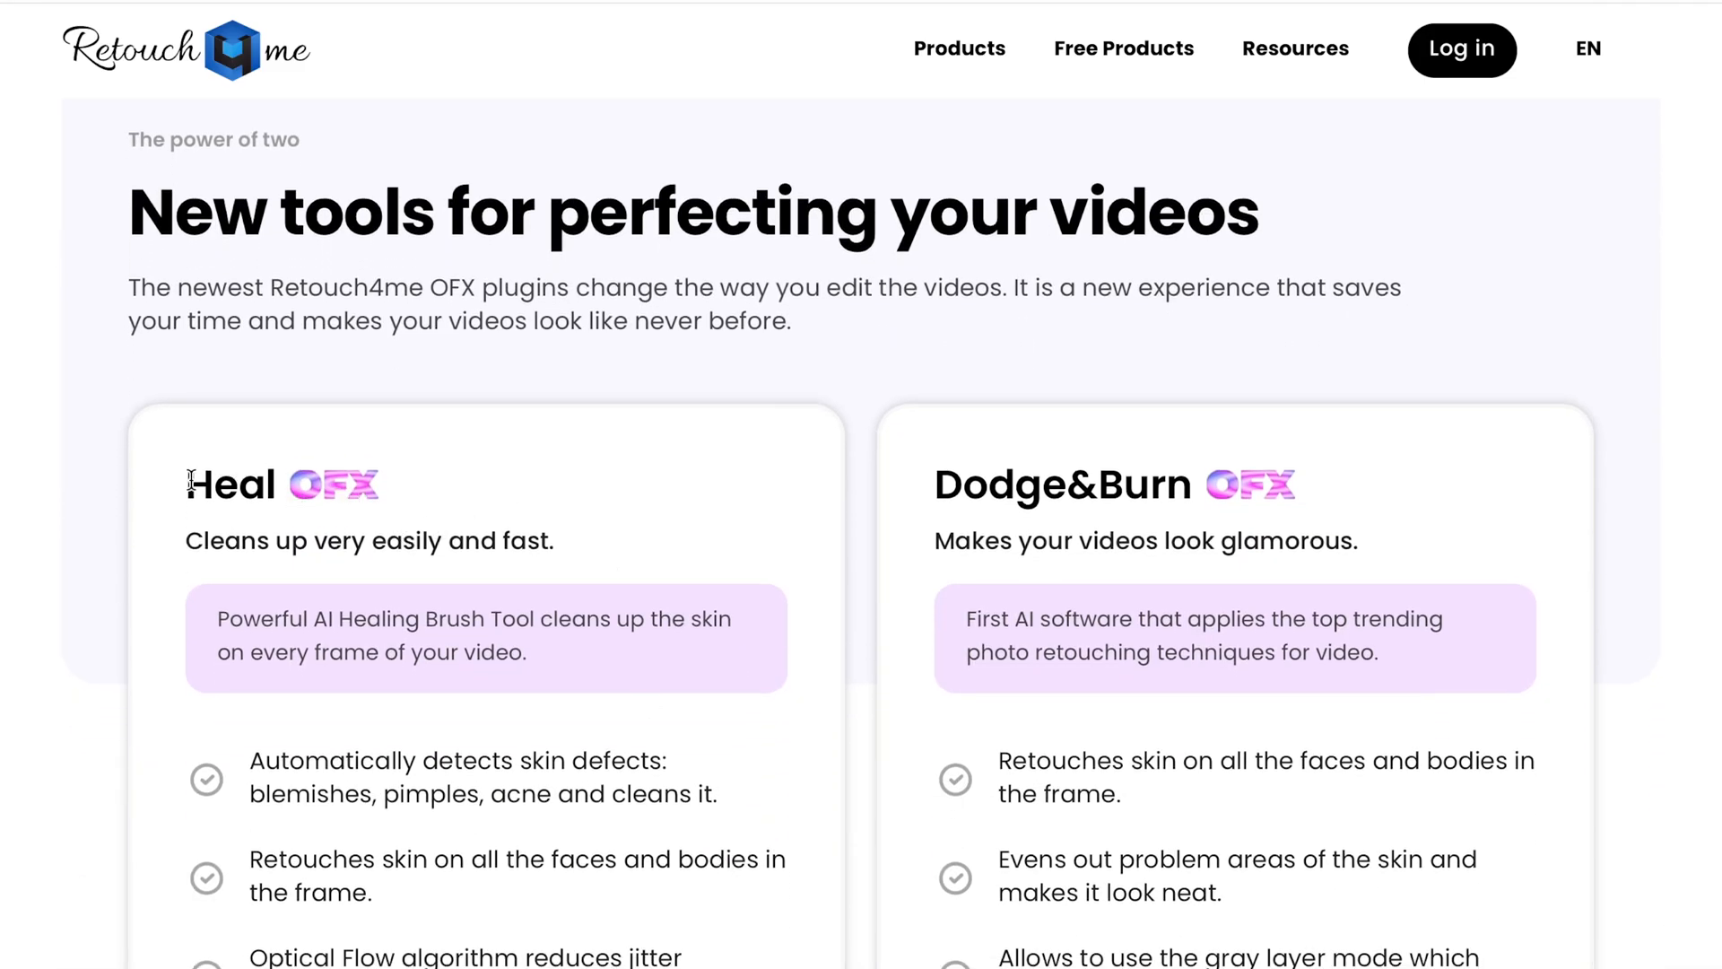
{"action": "scroll", "scroll_direction": "down", "scroll_amount": 3}
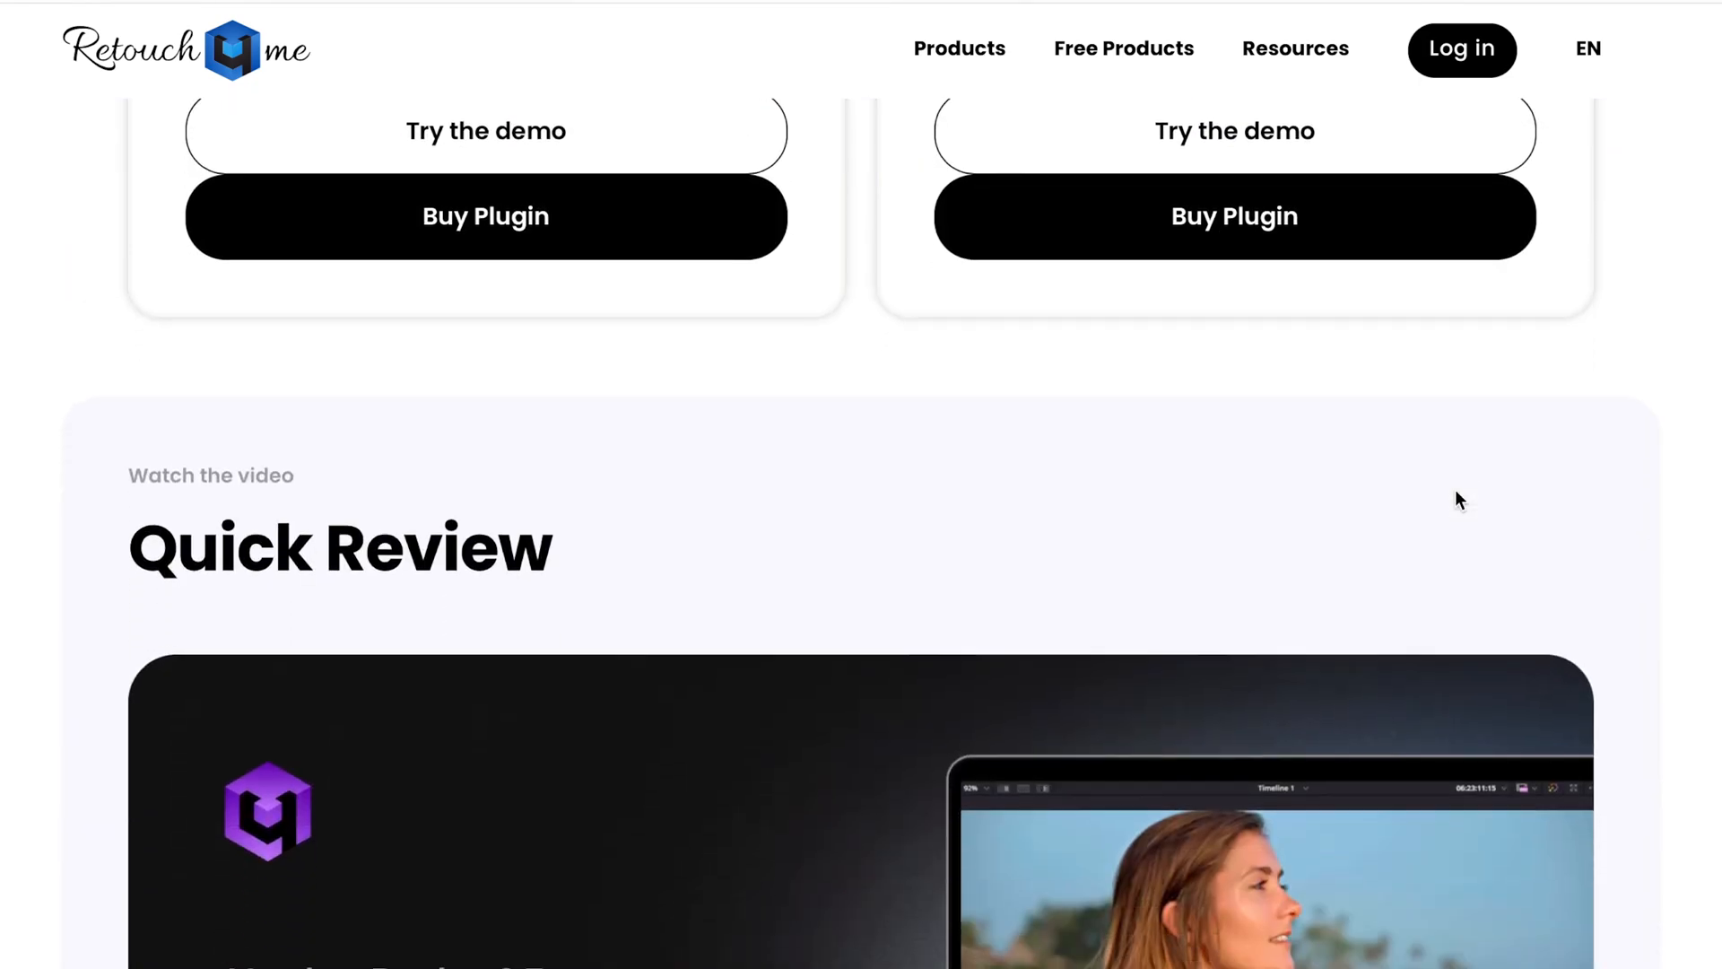
{"action": "scroll", "scroll_direction": "down", "scroll_amount": 3}
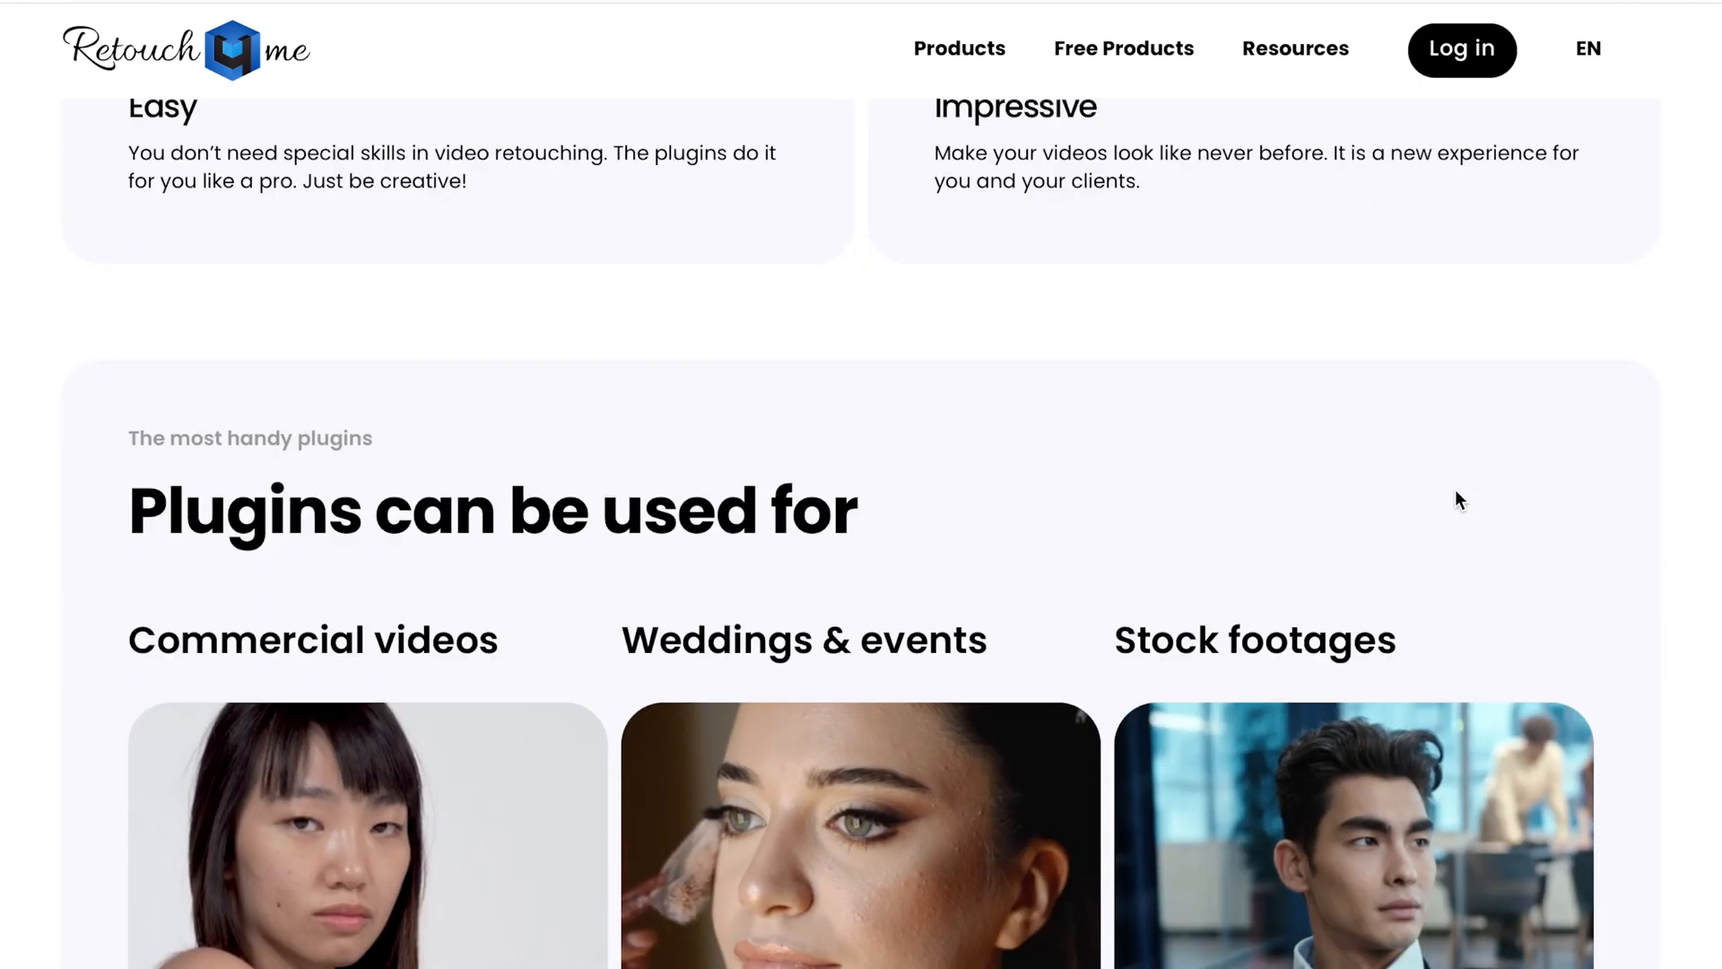
{"action": "scroll", "scroll_direction": "down", "scroll_amount": 3}
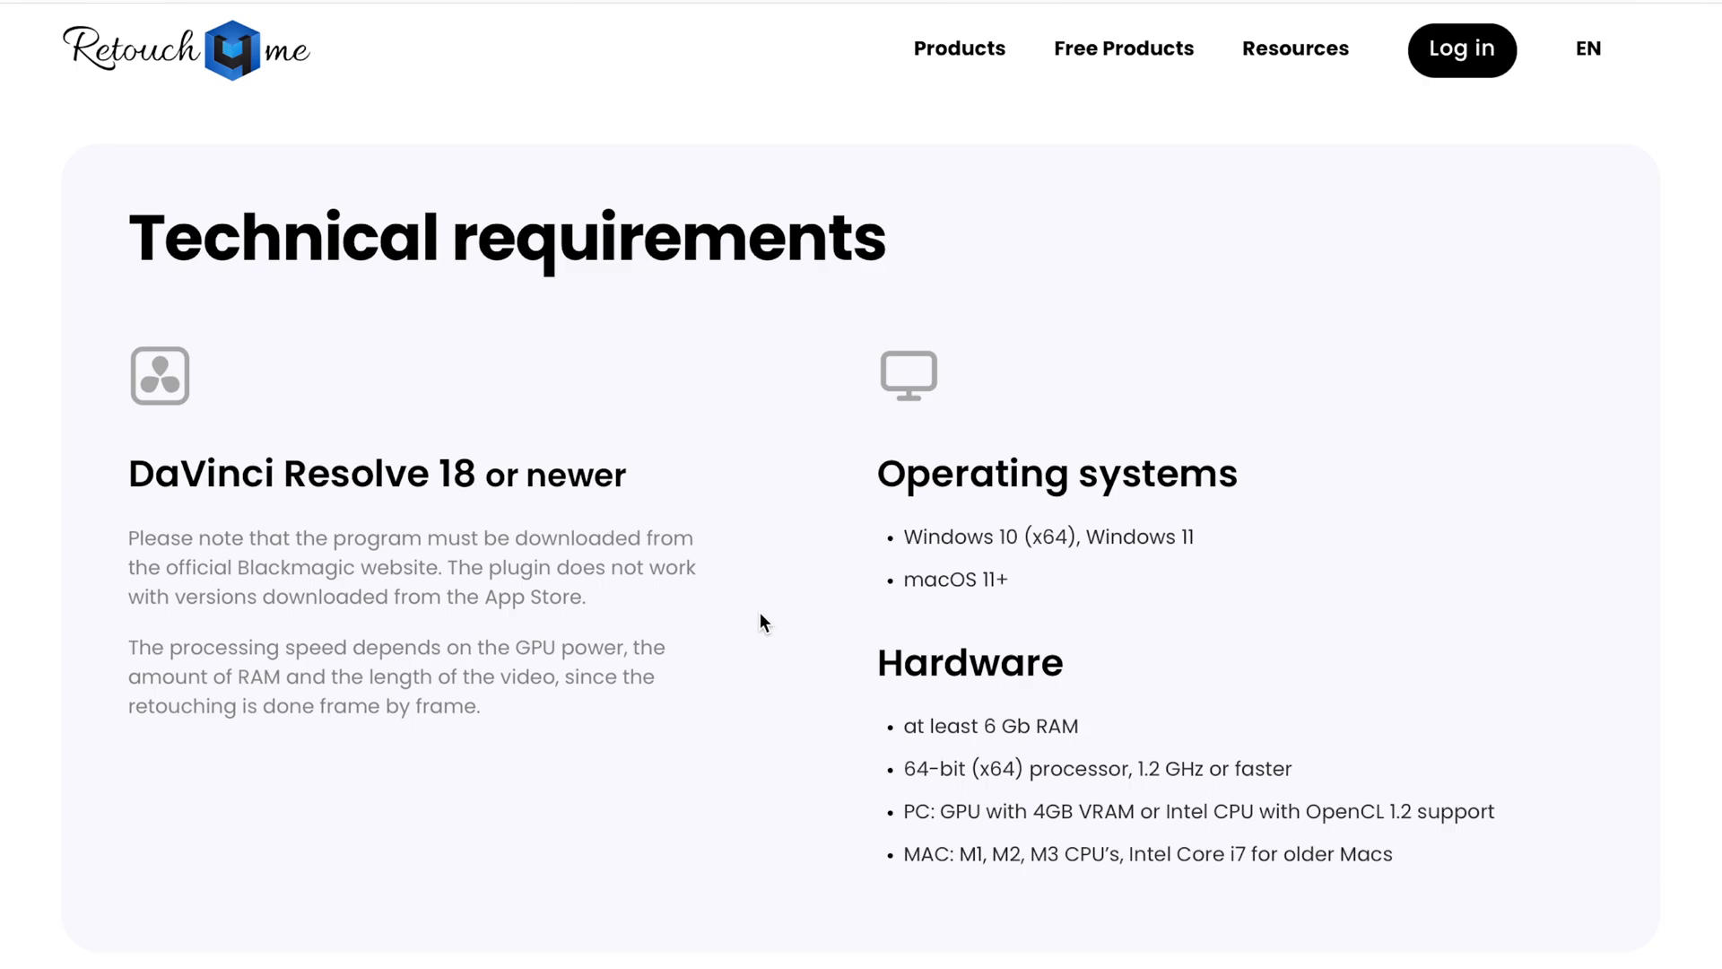
{"action": "mouse_move", "coordinate": [739, 620]}
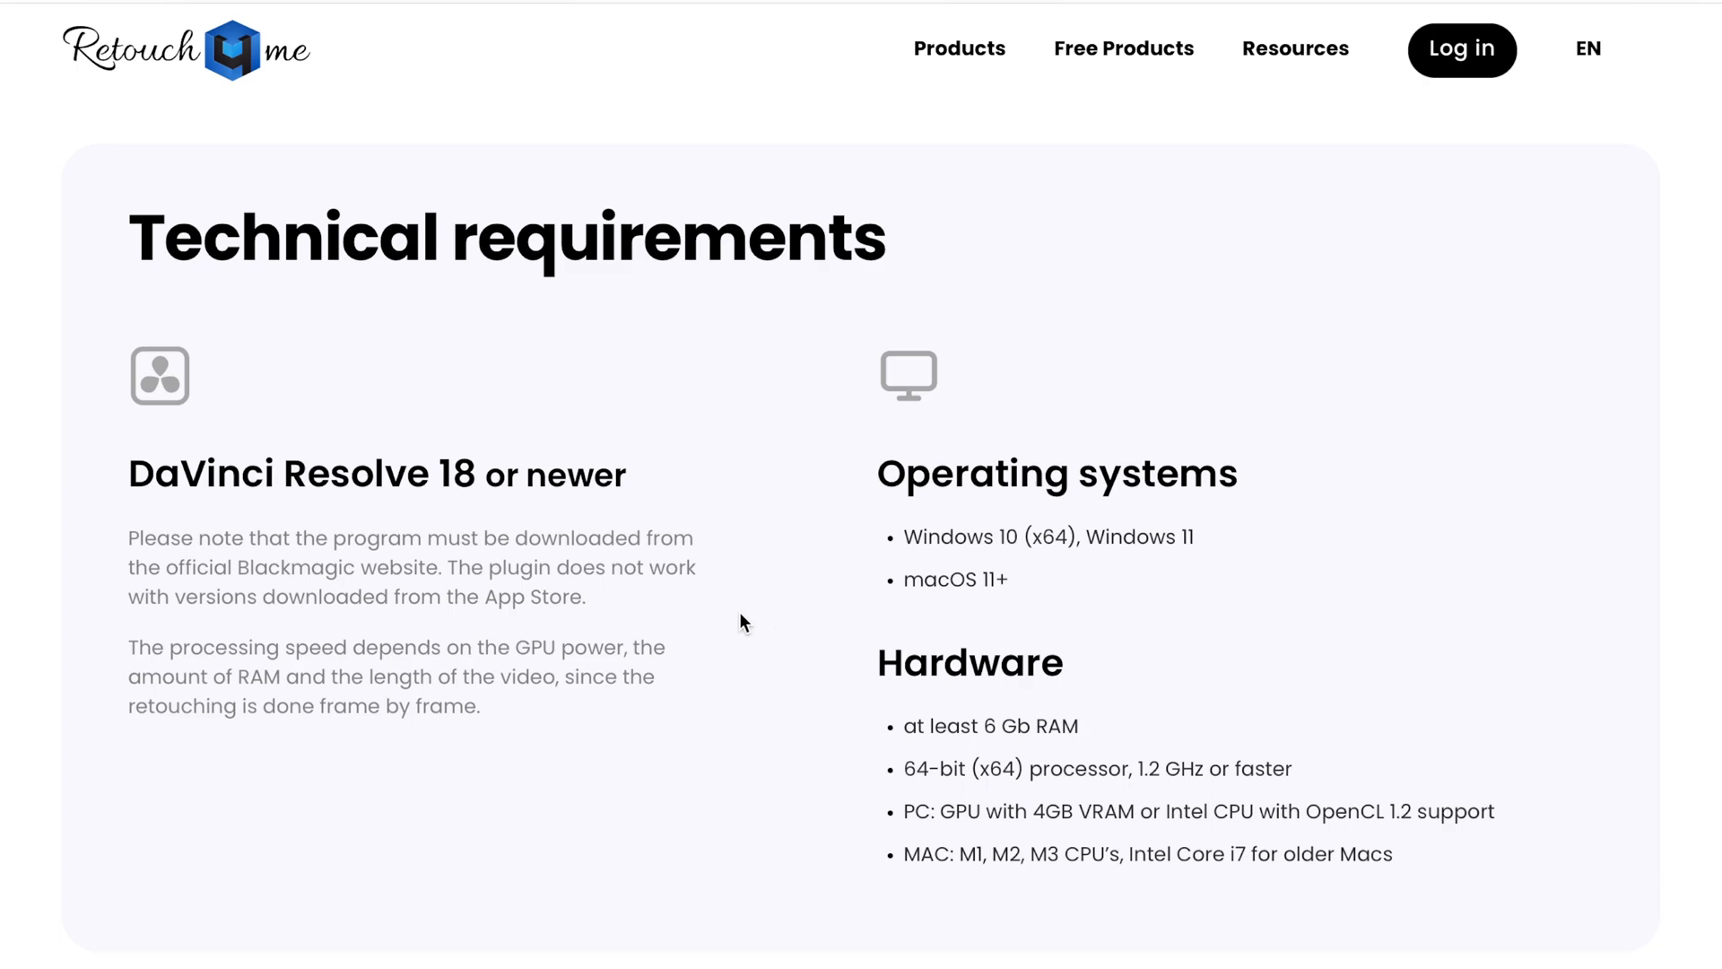
{"action": "mouse_move", "coordinate": [162, 481]}
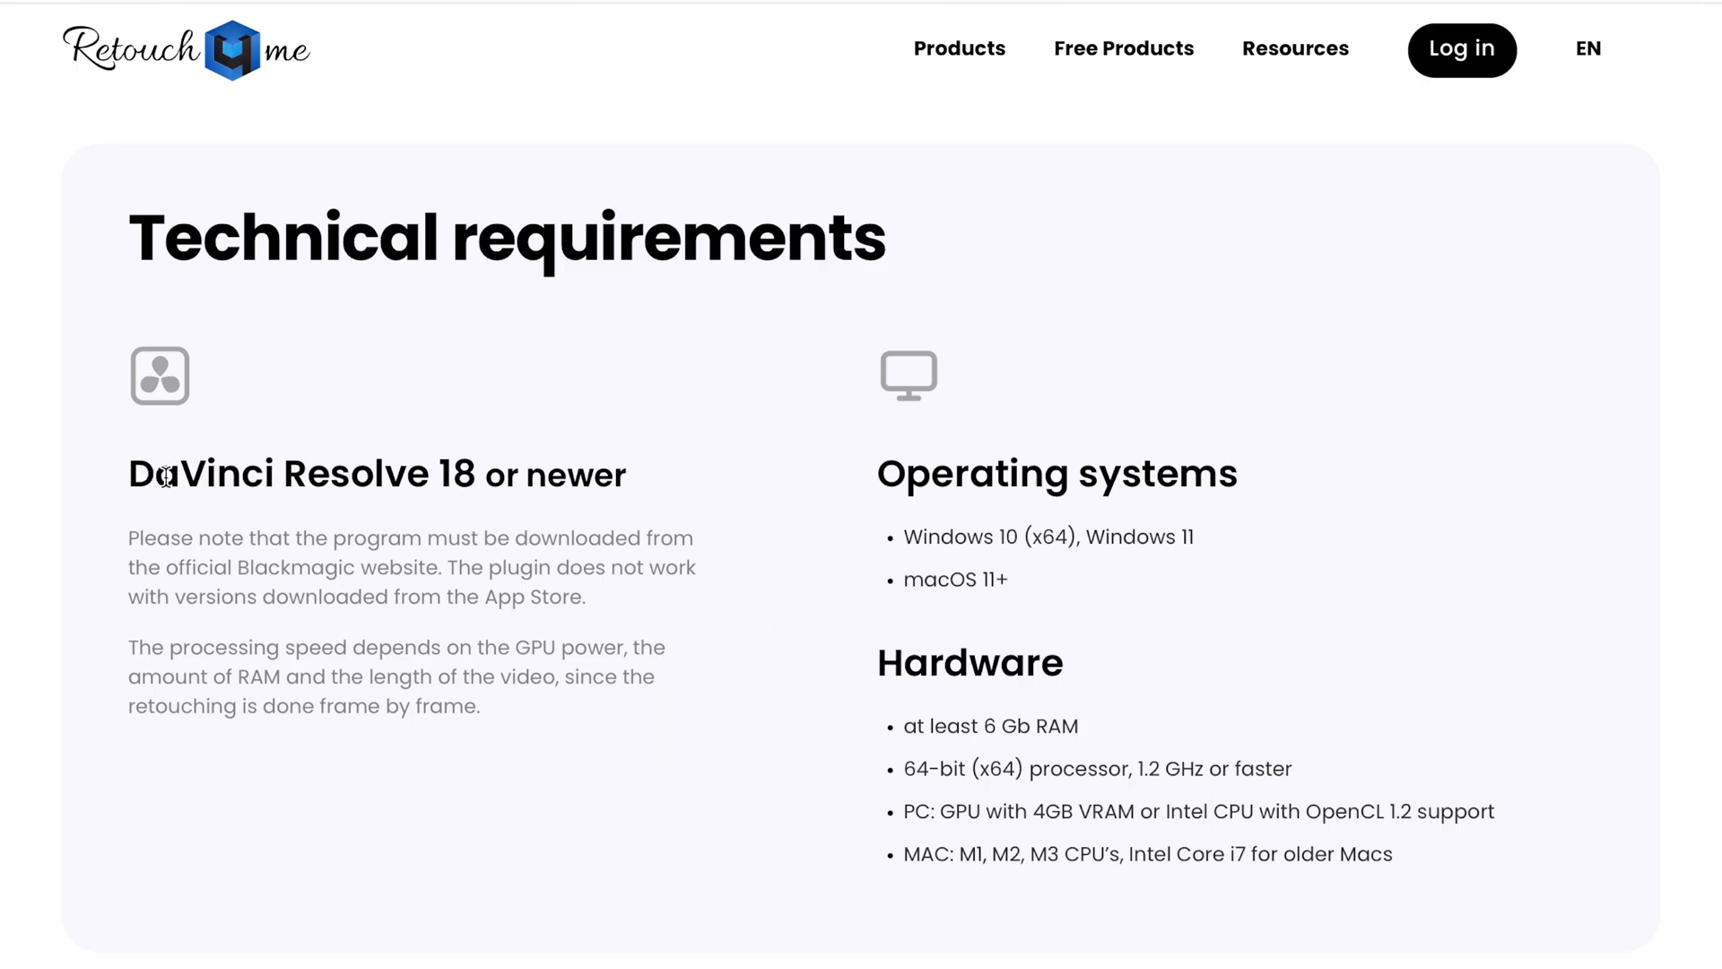
{"action": "mouse_move", "coordinate": [563, 526]}
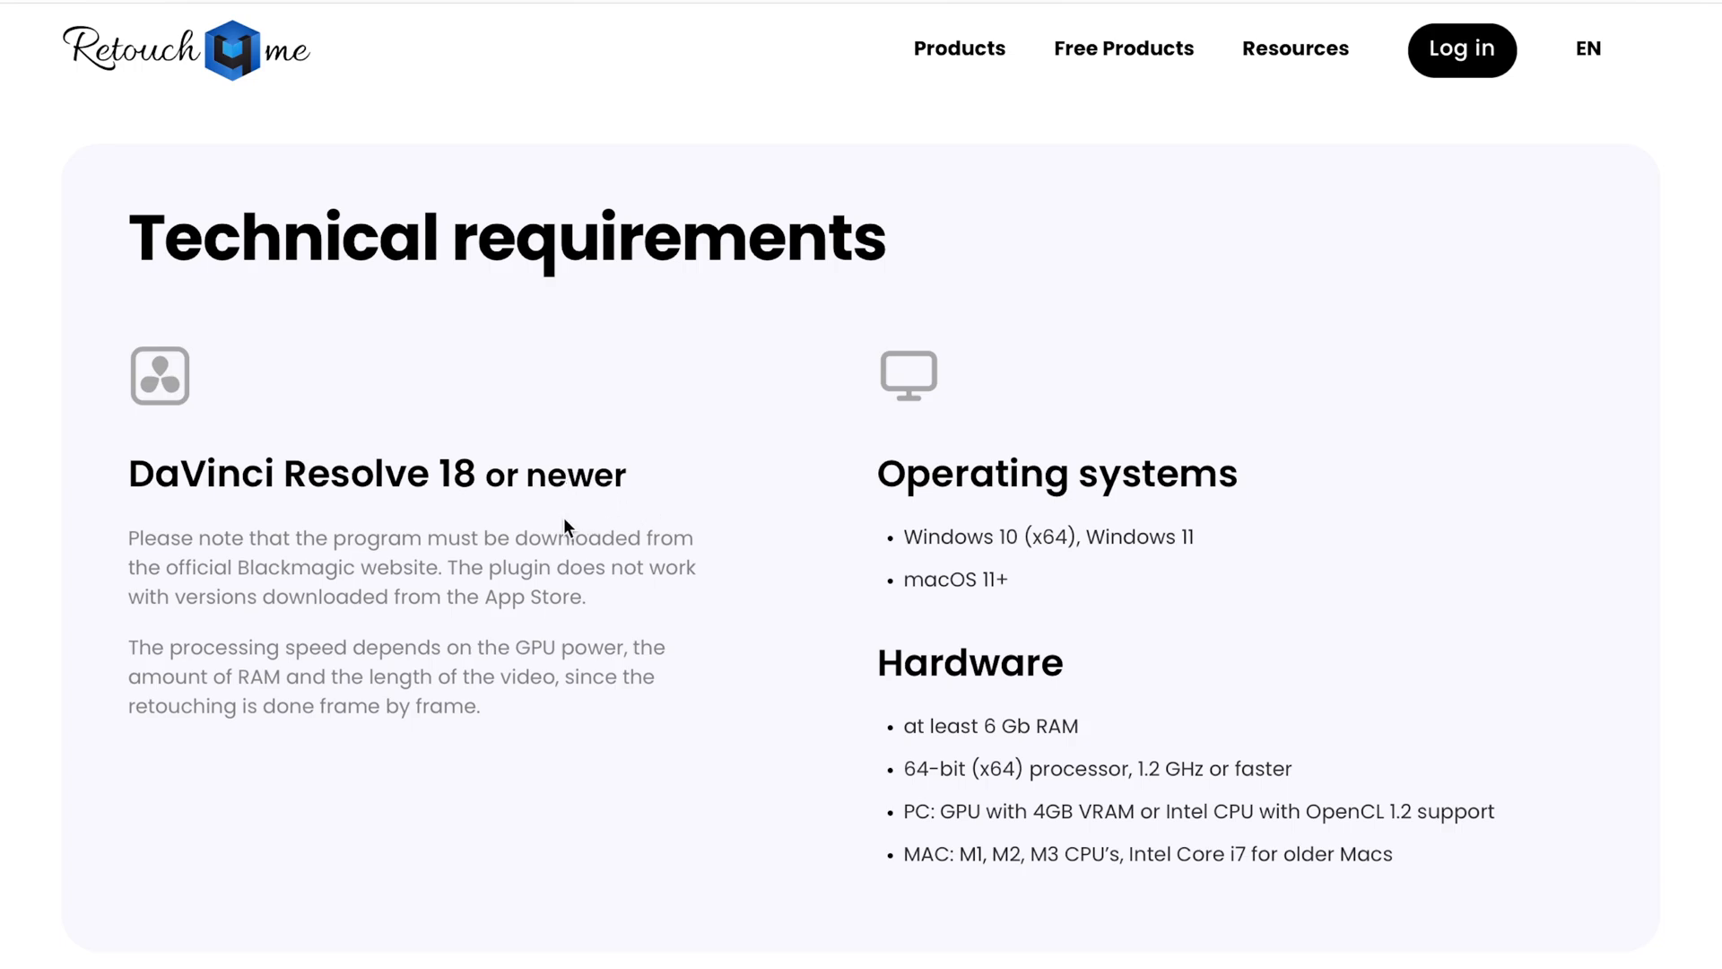
{"action": "mouse_move", "coordinate": [911, 484]}
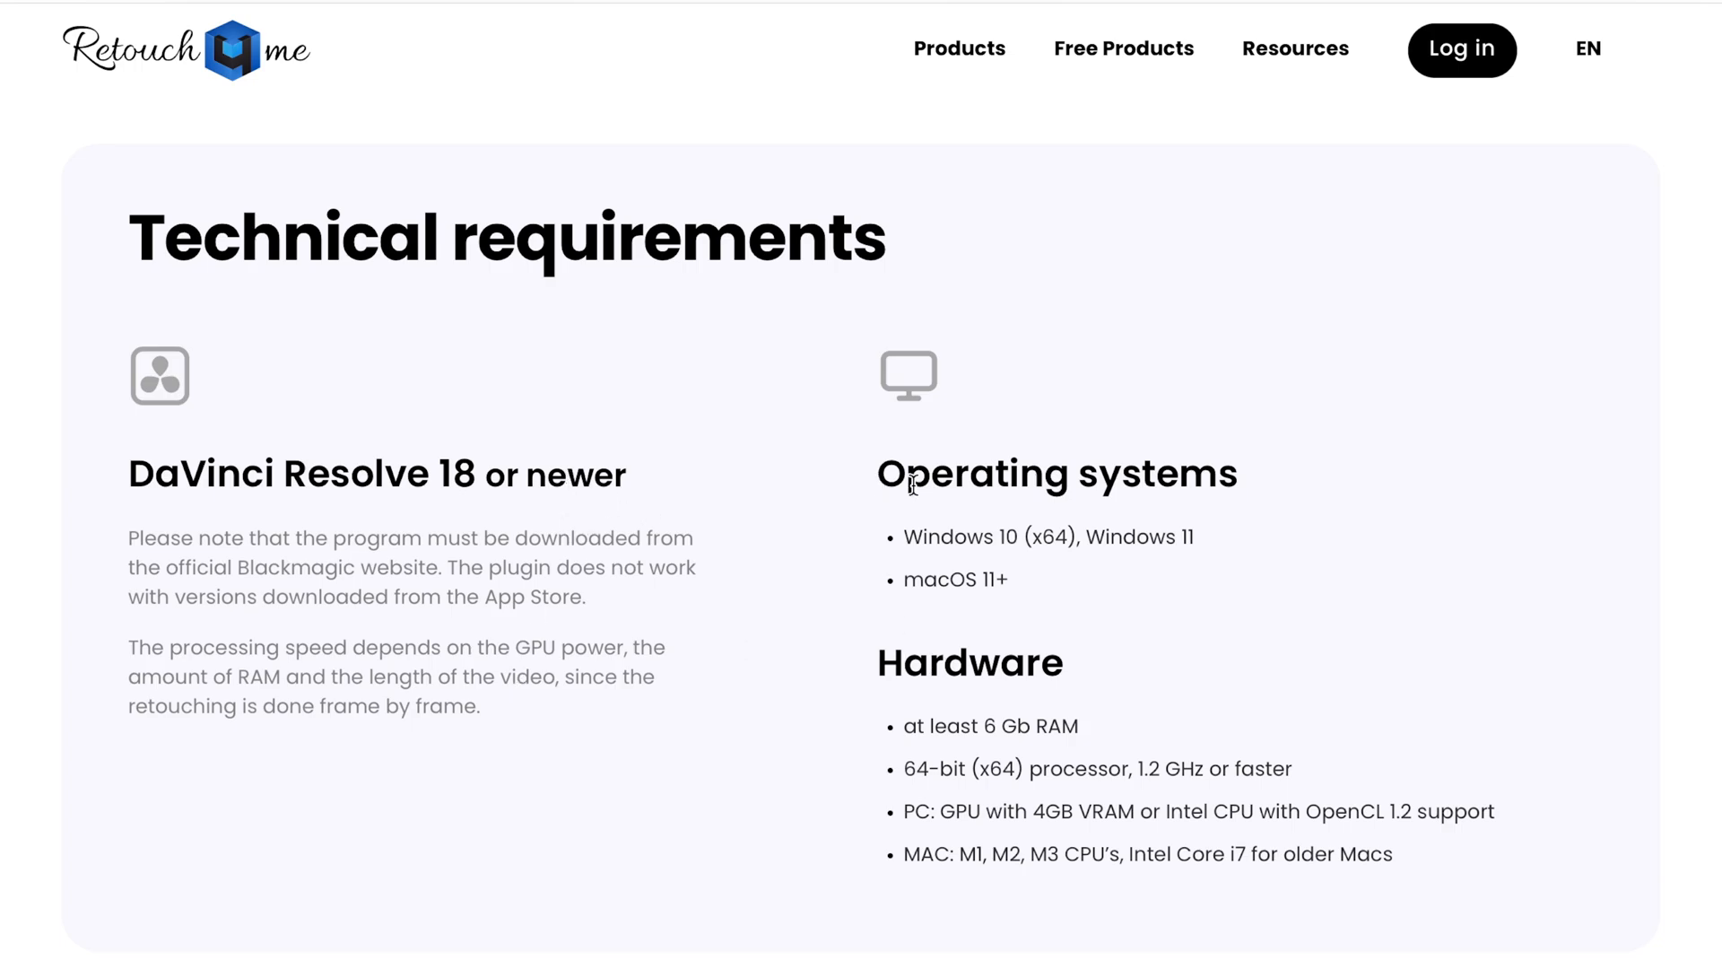
{"action": "mouse_move", "coordinate": [883, 682]}
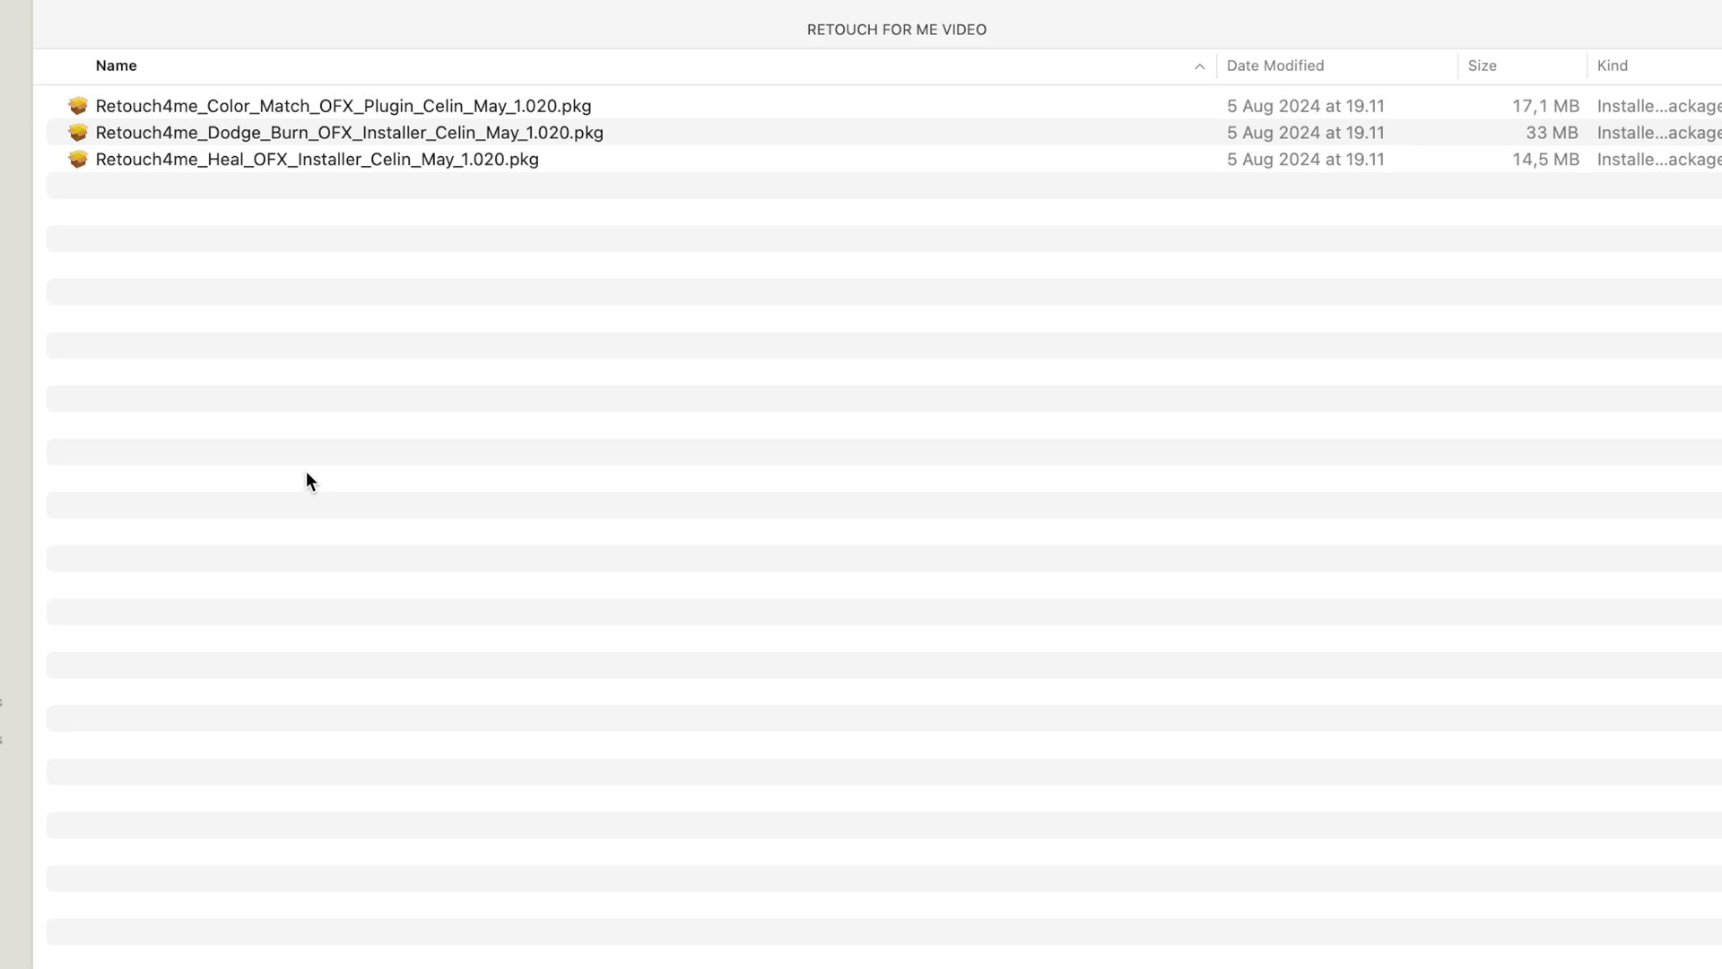
{"action": "mouse_move", "coordinate": [147, 119]}
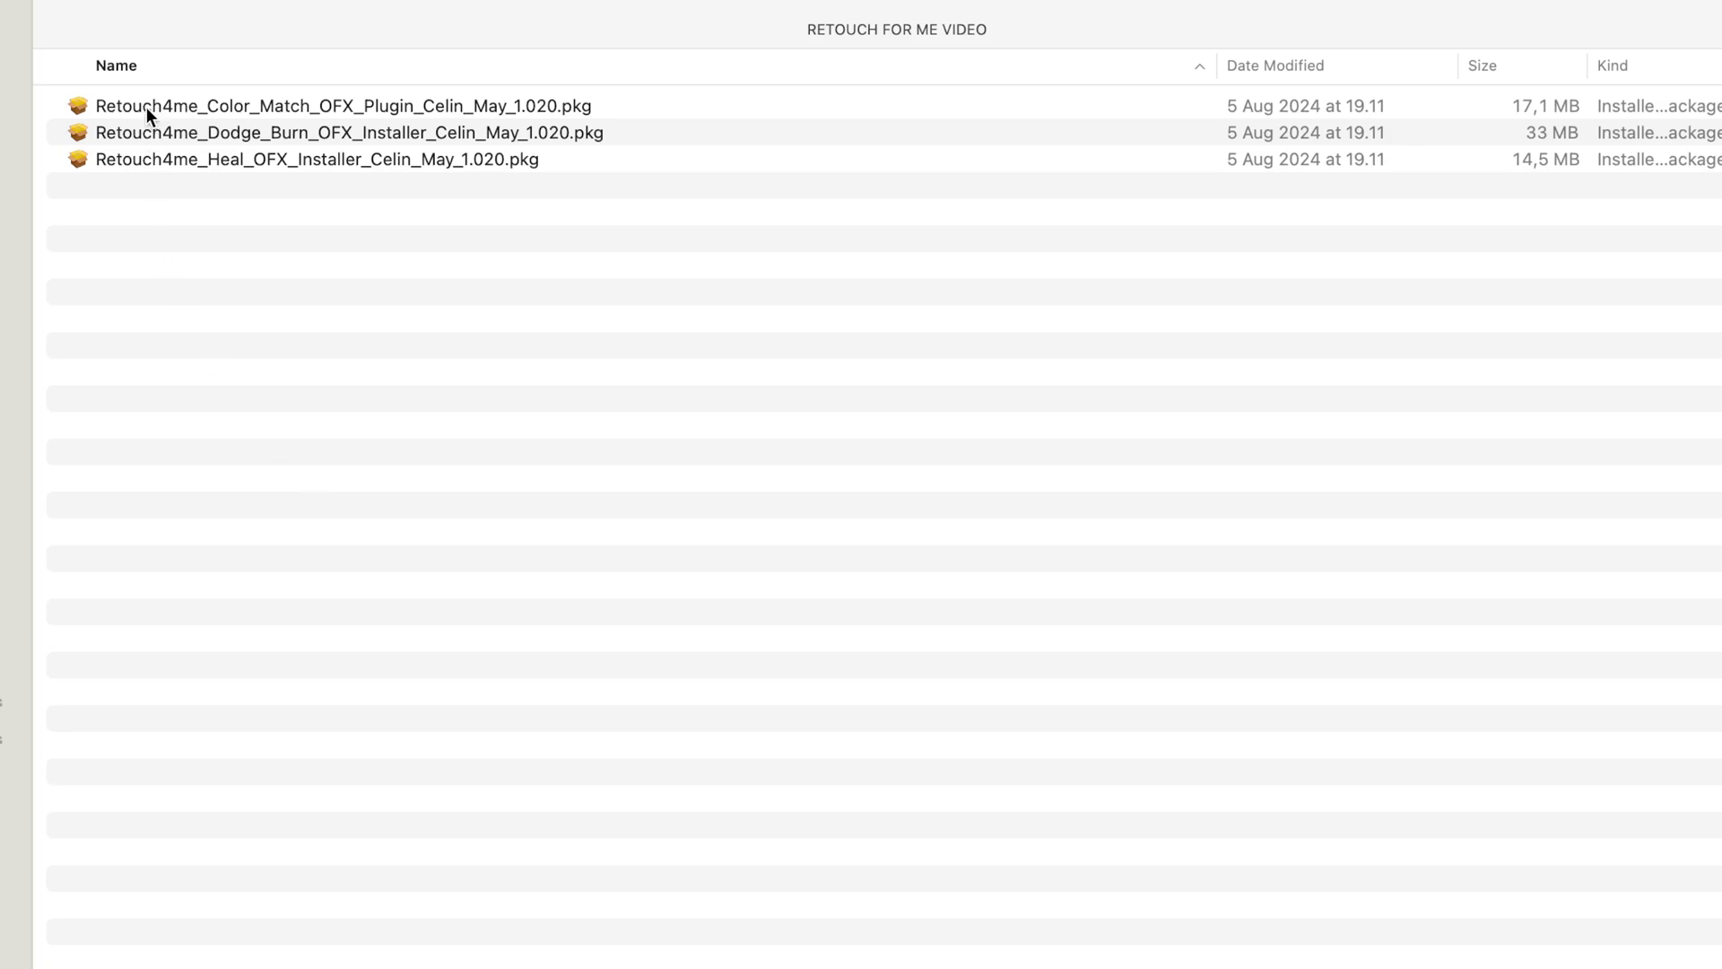
{"action": "double_click", "coordinate": [315, 159]}
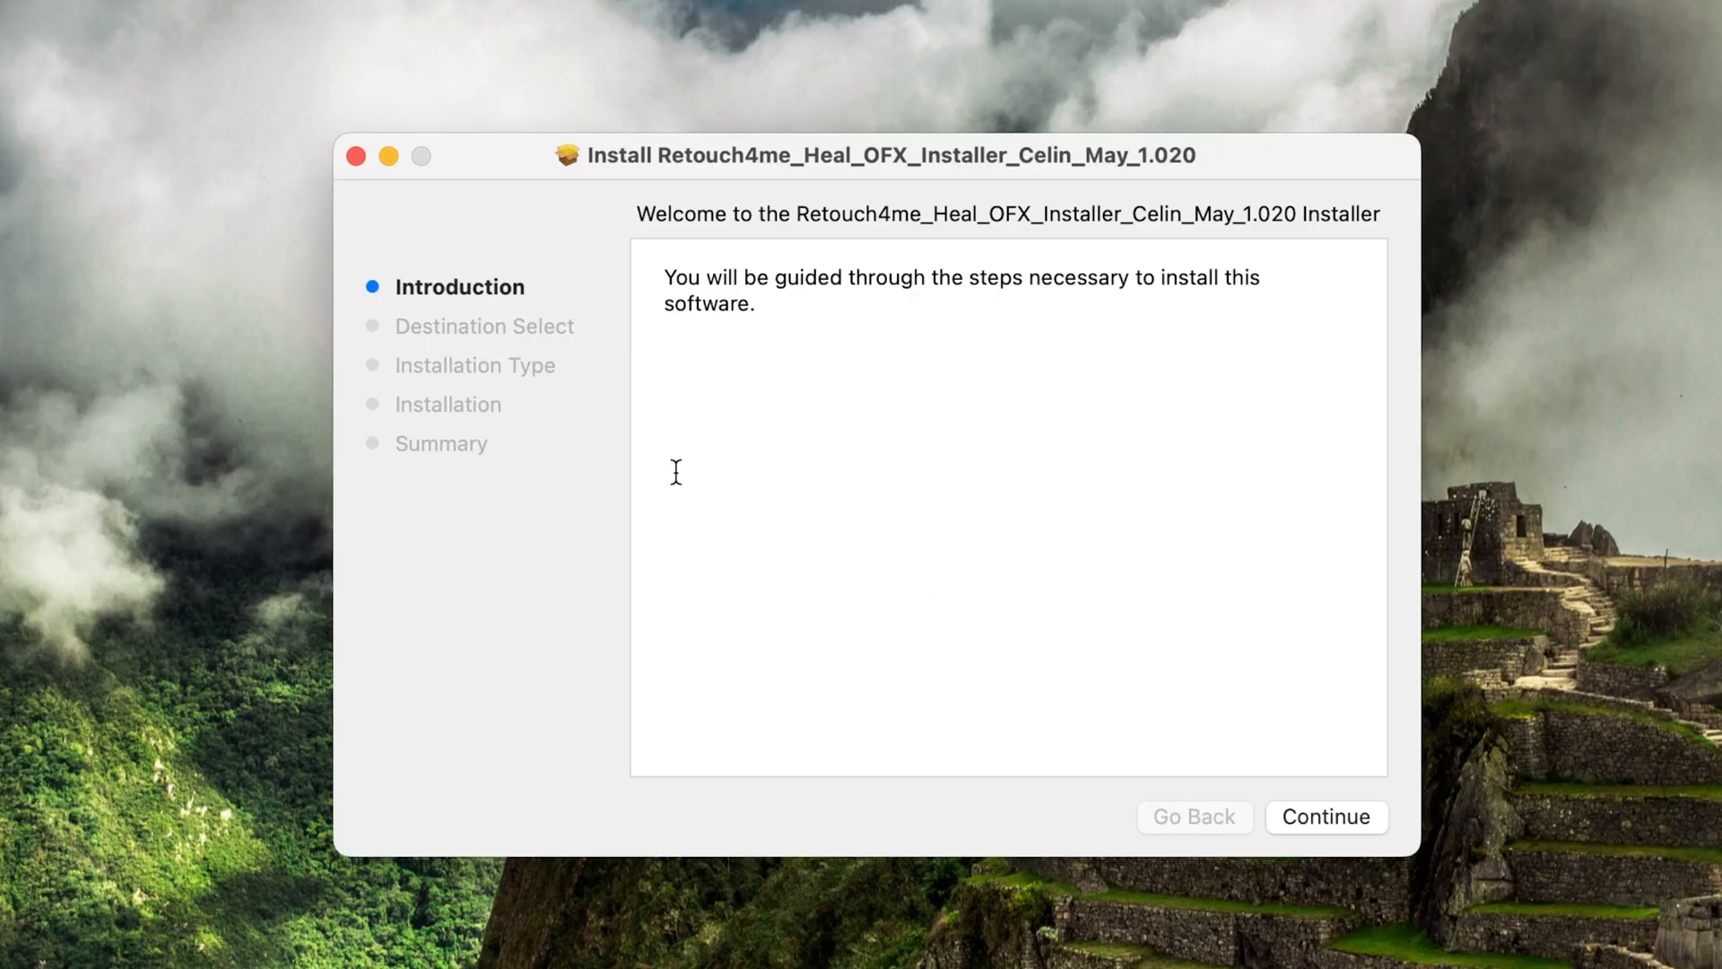
{"action": "mouse_move", "coordinate": [771, 704]}
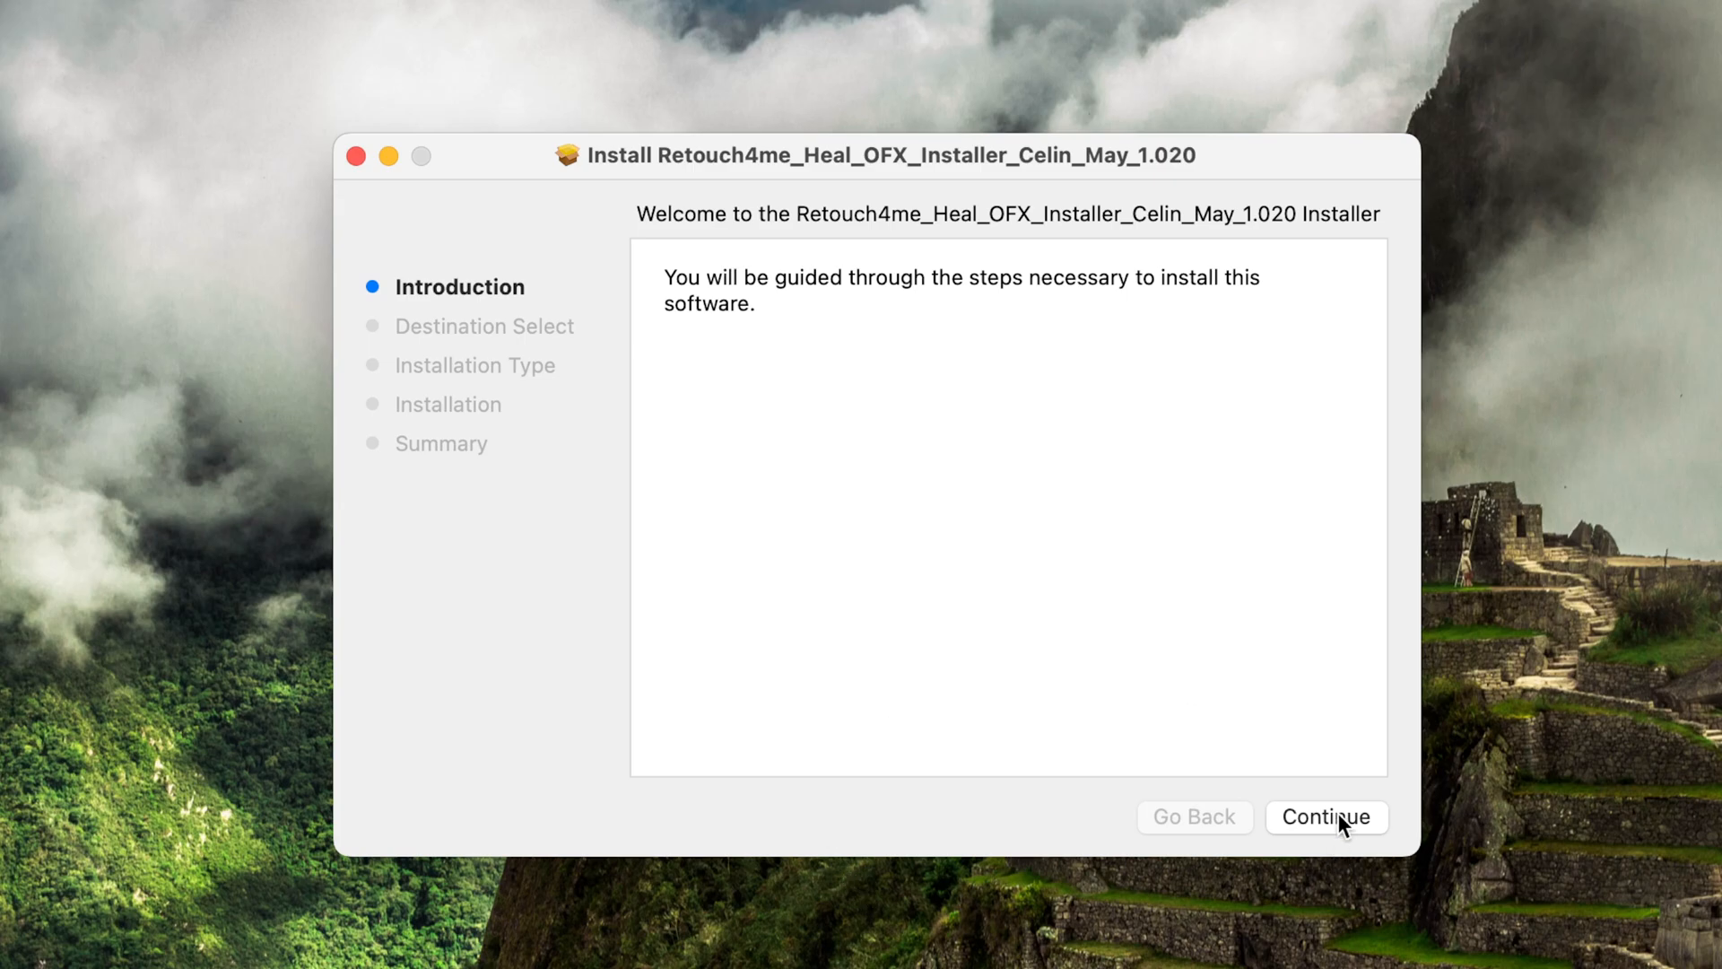
{"action": "mouse_move", "coordinate": [1360, 839]}
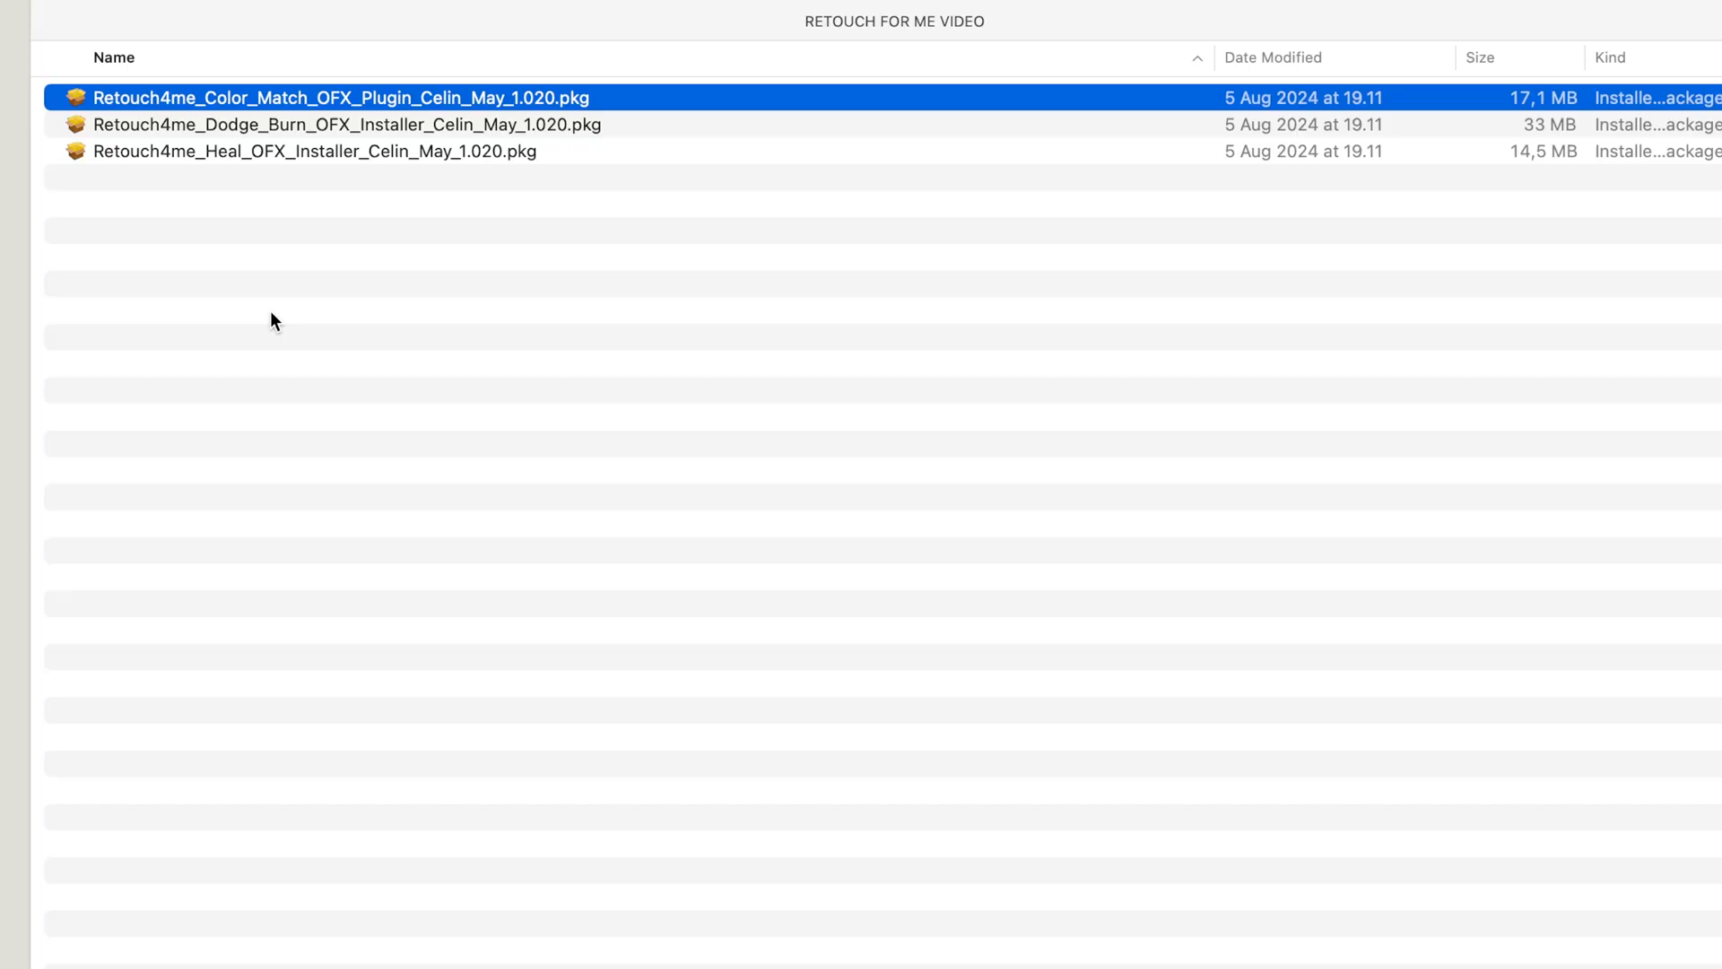
{"action": "mouse_move", "coordinate": [161, 267]}
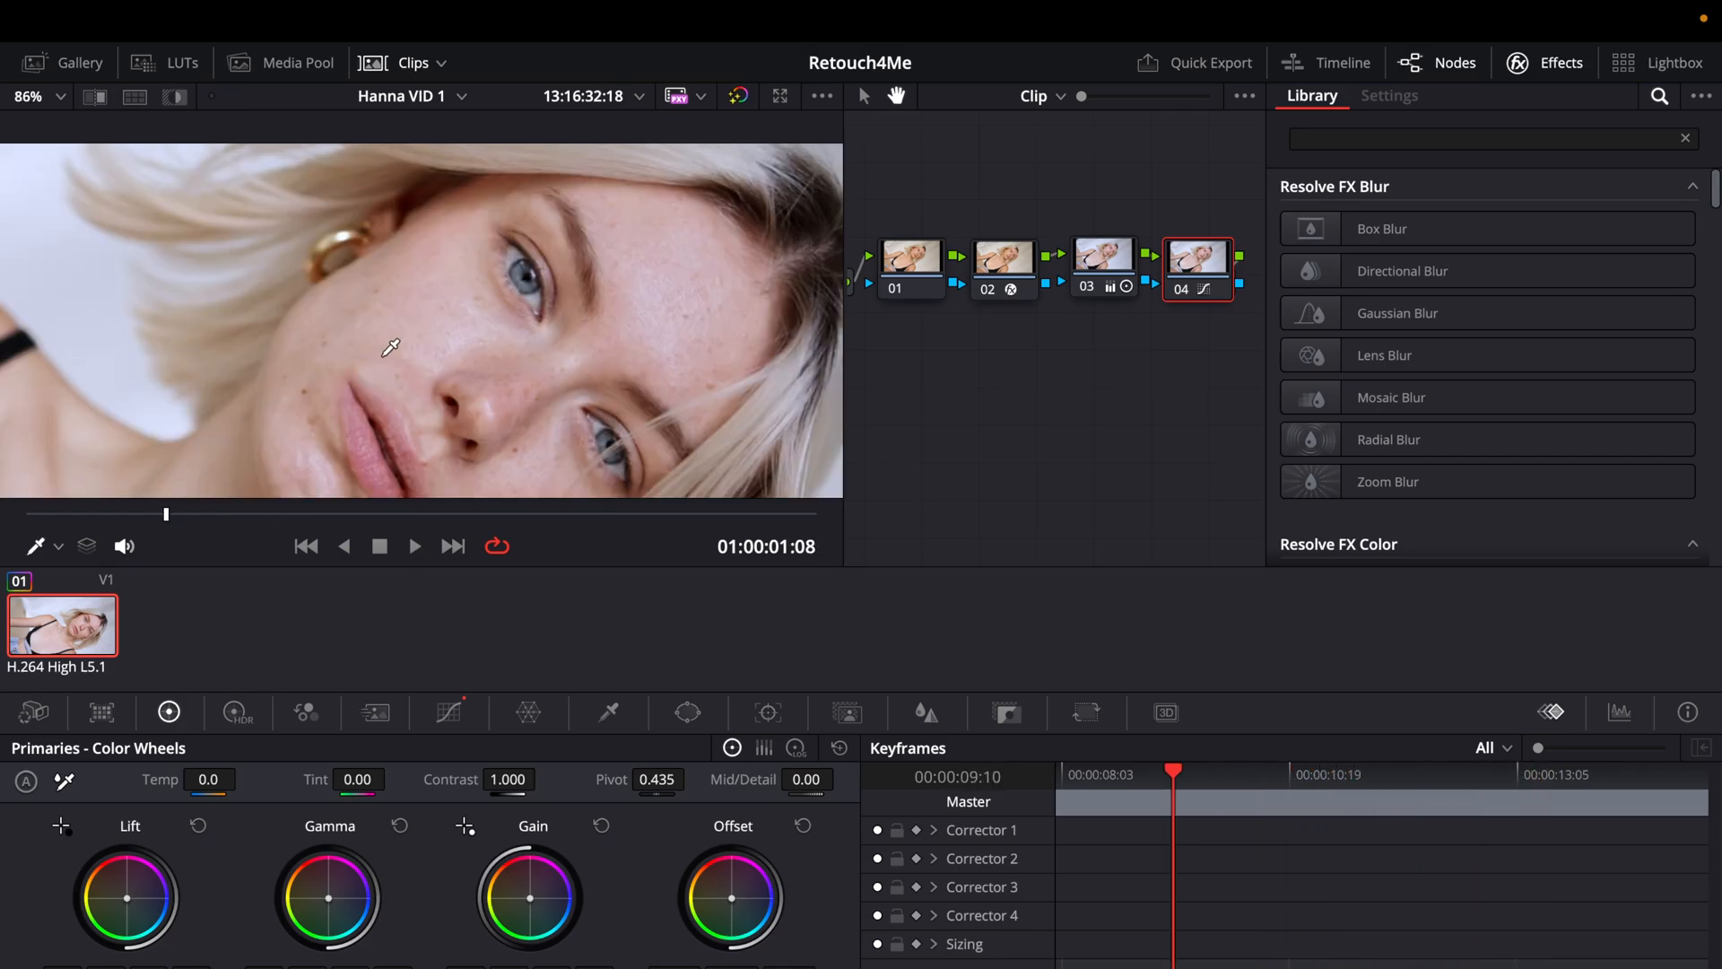
{"action": "left_click", "coordinate": [415, 545]}
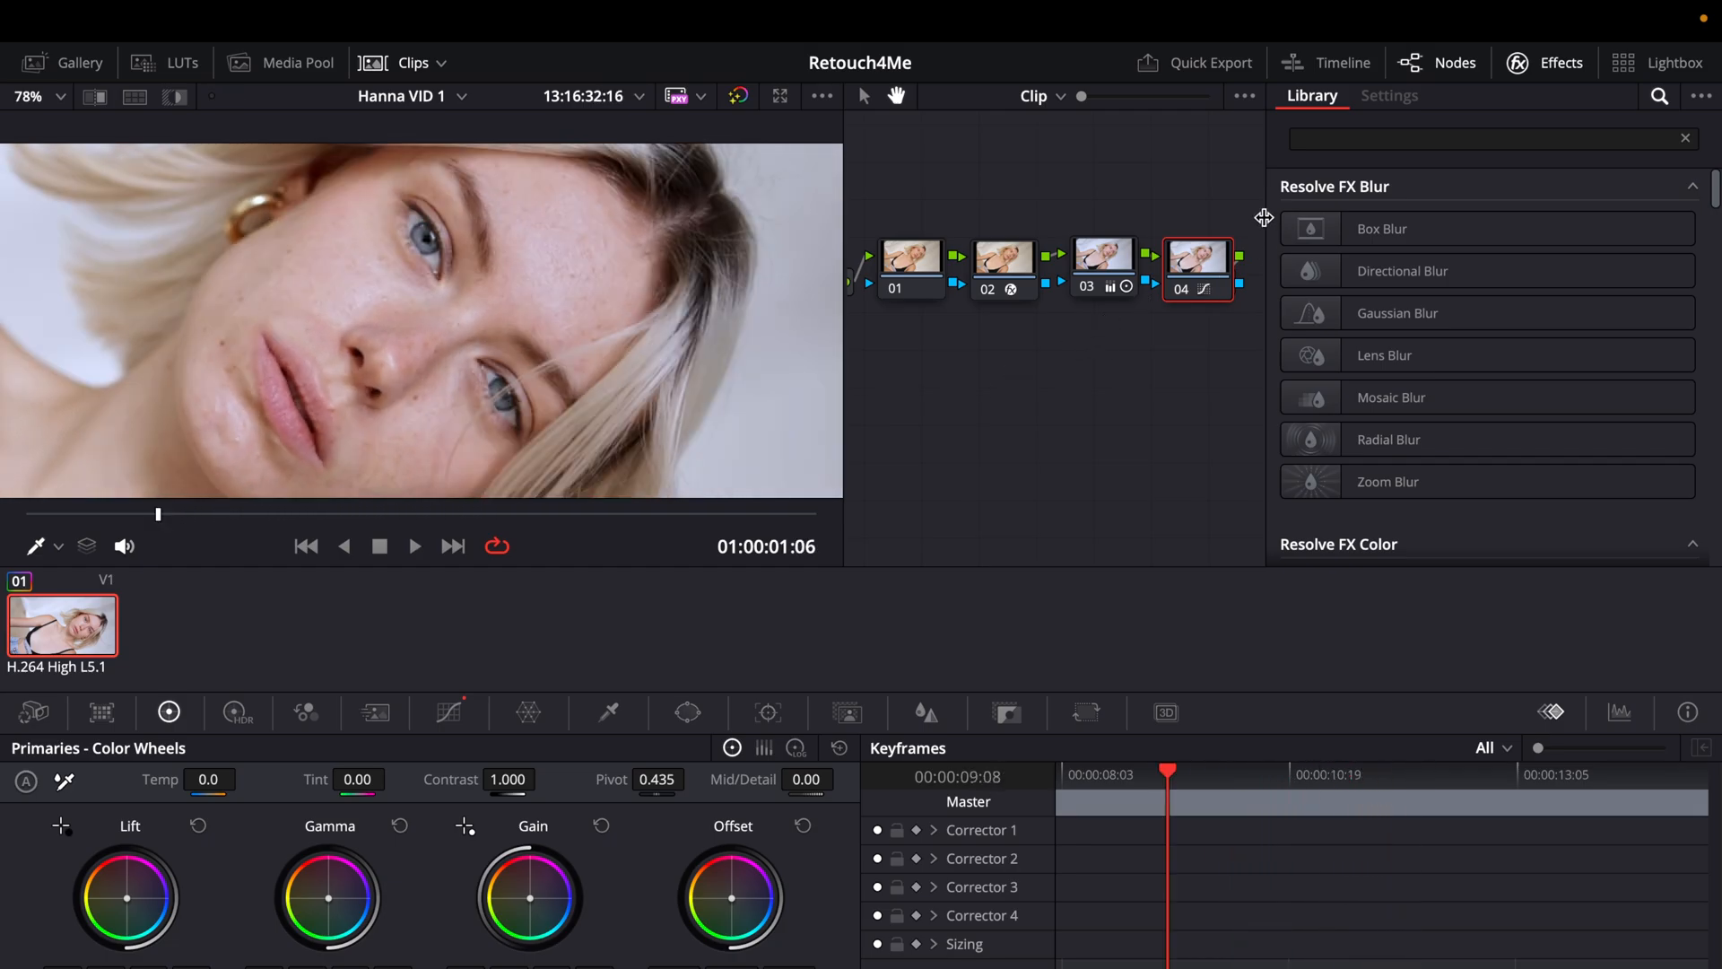
{"action": "left_click", "coordinate": [1481, 138]}
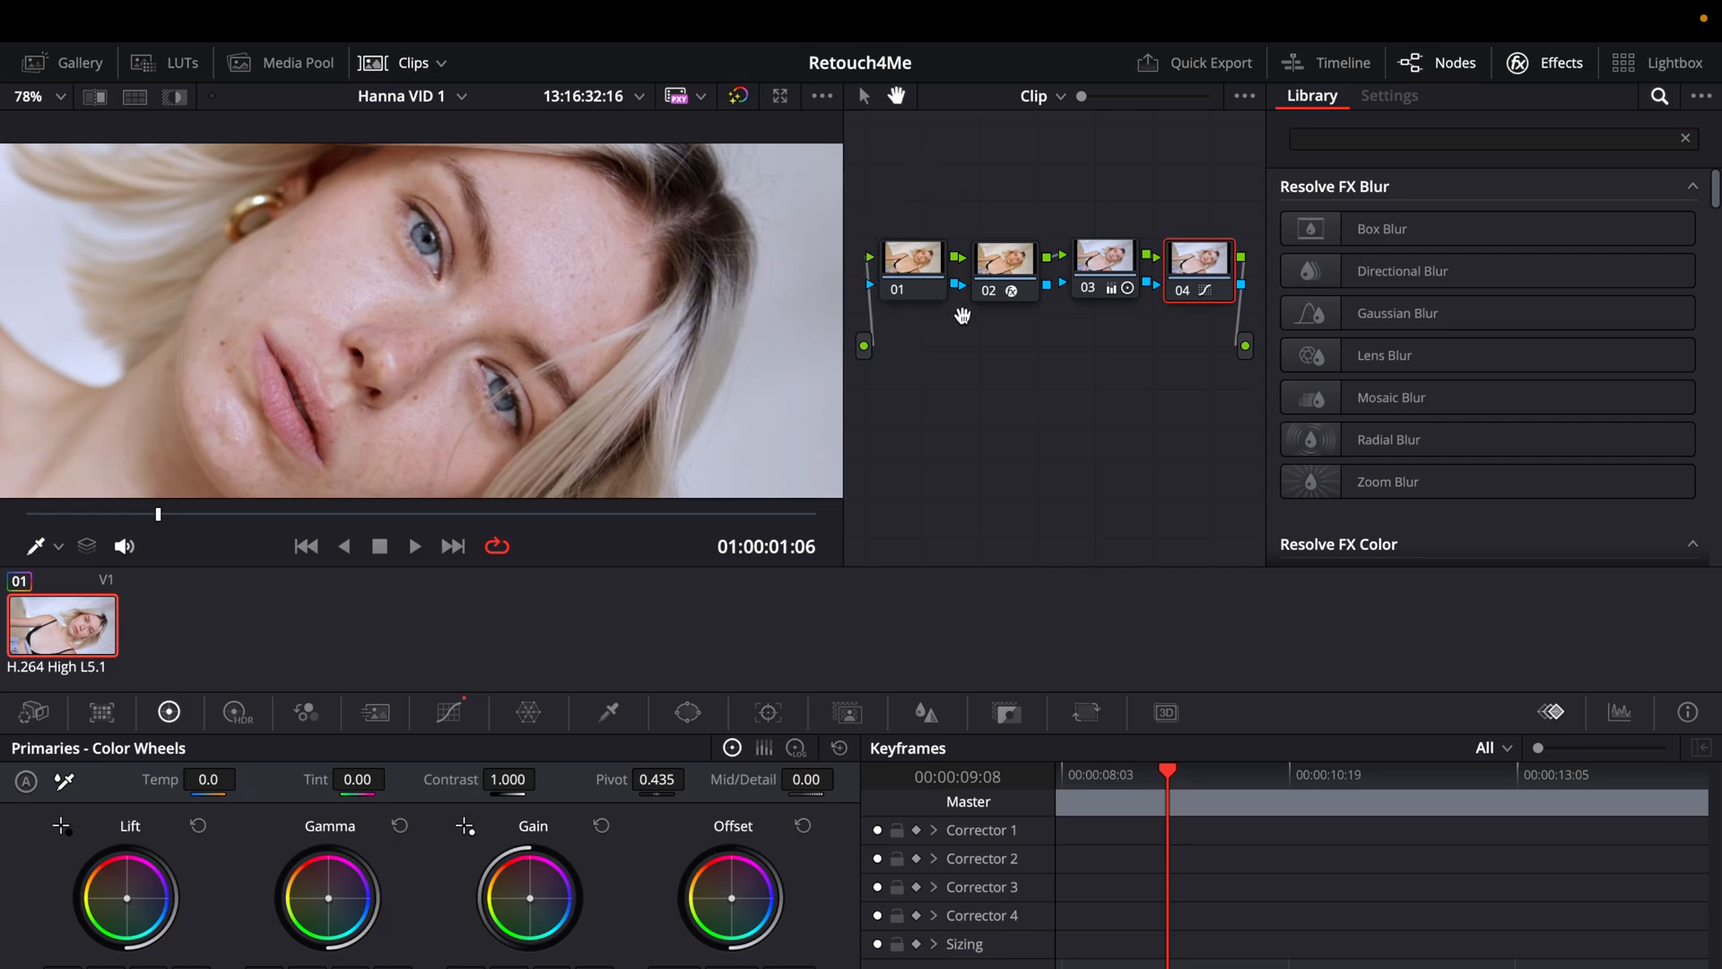
{"action": "left_click", "coordinate": [1482, 138]}
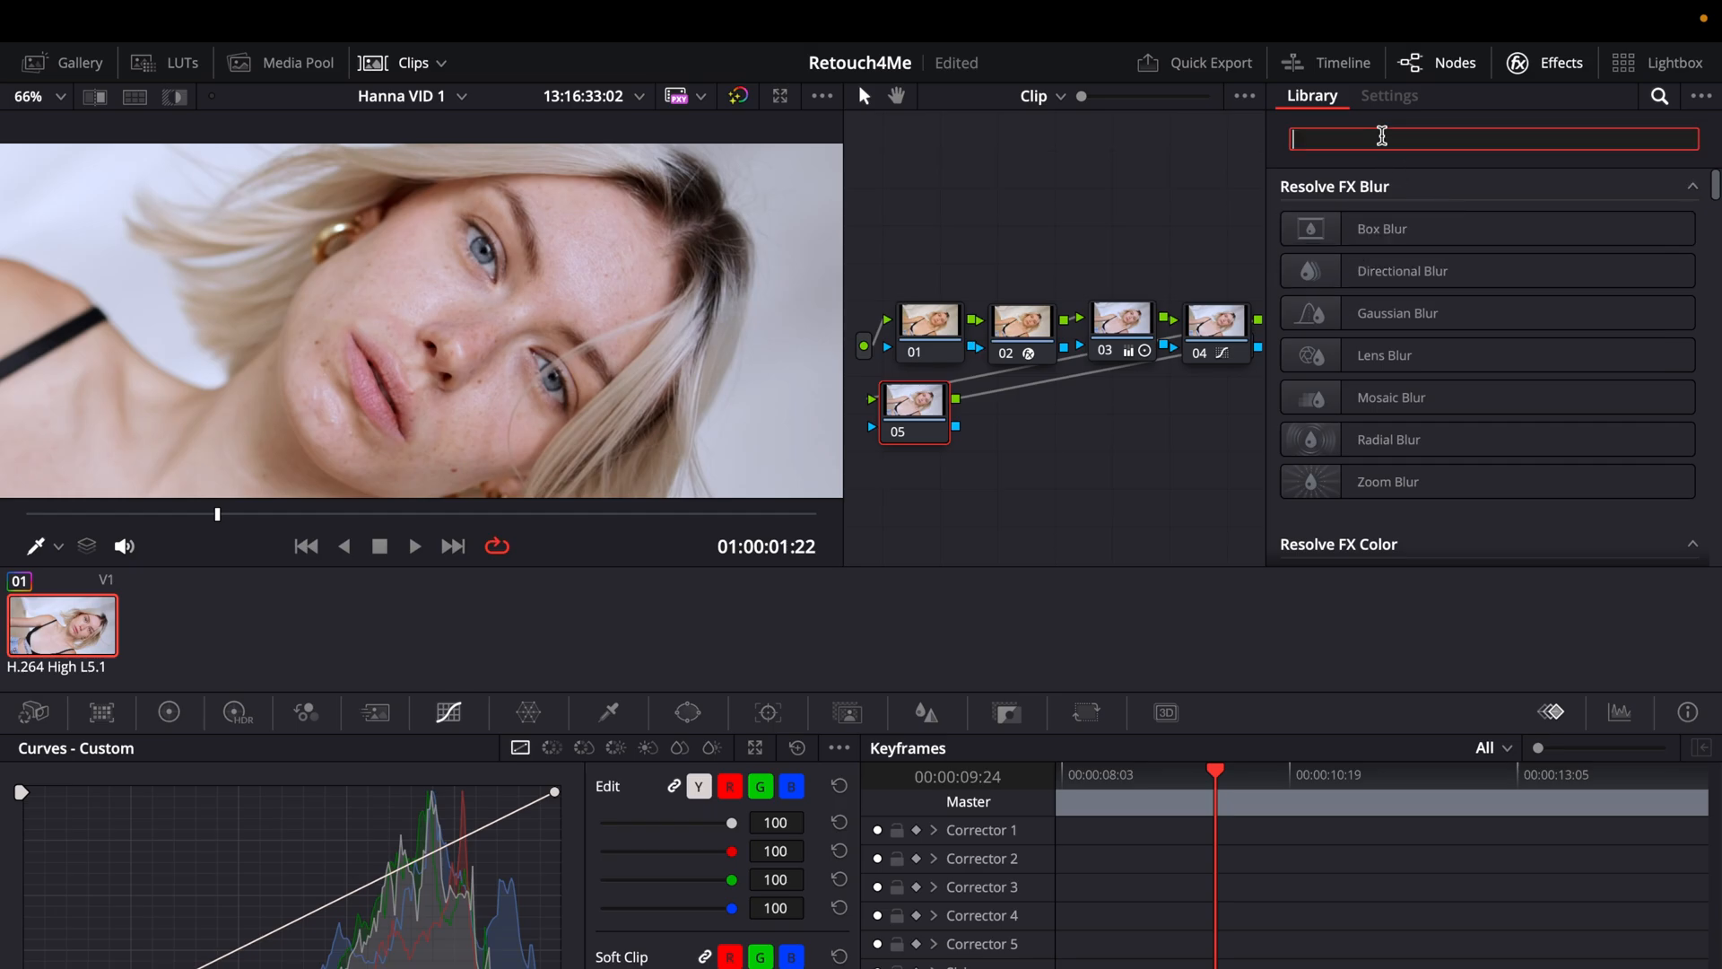
Step: Search 'heal' and apply Retouch4me Heal OFX to node 05, showing its parameters
{"action": "type", "text": "heal"}
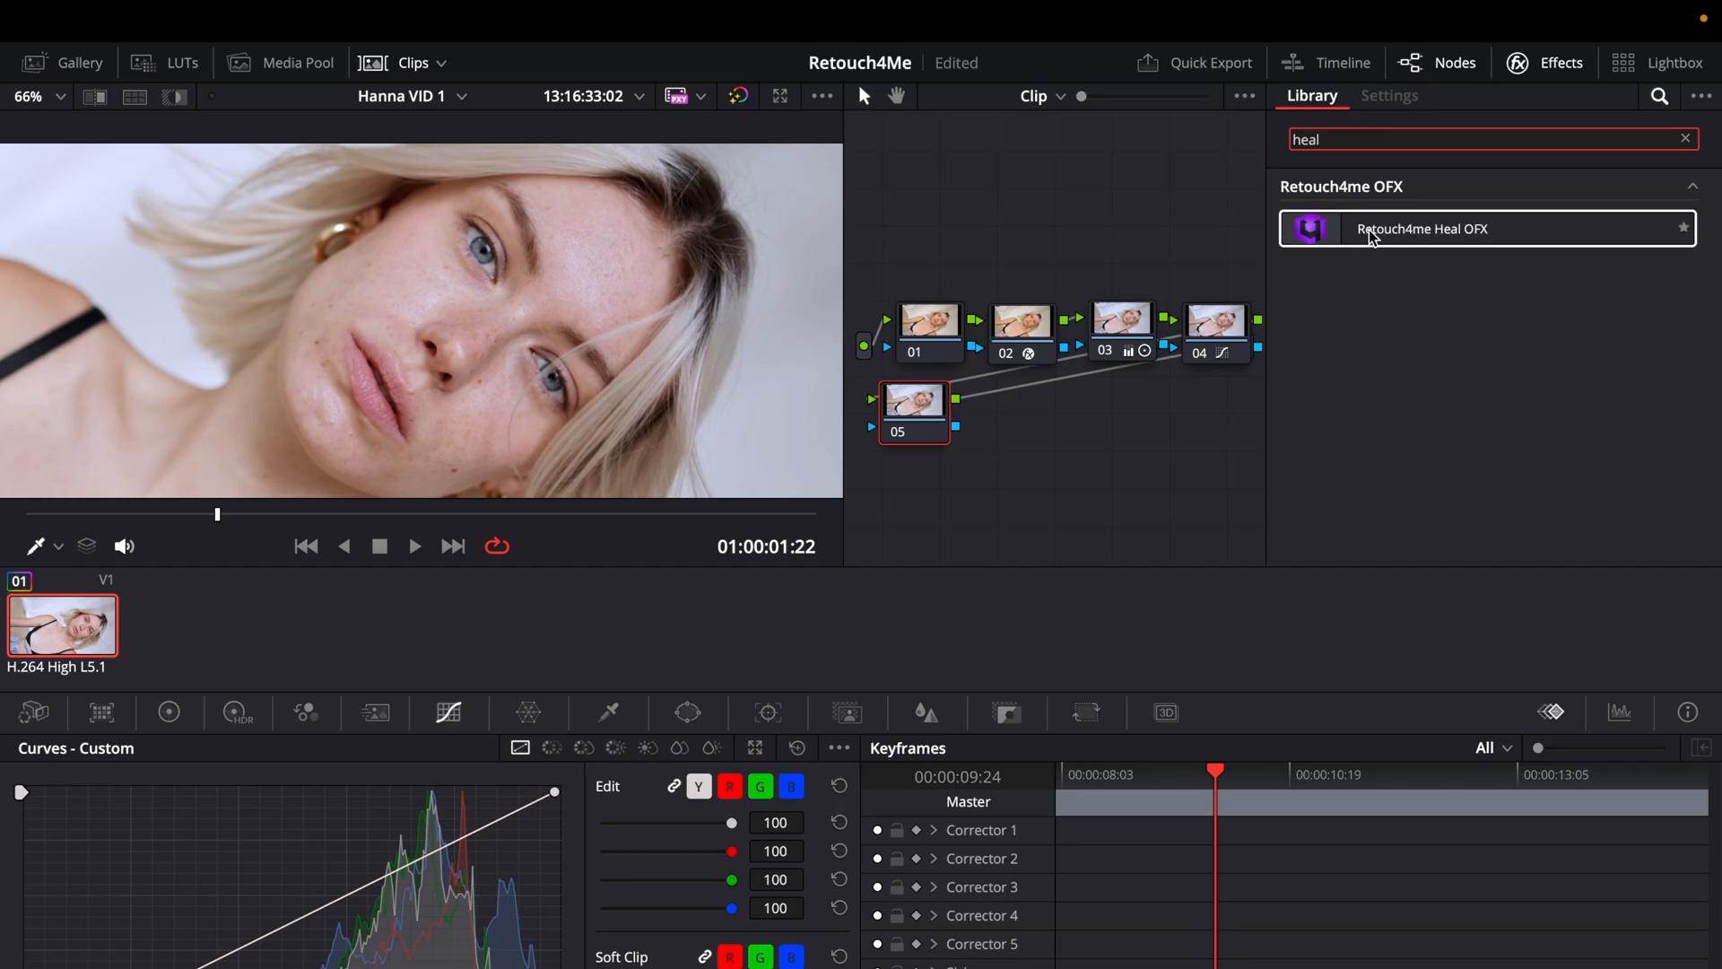
{"action": "left_click_drag", "start_coordinate": [1422, 228], "coordinate": [915, 413]}
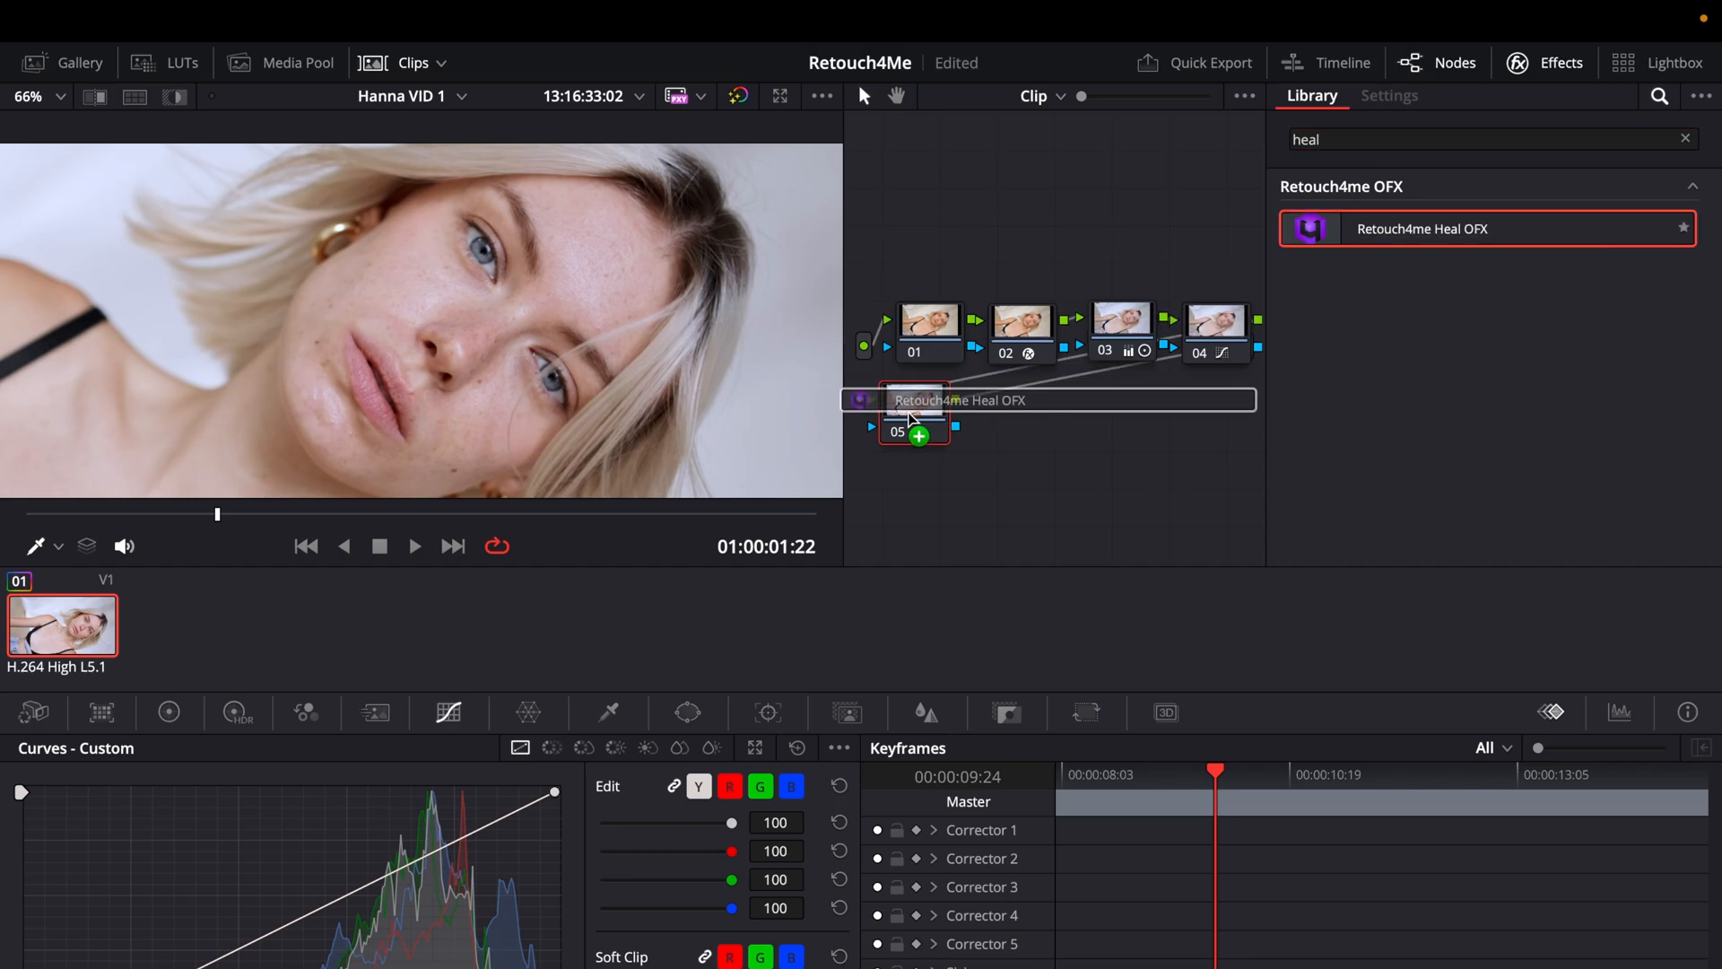
{"action": "left_click", "coordinate": [913, 413]}
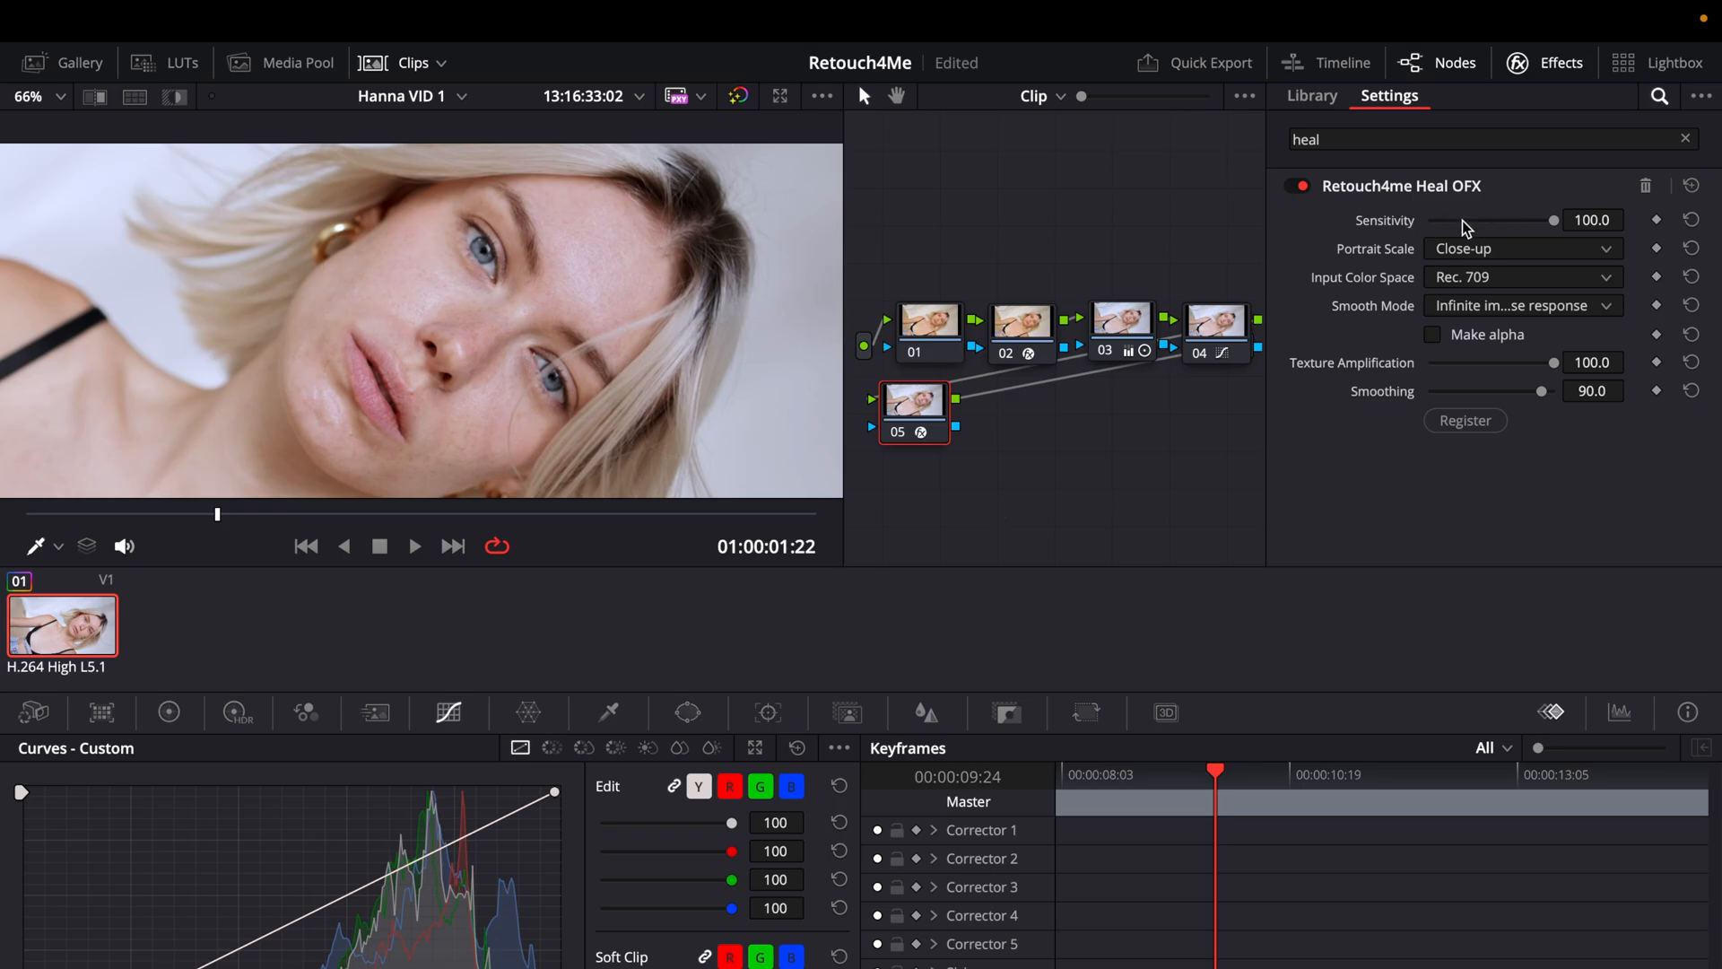
{"action": "mouse_move", "coordinate": [1468, 251]}
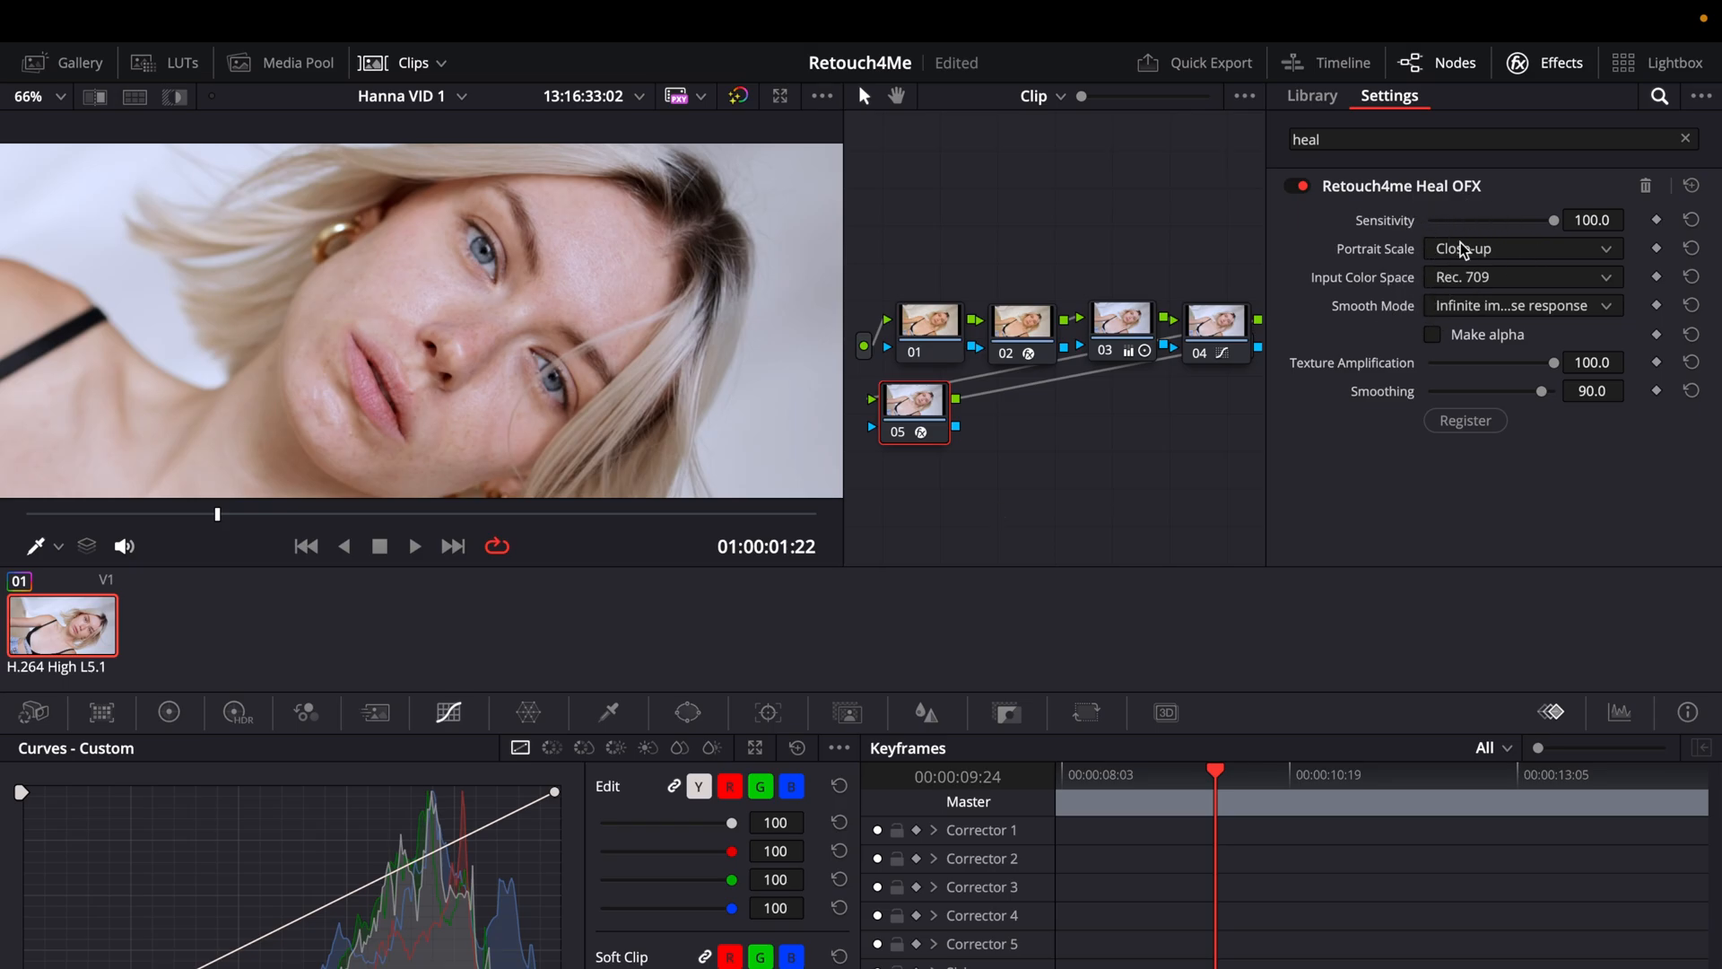
Step: Keep Portrait Scale at Close-up and toggle Heal OFX off and on, leaving it enabled
{"action": "left_click", "coordinate": [1523, 248]}
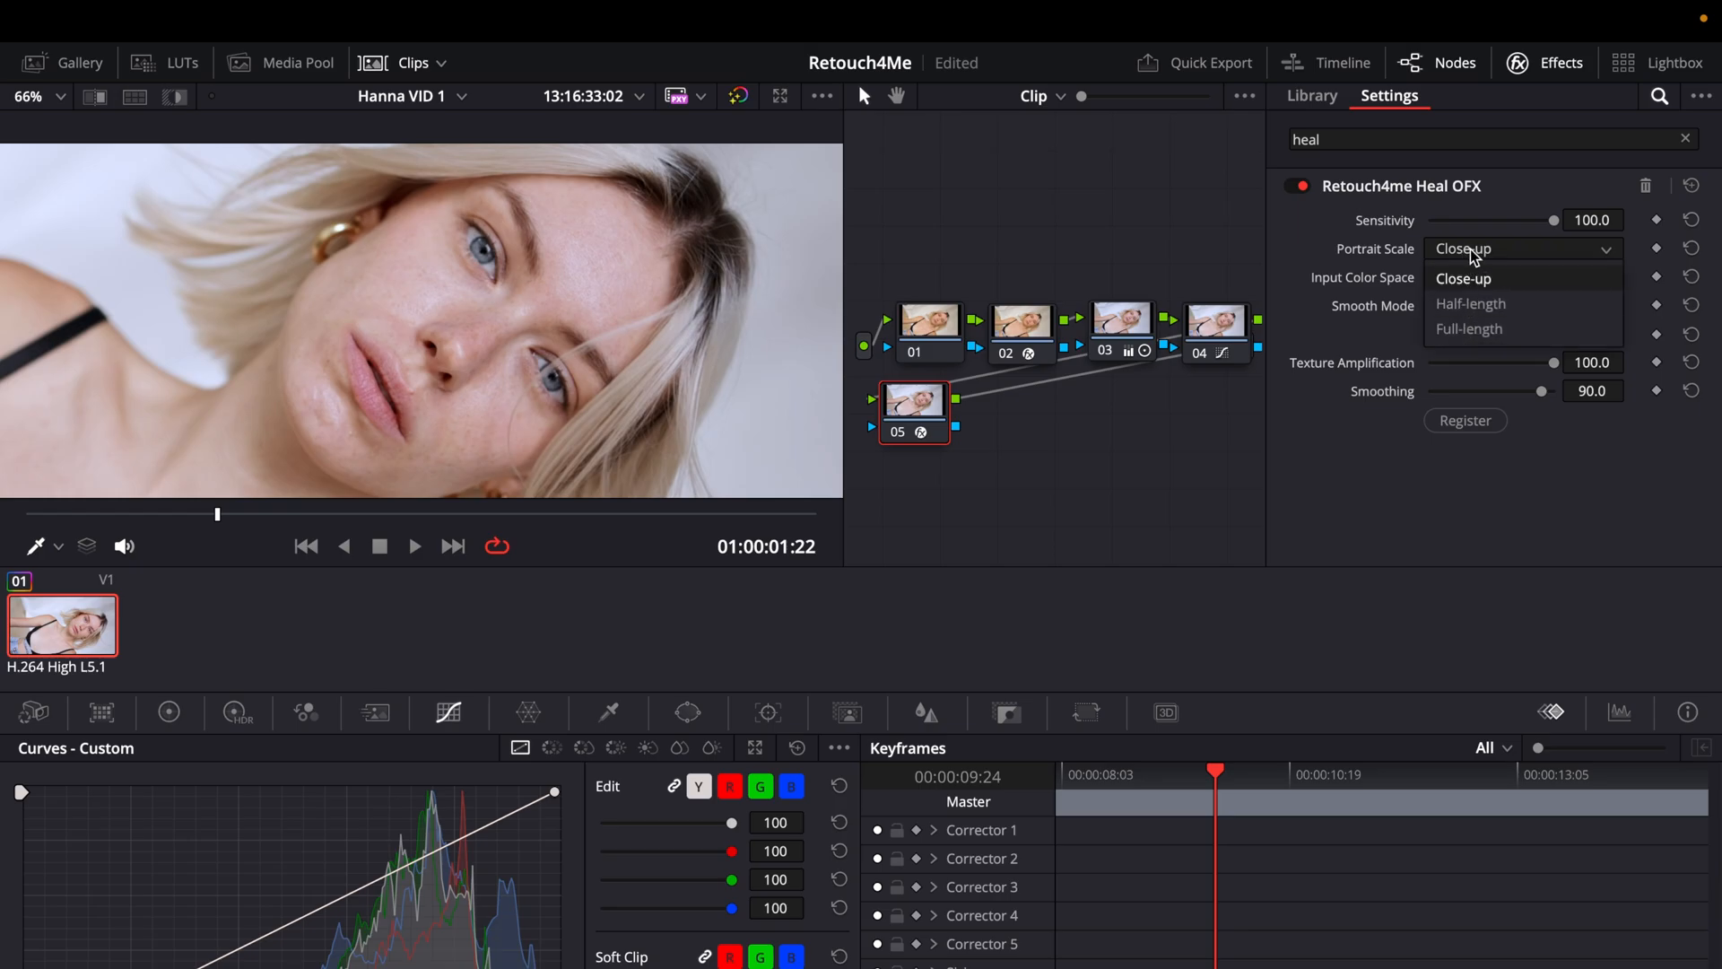
{"action": "left_click", "coordinate": [1464, 278]}
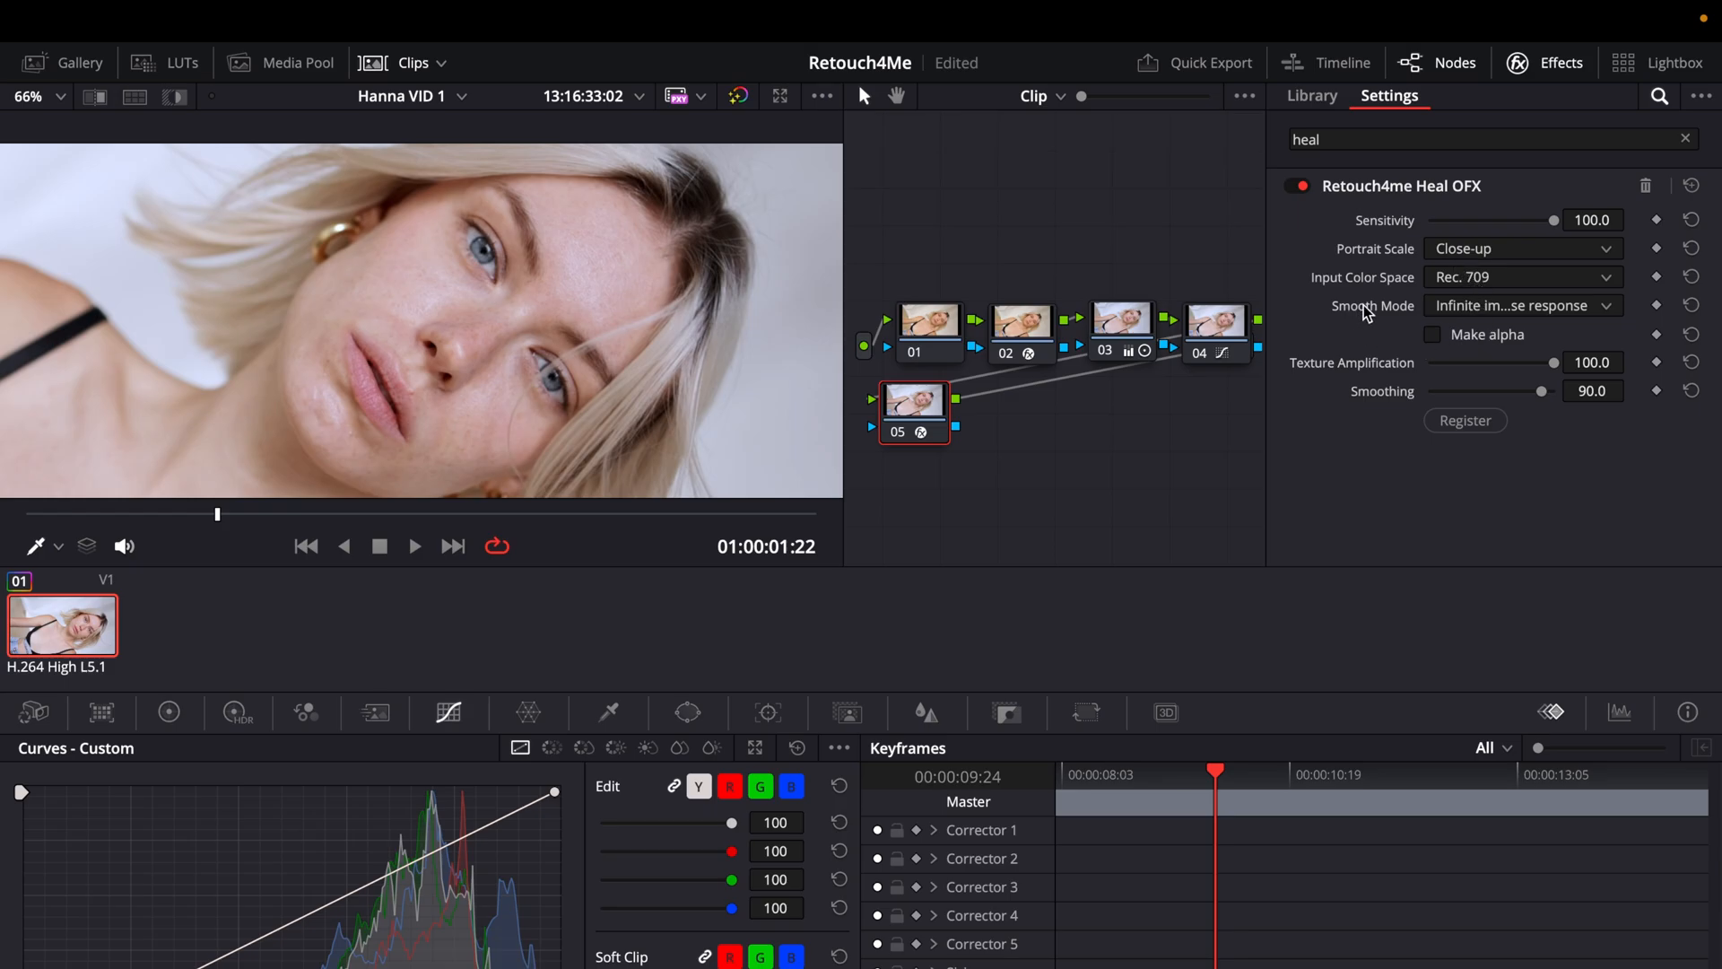
{"action": "left_click", "coordinate": [1295, 187]}
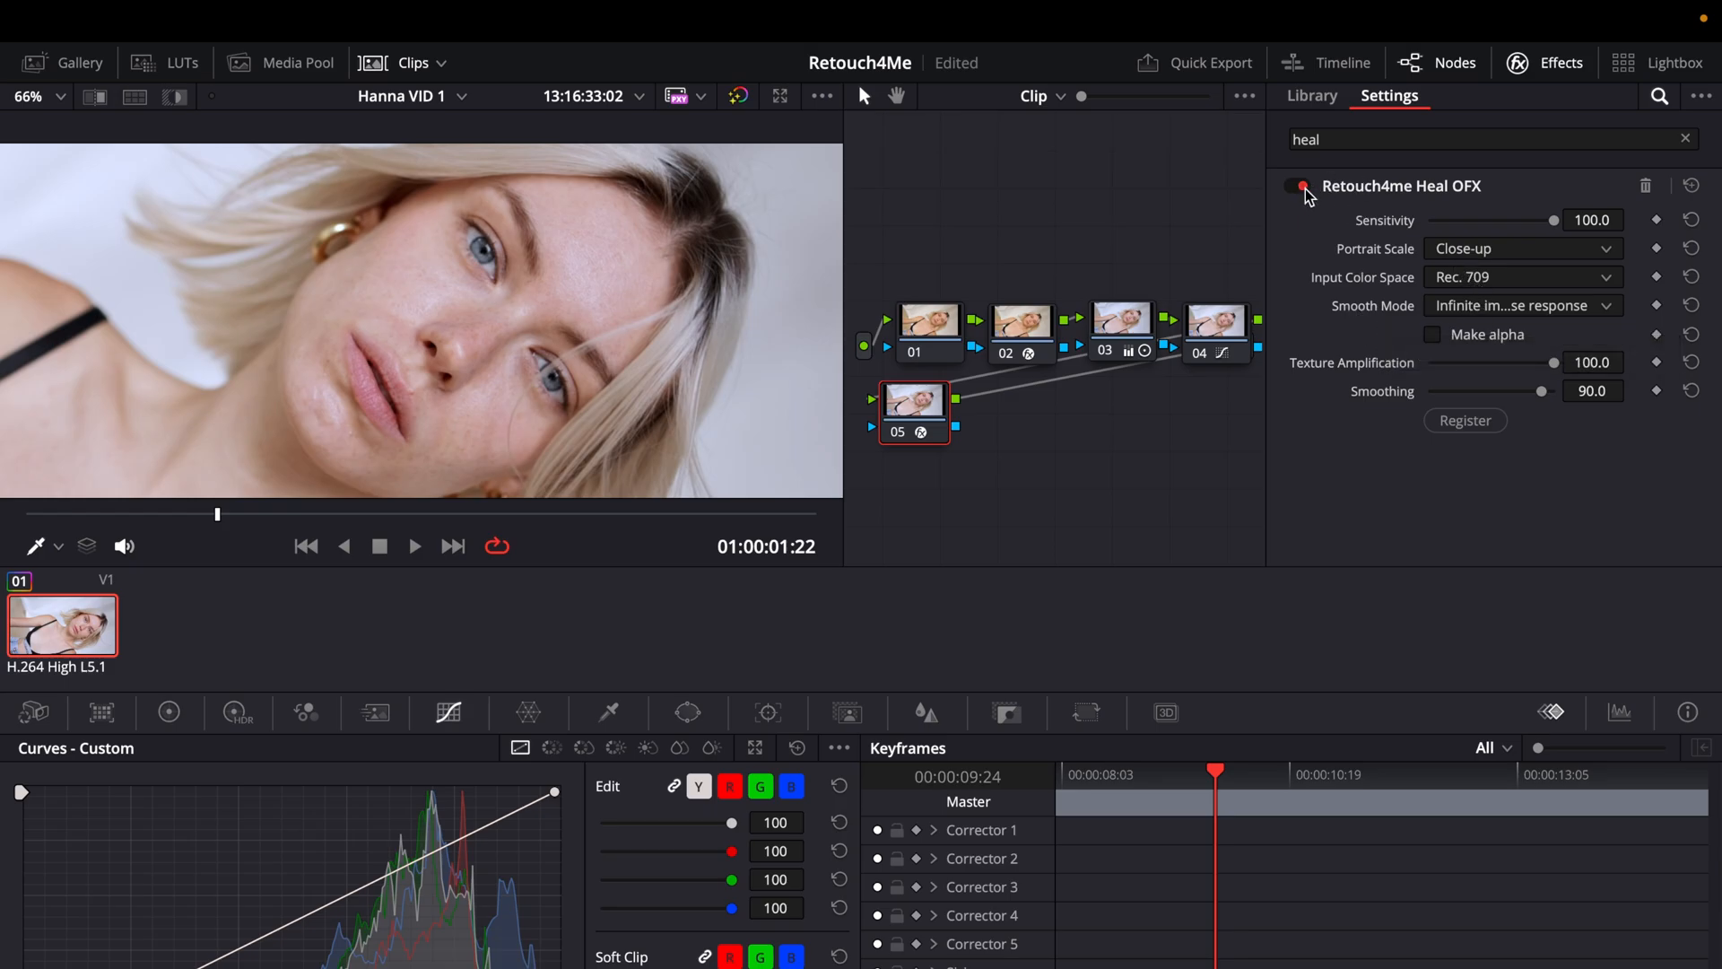
{"action": "left_click", "coordinate": [1292, 187]}
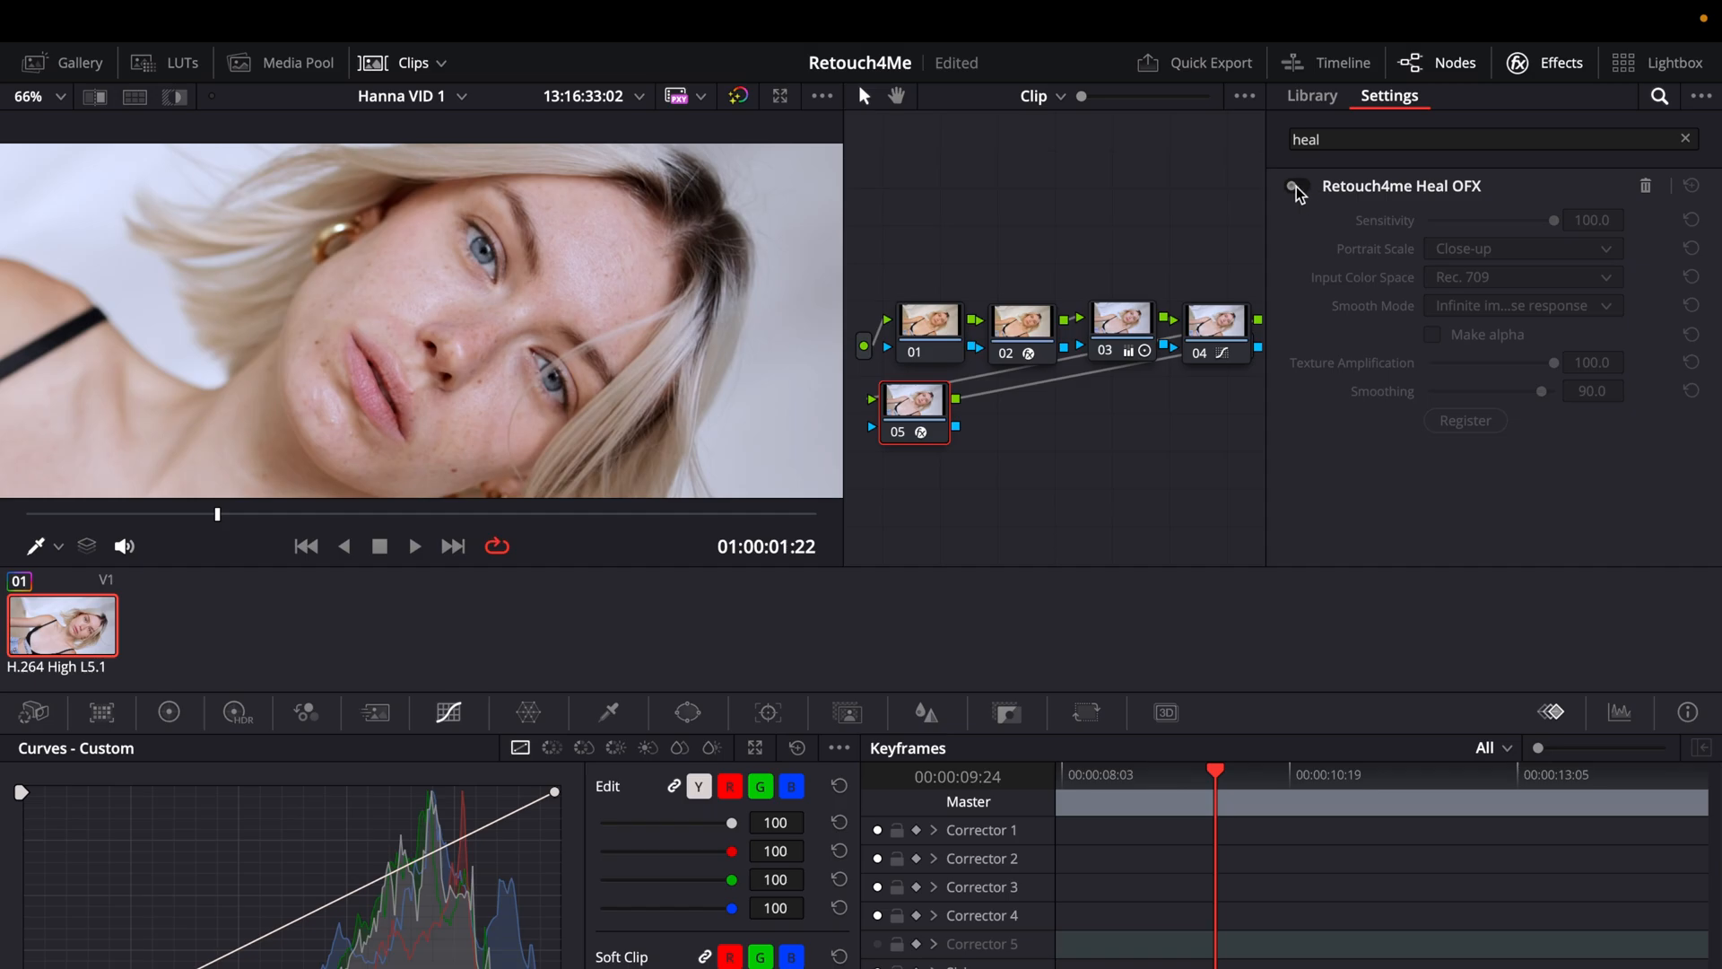
{"action": "left_click", "coordinate": [1296, 187]}
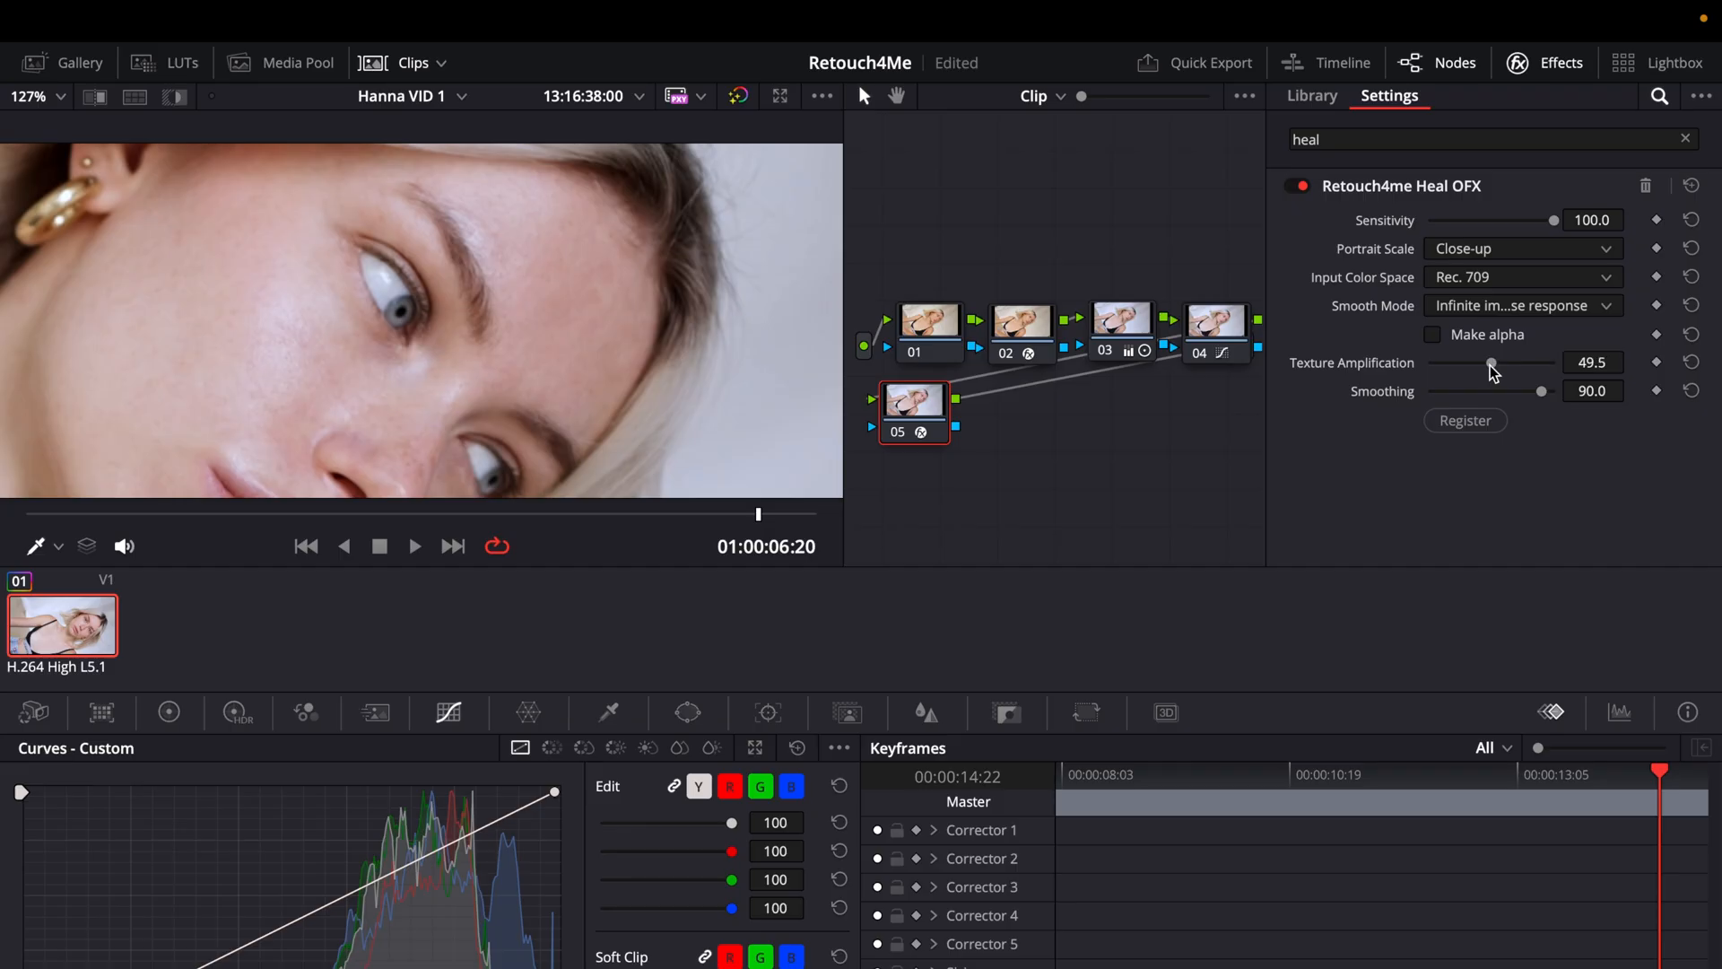
Step: Repeatedly compare the clip with and without Heal, ending with the effect on
{"action": "left_click", "coordinate": [1291, 184]}
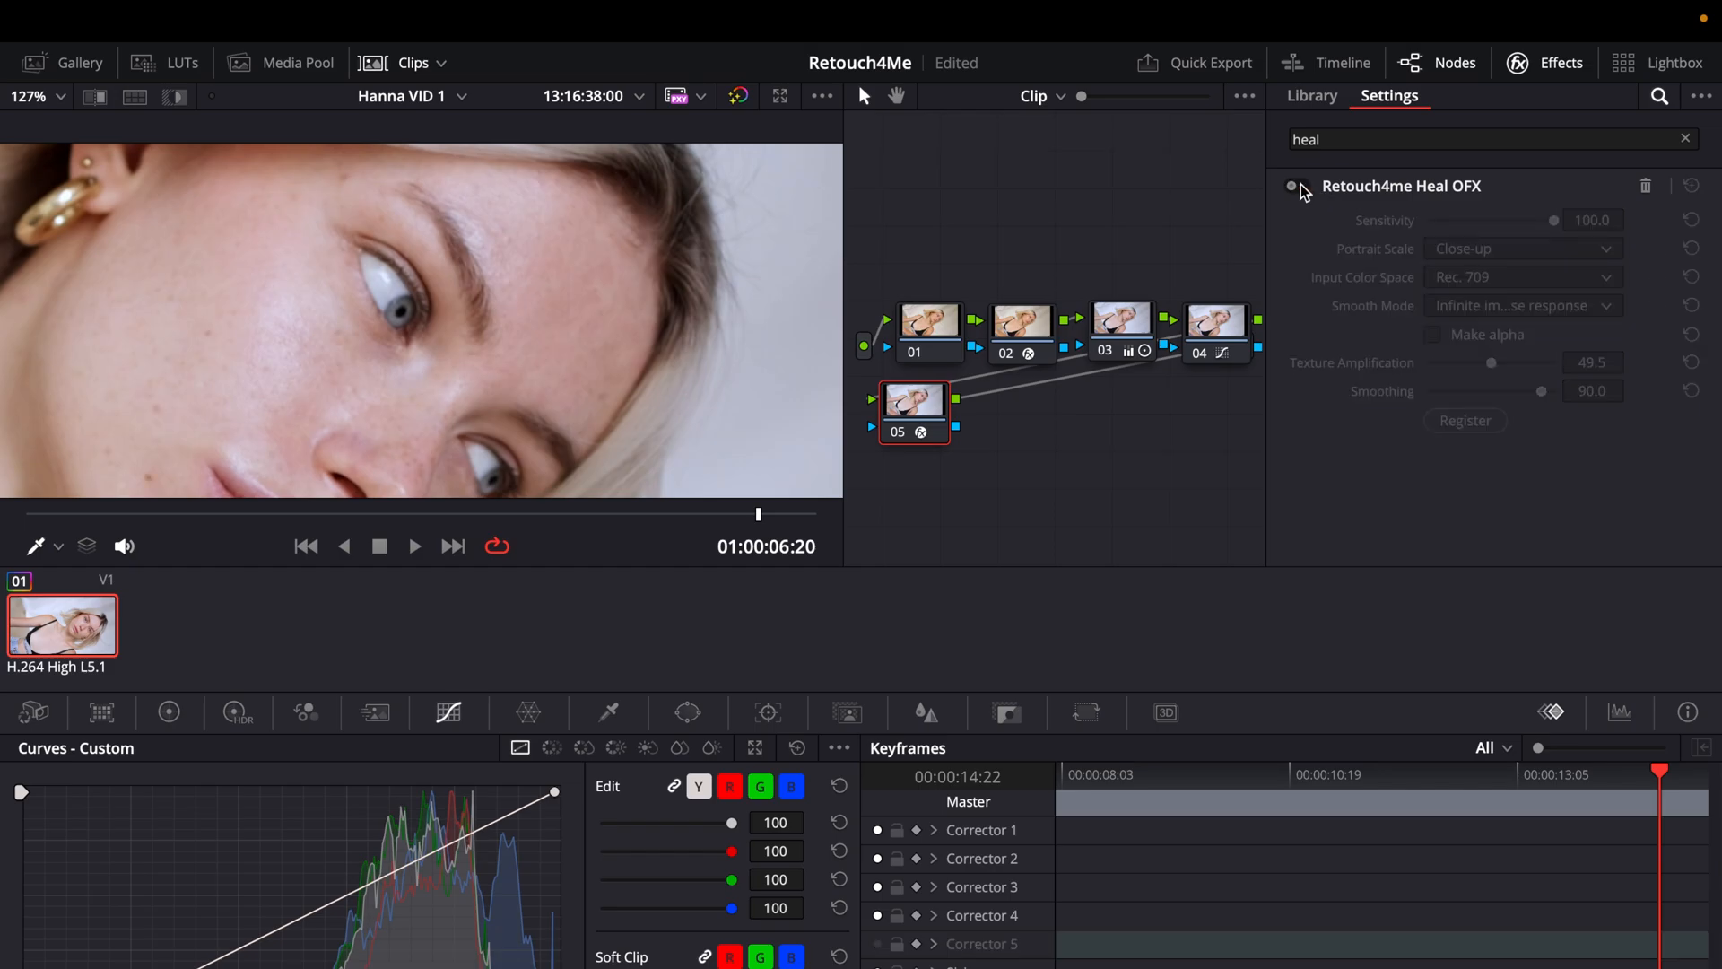
{"action": "left_click", "coordinate": [1293, 186]}
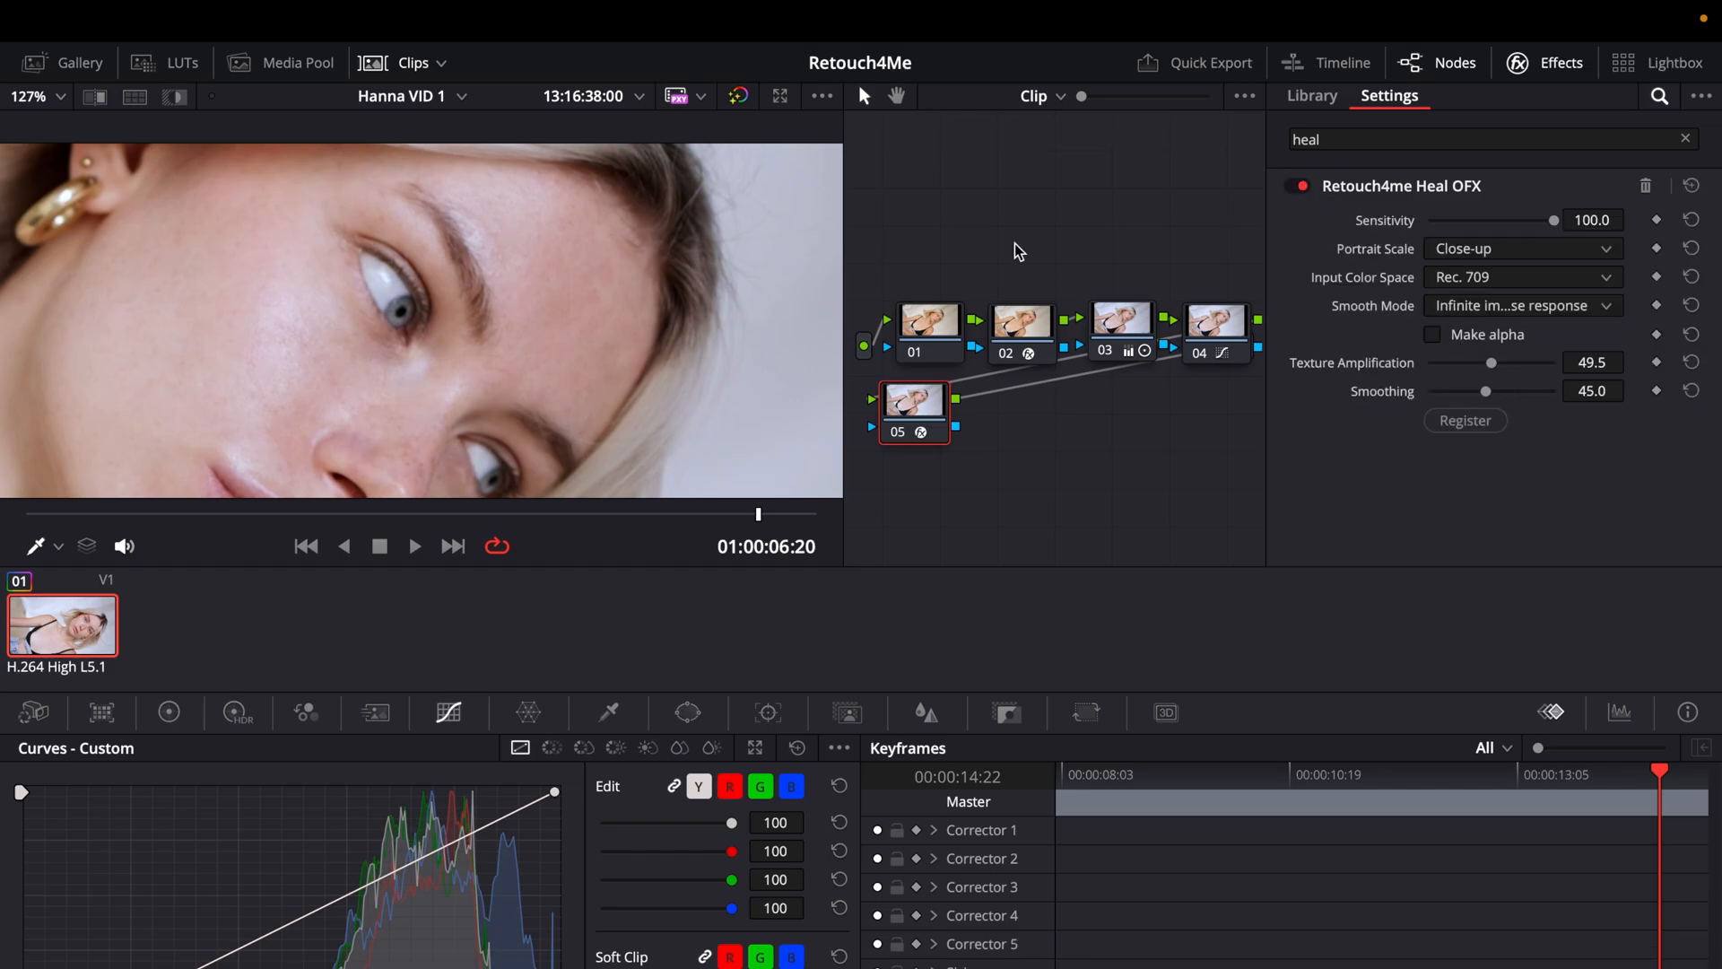
{"action": "left_click", "coordinate": [1291, 185]}
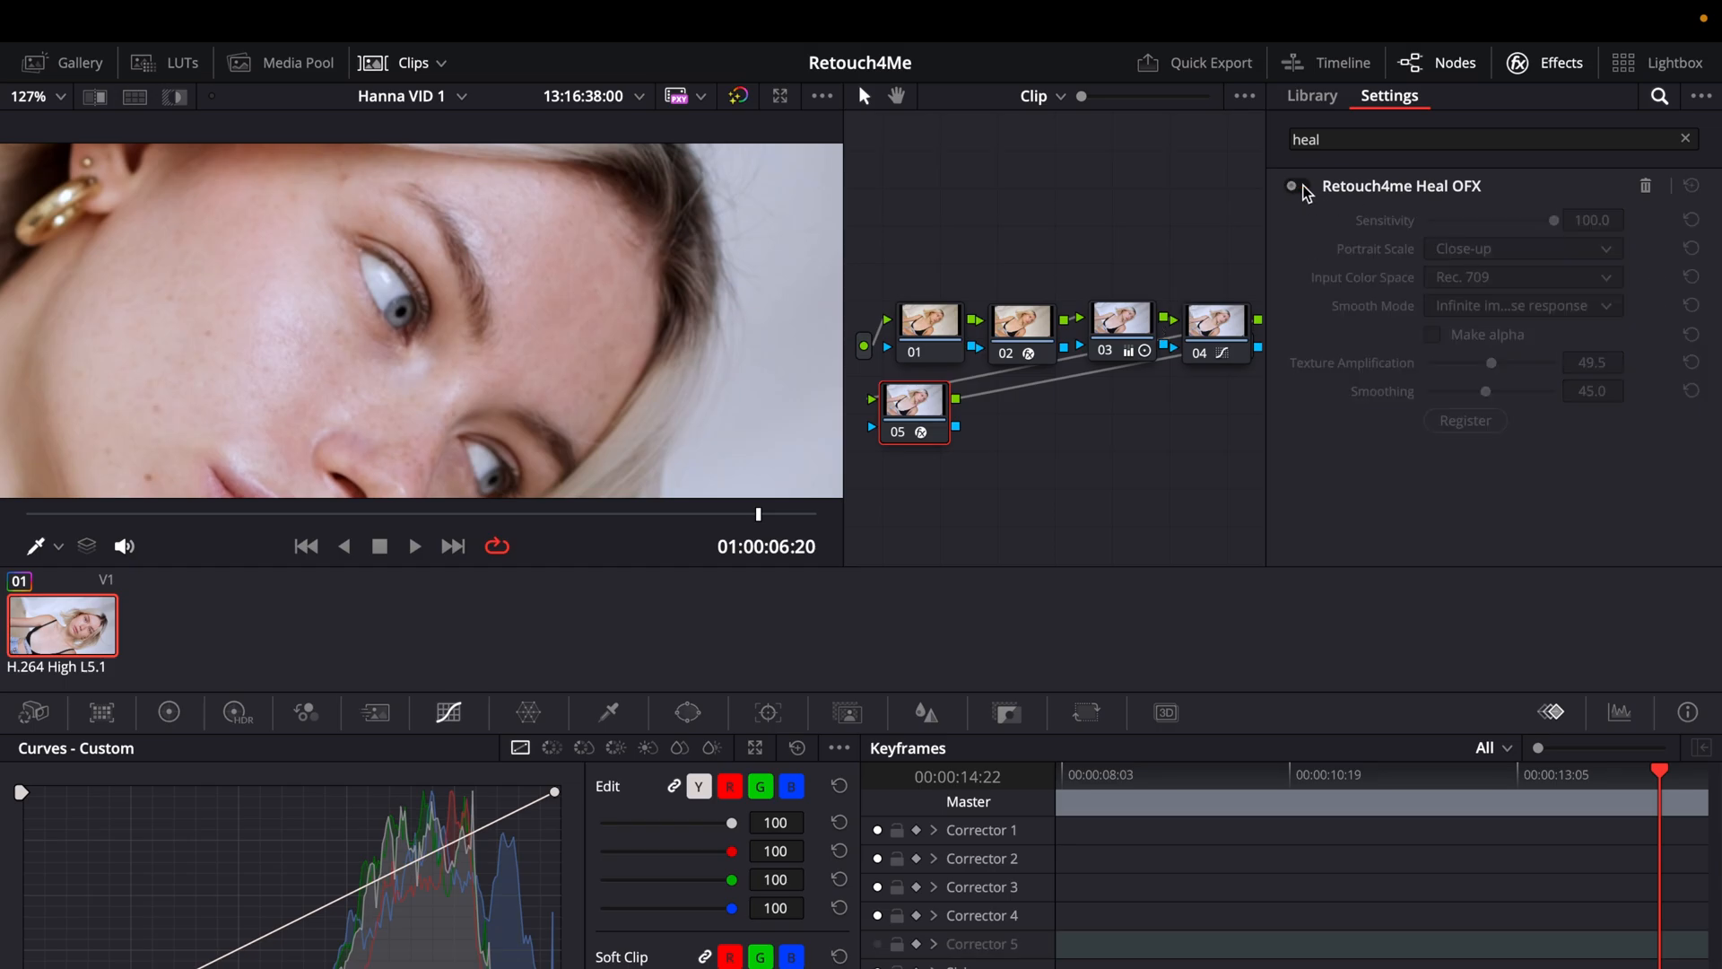
{"action": "left_click", "coordinate": [1291, 185]}
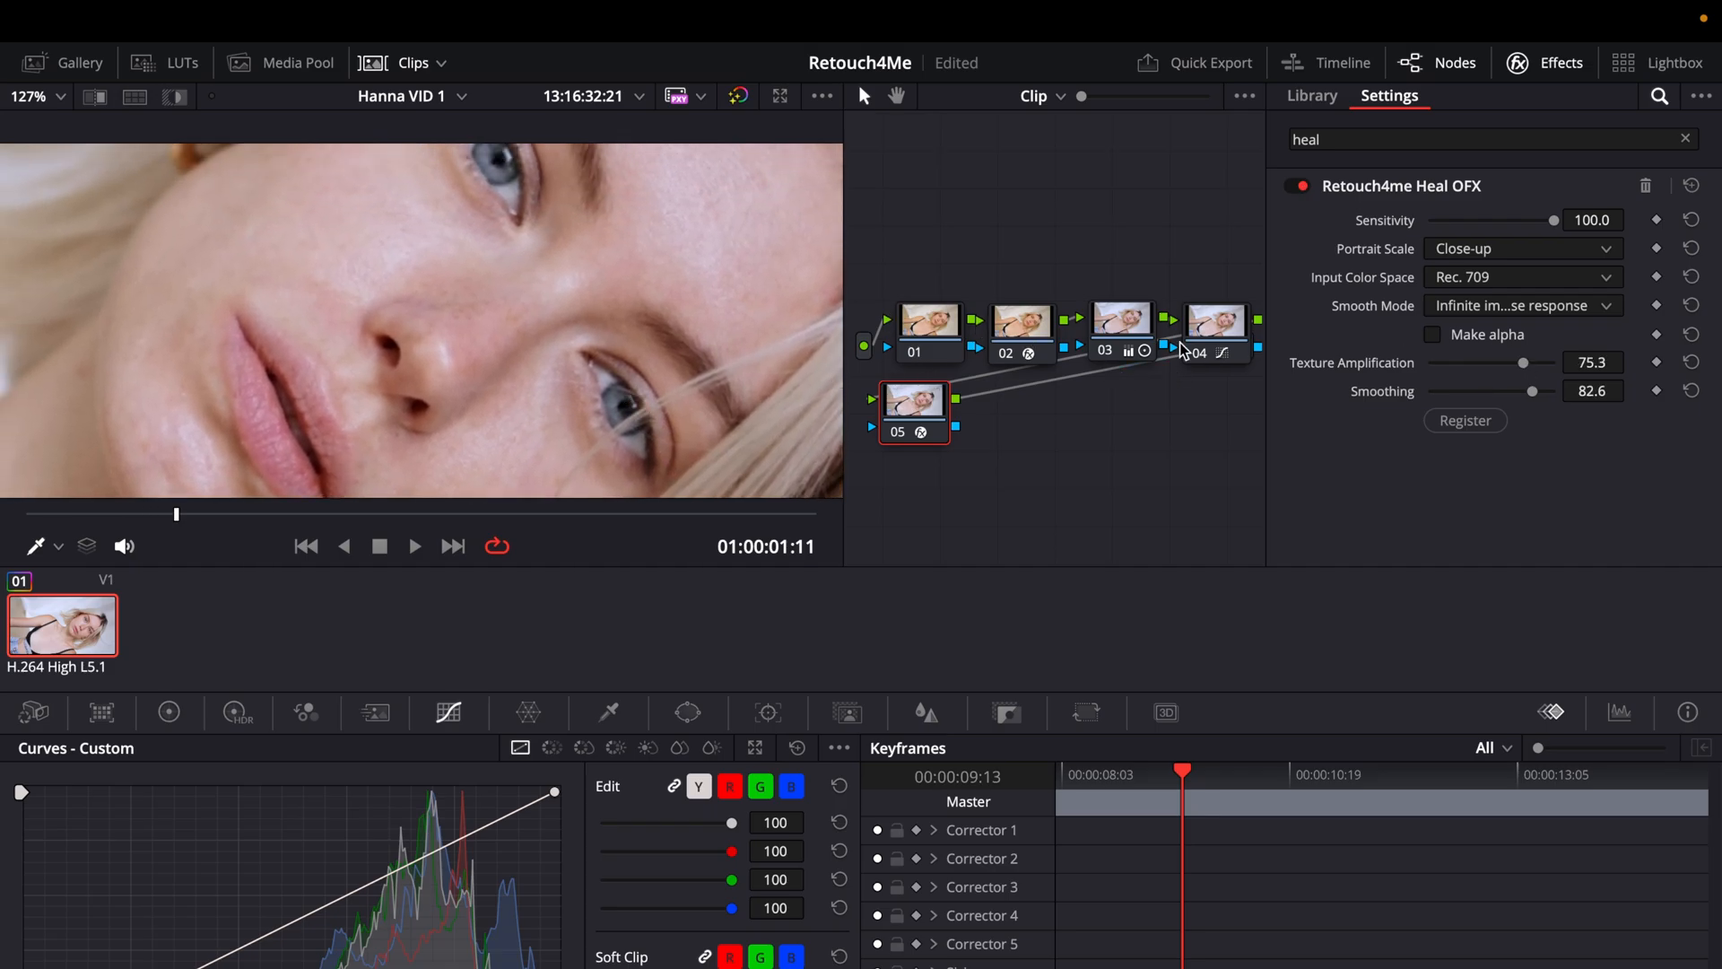
{"action": "left_click", "coordinate": [1292, 187]}
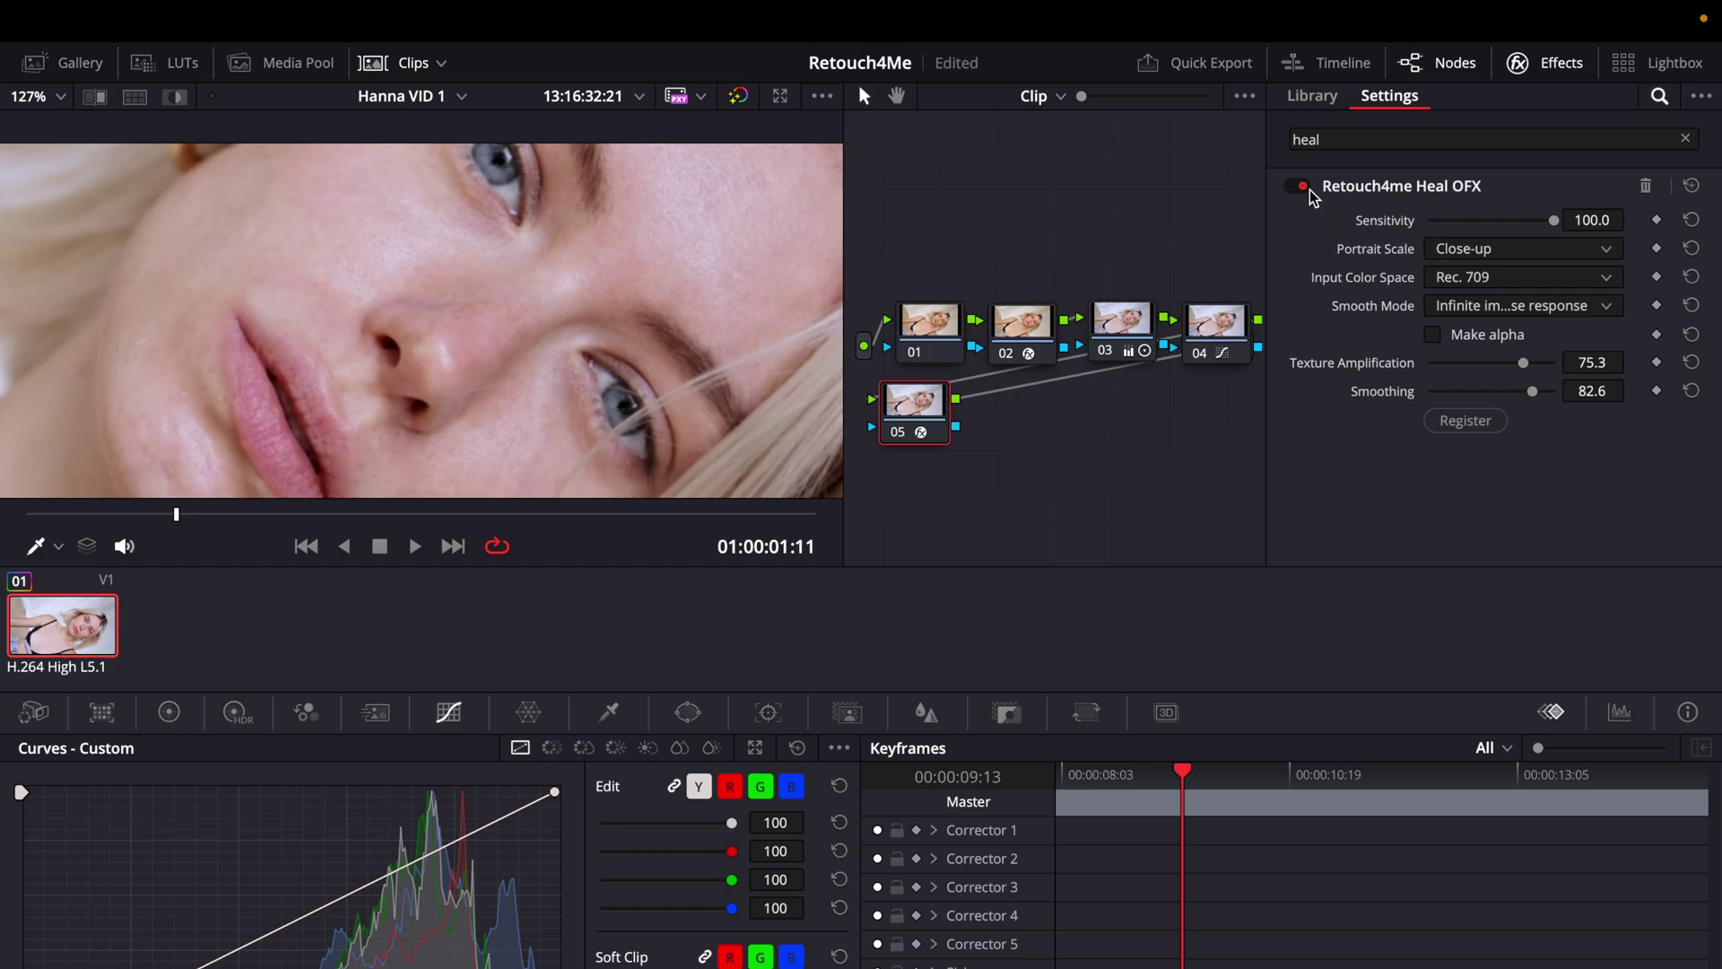
{"action": "left_click", "coordinate": [1295, 185]}
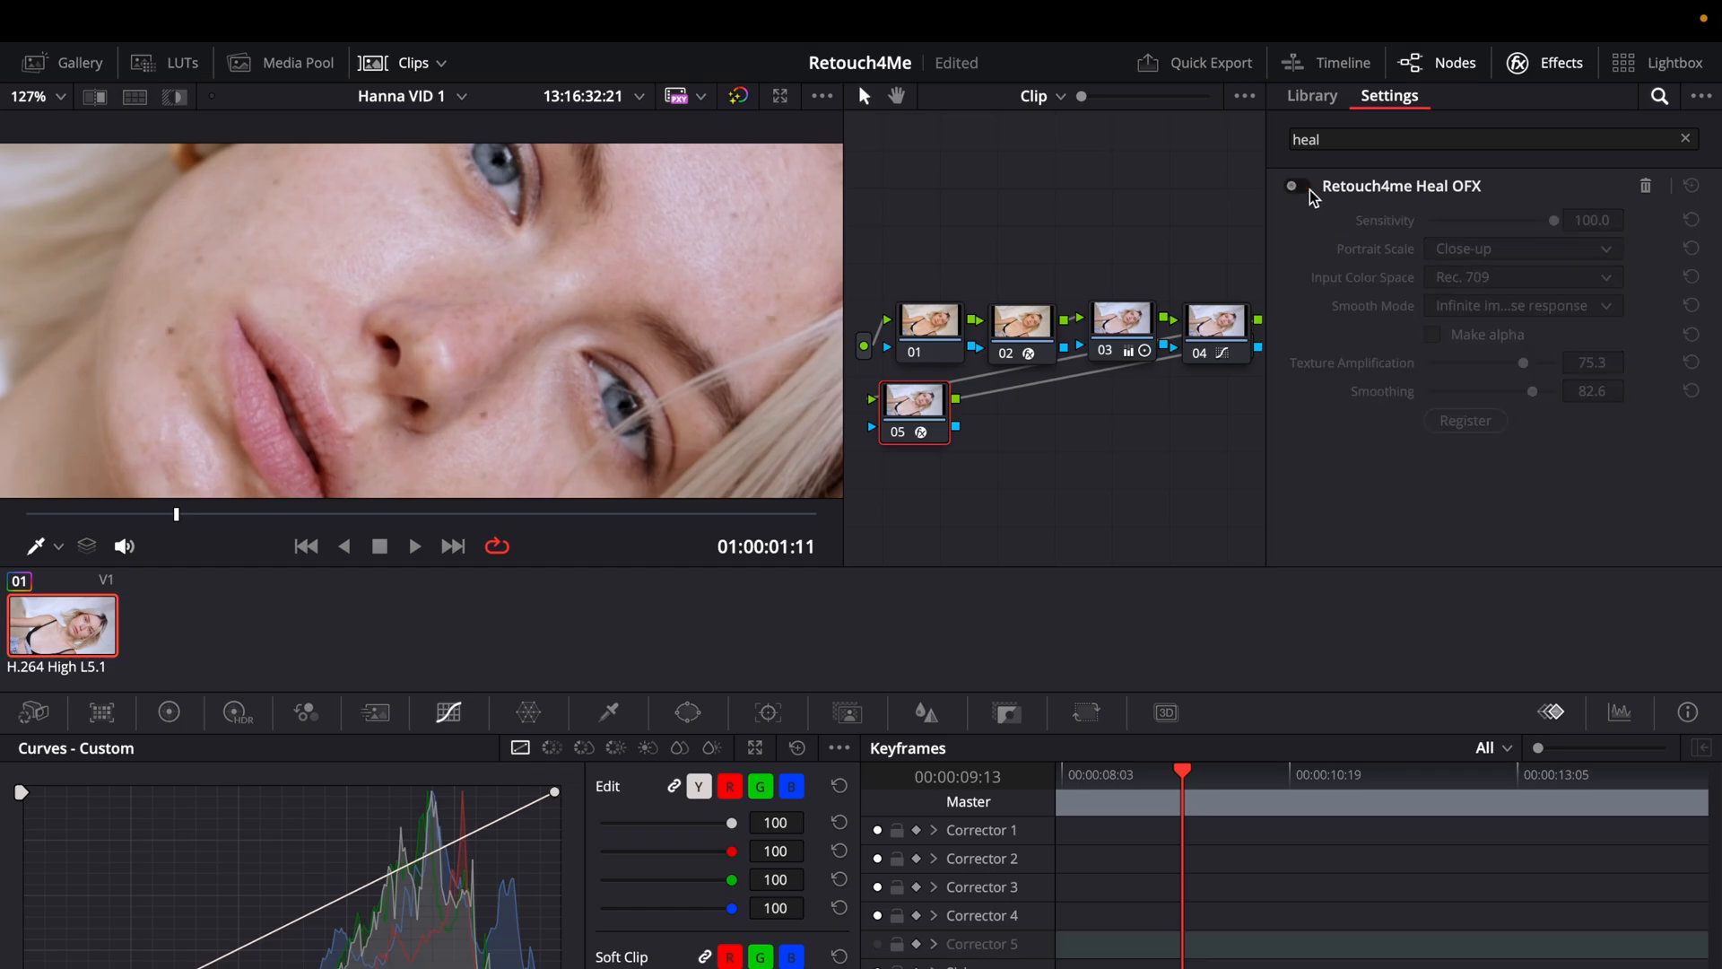
{"action": "left_click", "coordinate": [1295, 185]}
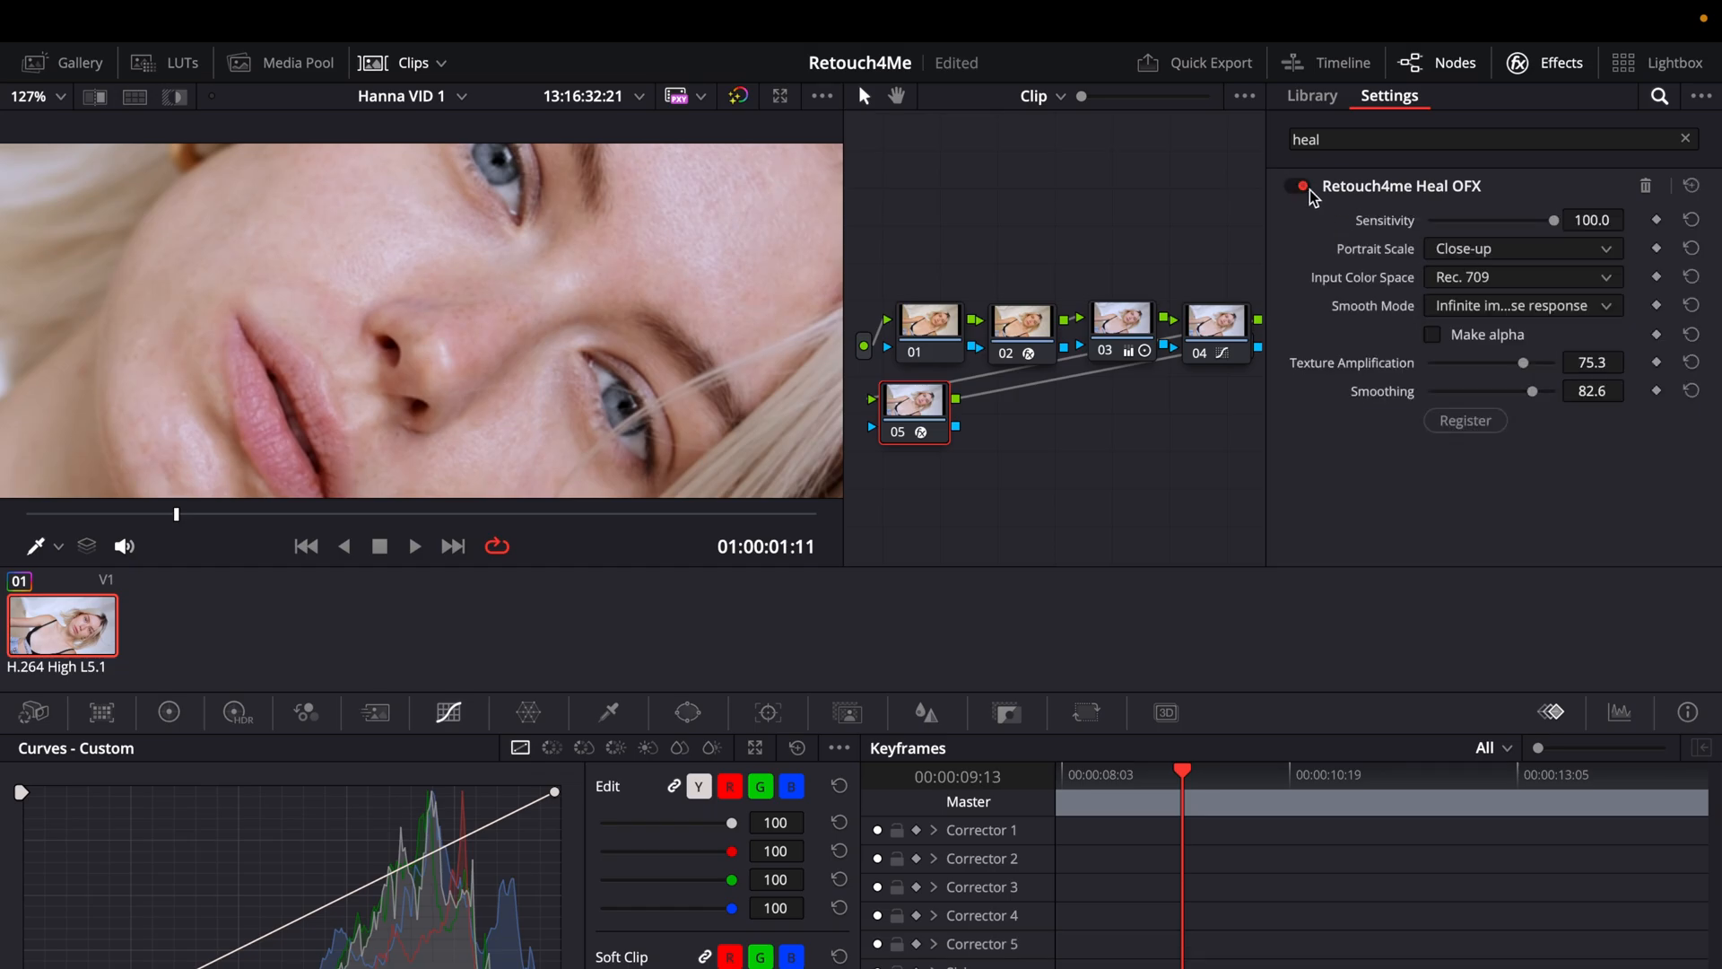
{"action": "left_click", "coordinate": [1296, 186]}
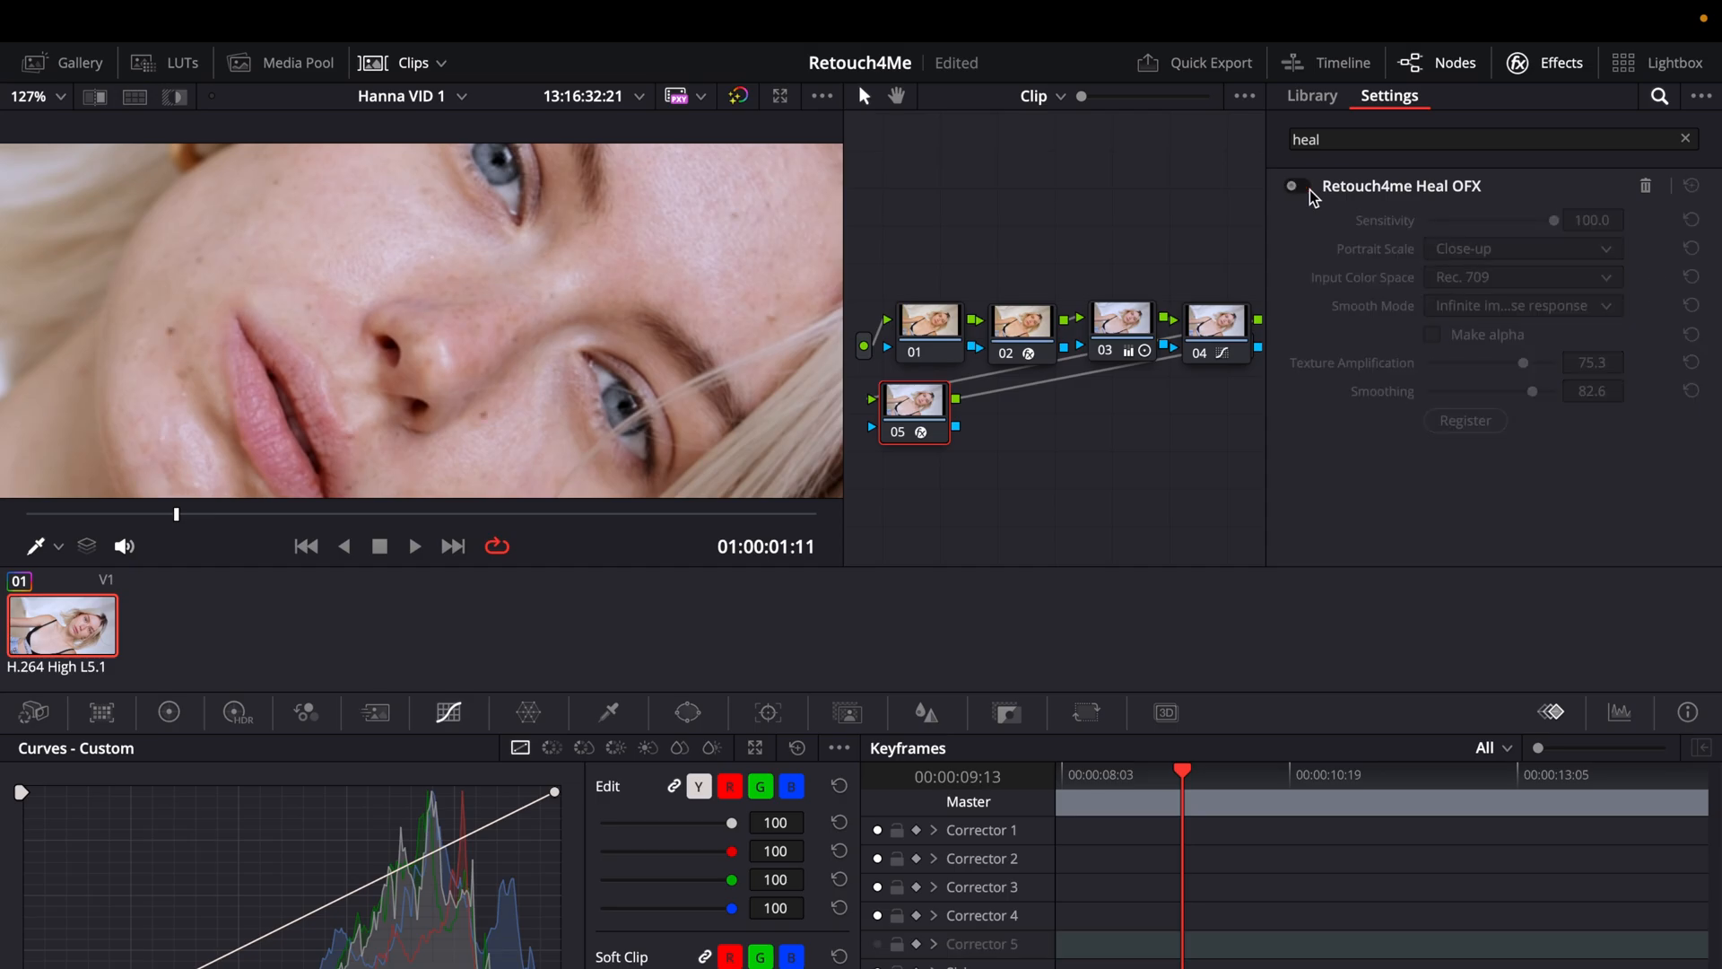
{"action": "left_click", "coordinate": [1298, 185]}
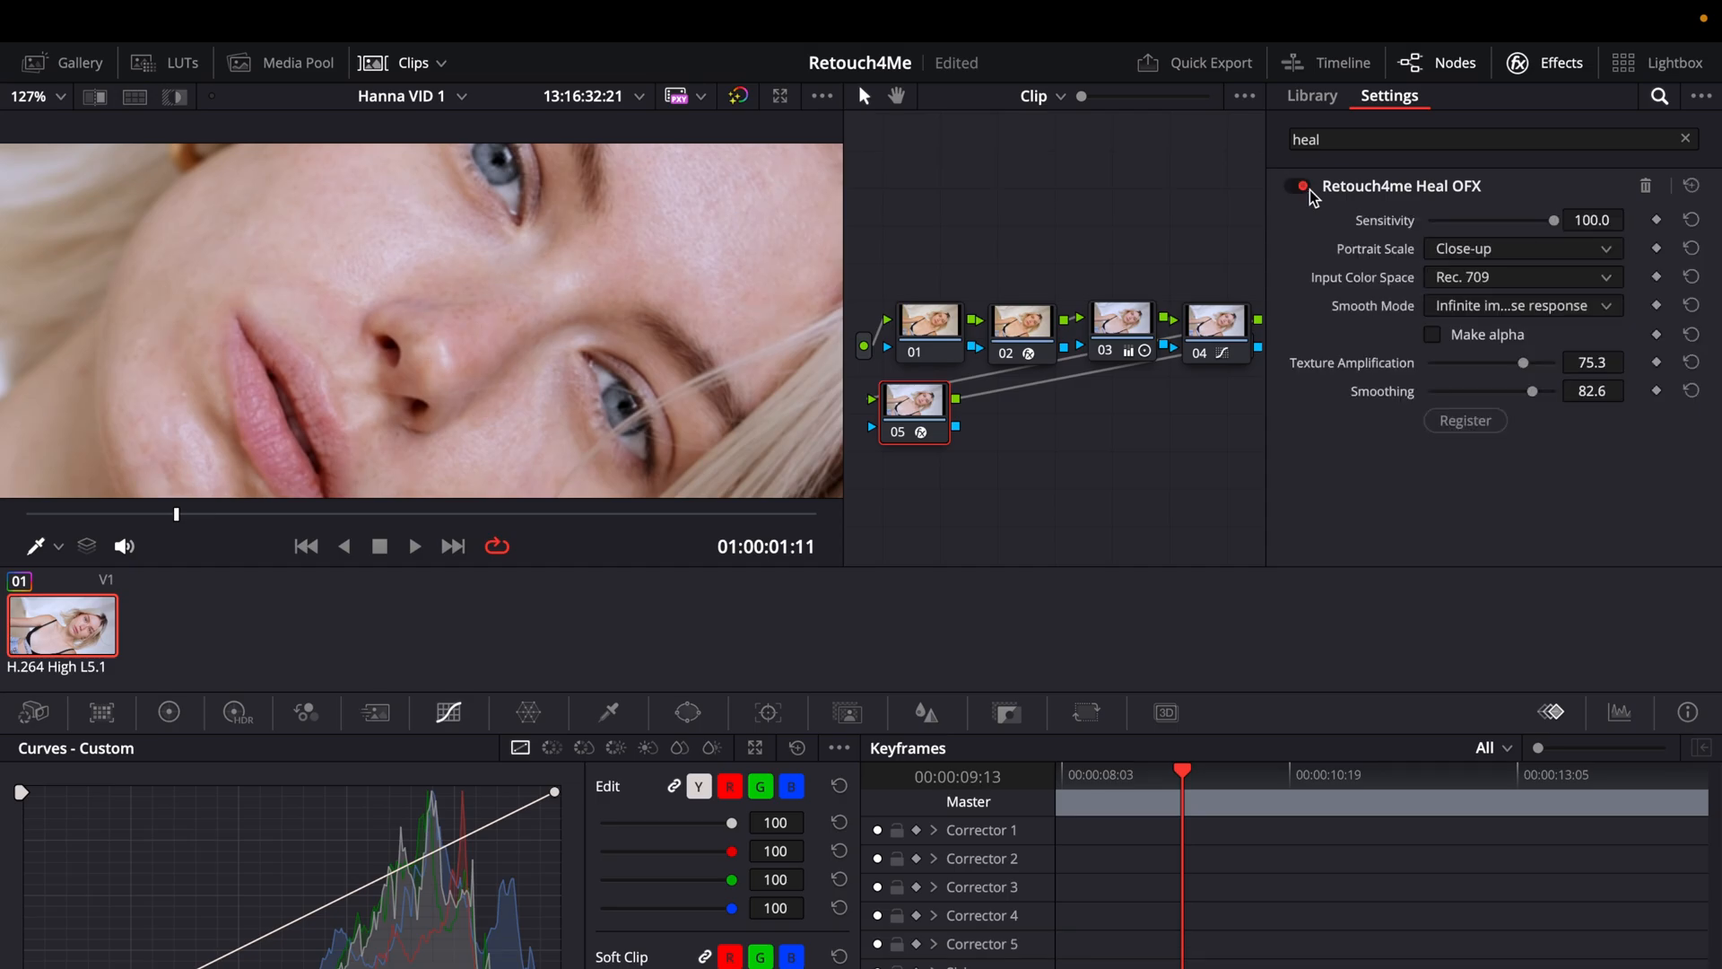
{"action": "left_click", "coordinate": [1295, 185]}
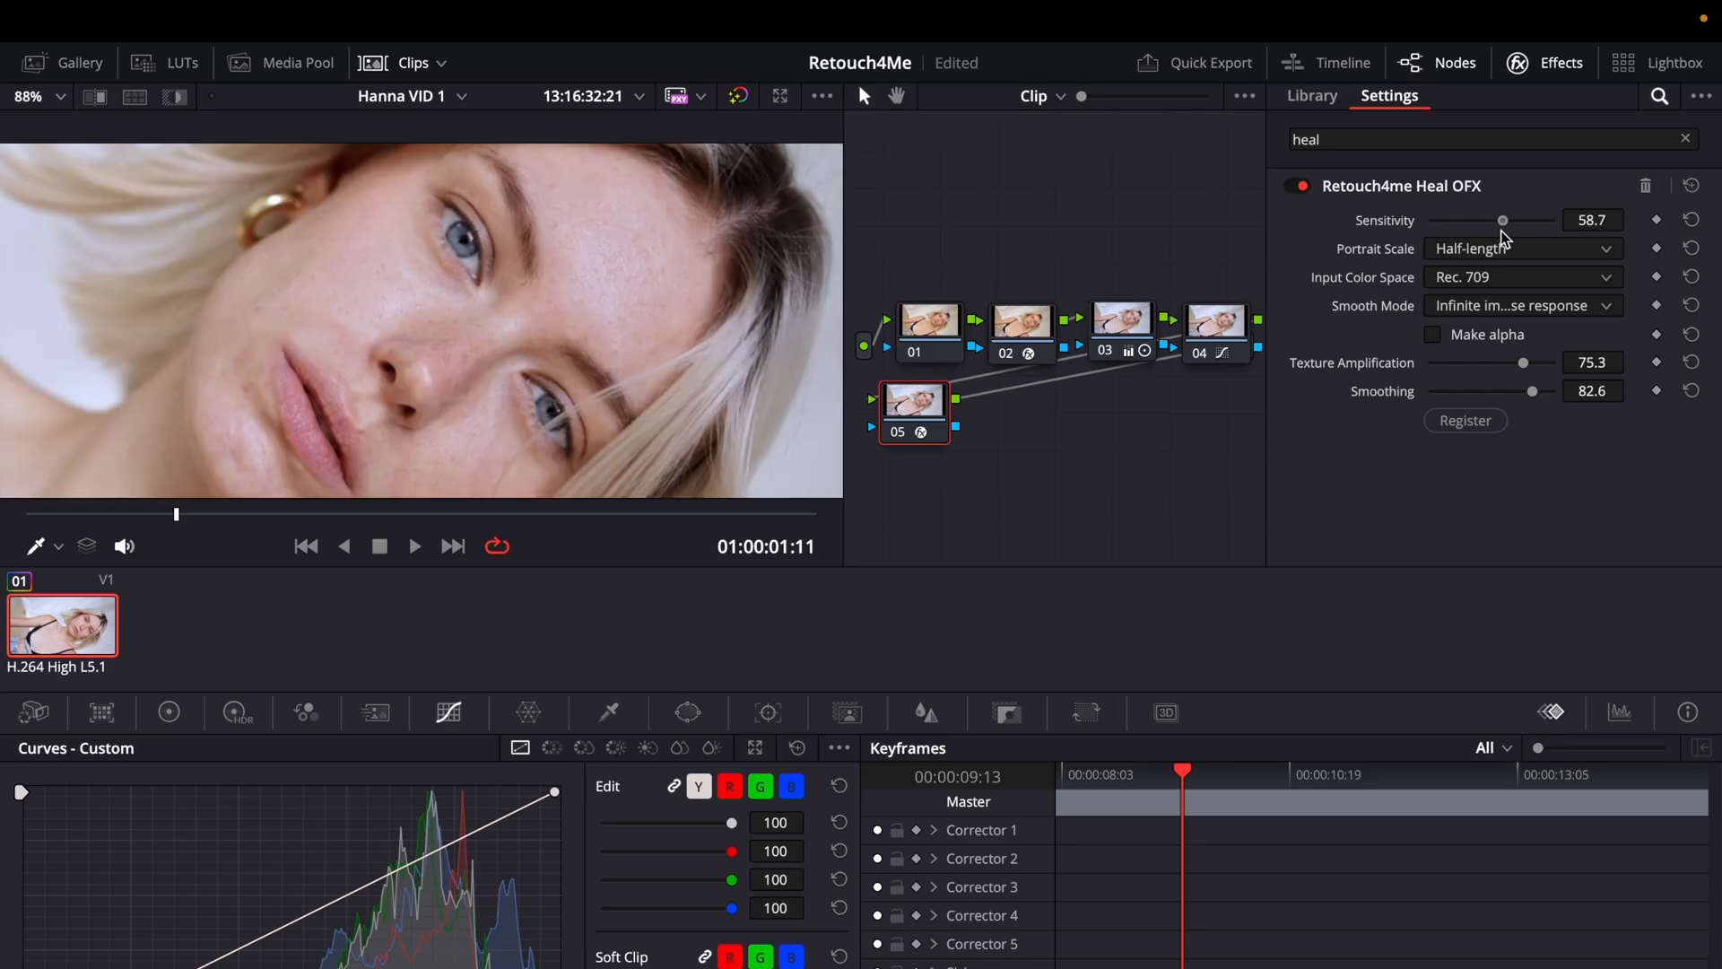
Step: Keep Portrait Scale at Close-up and sweep Sensitivity through 88 and 13.8, settling near 66
{"action": "left_click", "coordinate": [1523, 247]}
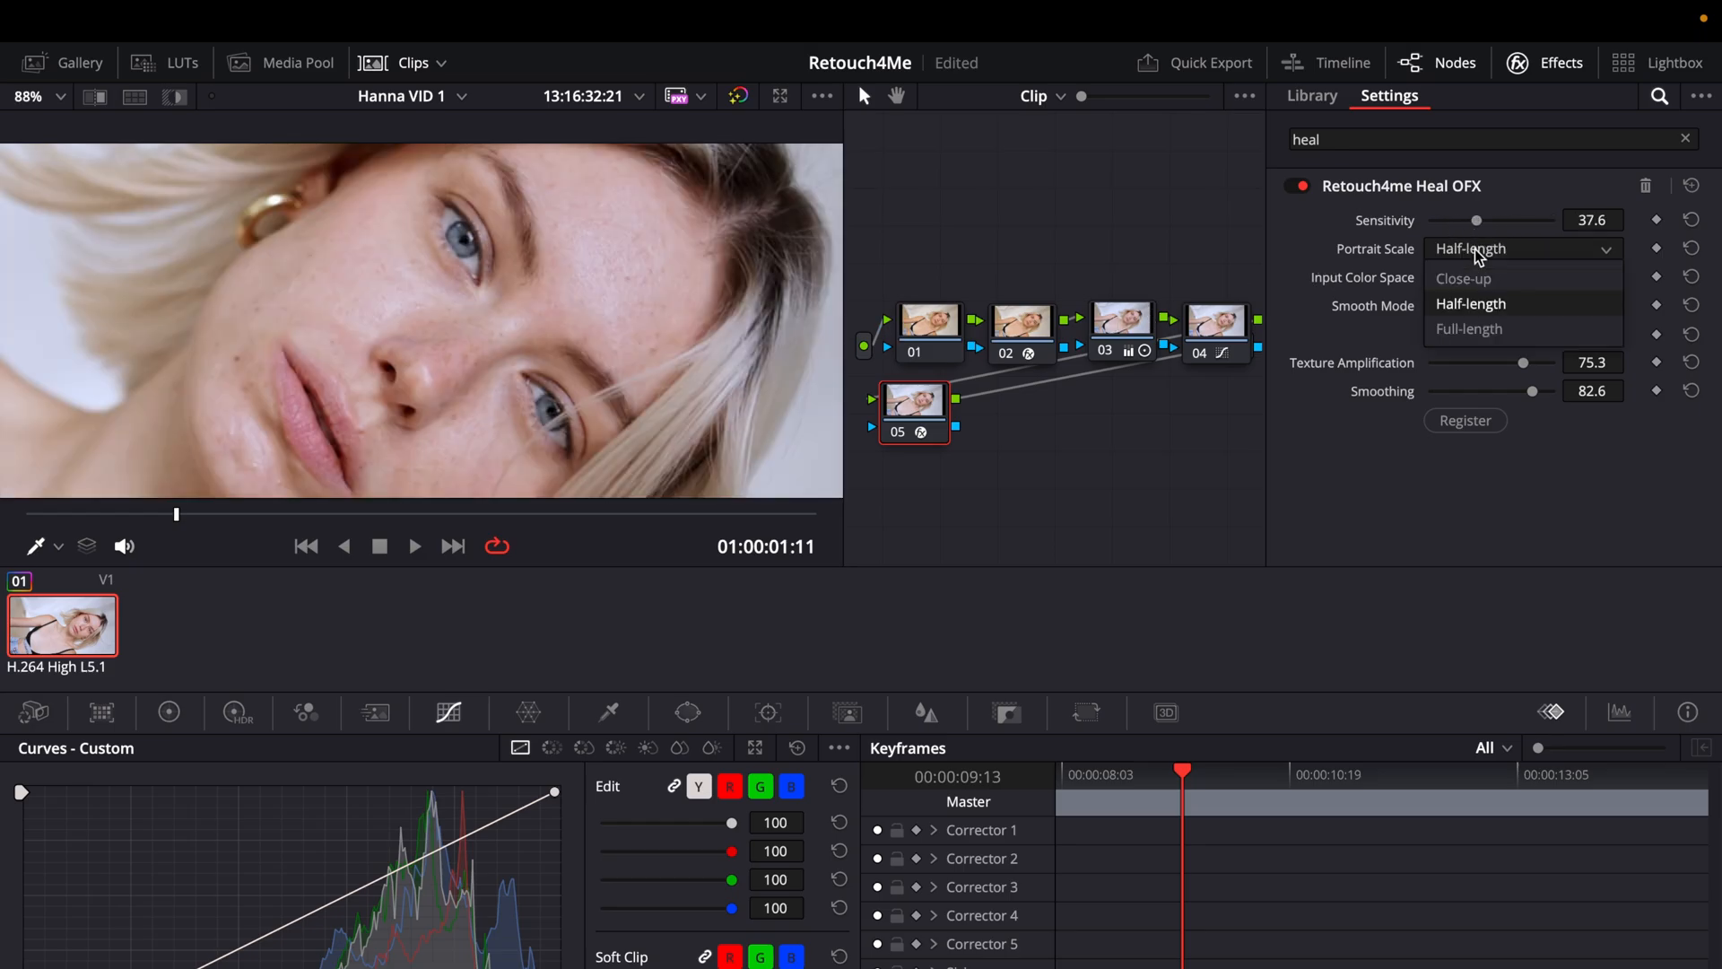
{"action": "left_click", "coordinate": [1464, 278]}
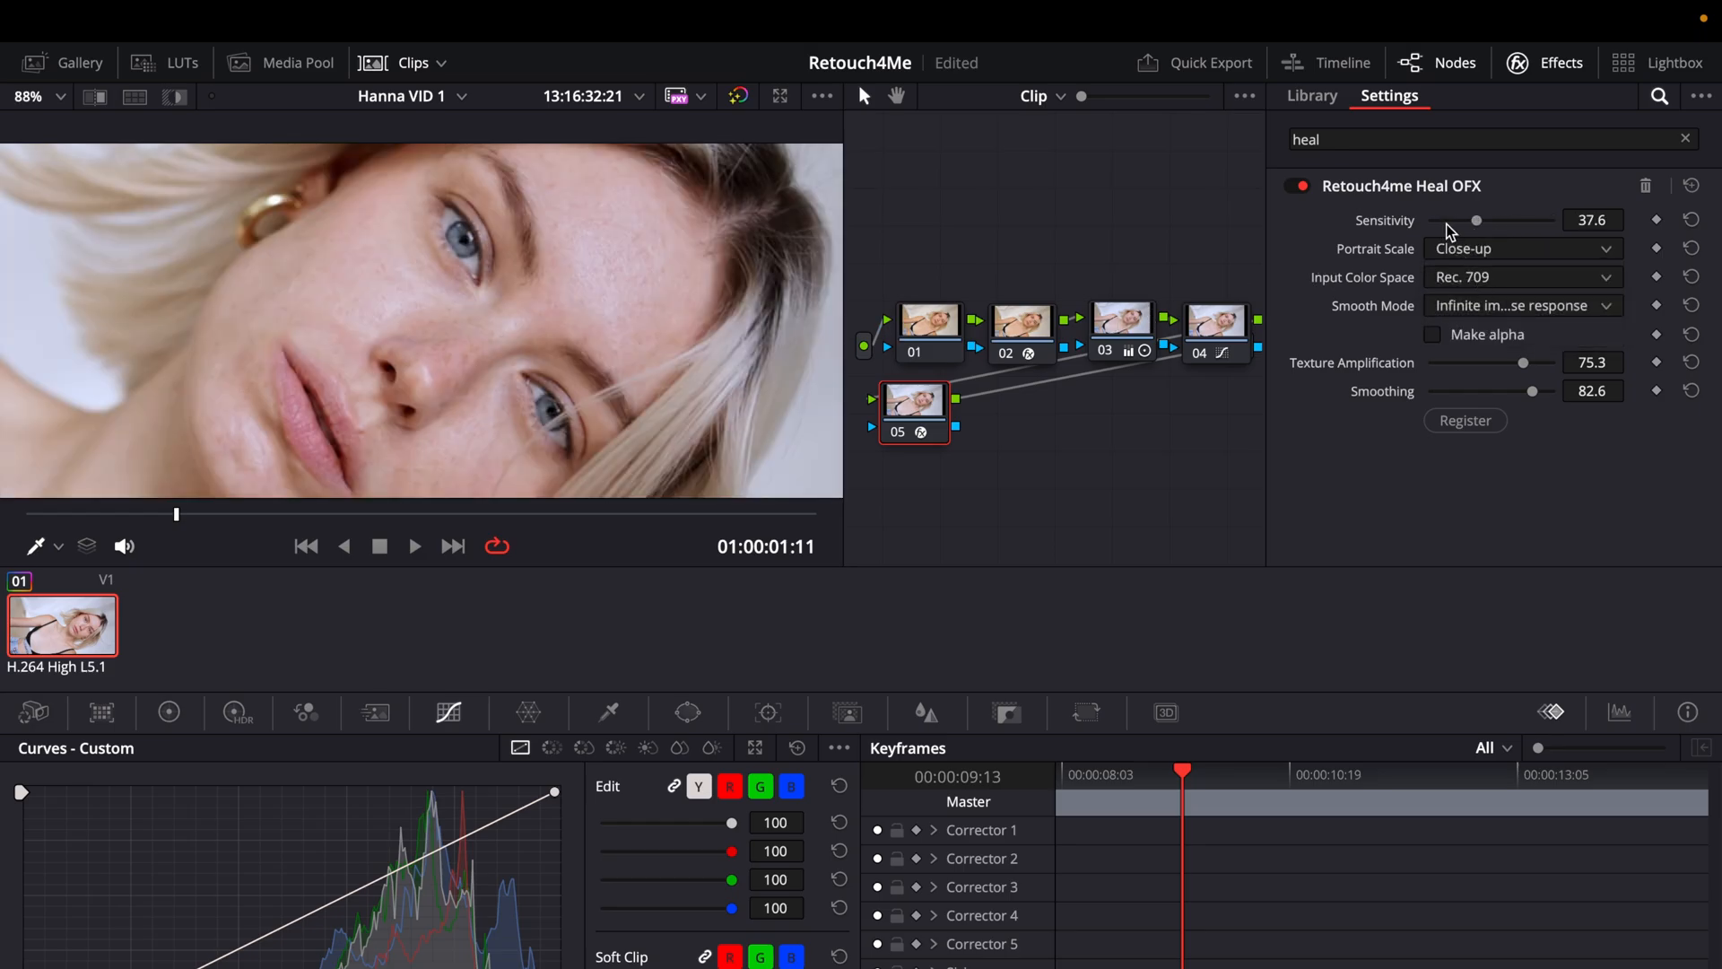
{"action": "left_click_drag", "start_coordinate": [1477, 219], "coordinate": [1505, 218]}
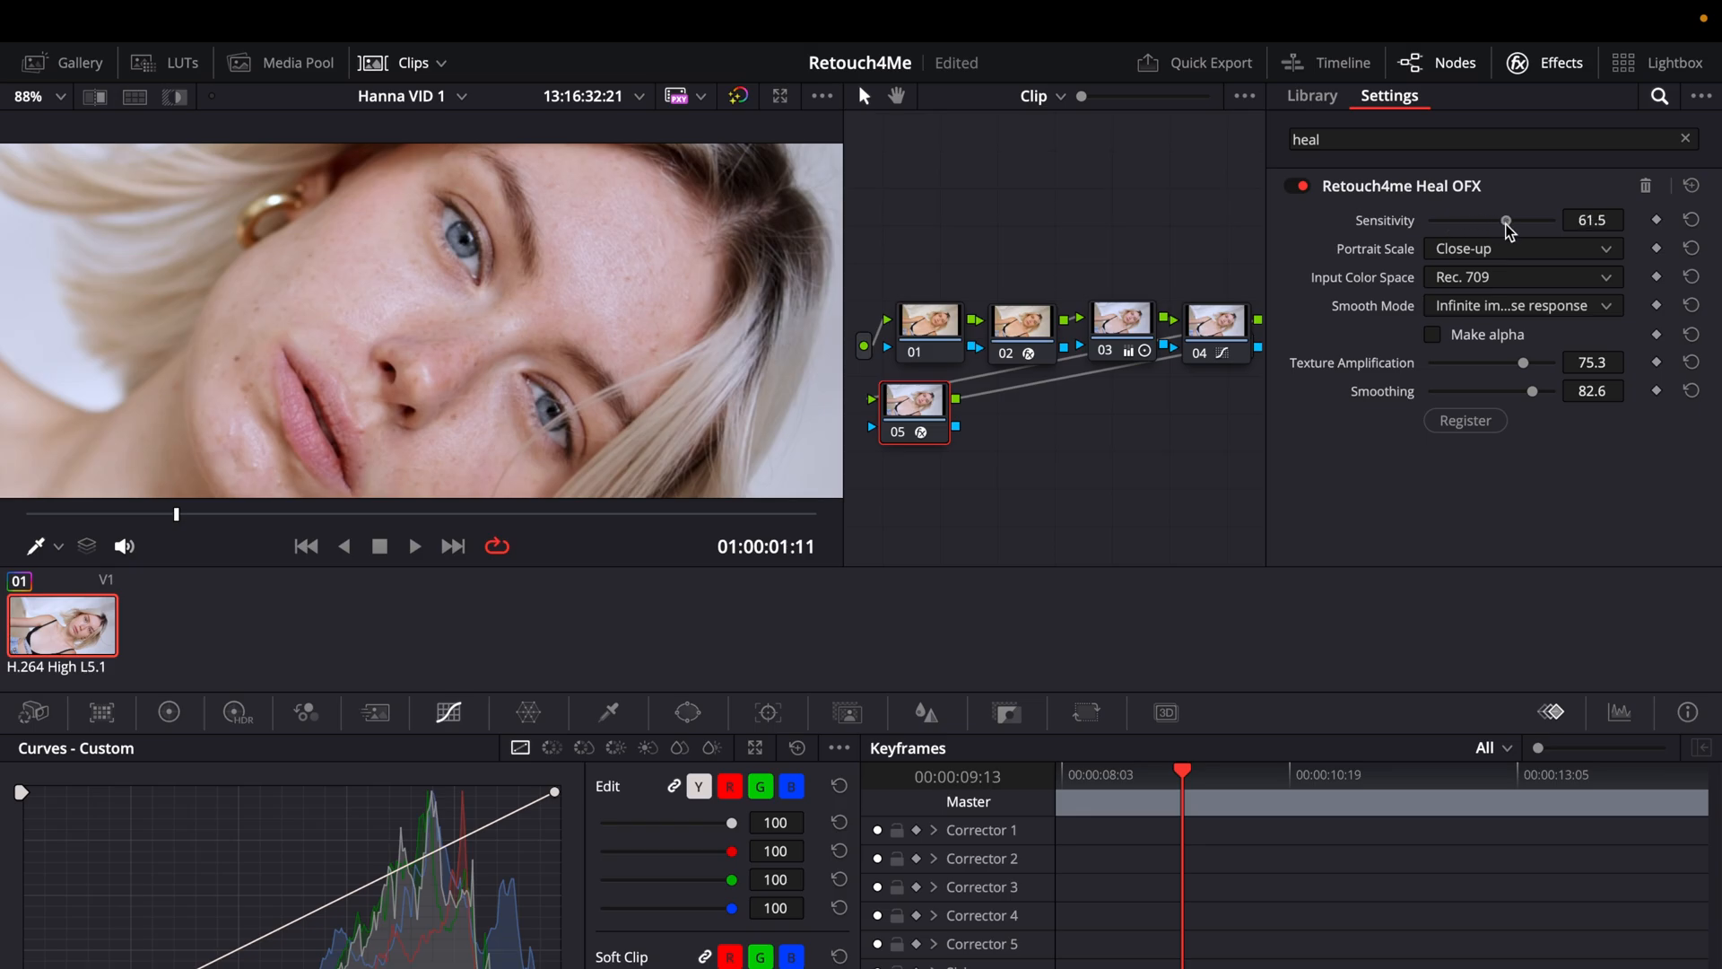
{"action": "left_click_drag", "start_coordinate": [1505, 219], "coordinate": [1539, 218]}
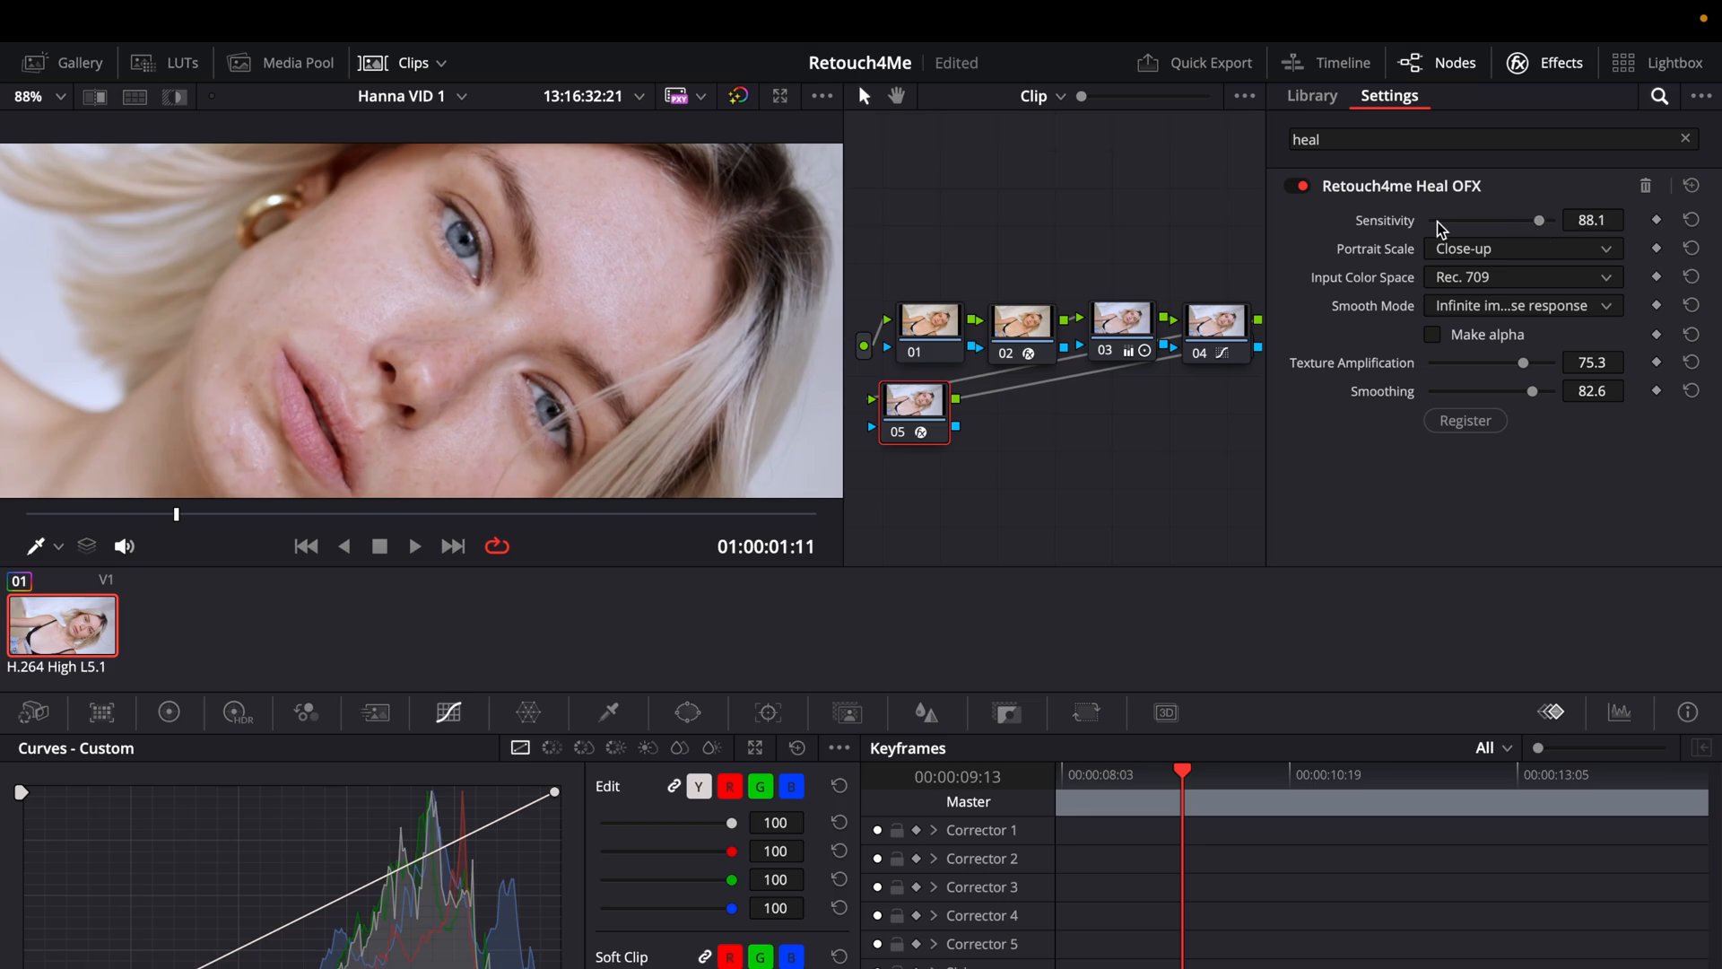
{"action": "left_click_drag", "start_coordinate": [1538, 219], "coordinate": [1448, 218]}
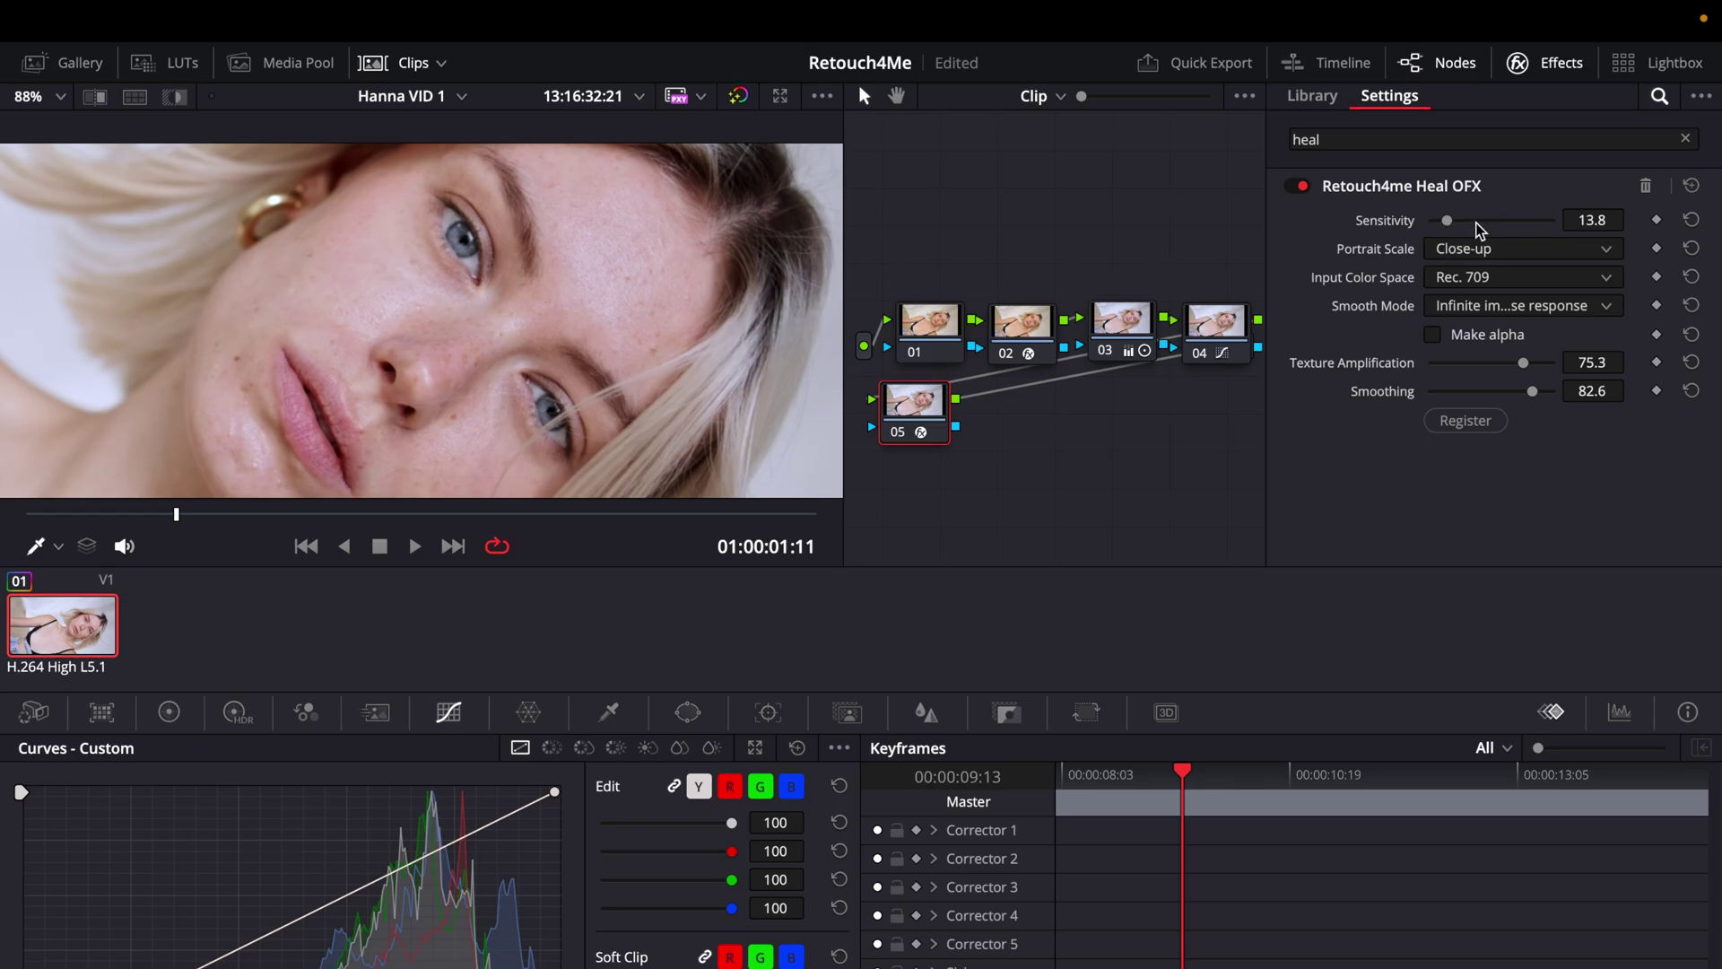
{"action": "left_click_drag", "start_coordinate": [1448, 218], "coordinate": [1476, 219]}
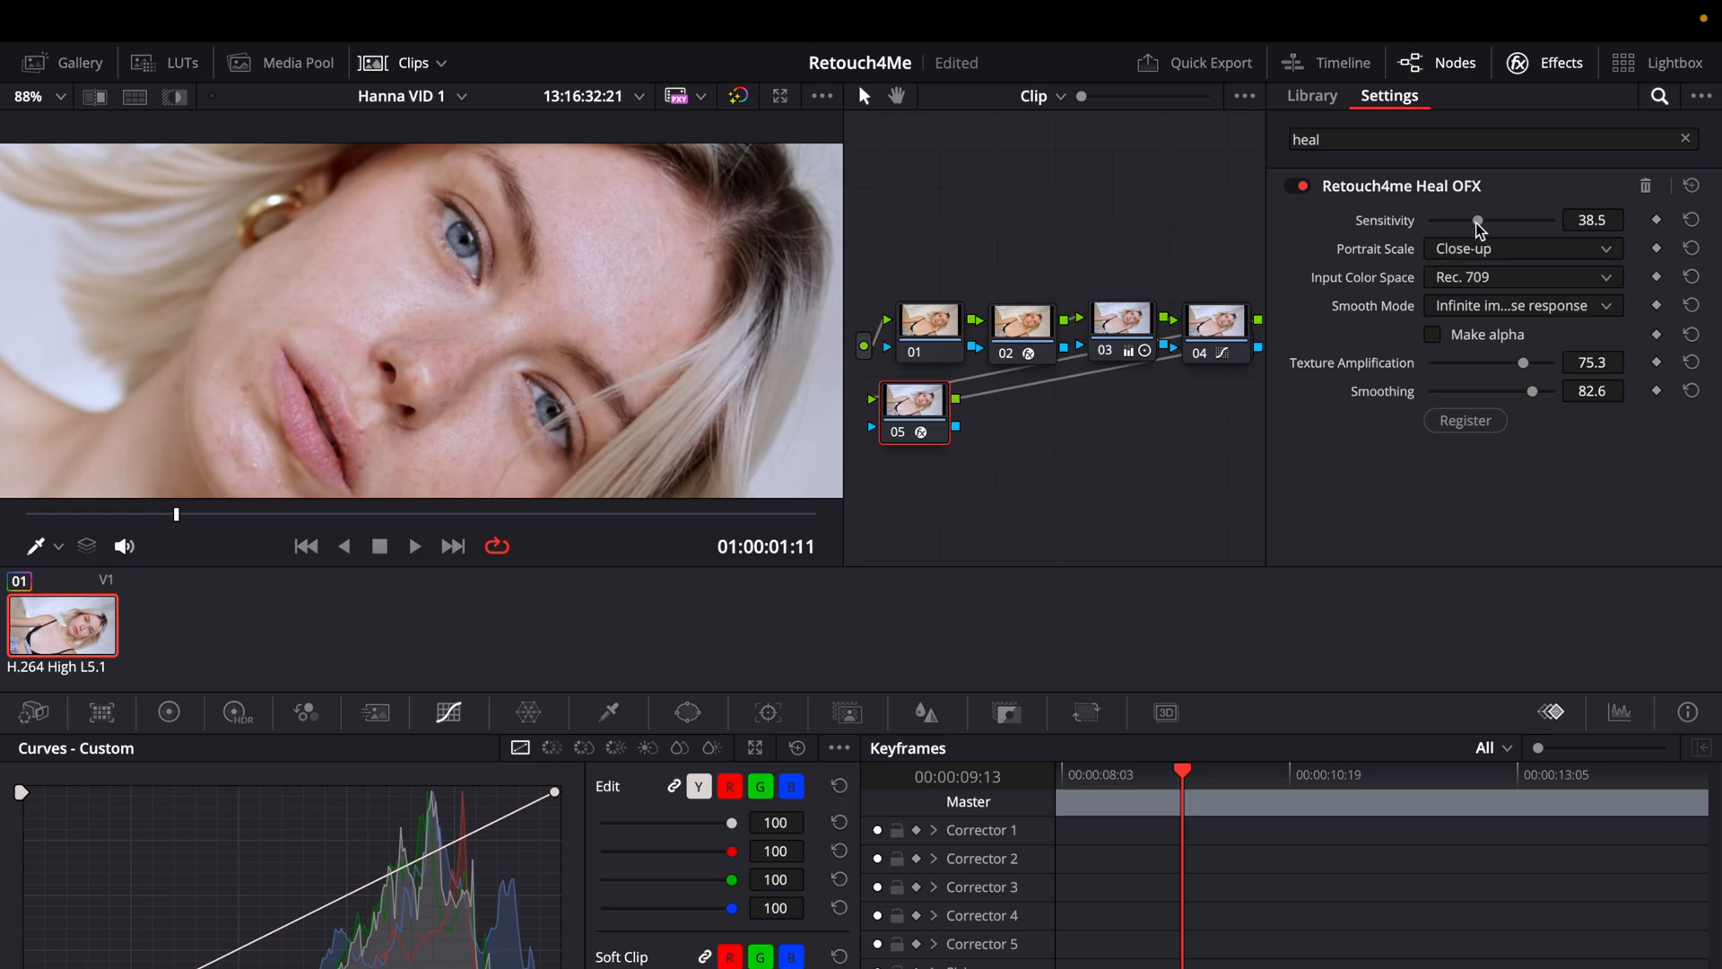
{"action": "left_click_drag", "start_coordinate": [1477, 219], "coordinate": [1525, 219]}
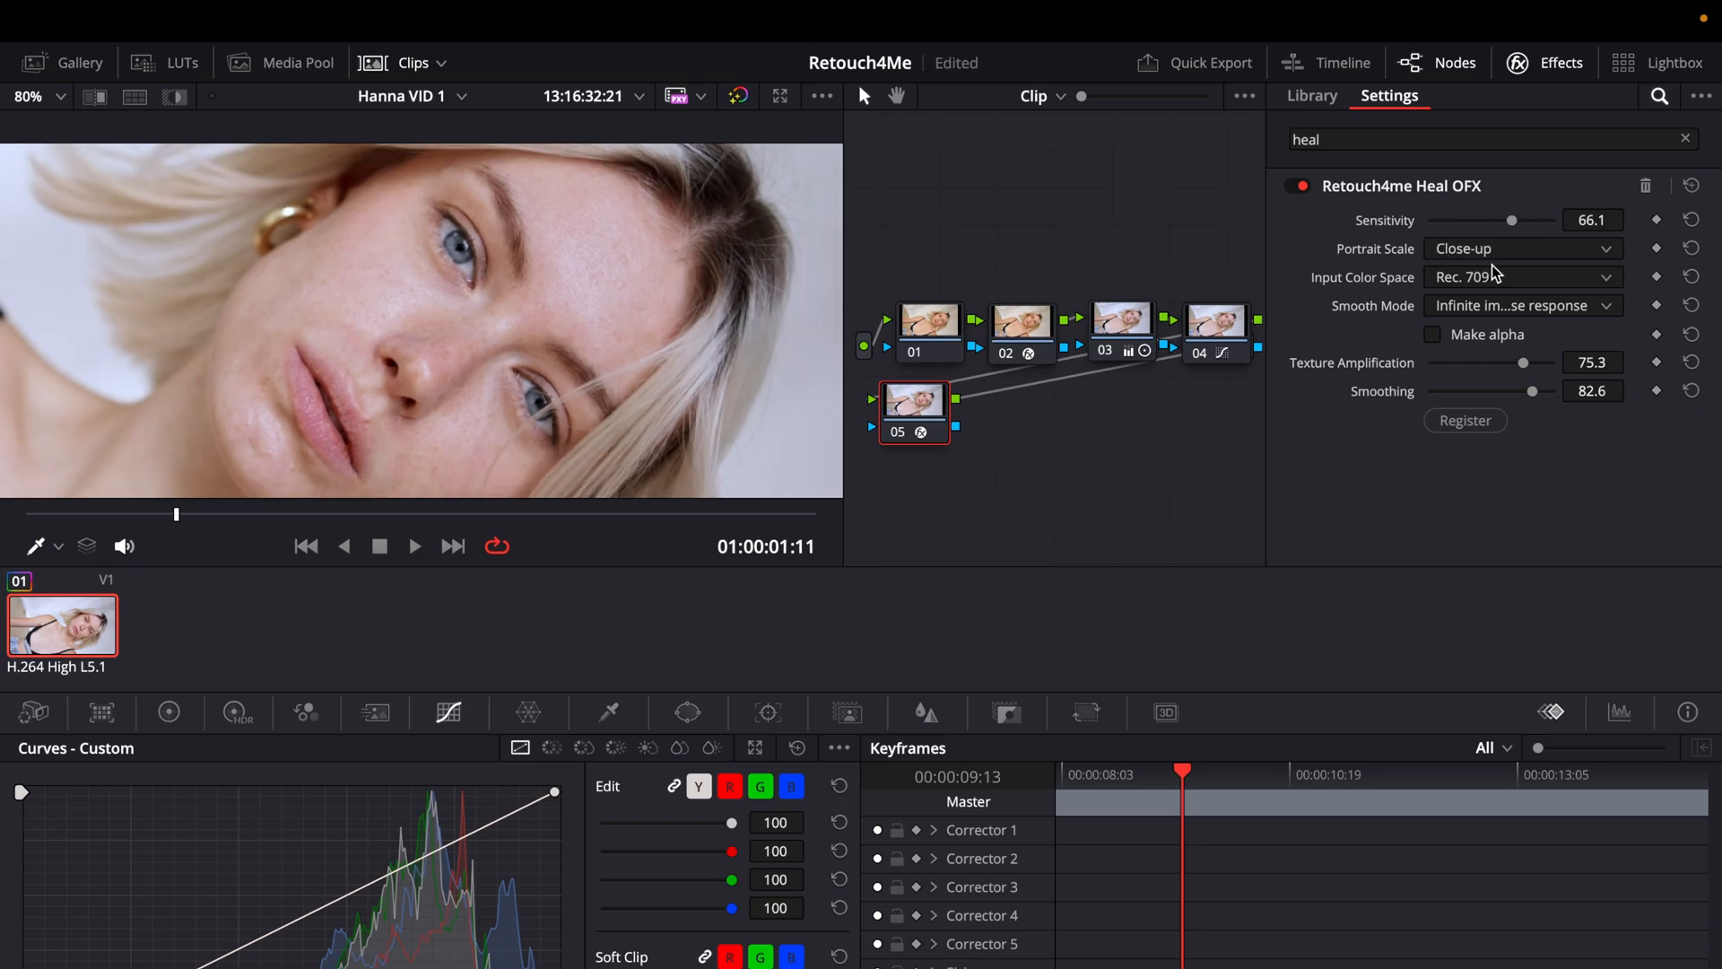
{"action": "mouse_move", "coordinate": [1341, 330]}
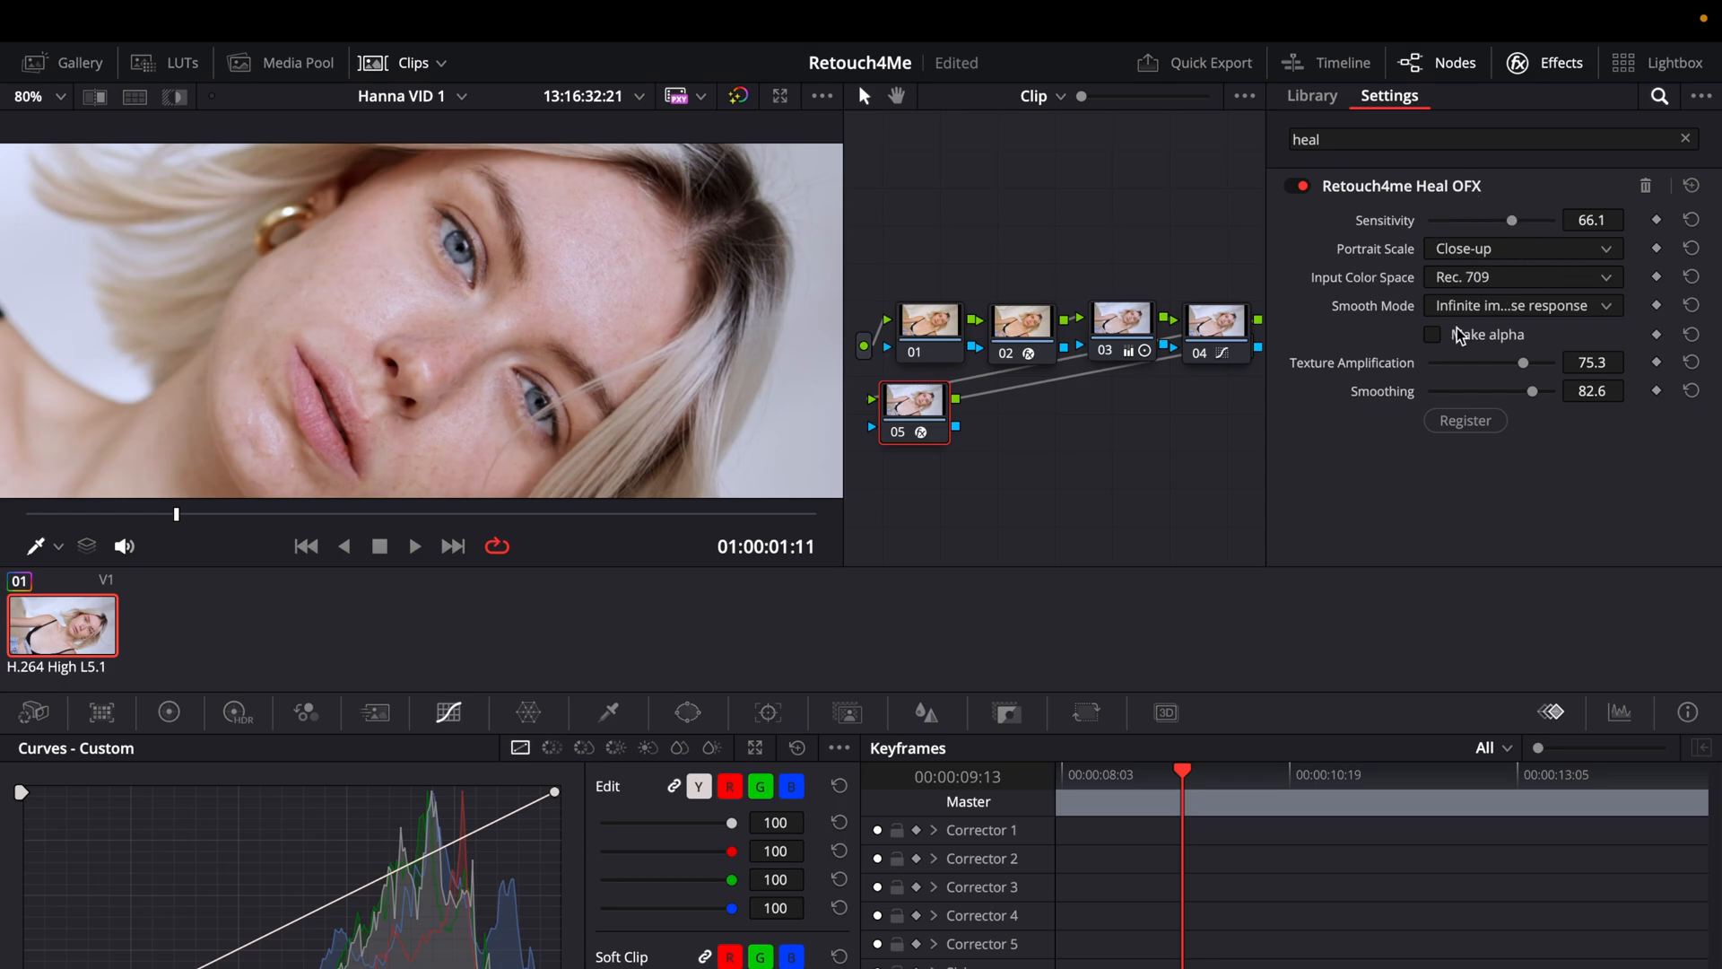
{"action": "mouse_move", "coordinate": [621, 332]}
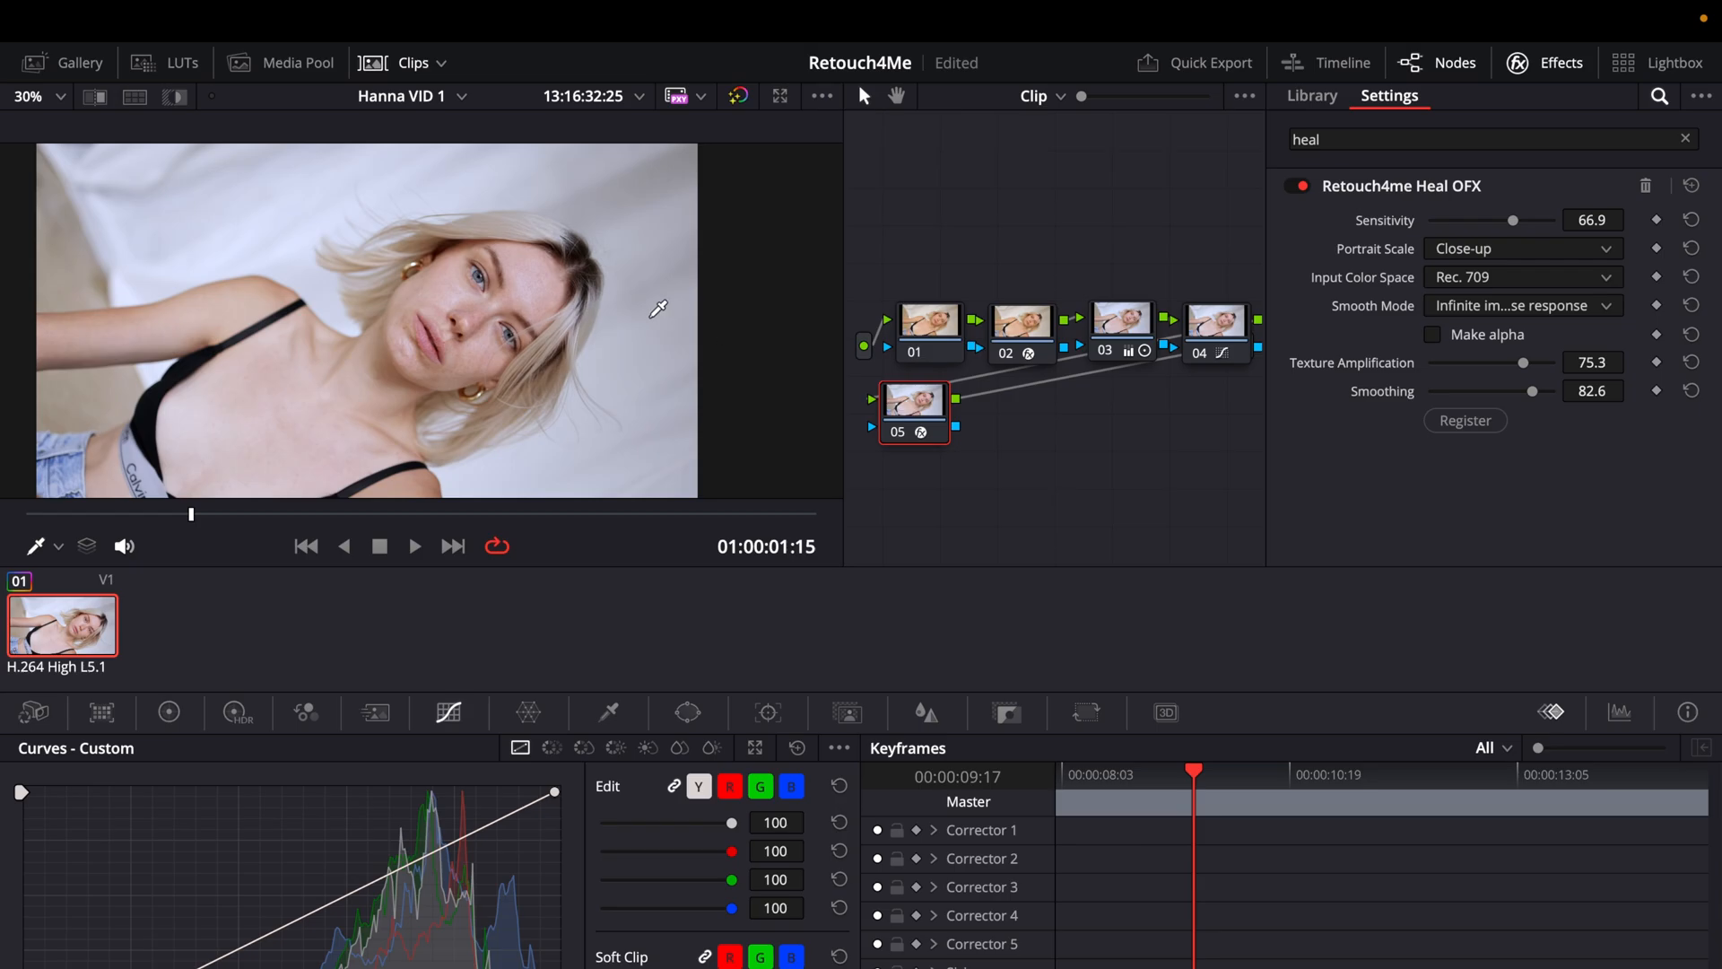
{"action": "mouse_move", "coordinate": [642, 269]}
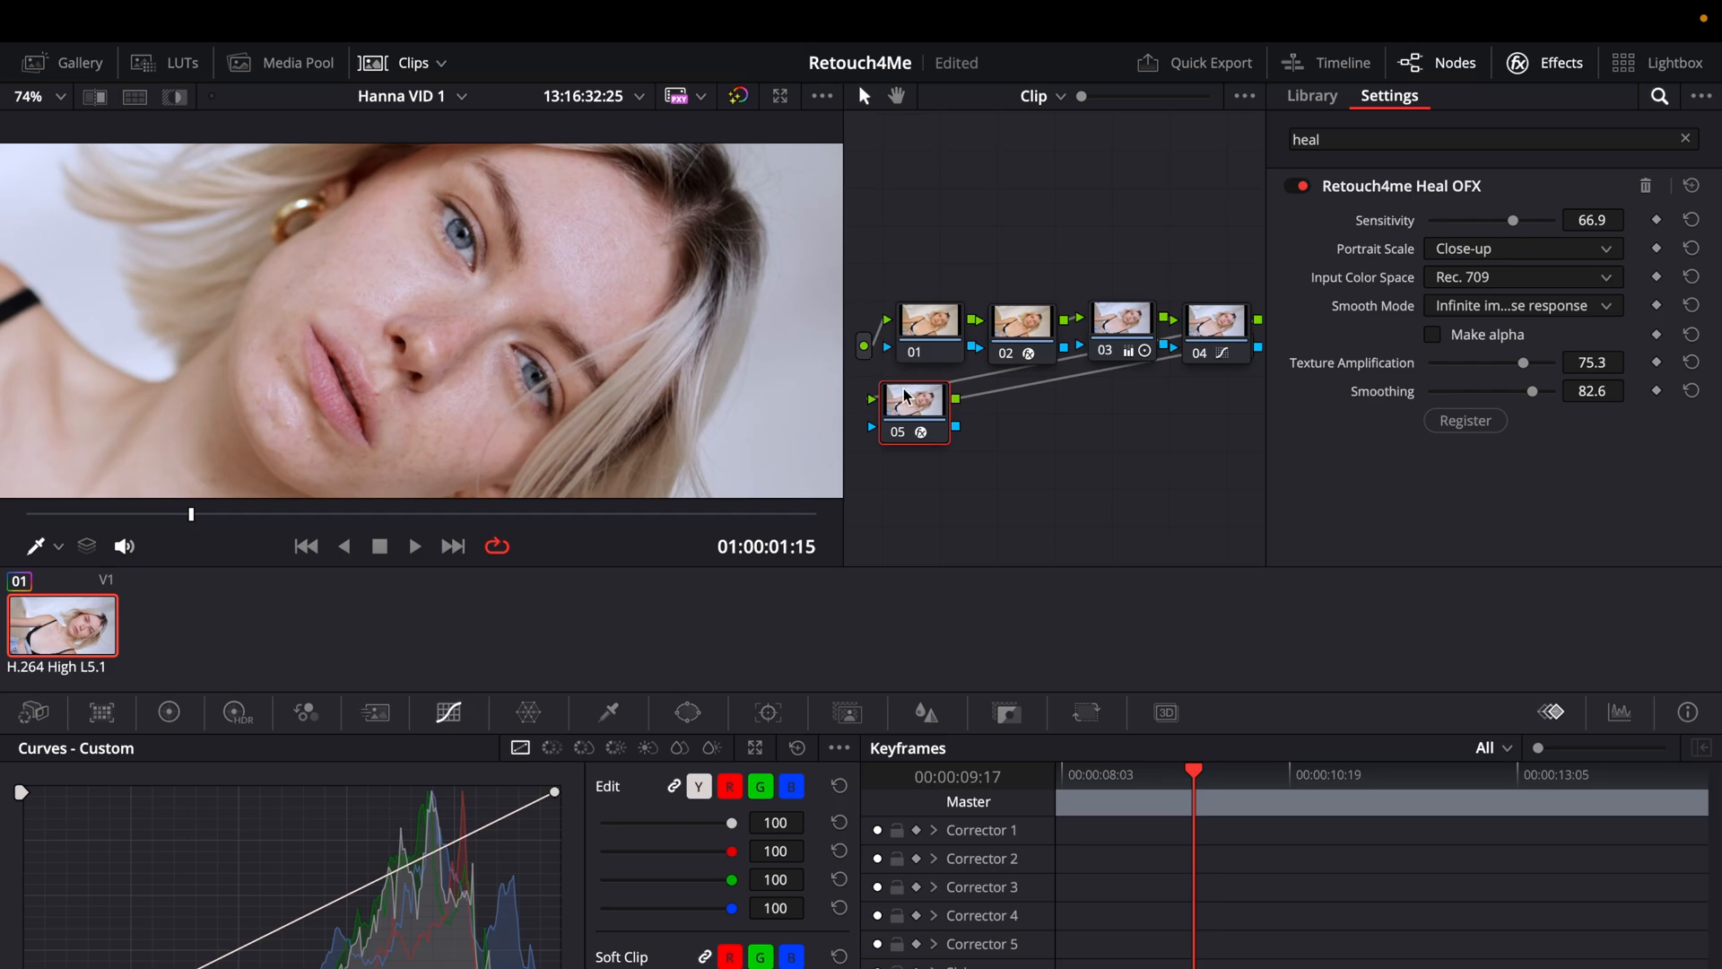
Step: Disable Heal OFX and search the effects library for 'do' to find Dodge Burn OFX
{"action": "left_click", "coordinate": [1293, 185]}
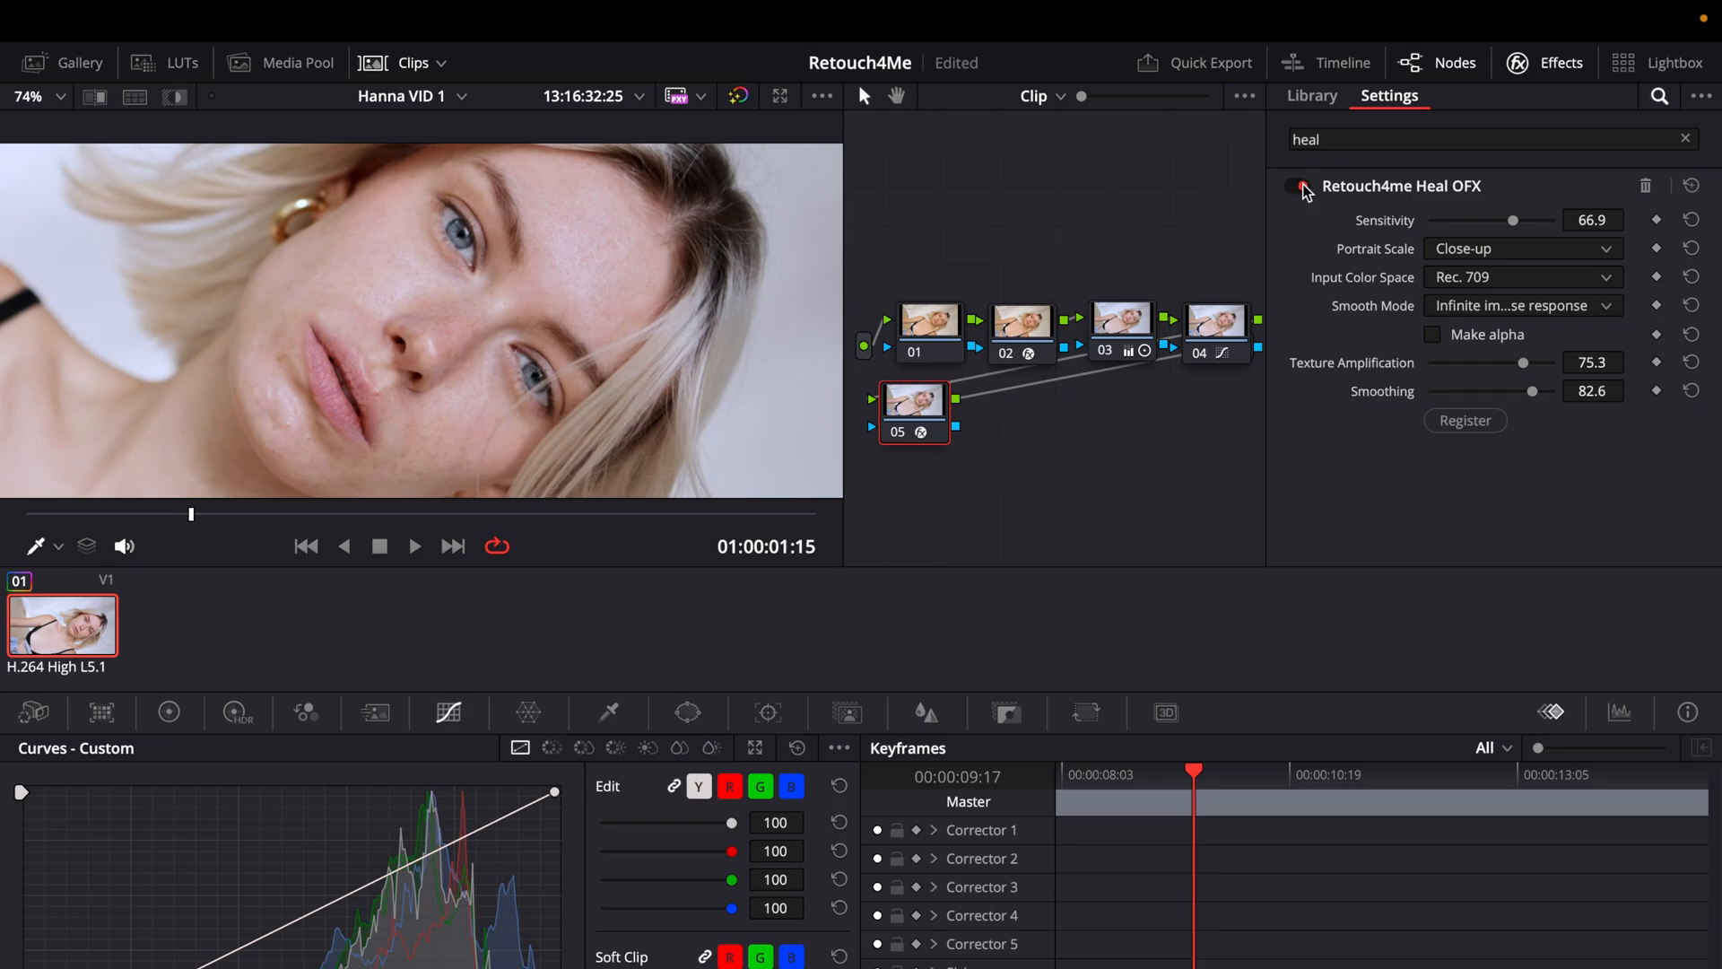
{"action": "left_click", "coordinate": [1294, 185]}
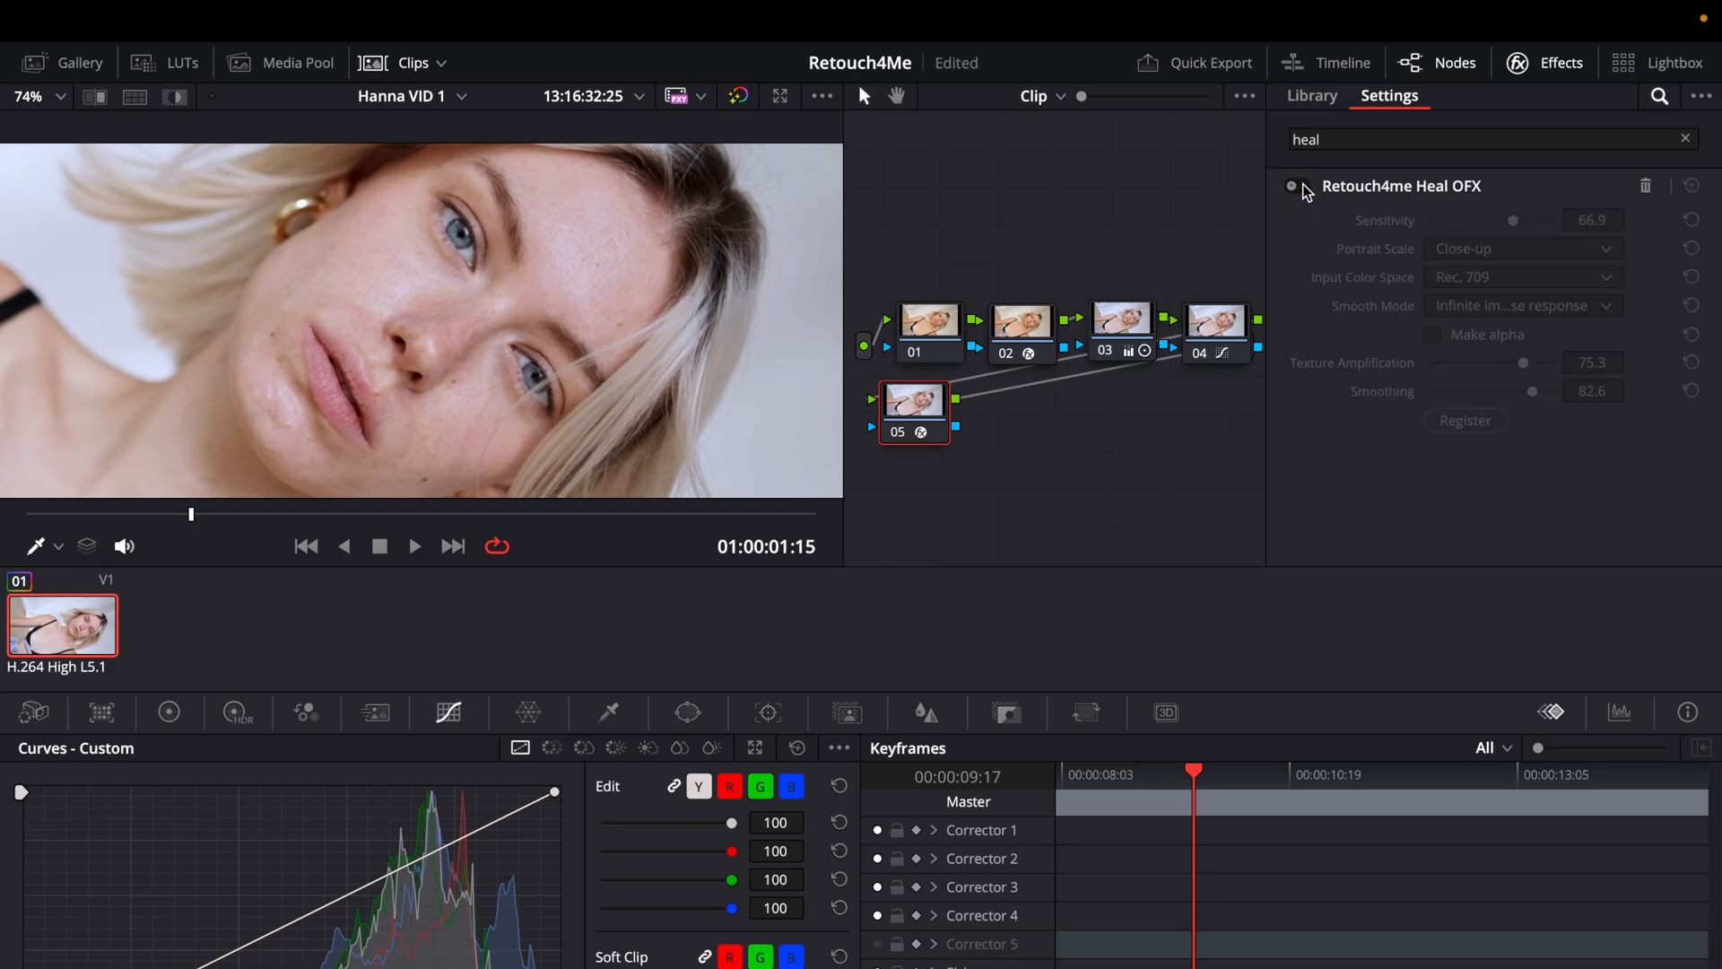
{"action": "left_click", "coordinate": [1311, 95]}
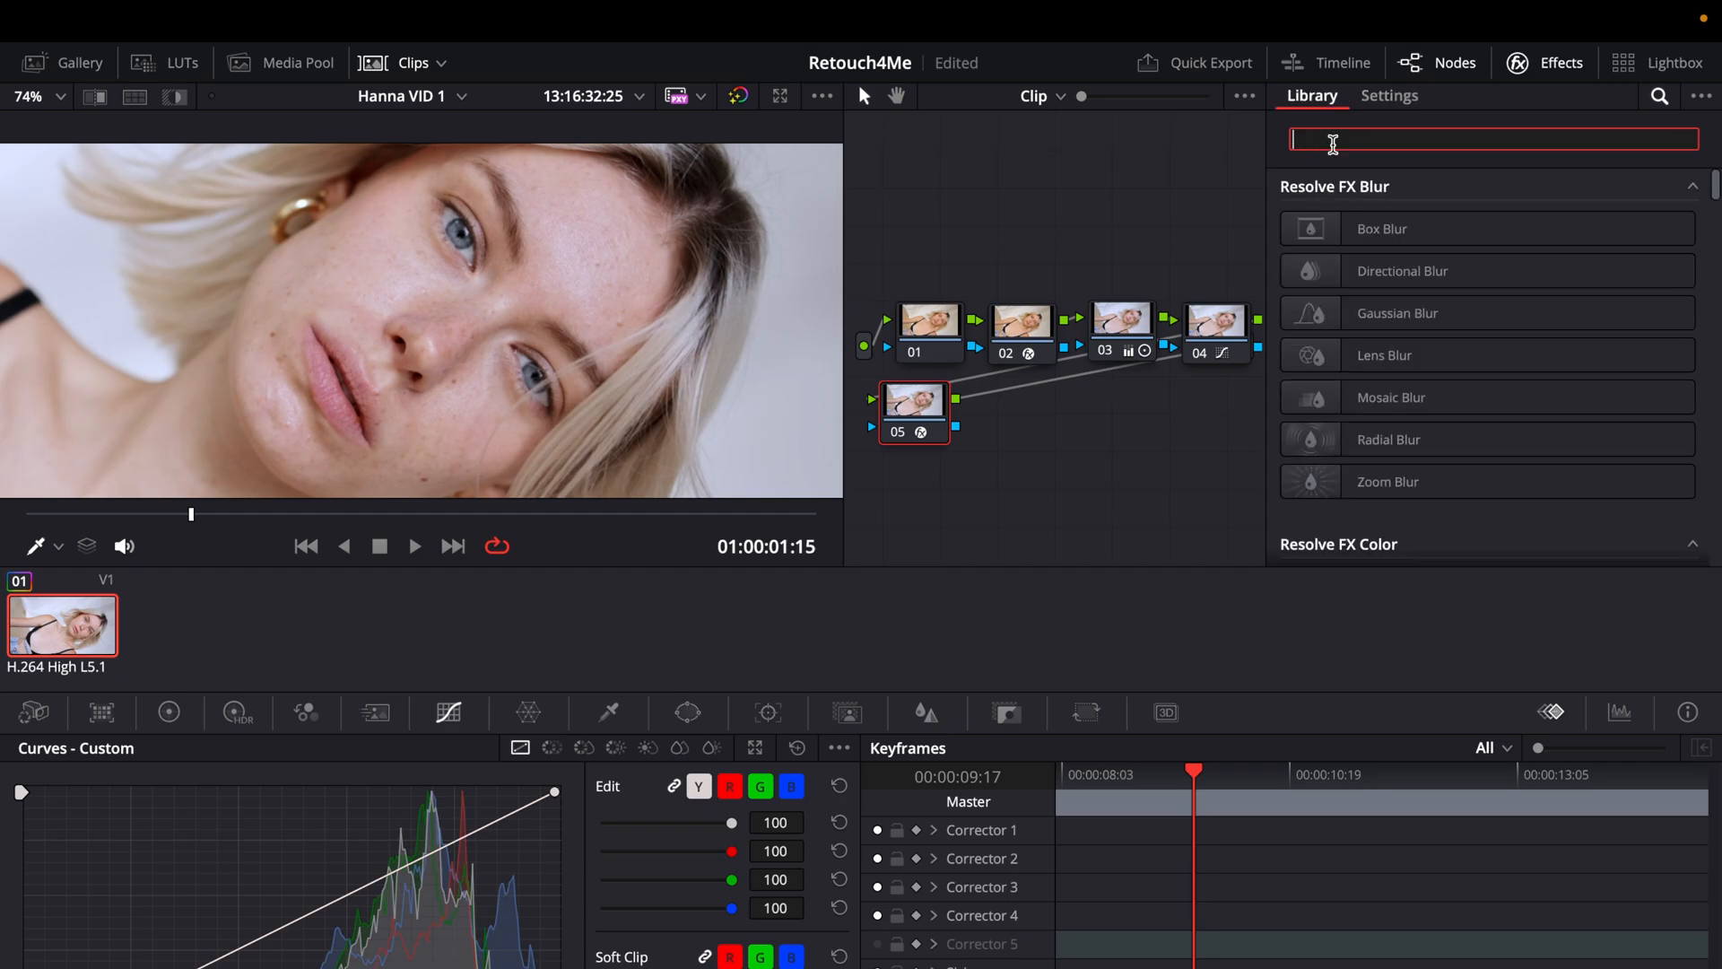
{"action": "type", "text": "do"}
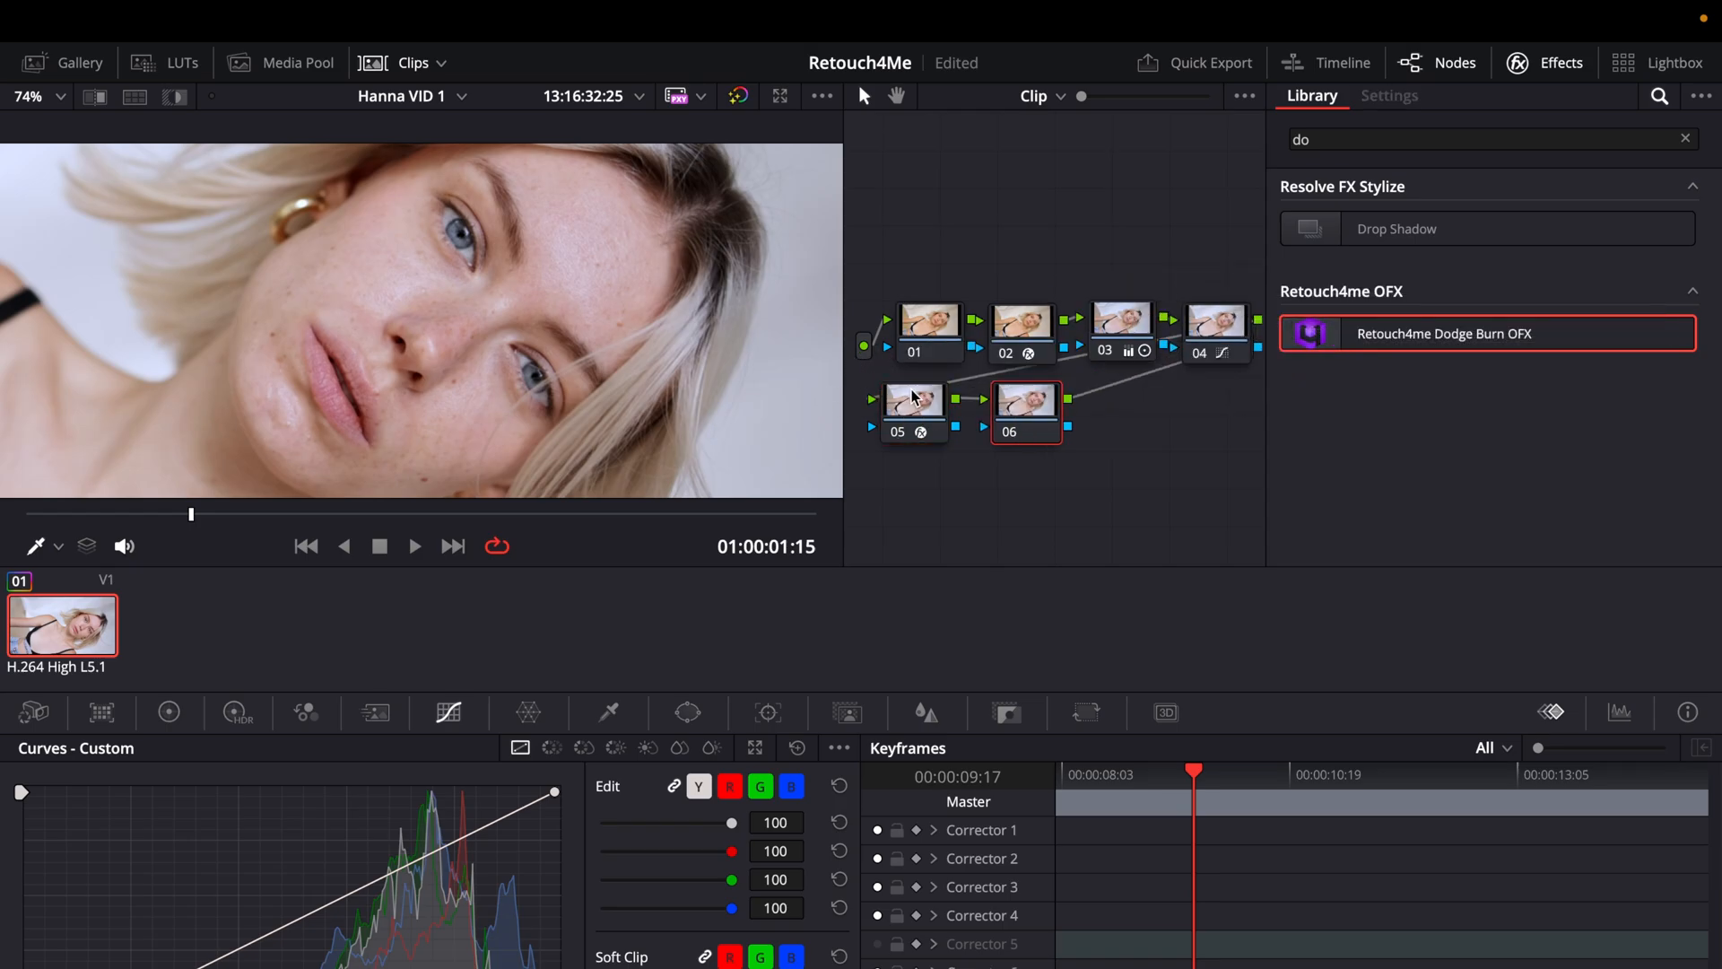
{"action": "left_click", "coordinate": [1024, 406]}
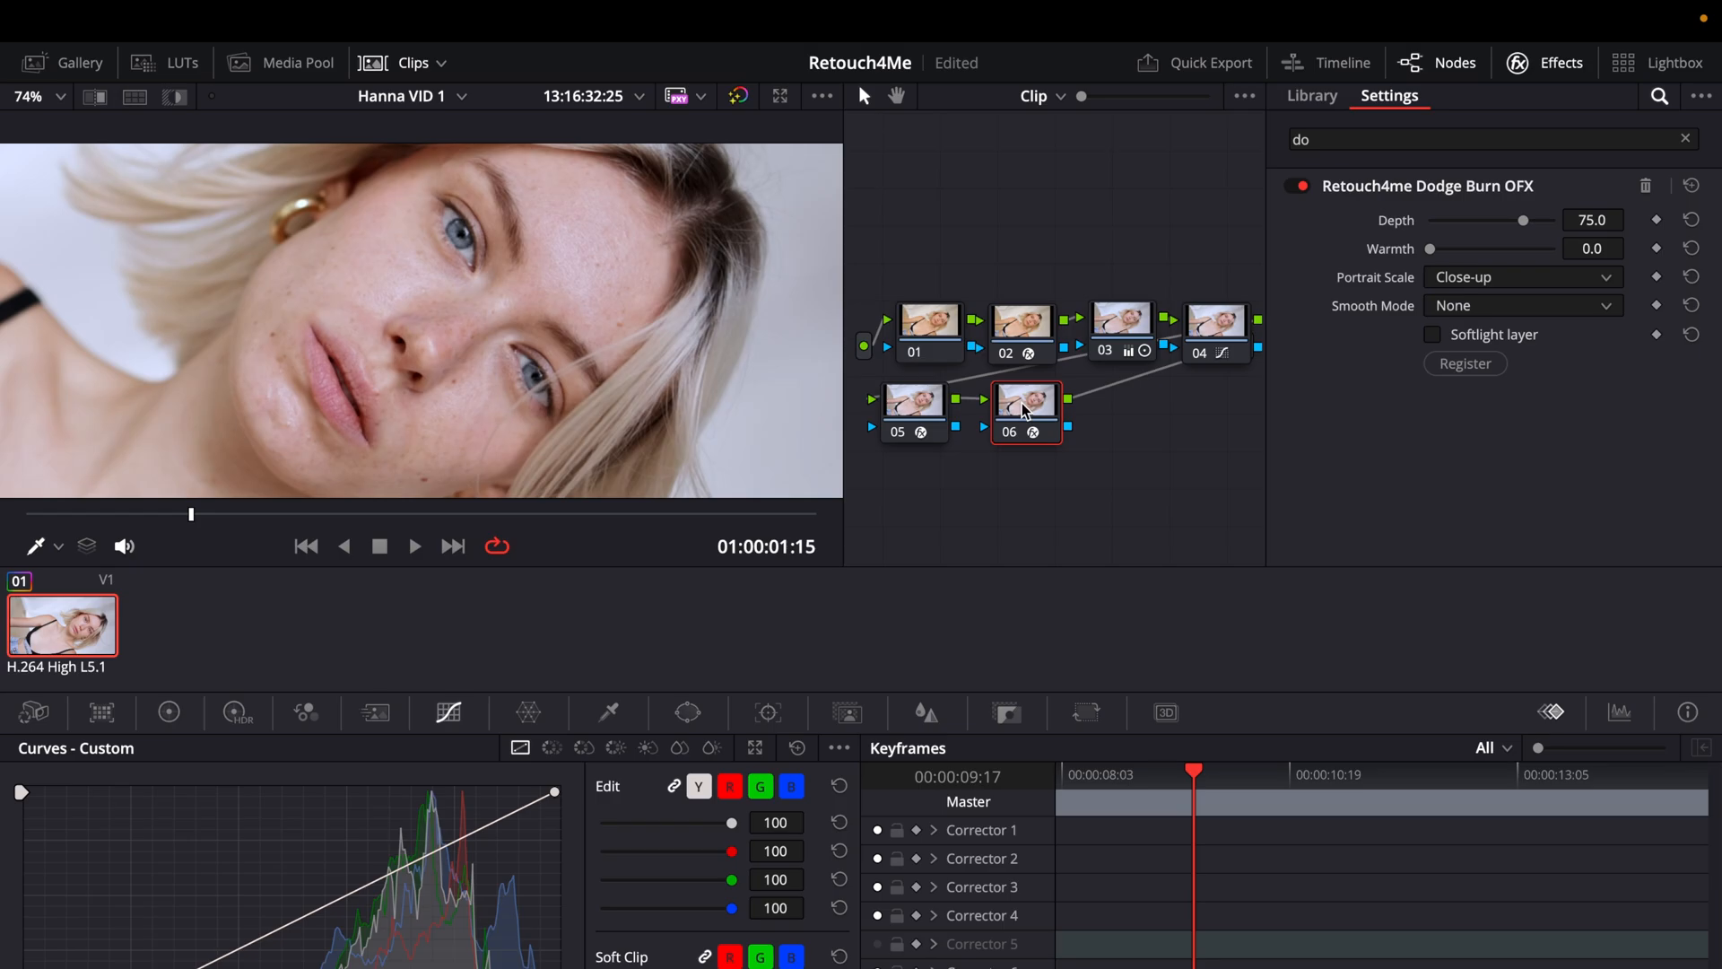
{"action": "left_click", "coordinate": [1295, 186]}
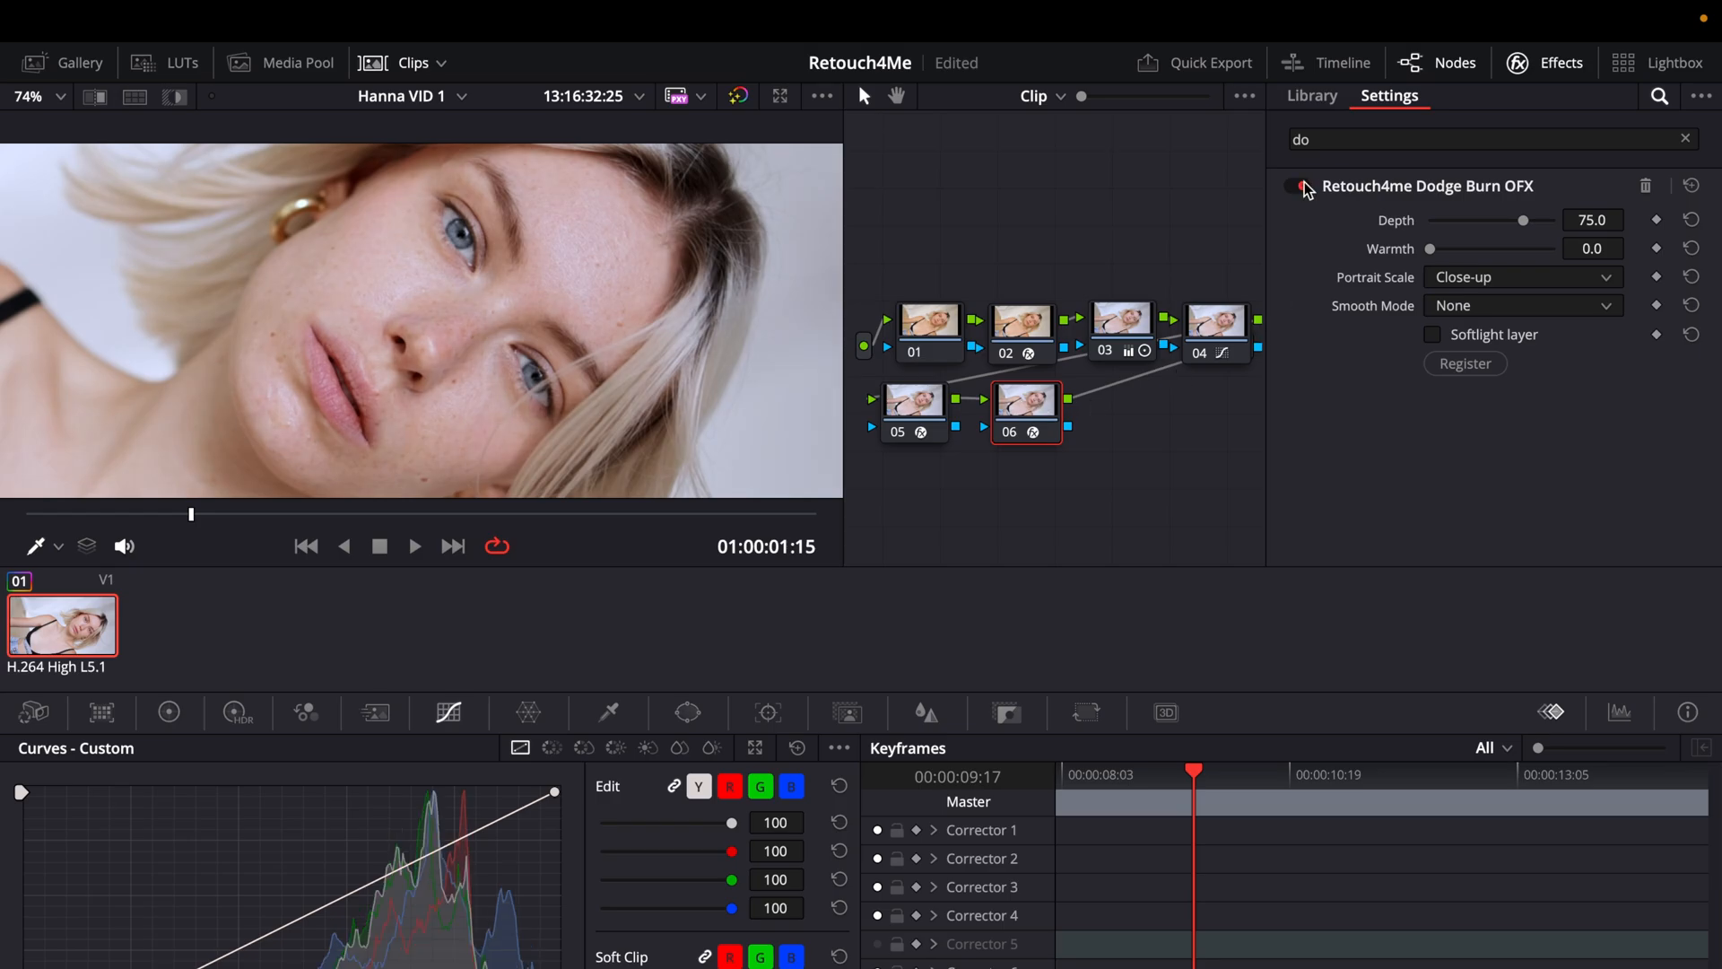
{"action": "left_click", "coordinate": [1292, 186]}
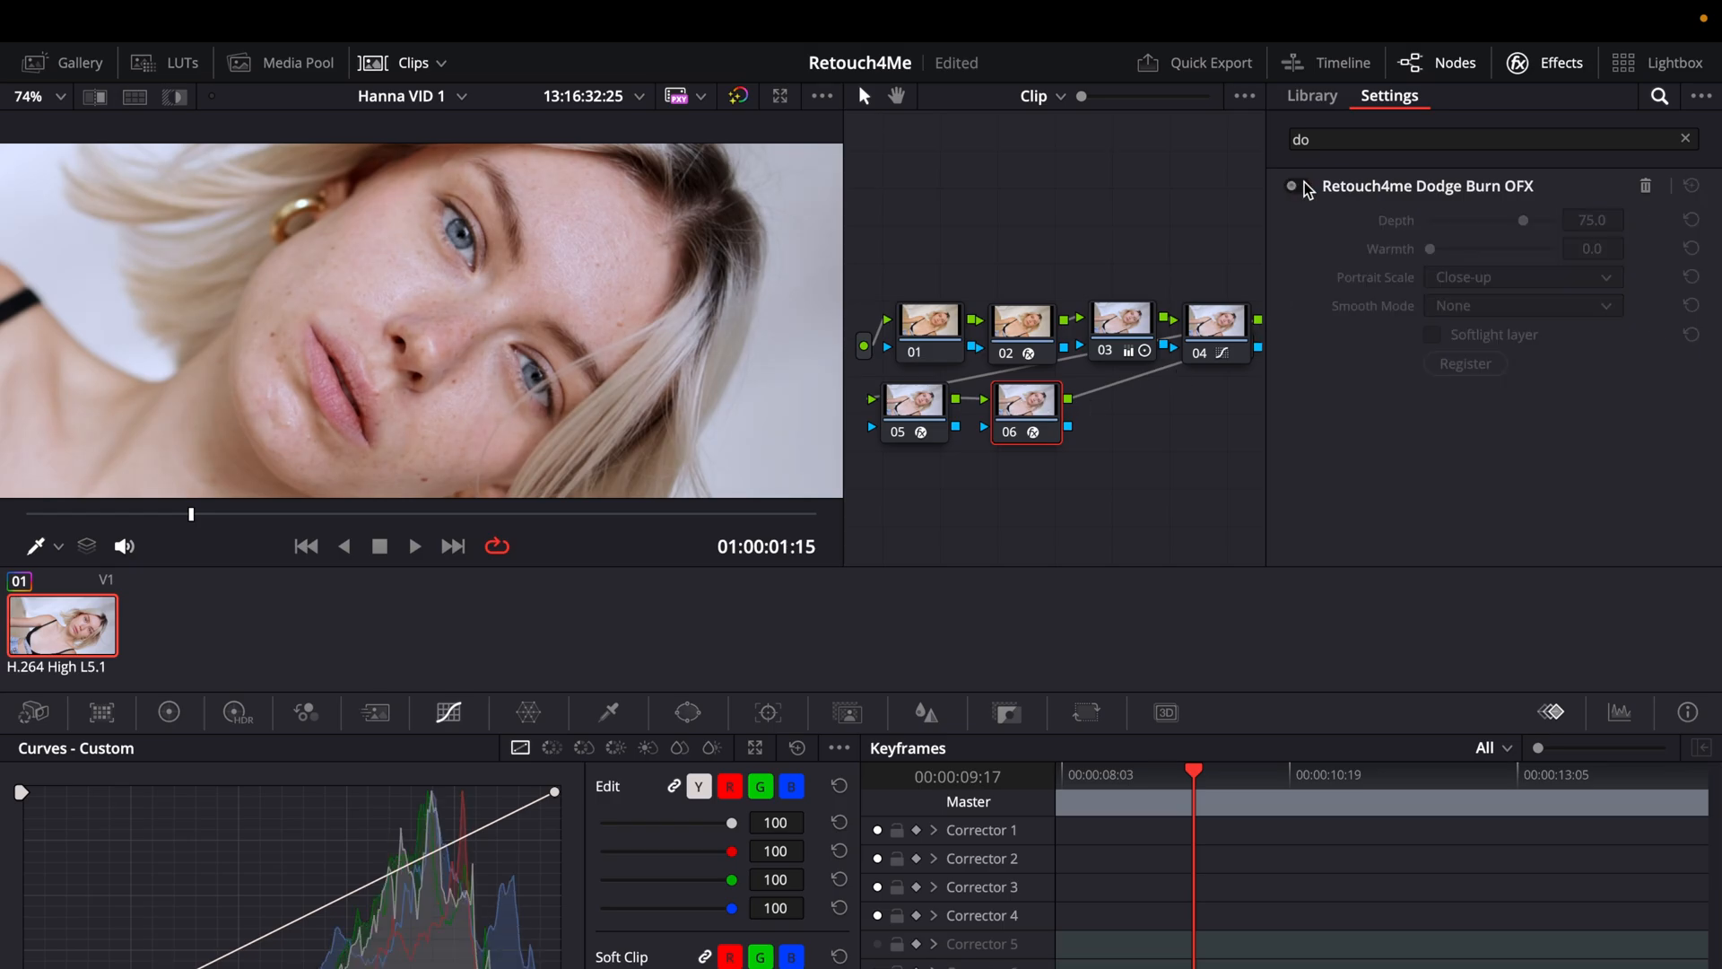
{"action": "left_click", "coordinate": [1292, 185]}
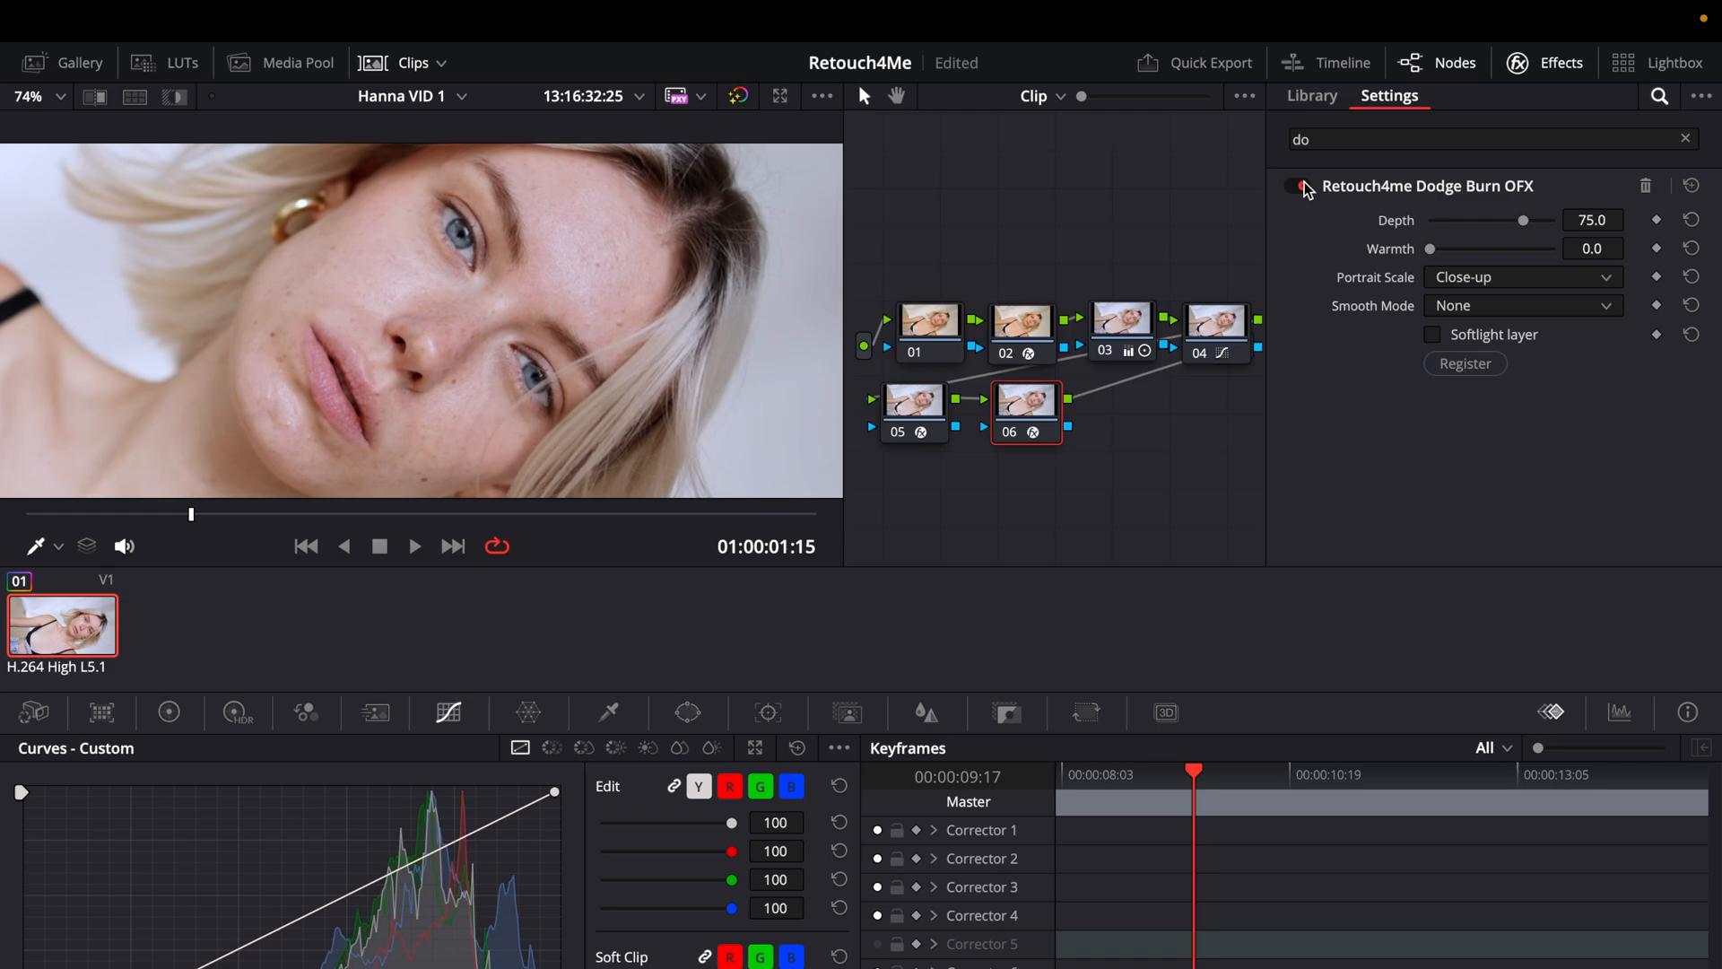
{"action": "left_click", "coordinate": [1296, 187]}
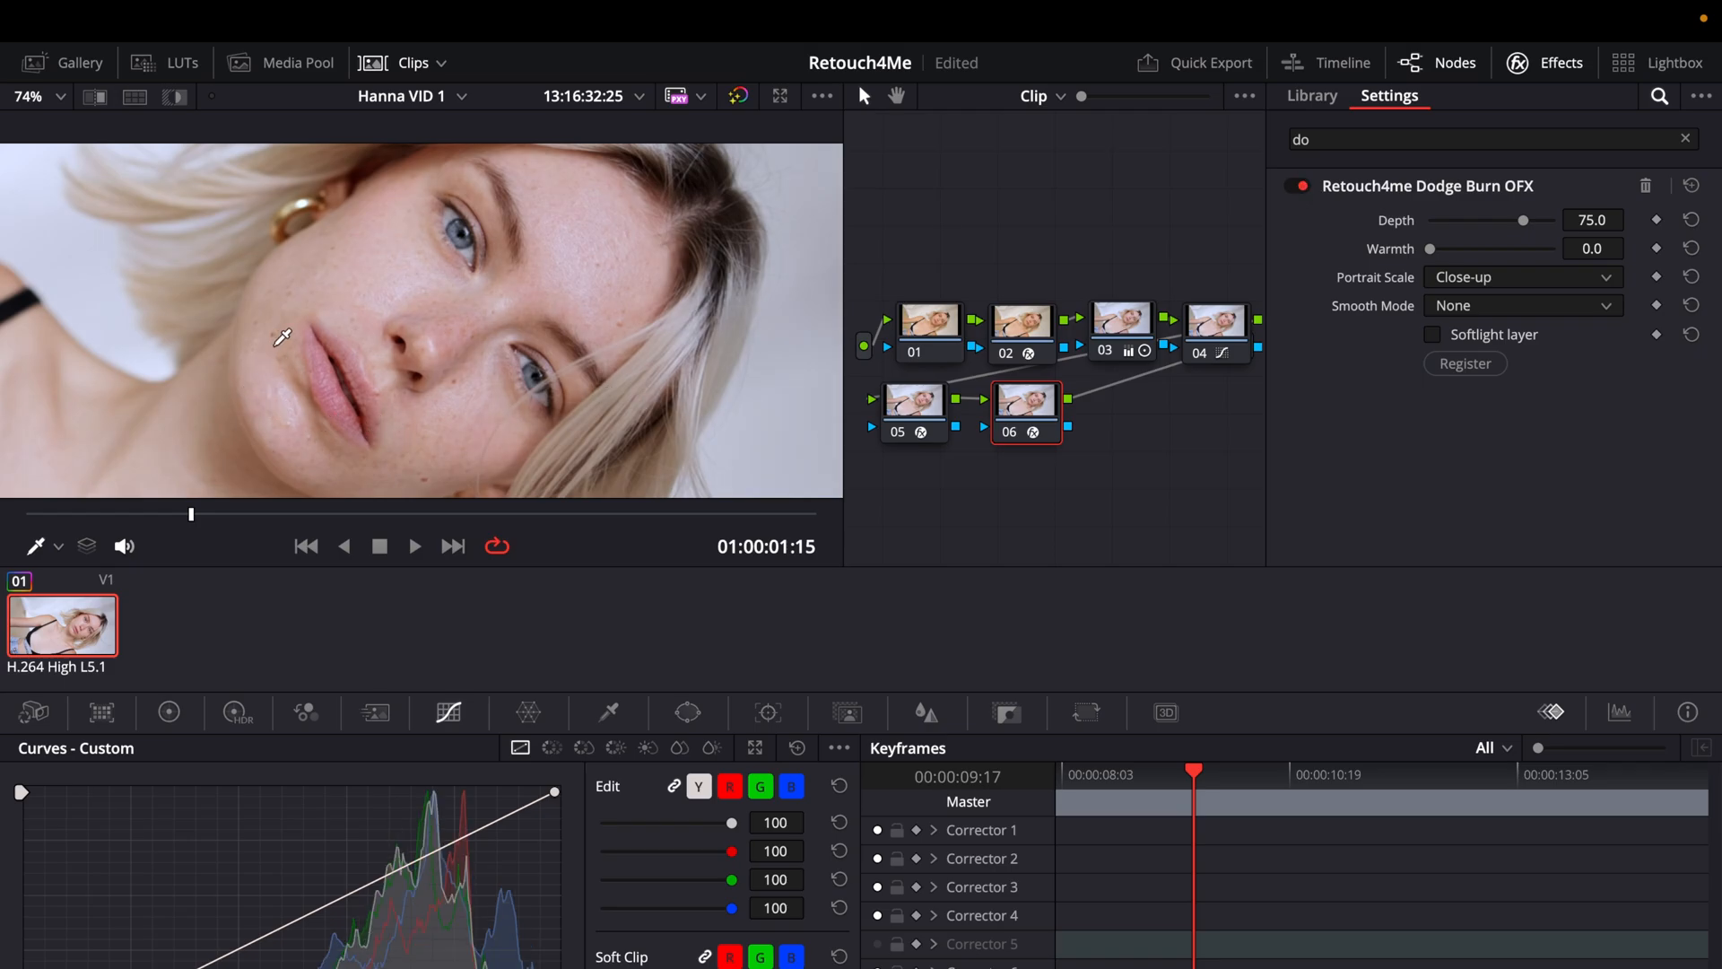
{"action": "mouse_move", "coordinate": [252, 352]}
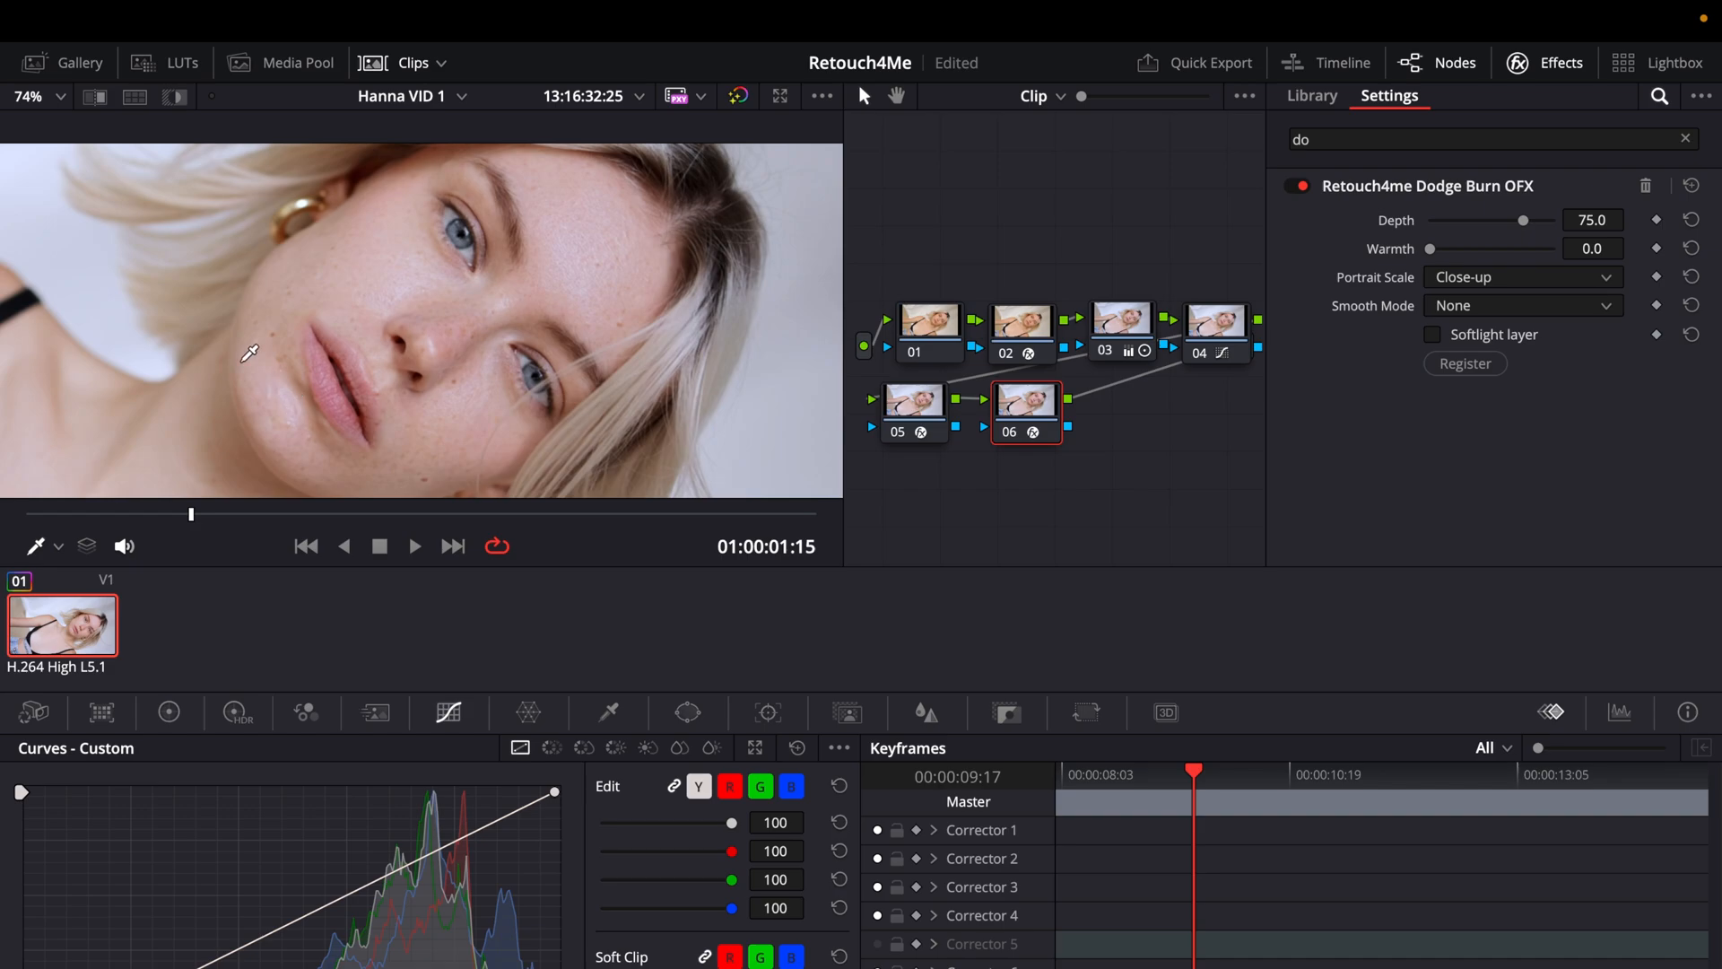
{"action": "mouse_move", "coordinate": [273, 348]}
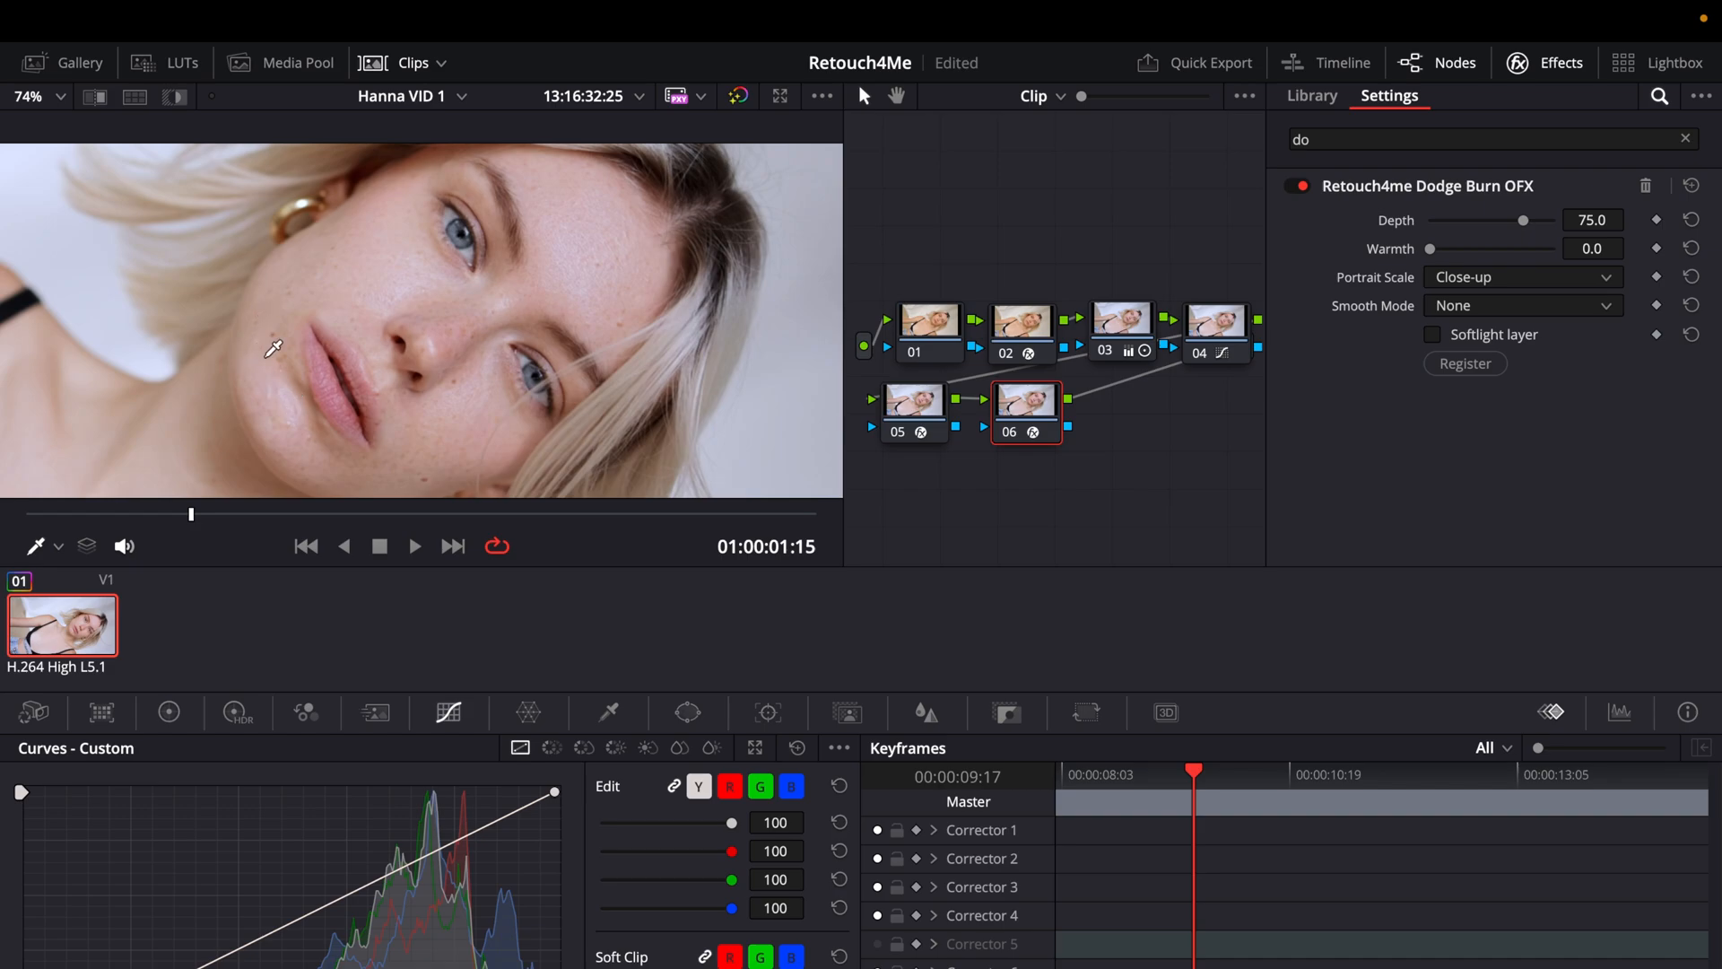
{"action": "left_click", "coordinate": [1297, 186]}
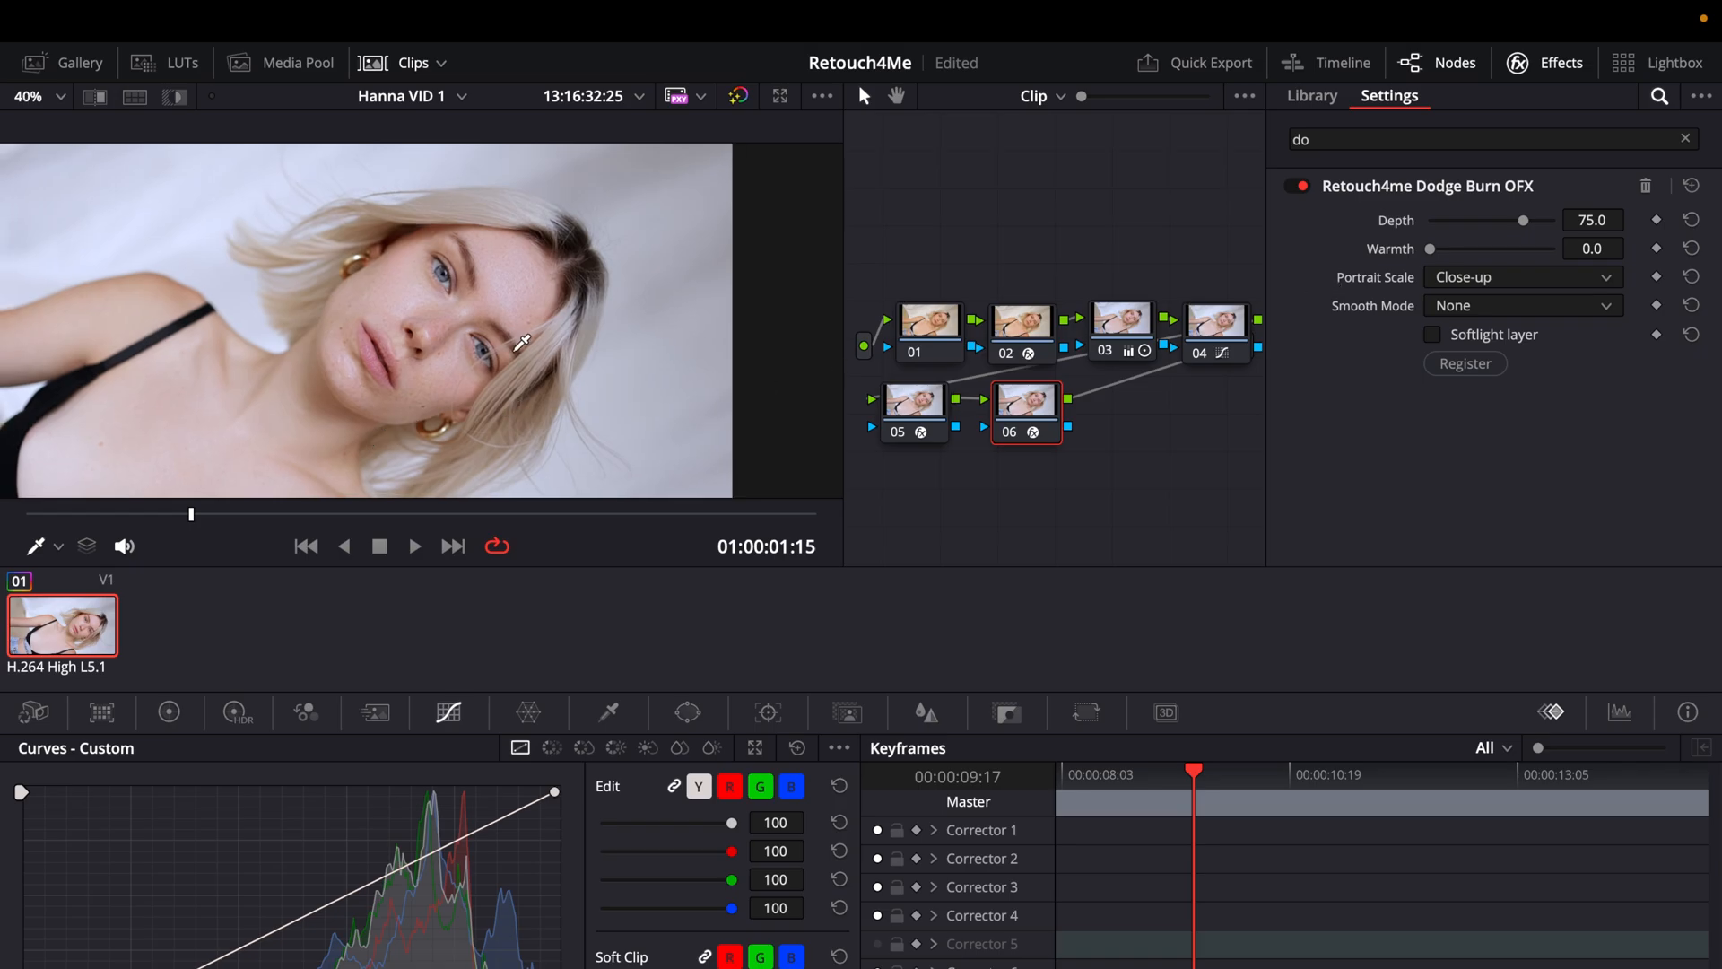
Step: Try Dodge Burn Depth values around 26 and 61
{"action": "left_click_drag", "start_coordinate": [1523, 219], "coordinate": [1501, 219]}
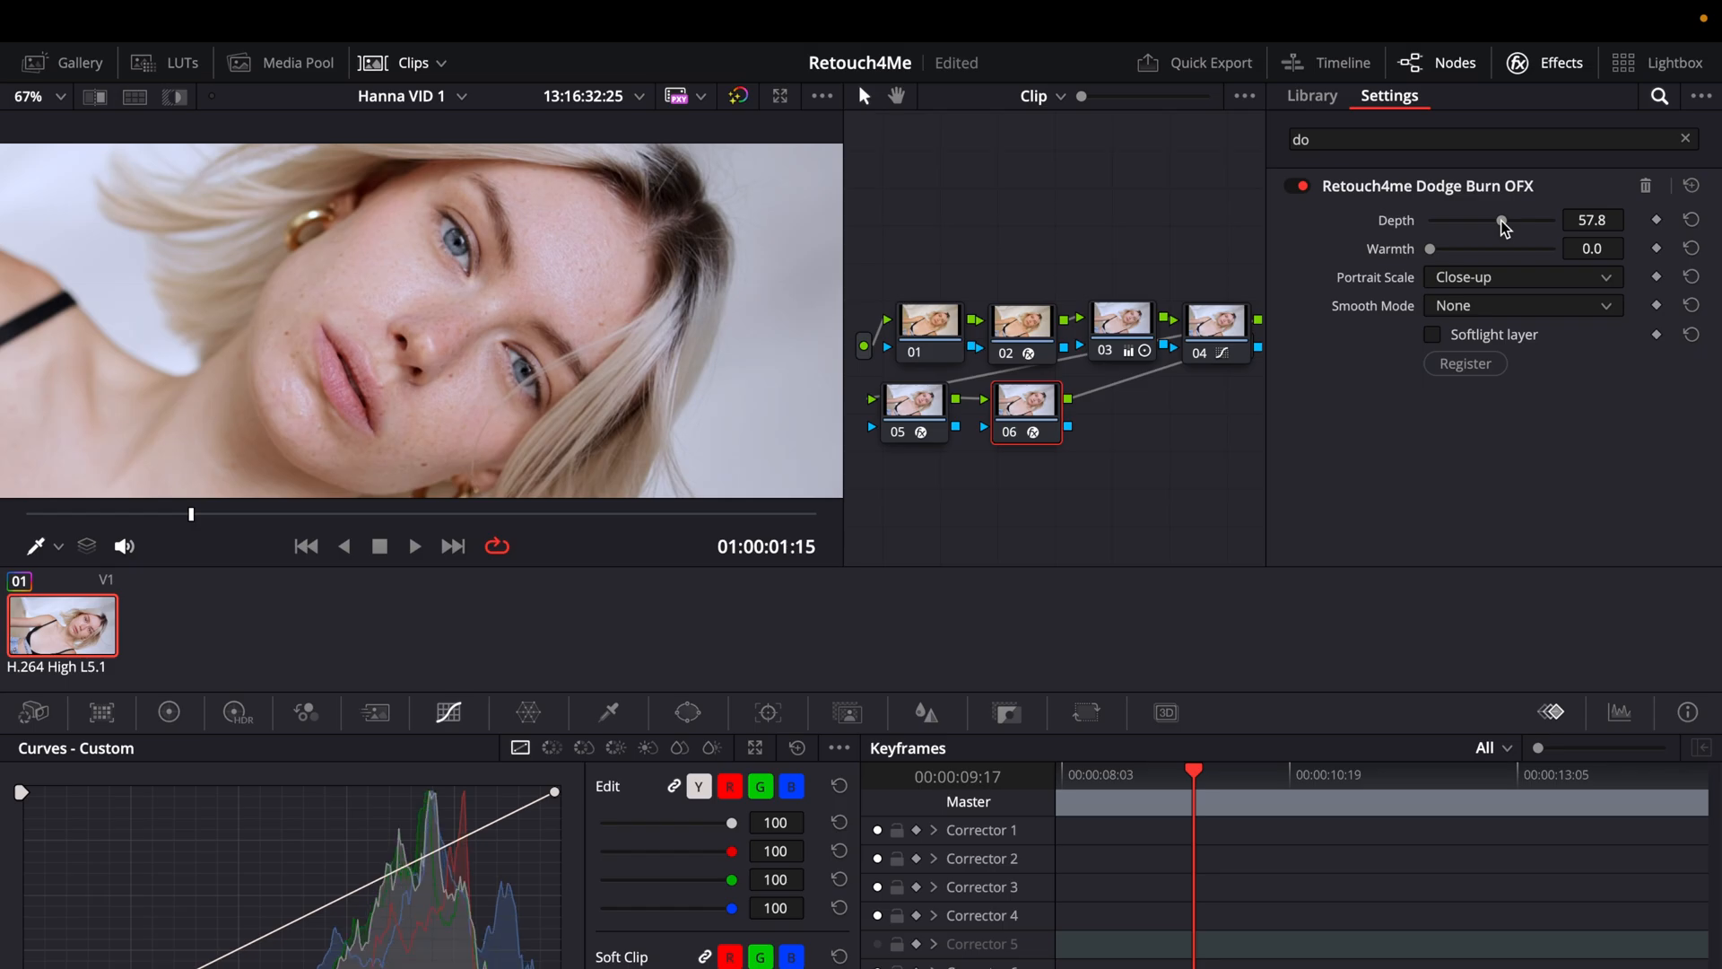
{"action": "left_click_drag", "start_coordinate": [1502, 221], "coordinate": [1466, 221]}
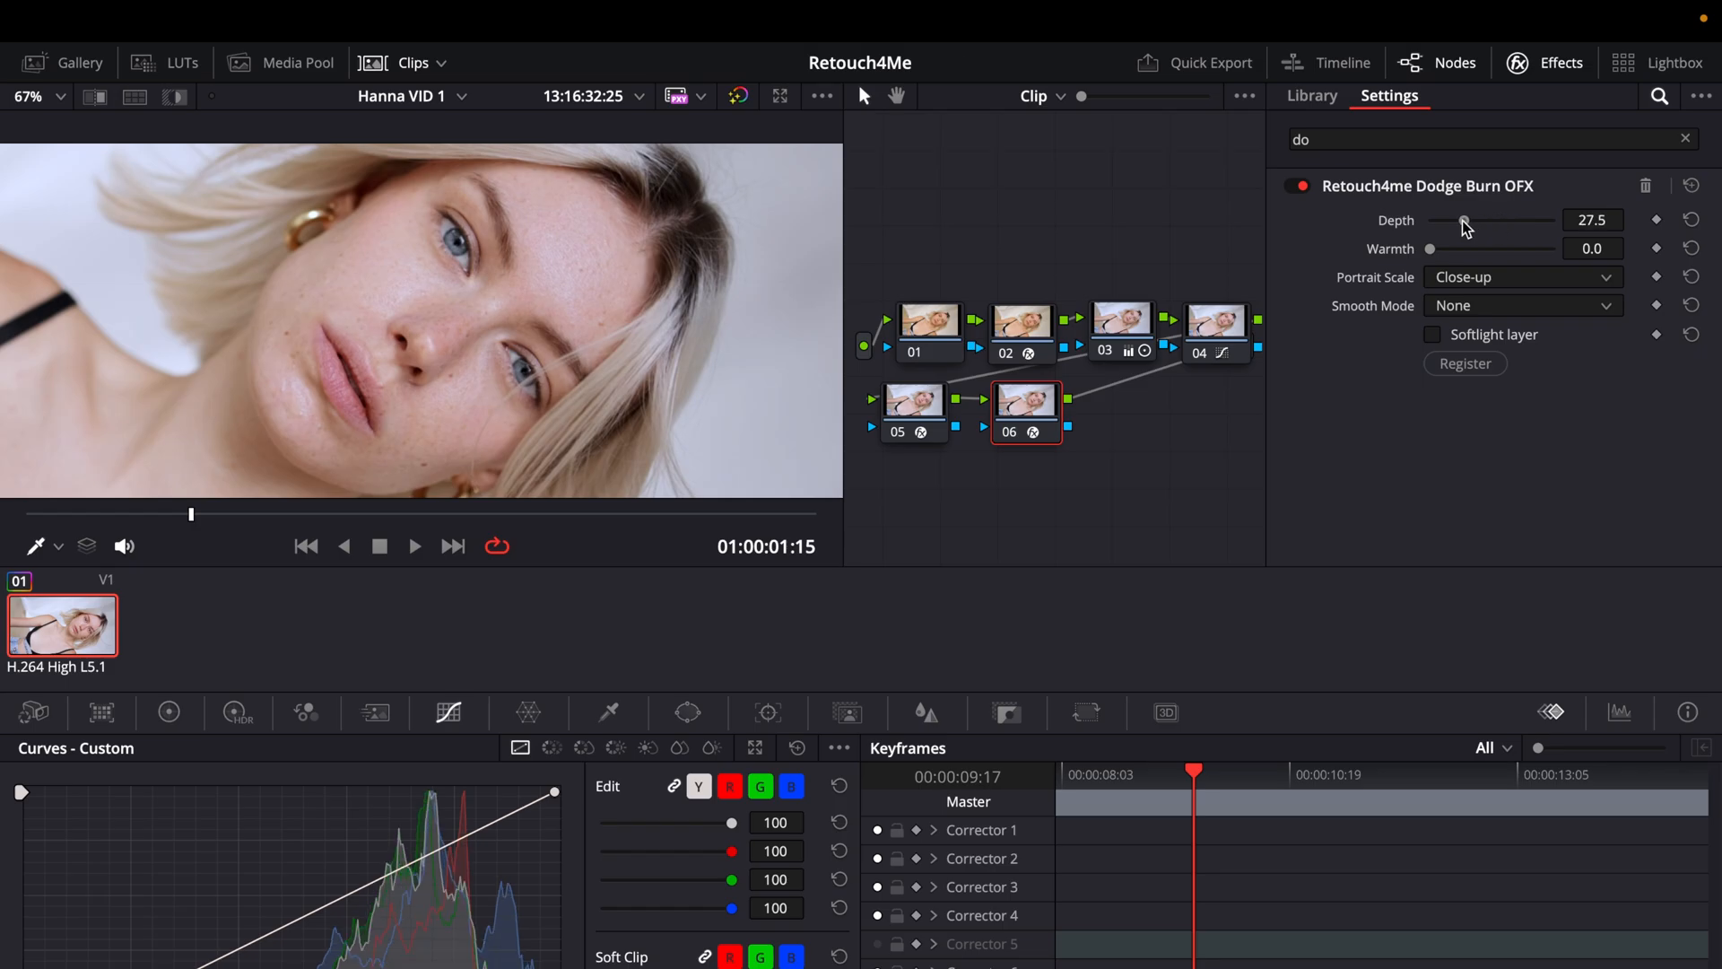
{"action": "left_click_drag", "start_coordinate": [1471, 219], "coordinate": [1460, 219]}
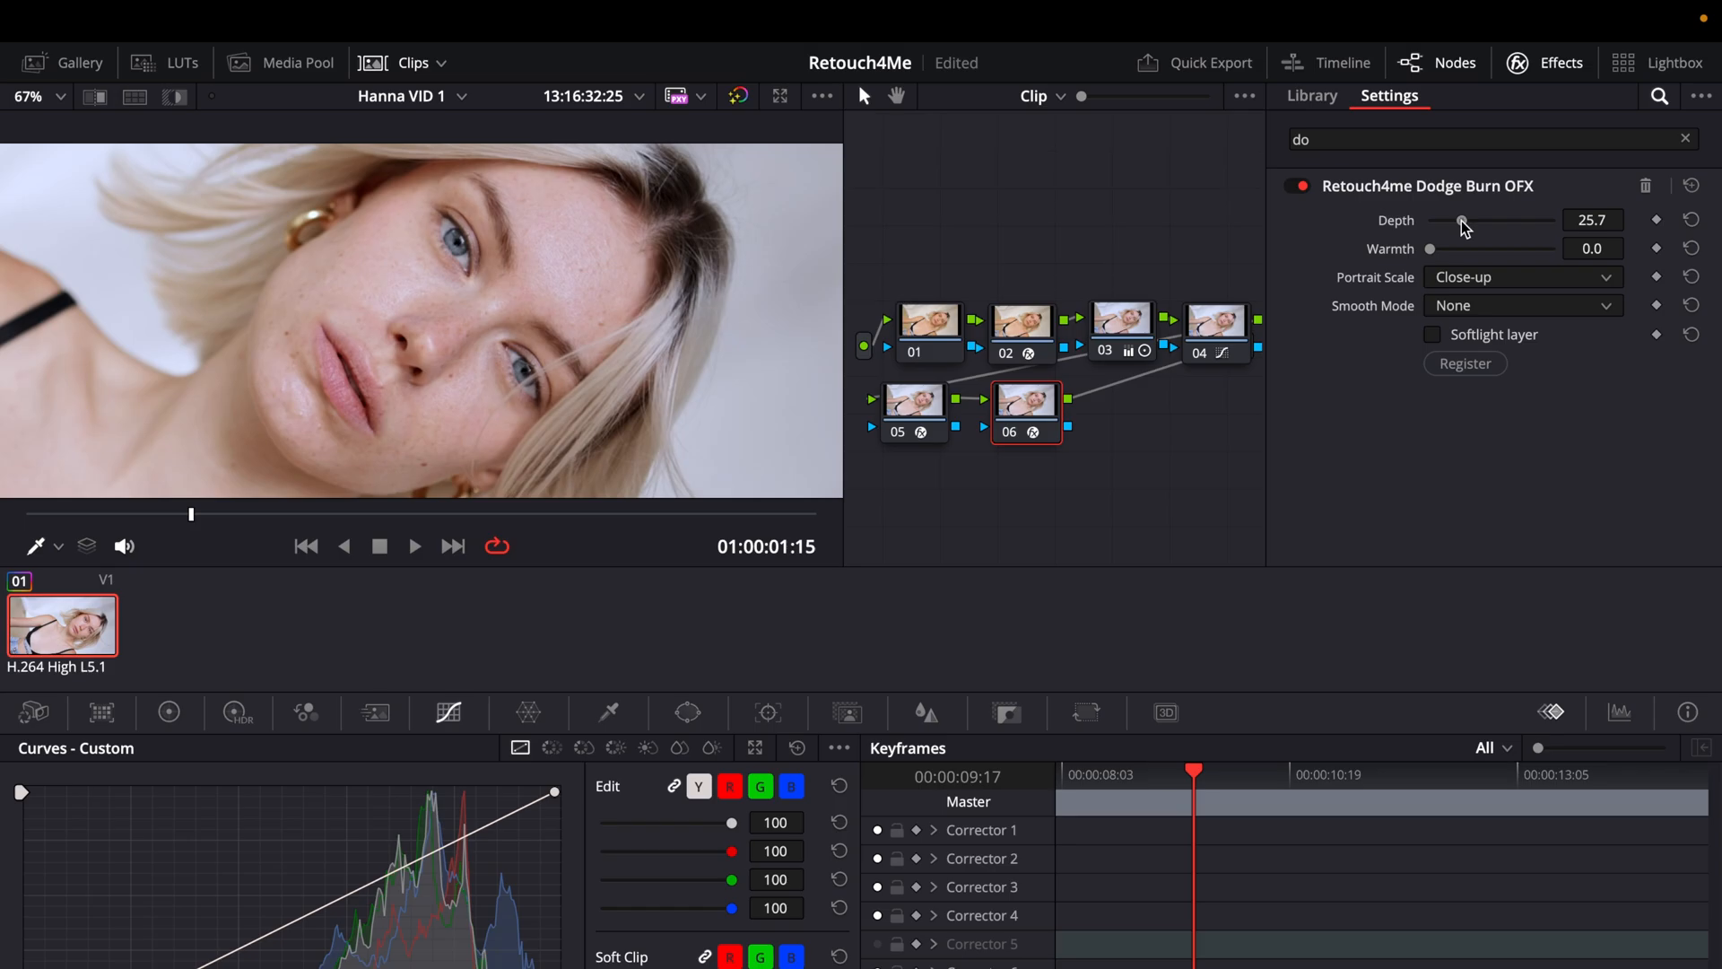
{"action": "left_click_drag", "start_coordinate": [1462, 220], "coordinate": [1505, 221]}
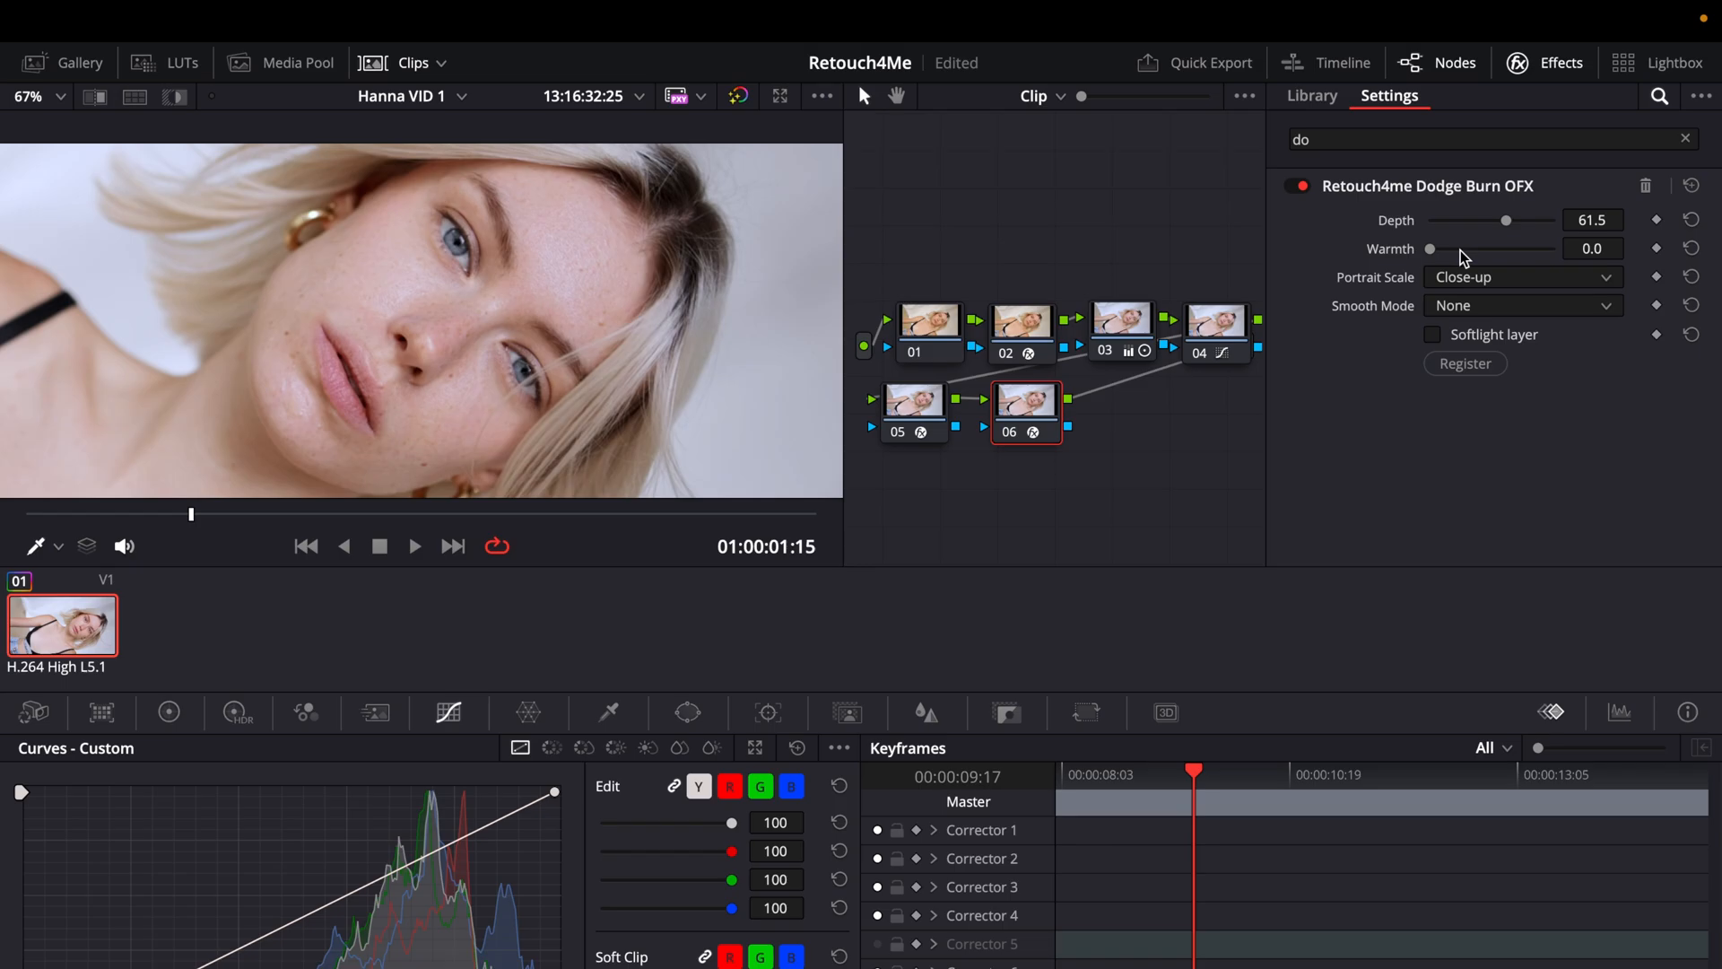
Step: Test Warmth and return it to 0, then settle Depth at about 39.5
{"action": "left_click_drag", "start_coordinate": [1429, 247], "coordinate": [1518, 248]}
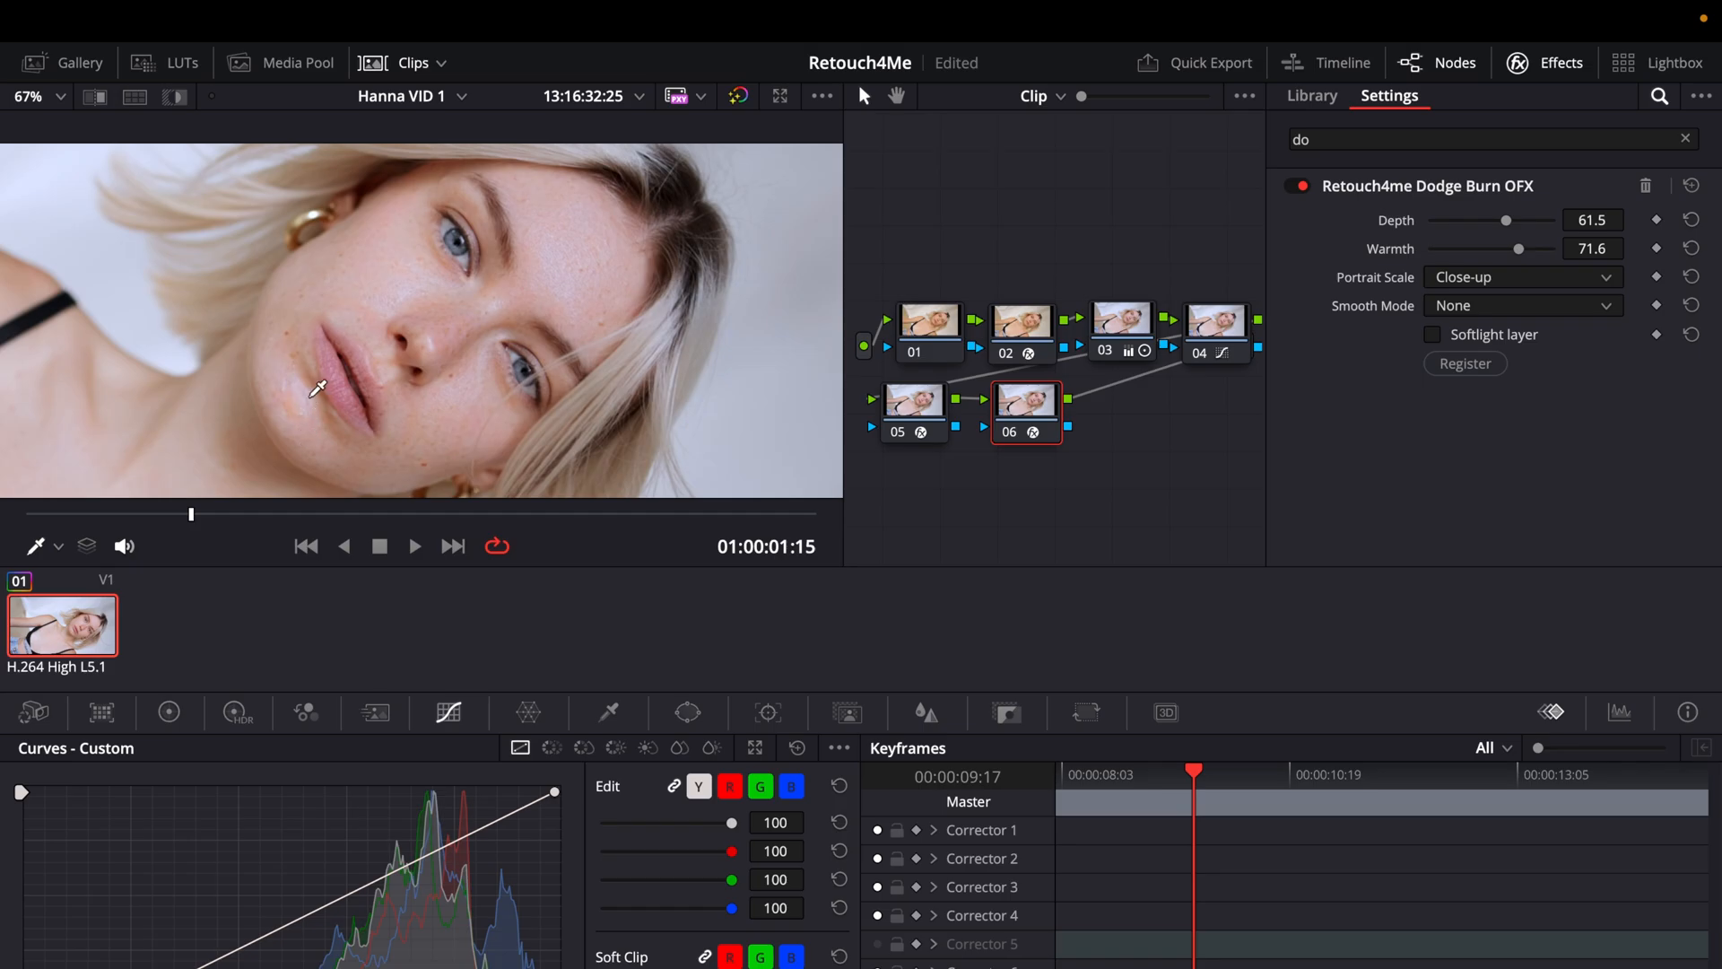
{"action": "left_click_drag", "start_coordinate": [1518, 248], "coordinate": [1431, 248]}
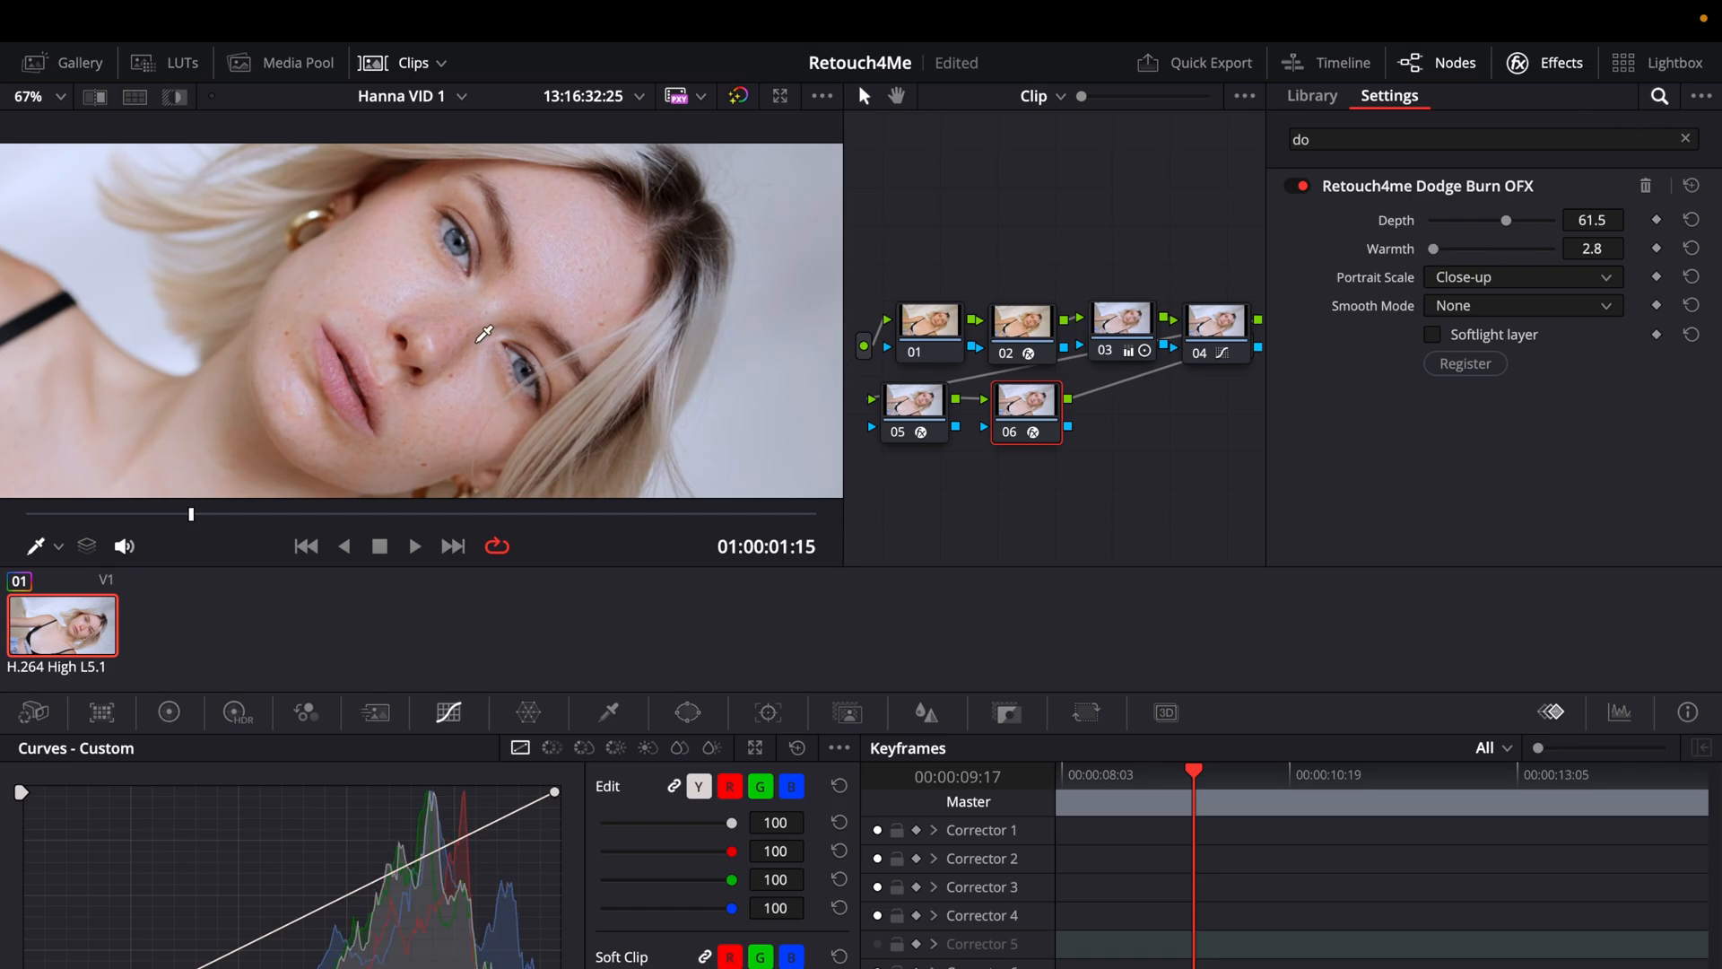
{"action": "mouse_move", "coordinate": [490, 448]}
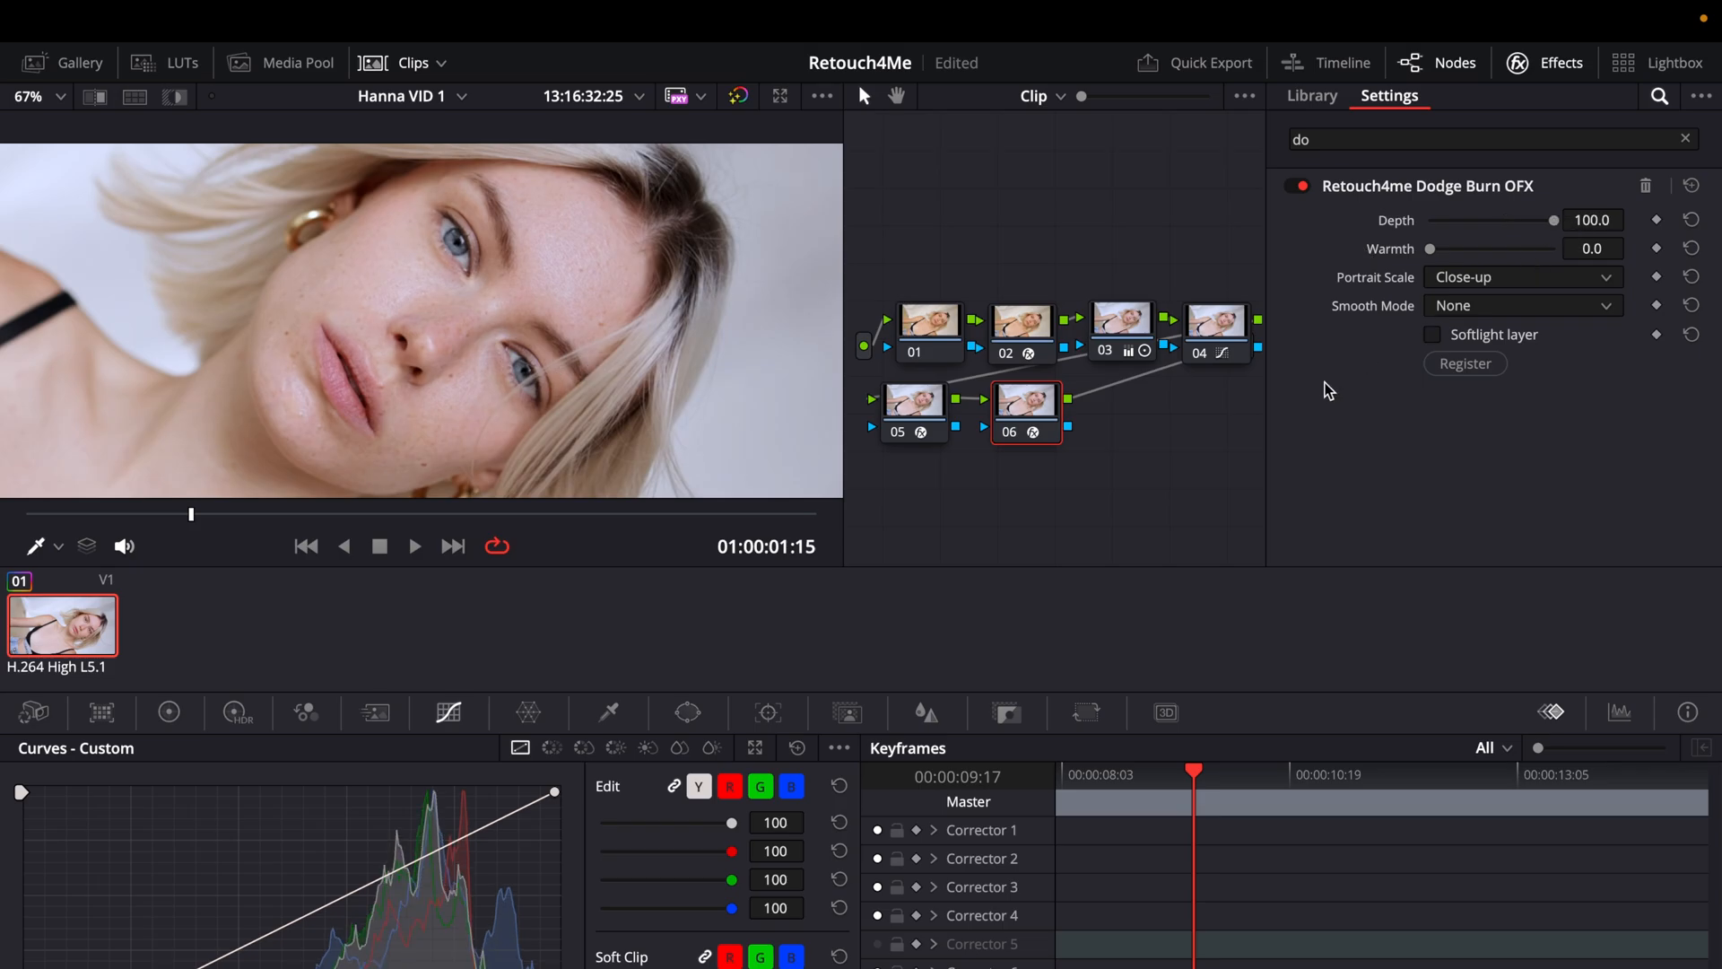
{"action": "left_click", "coordinate": [1292, 184]}
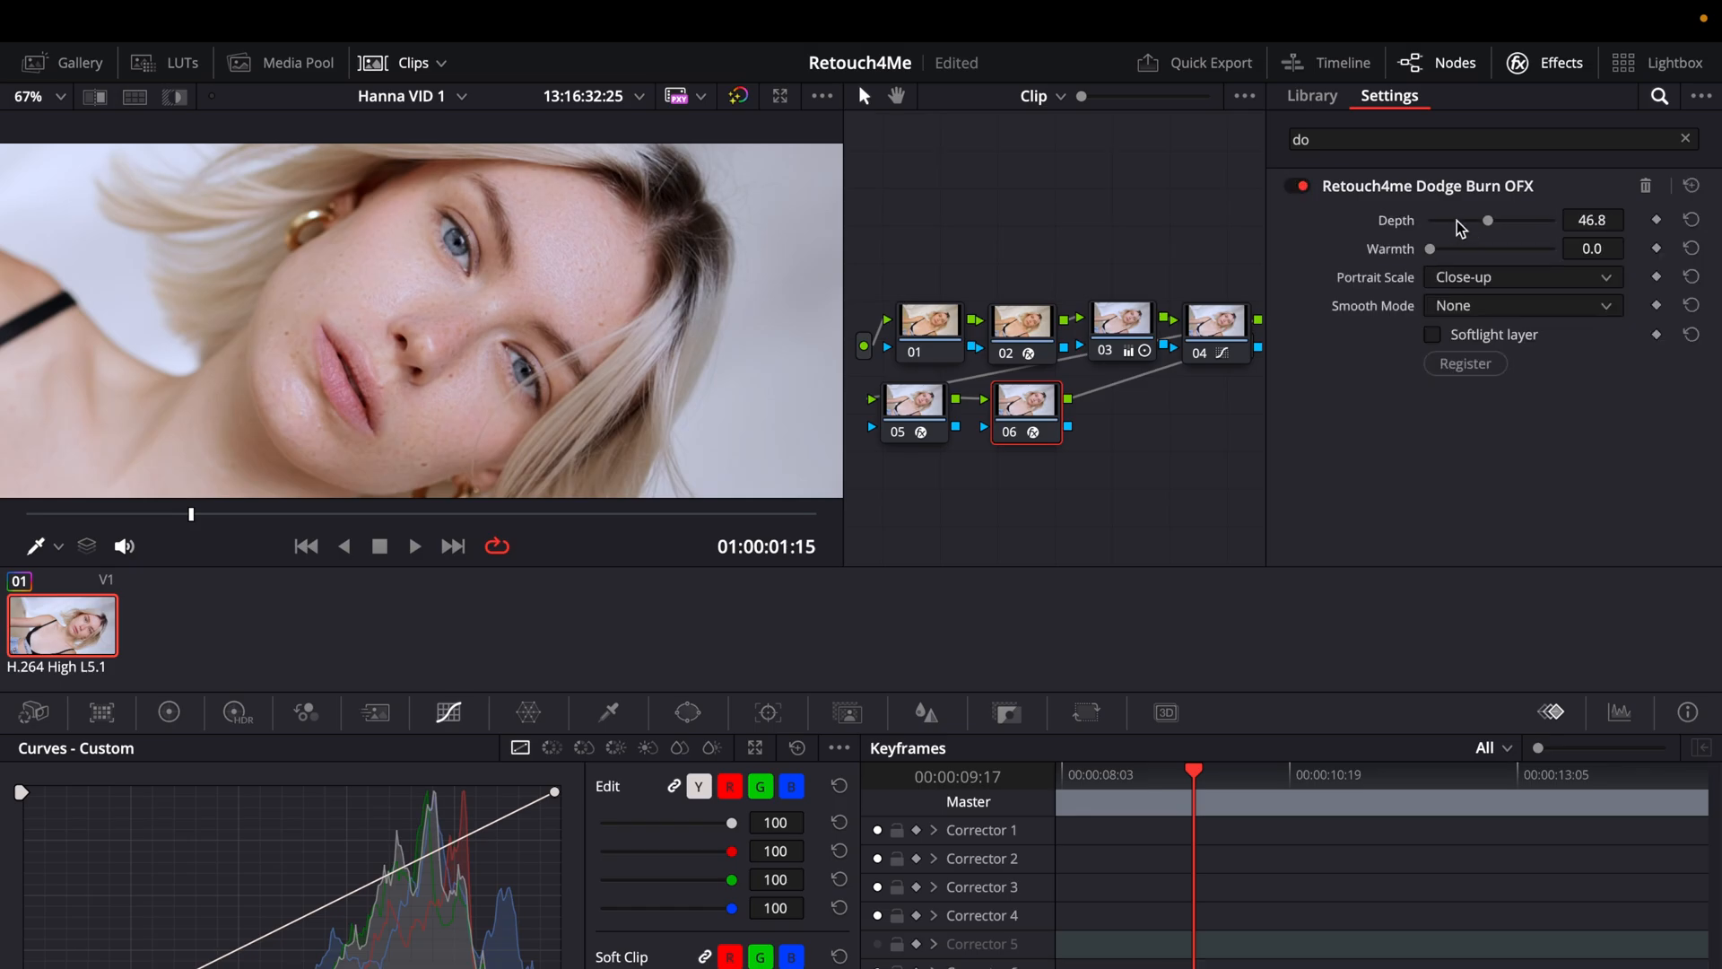
{"action": "left_click_drag", "start_coordinate": [1487, 219], "coordinate": [1462, 219]}
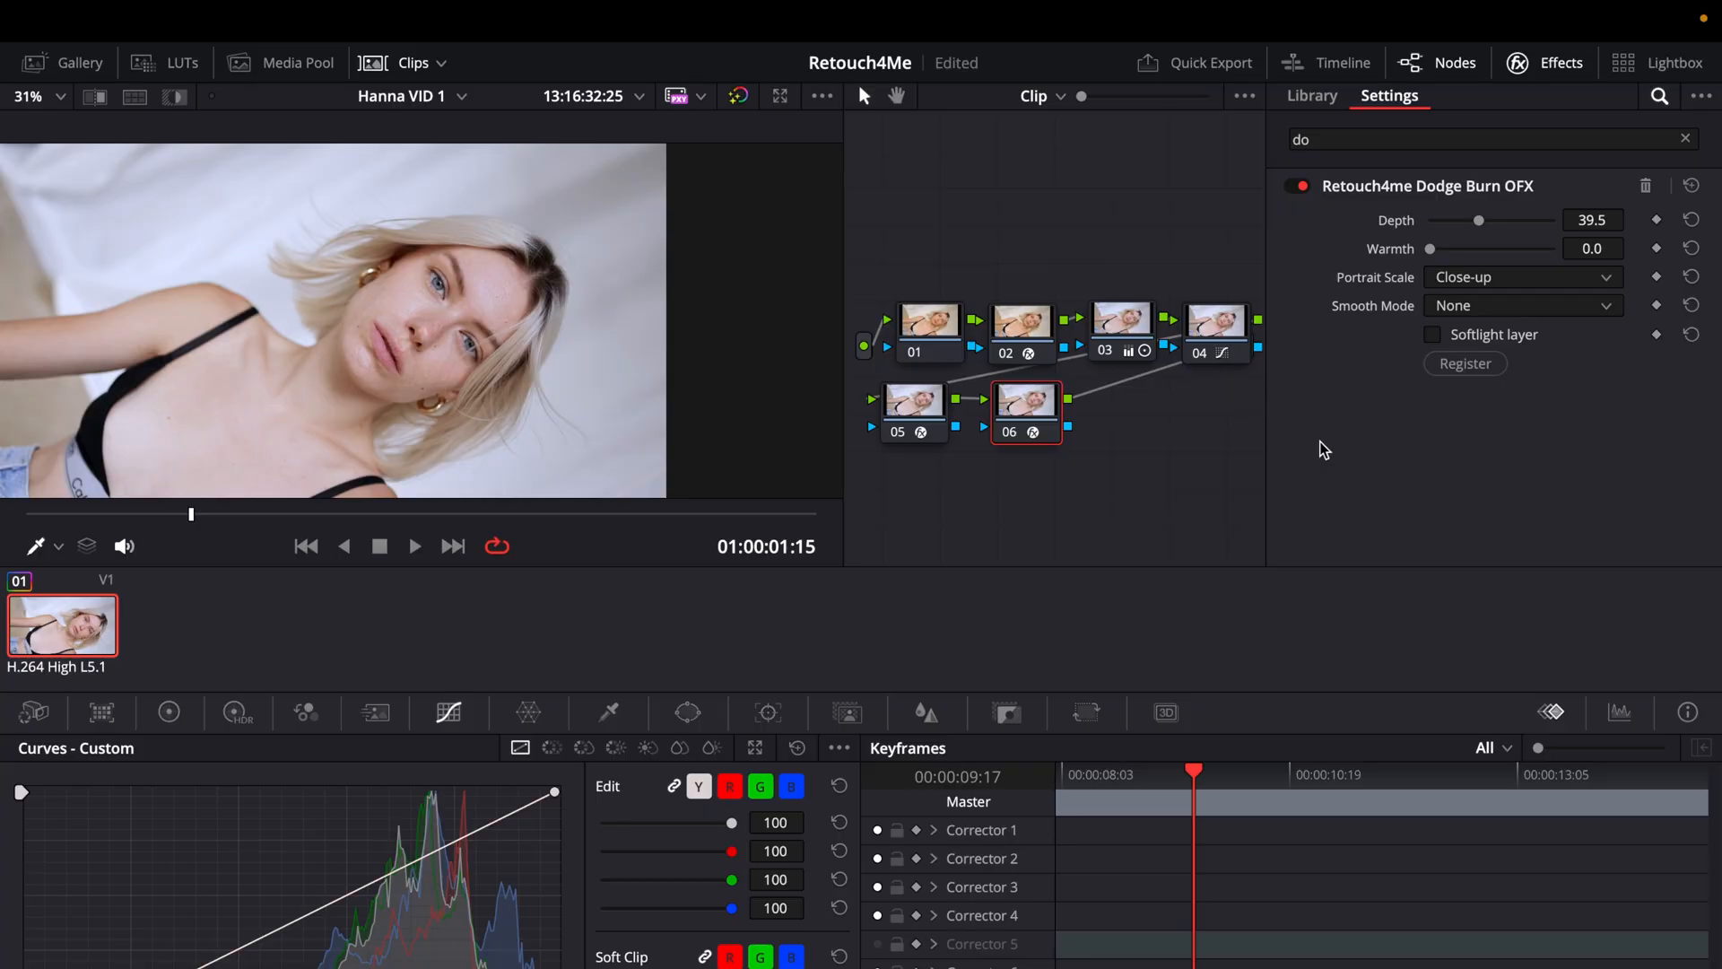
Step: On node 05, toggle Heal OFX off and on for comparison, then bypass Dodge Burn
{"action": "left_click", "coordinate": [913, 409]}
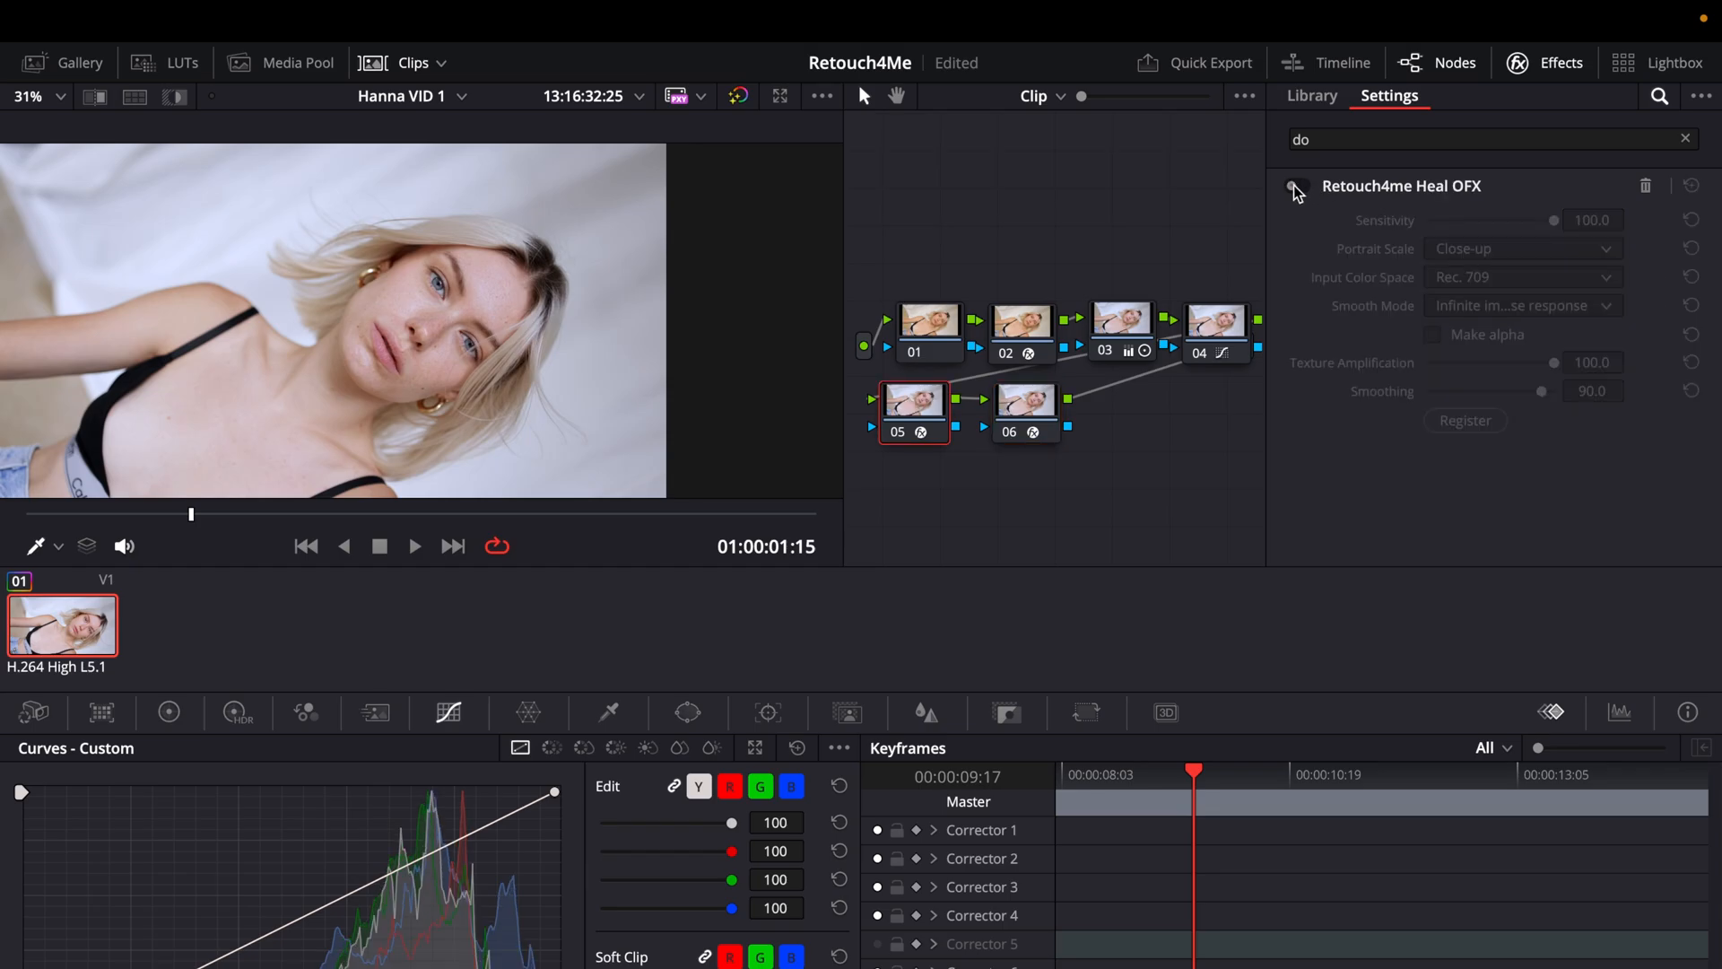
{"action": "left_click", "coordinate": [1296, 184]}
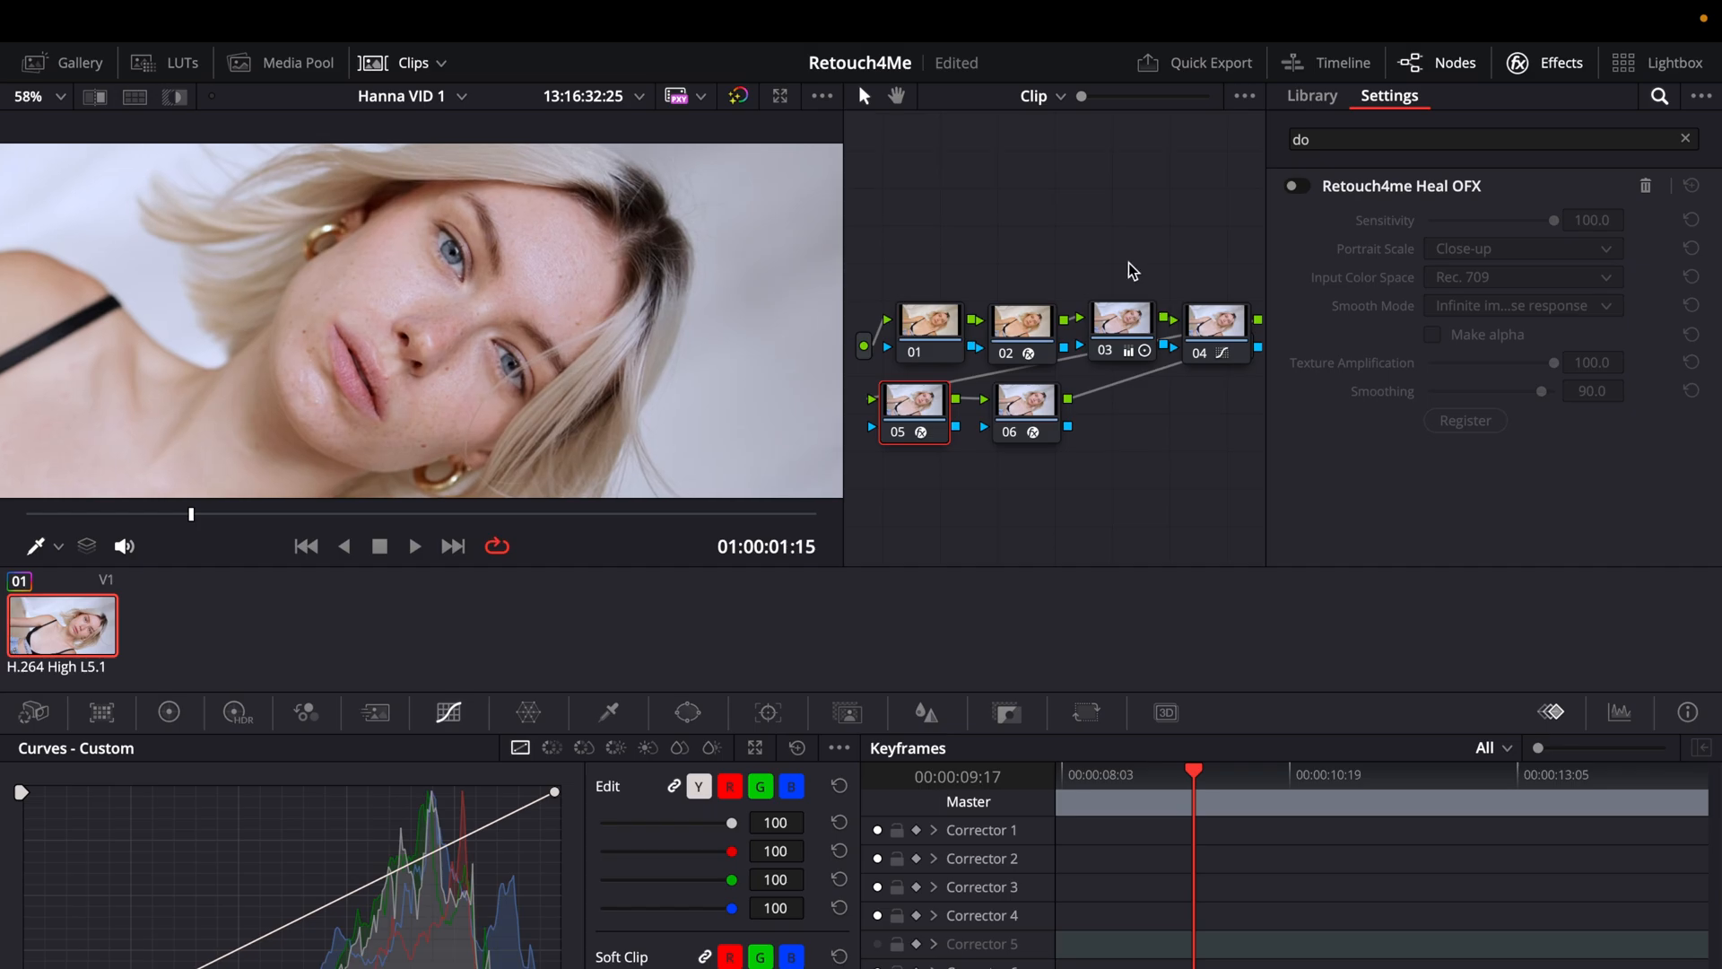
{"action": "left_click", "coordinate": [1295, 184]}
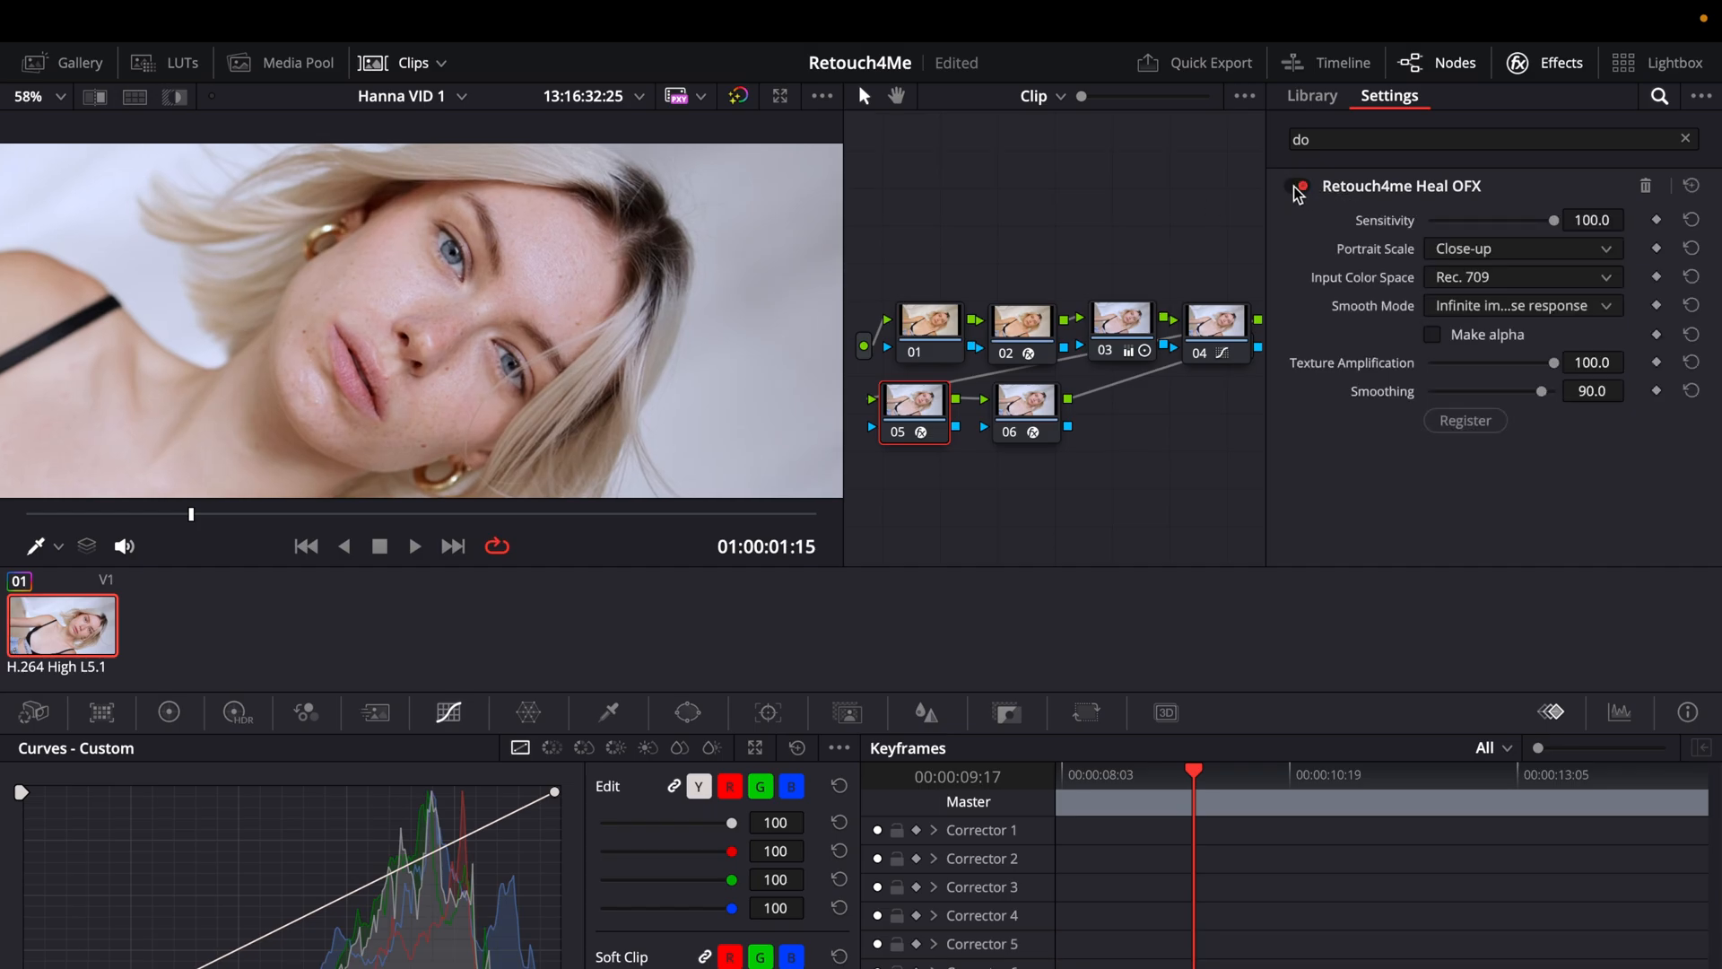
{"action": "left_click", "coordinate": [1292, 185]}
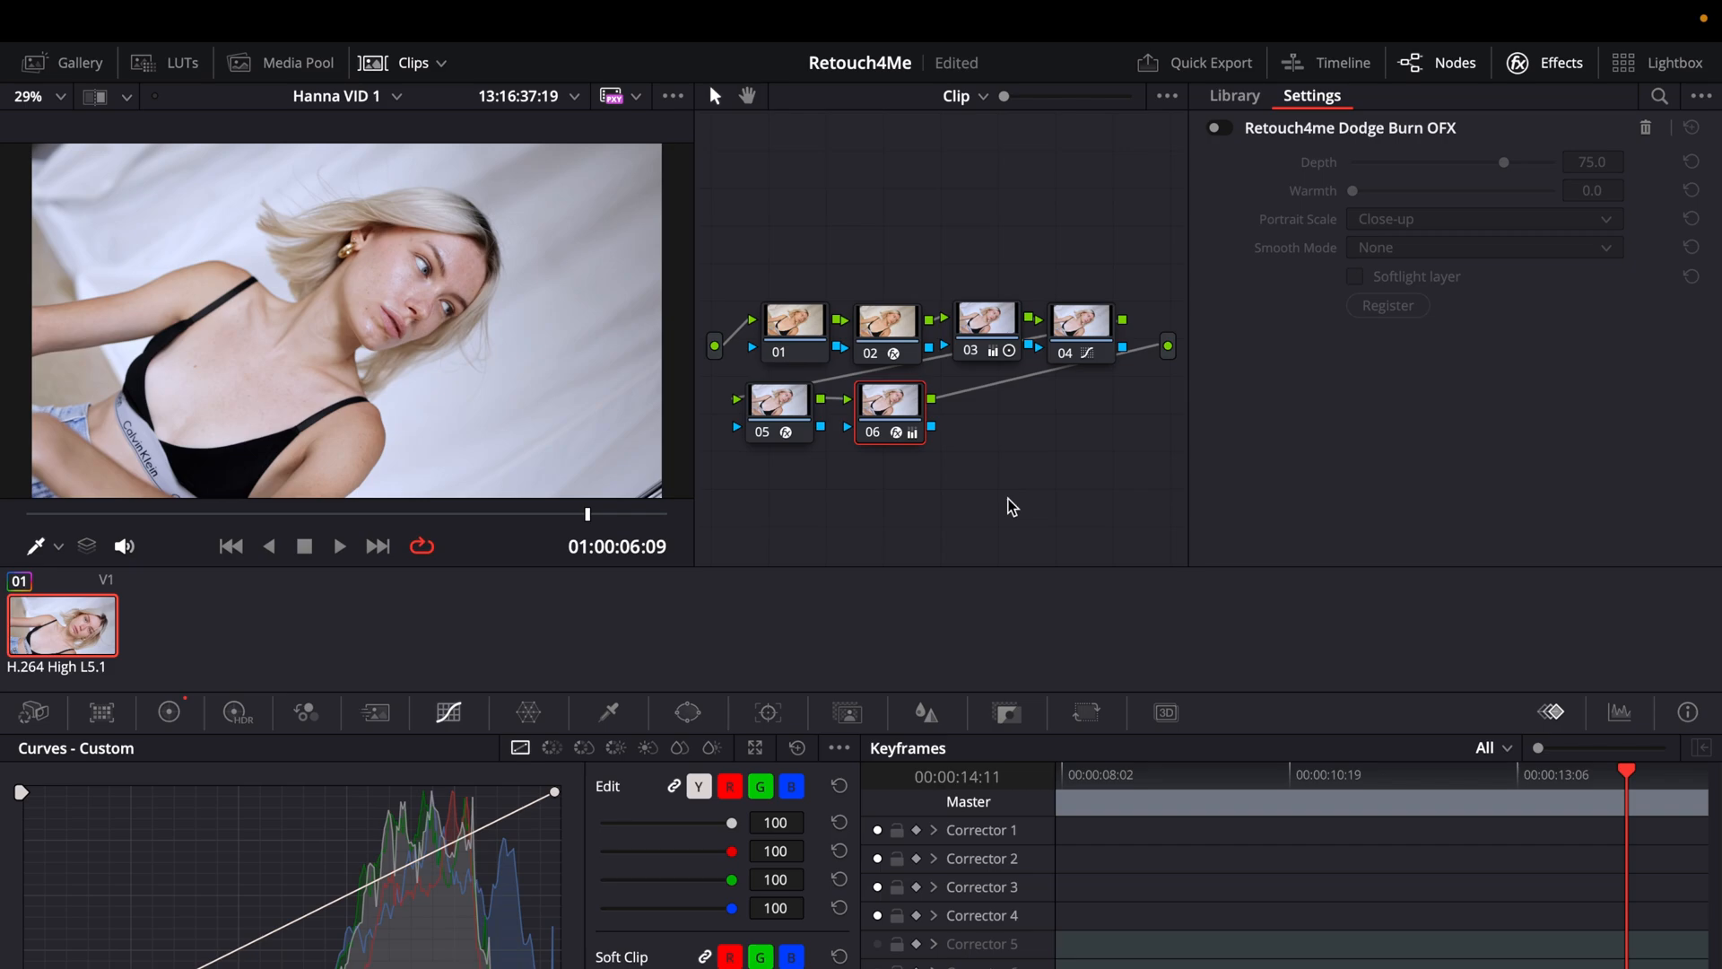
Step: Check the Heal node's settings, then reselect the Dodge Burn node 06
{"action": "left_click", "coordinate": [779, 406]}
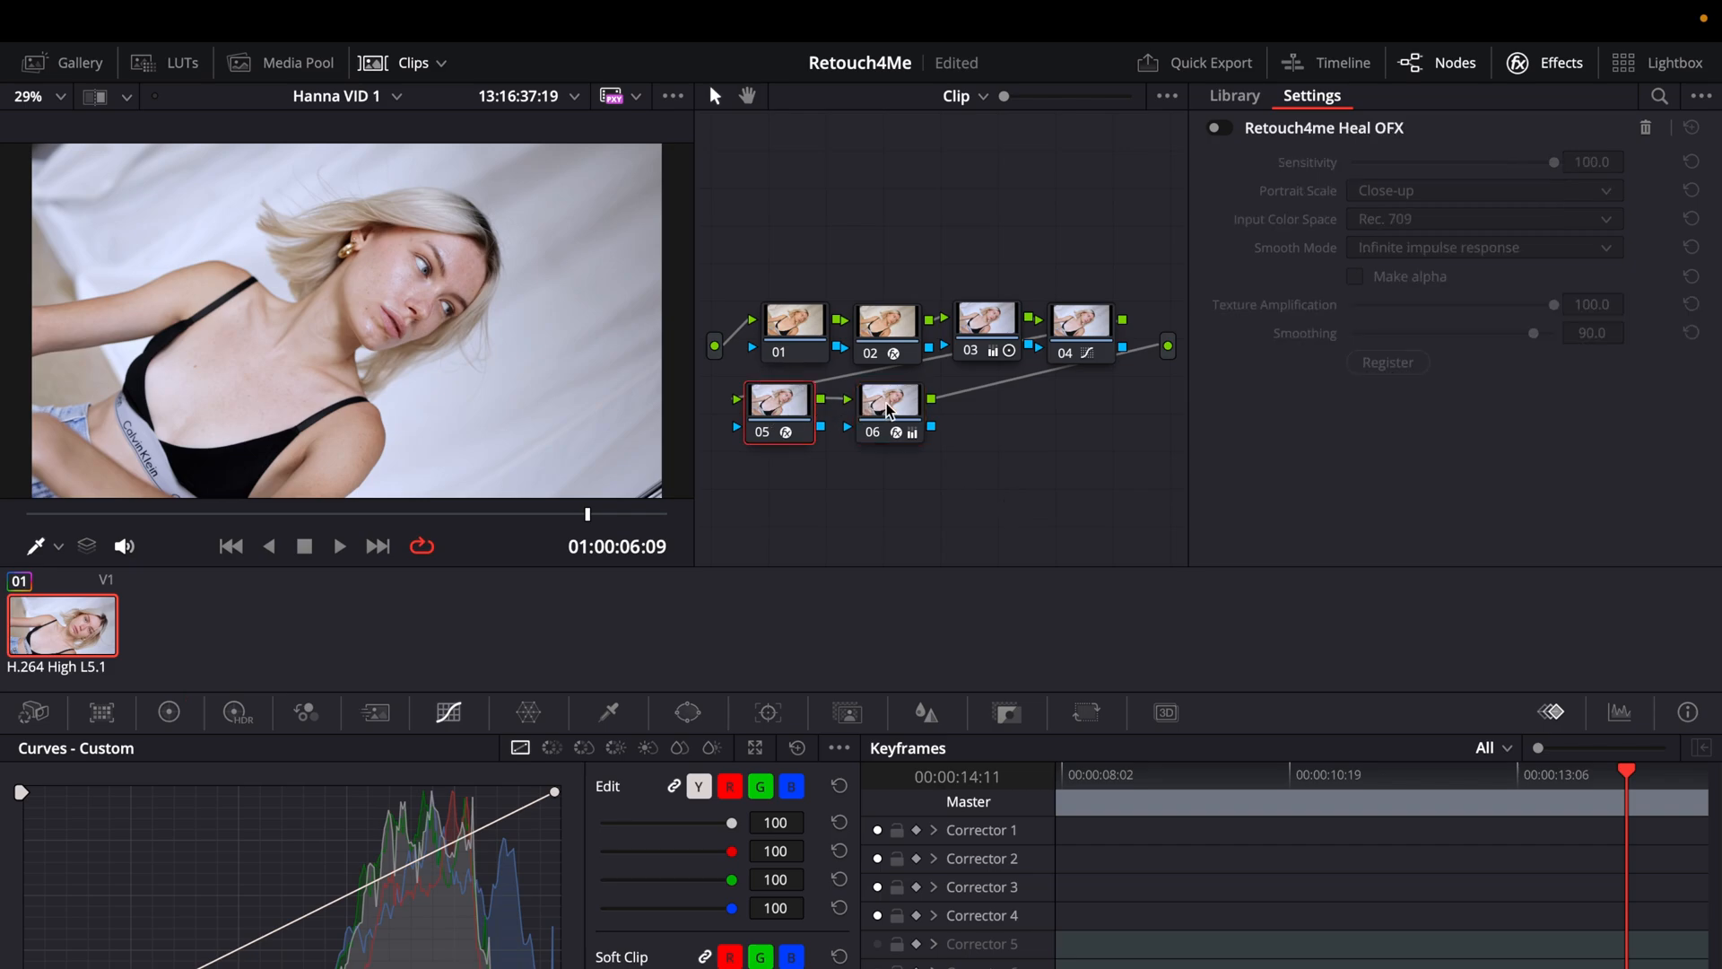
{"action": "left_click", "coordinate": [886, 405]}
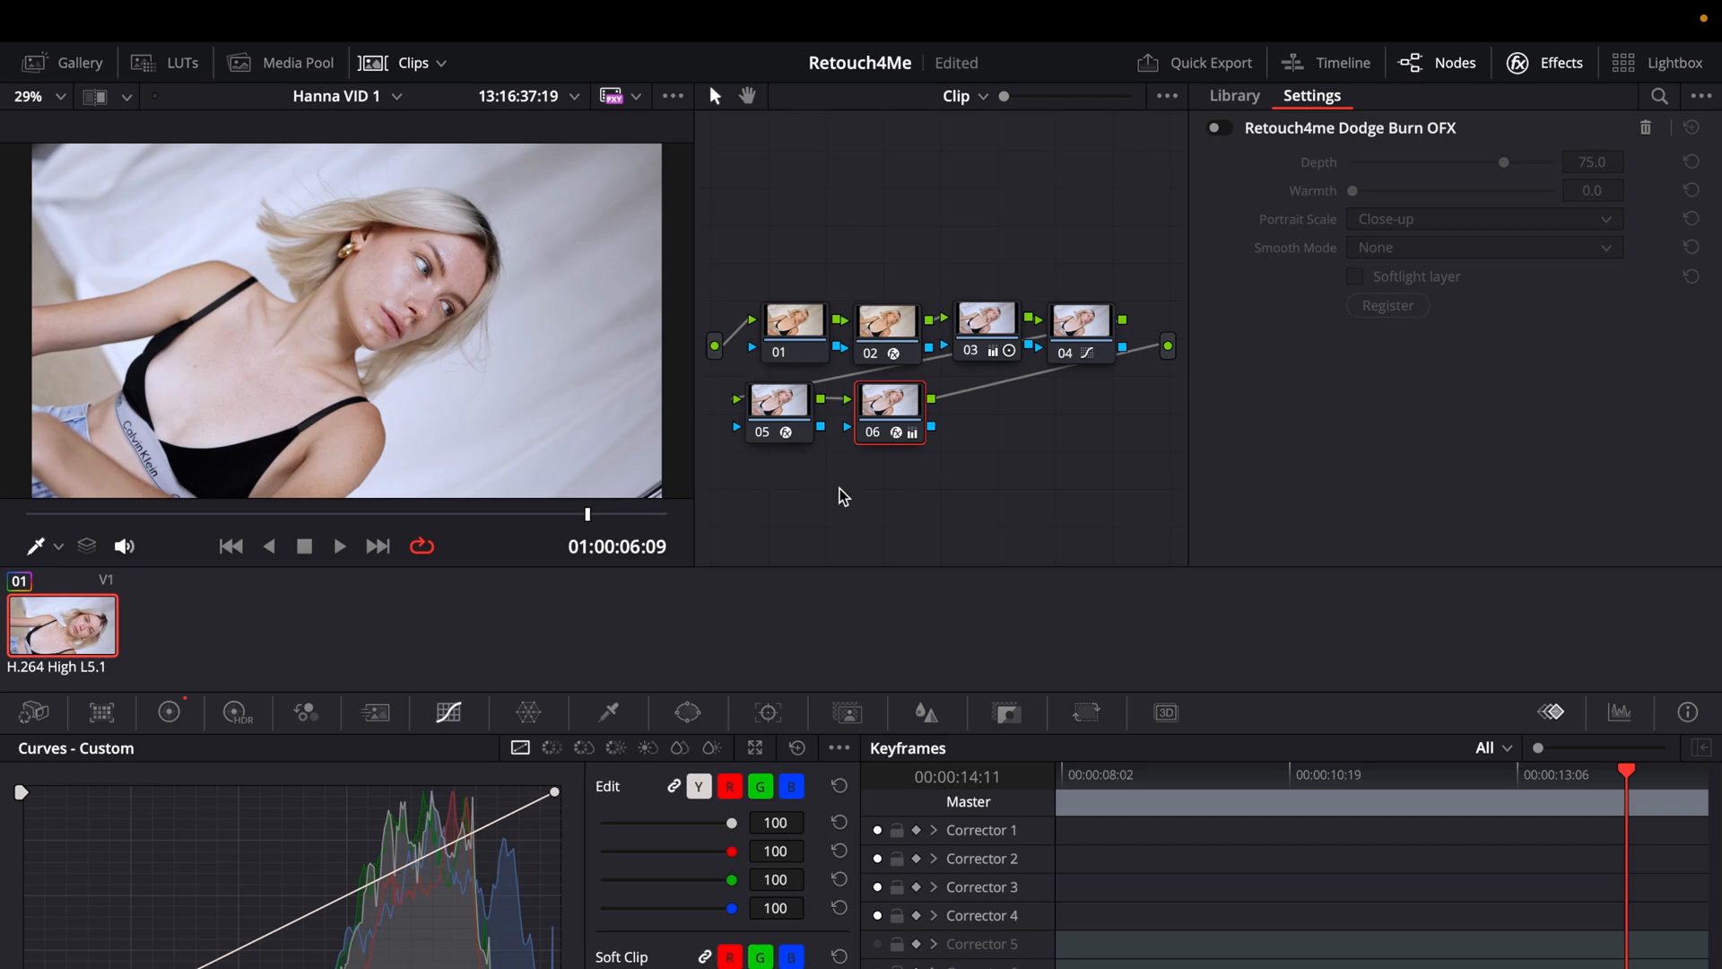
{"action": "mouse_move", "coordinate": [890, 413]}
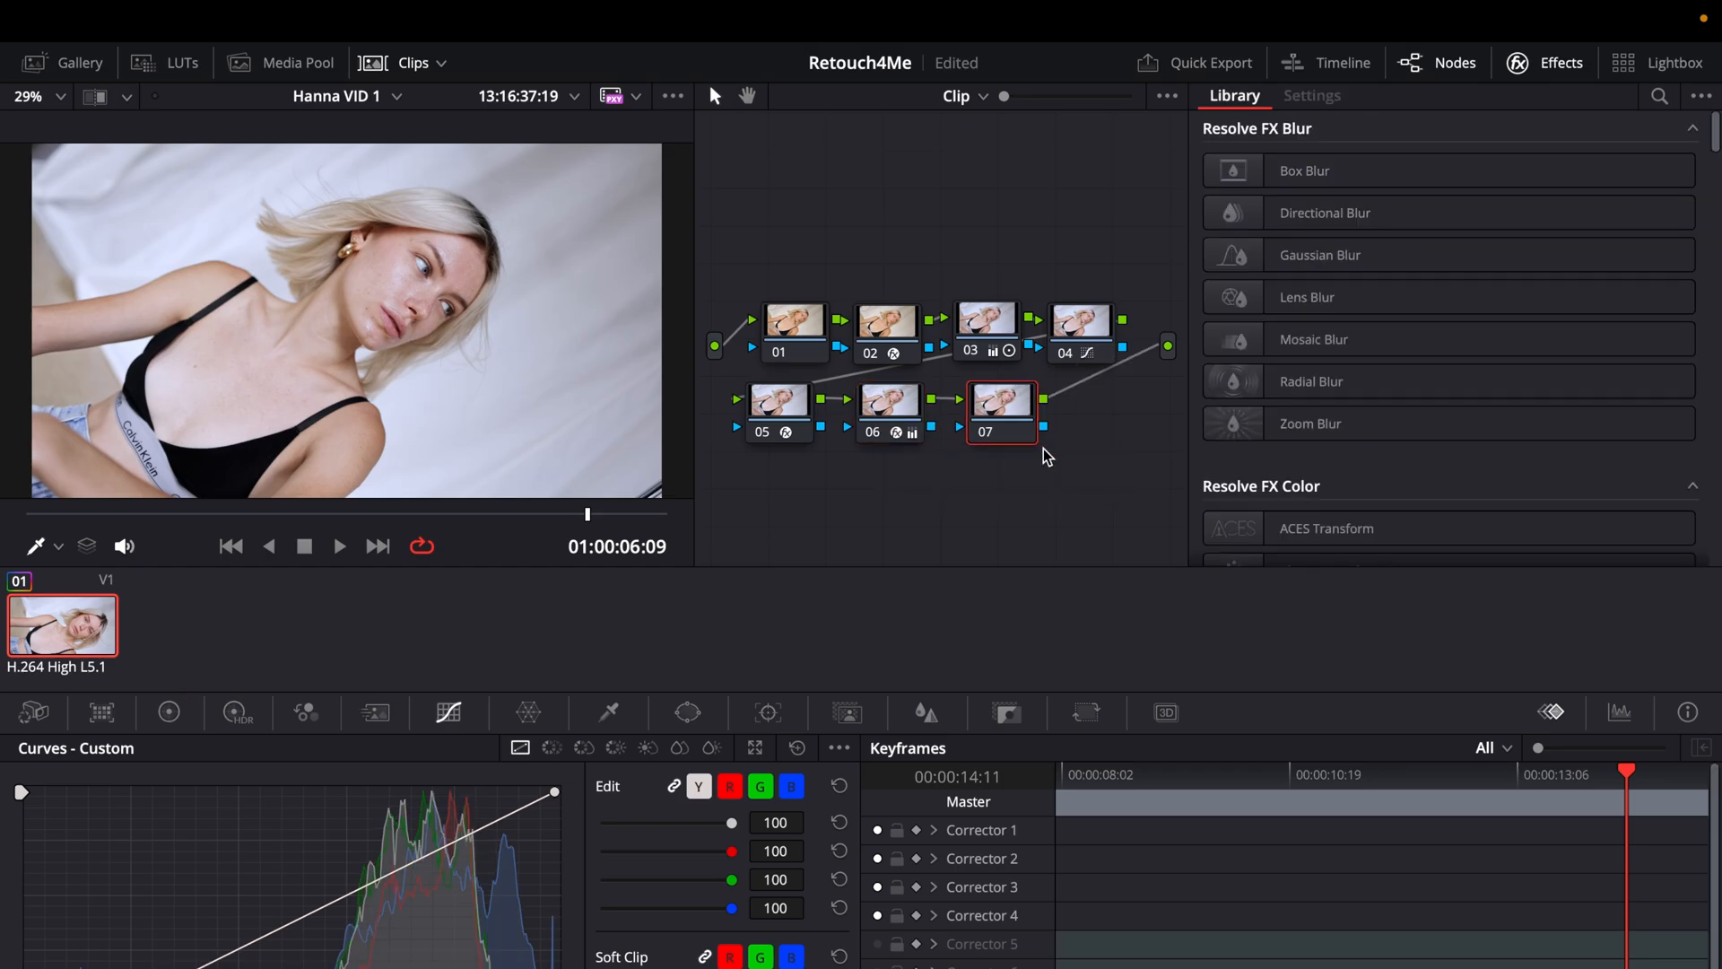
Step: Search 'colo' and apply Retouch4me Color Match OFX to node 07, showing its default settings
{"action": "left_click", "coordinate": [1661, 95]}
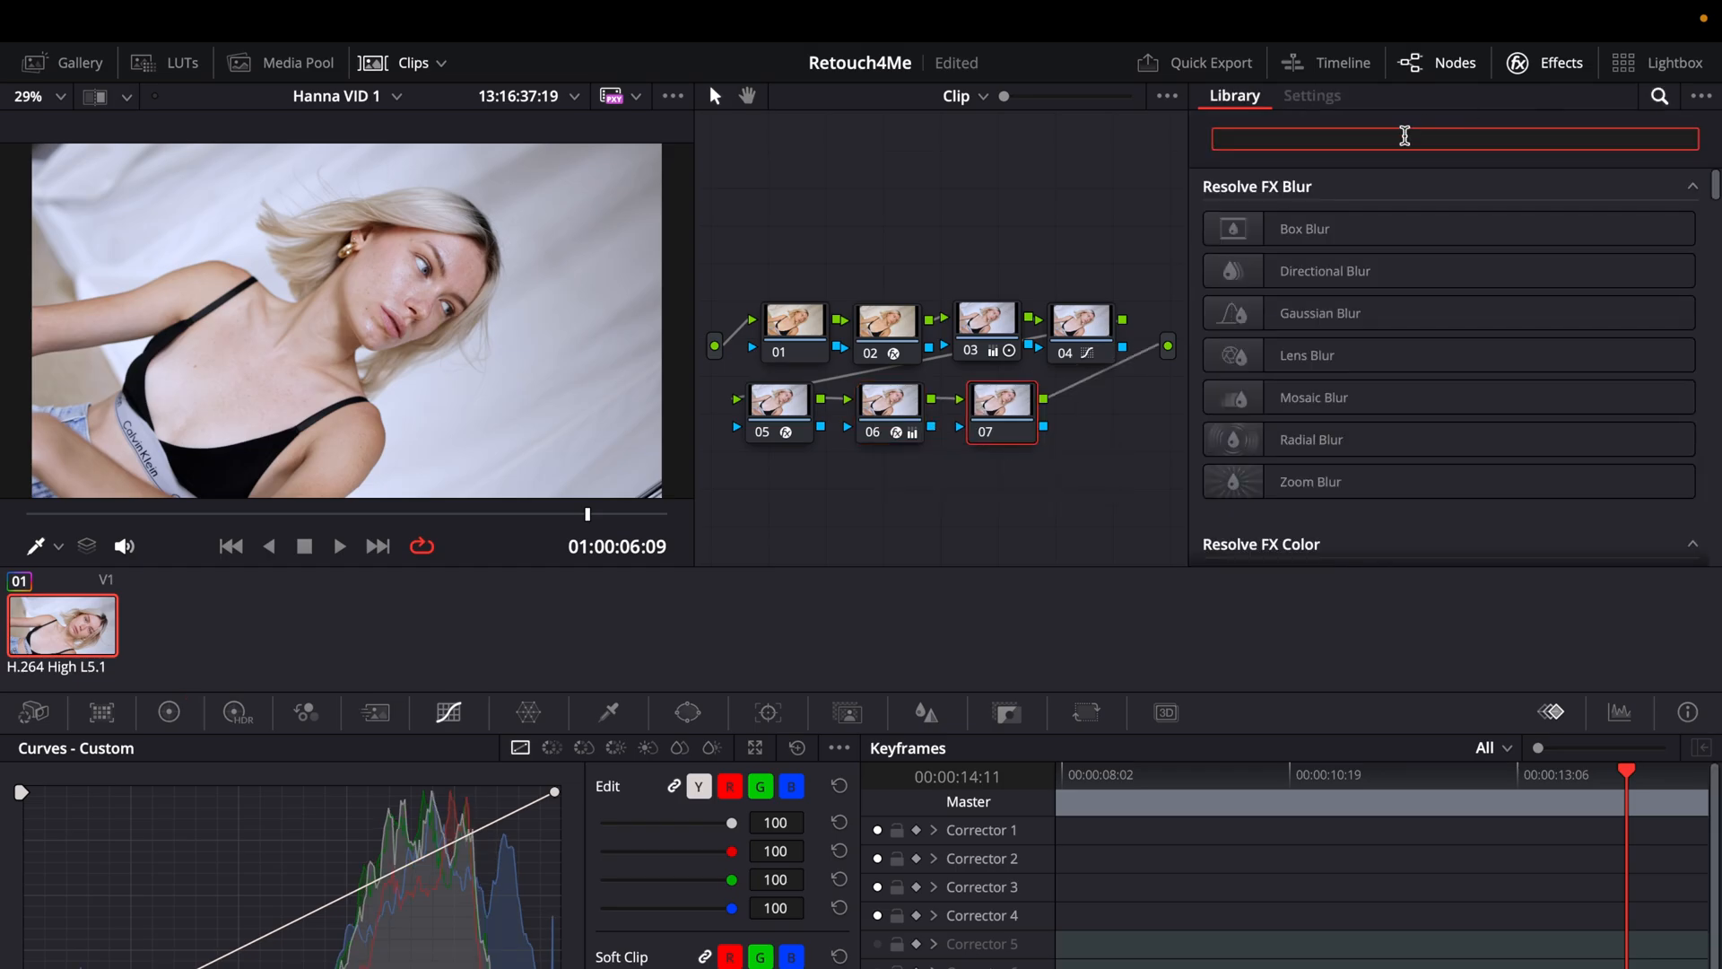
{"action": "type", "text": "color ma"}
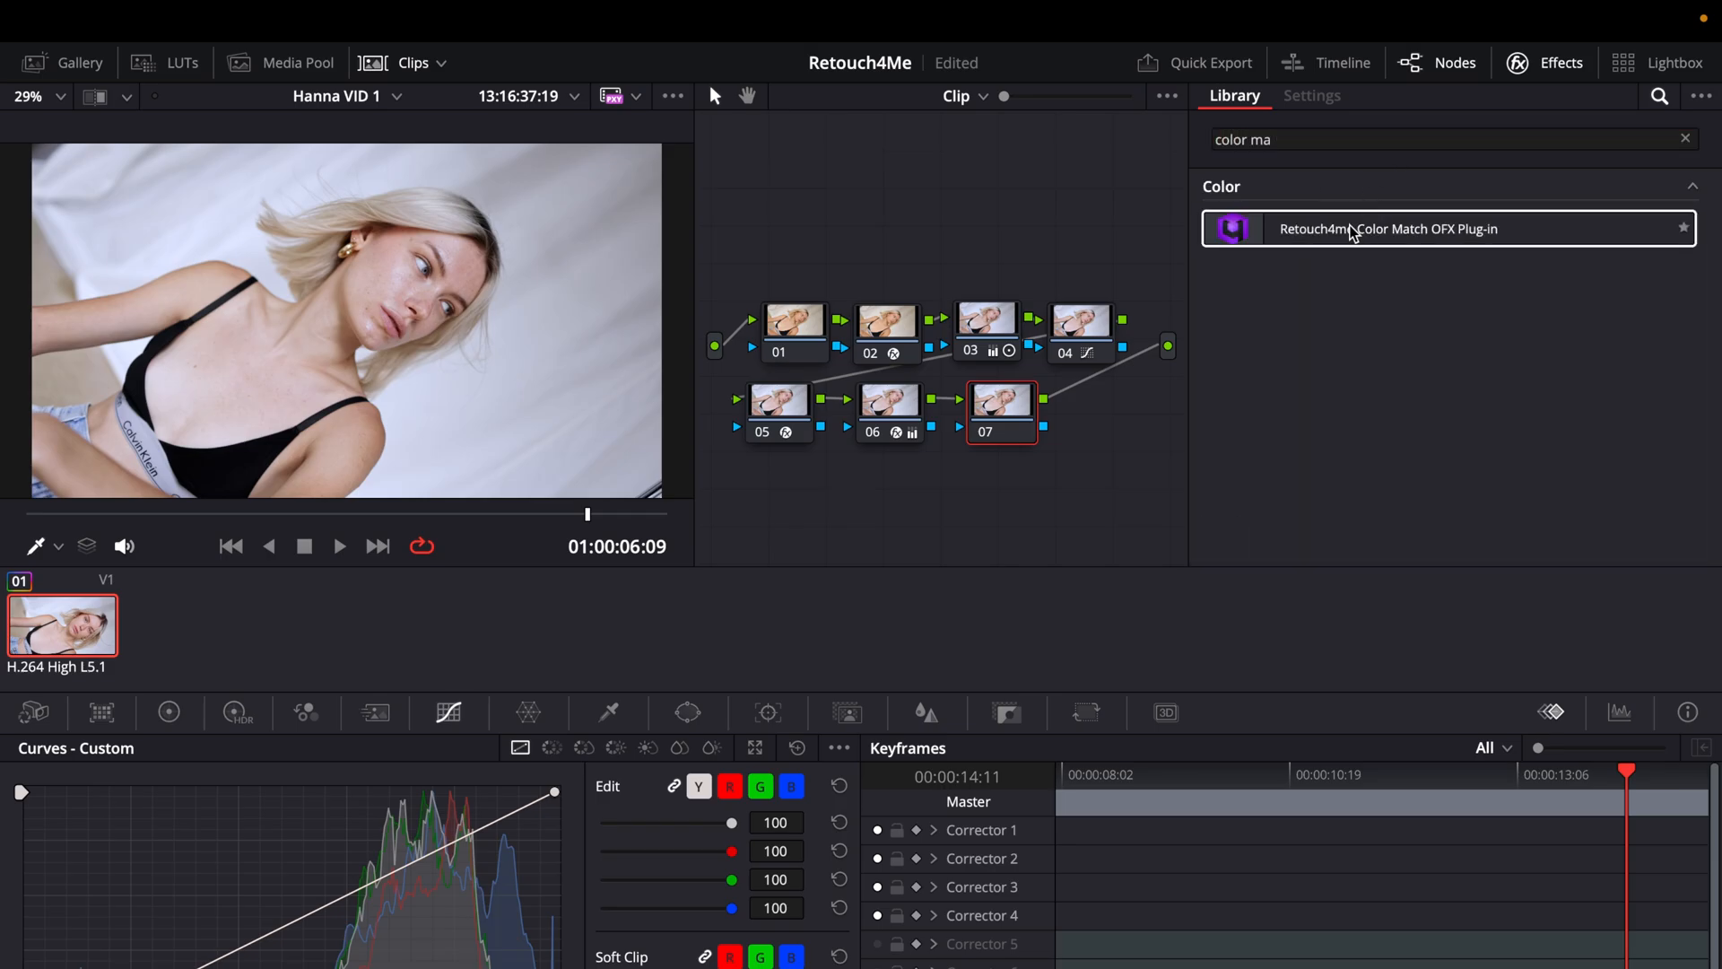
{"action": "left_click_drag", "start_coordinate": [1383, 227], "coordinate": [999, 412]}
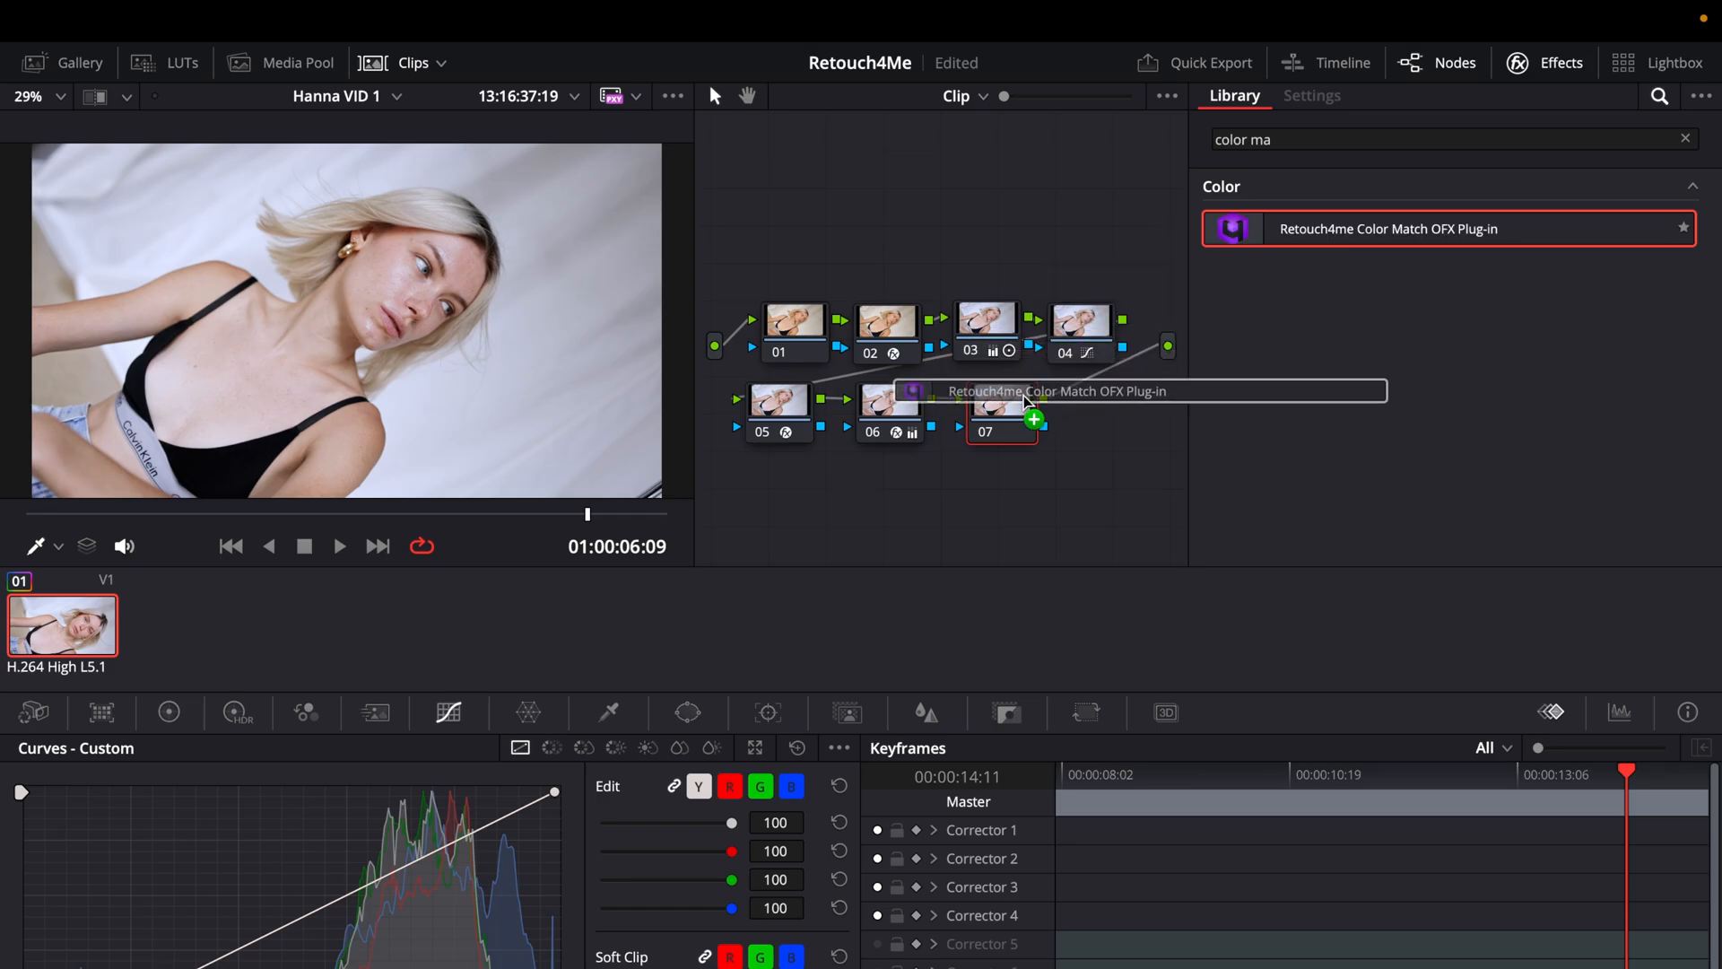
{"action": "left_click", "coordinate": [1001, 411]}
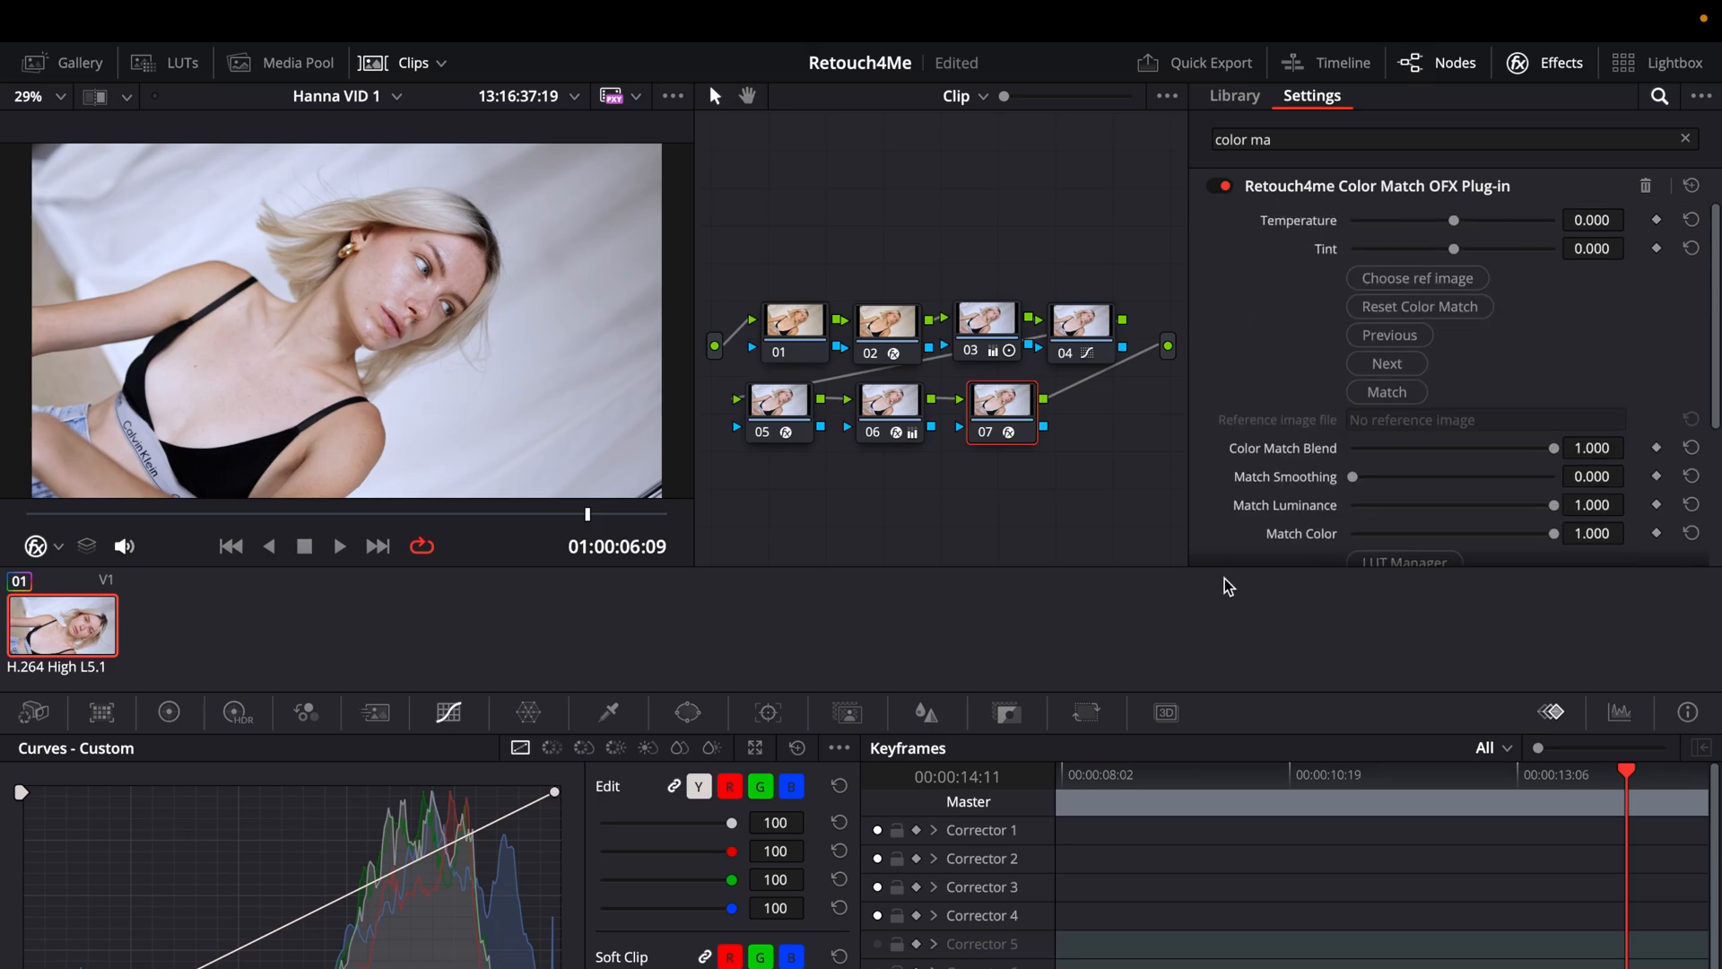
Step: Load _30A8887 1.jpg from the file dialog as the Color Match reference image
{"action": "scroll", "scroll_direction": "down", "scroll_amount": 3}
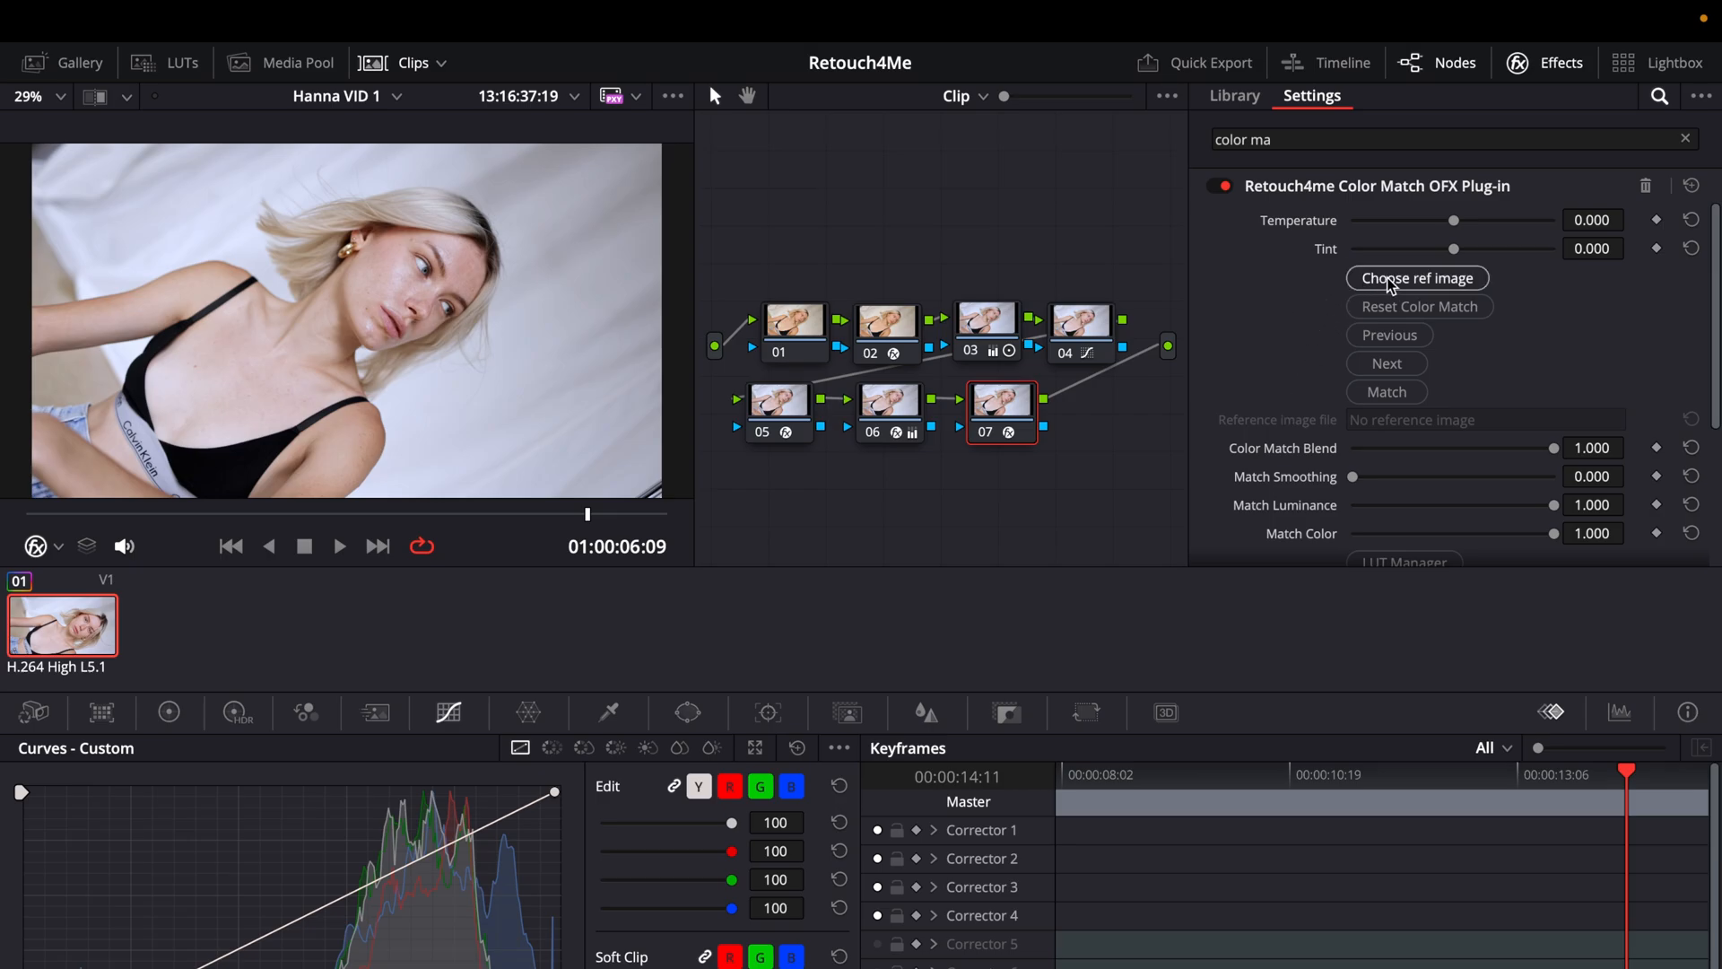
{"action": "left_click", "coordinate": [1417, 278]}
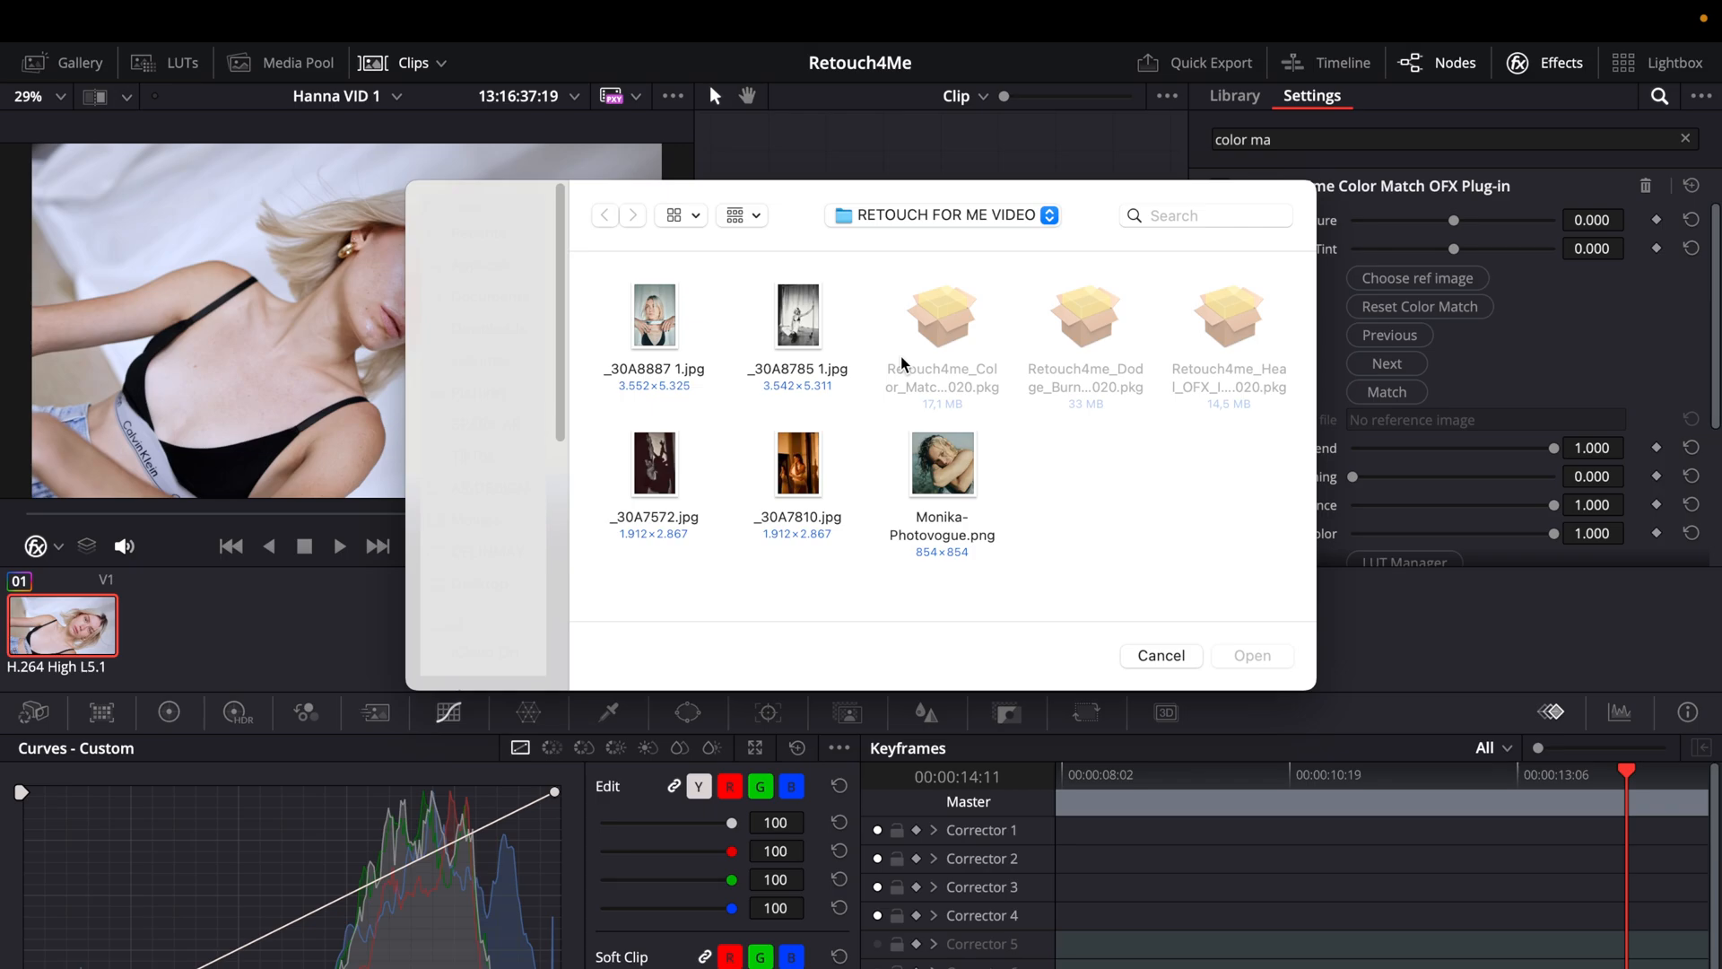
{"action": "mouse_move", "coordinate": [725, 339]}
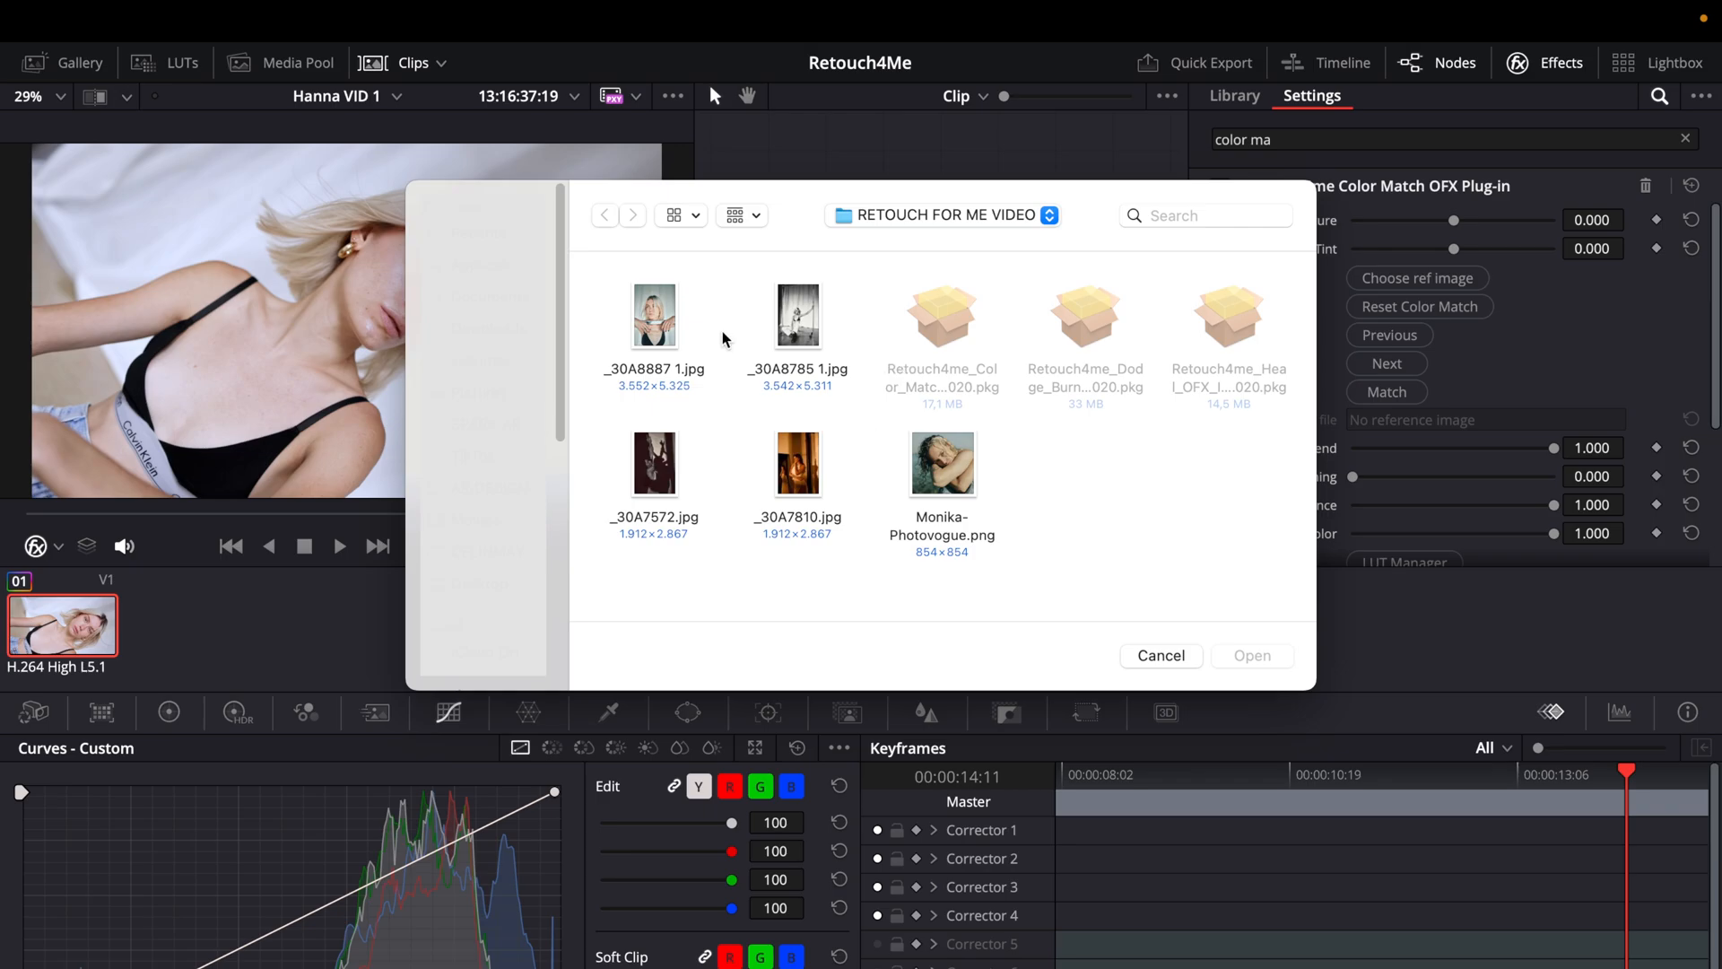
{"action": "mouse_move", "coordinate": [879, 506]}
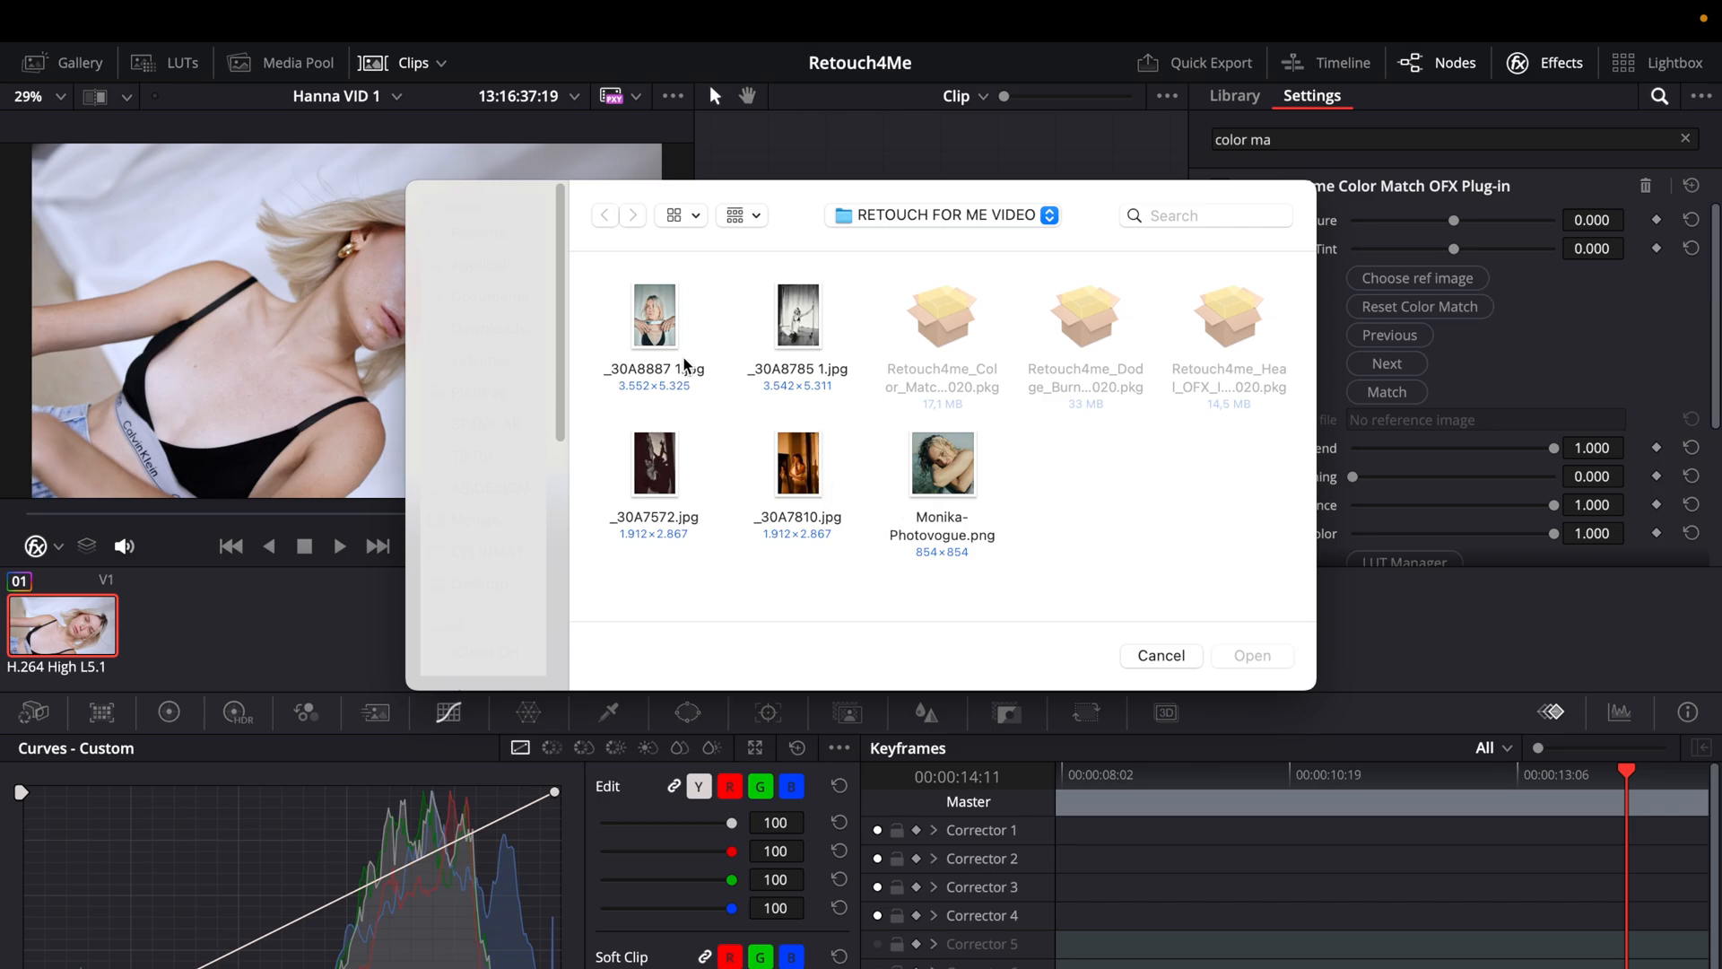
{"action": "left_click", "coordinate": [653, 316]}
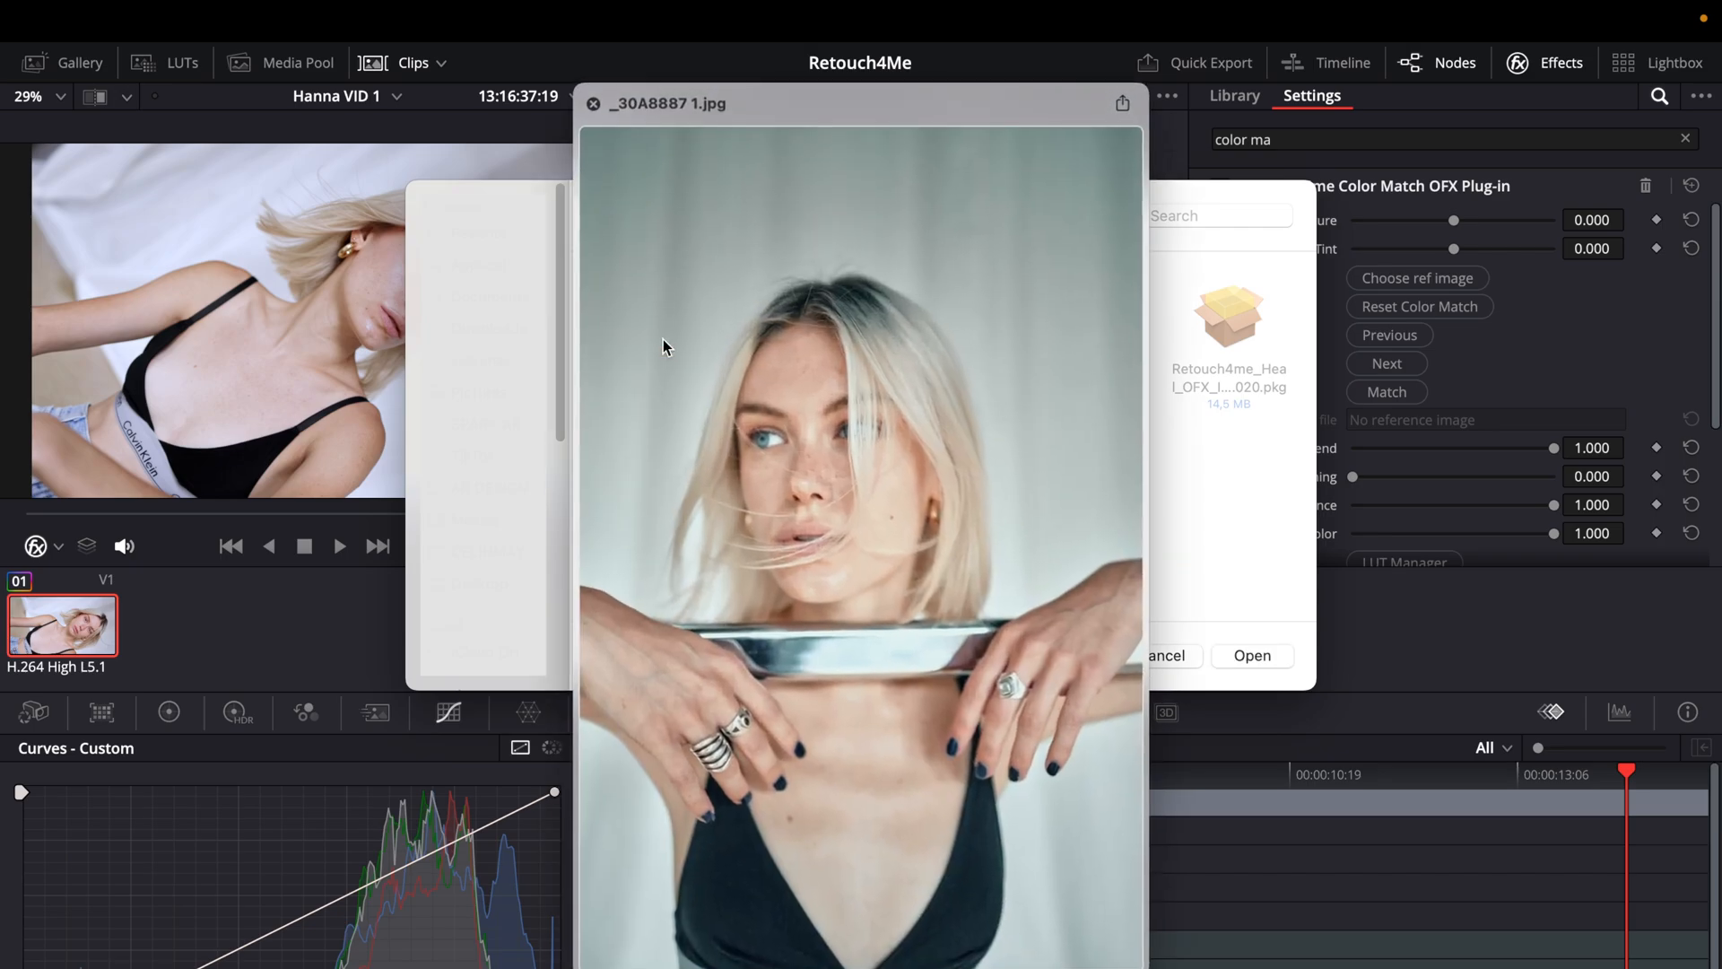
{"action": "mouse_move", "coordinate": [703, 477]}
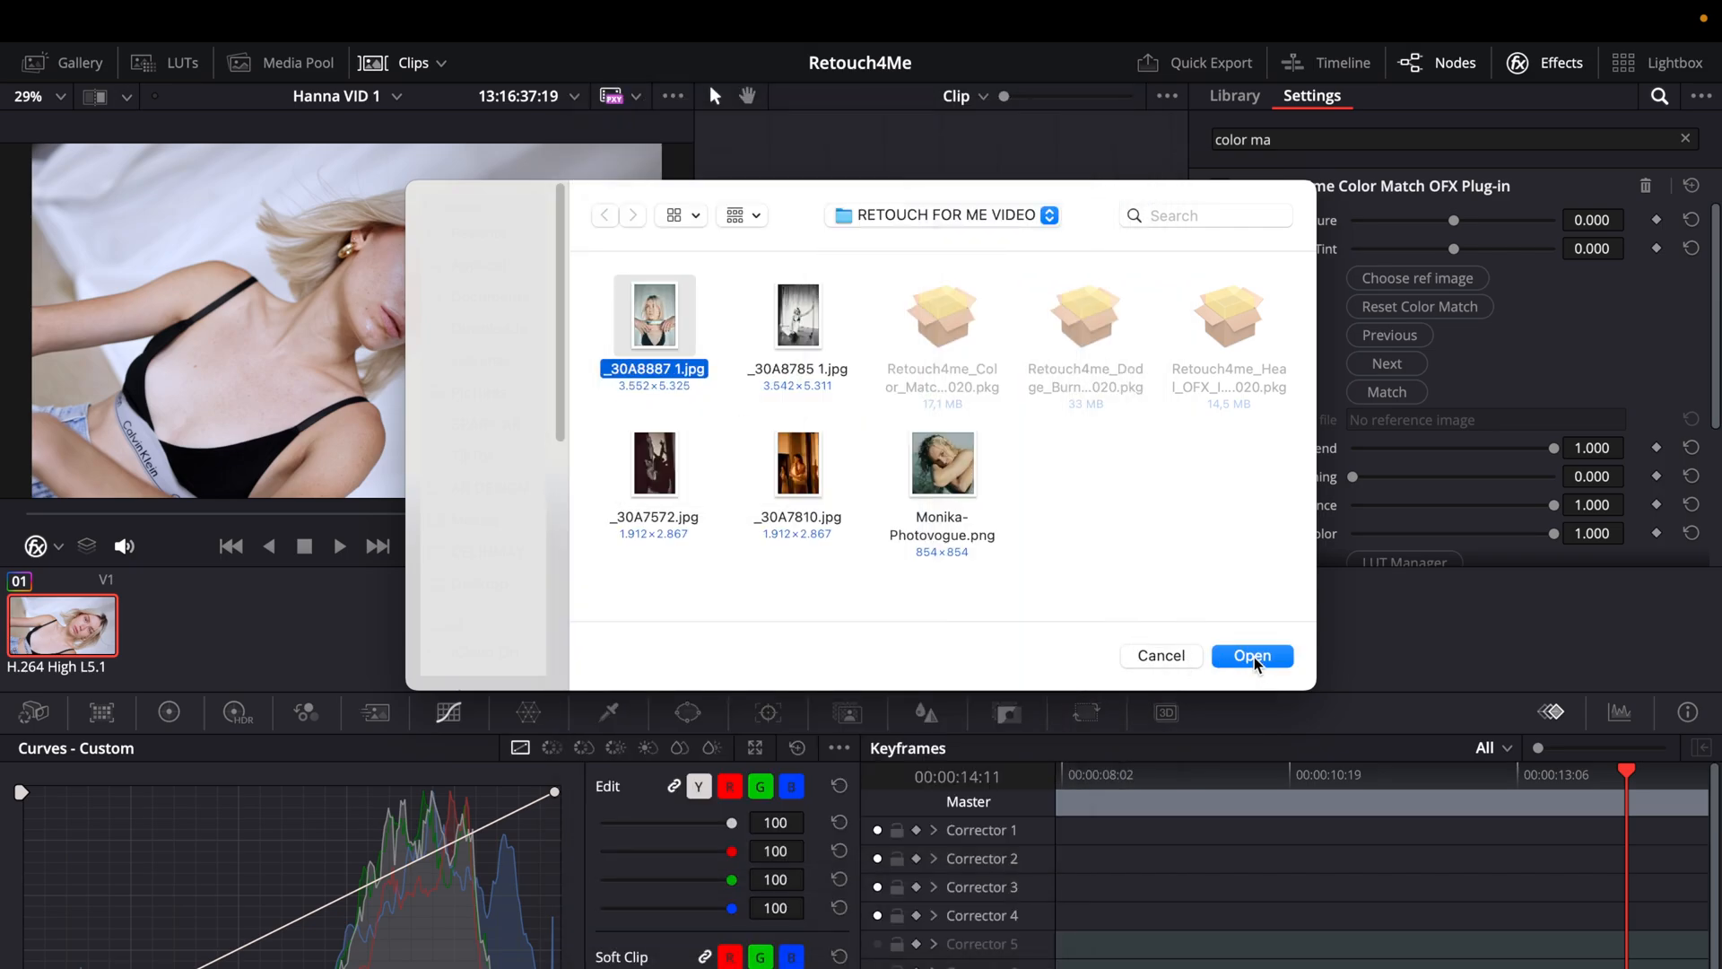
{"action": "left_click", "coordinate": [1252, 656]}
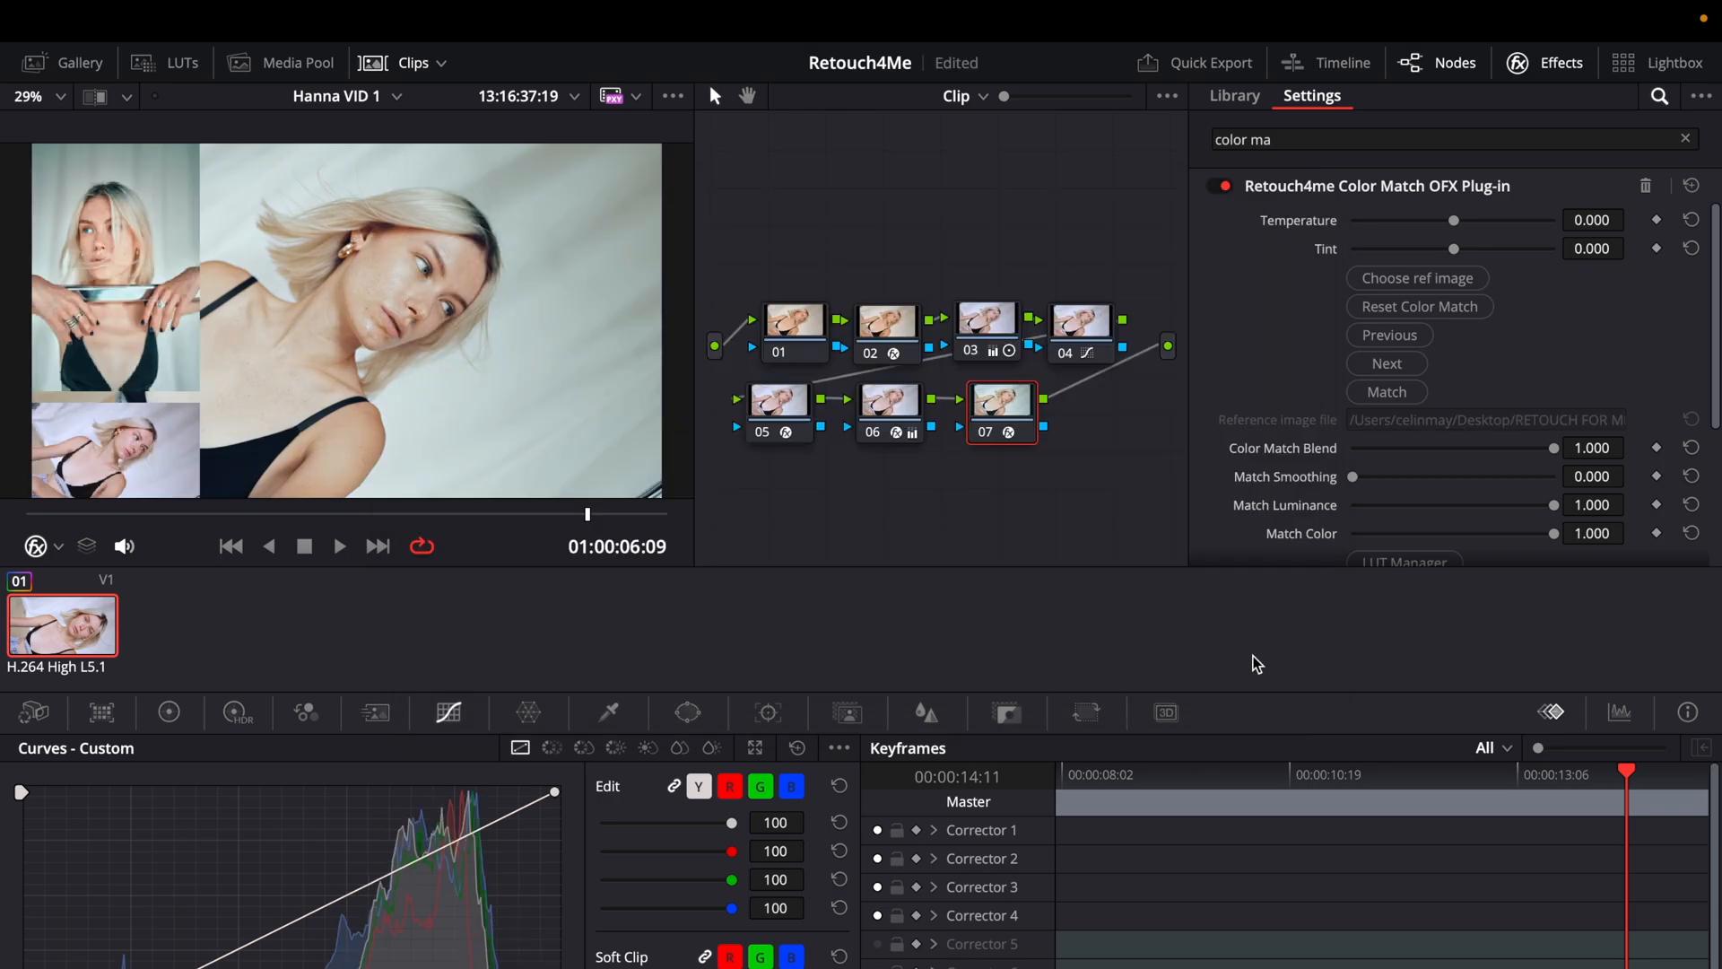
{"action": "mouse_move", "coordinate": [869, 520]}
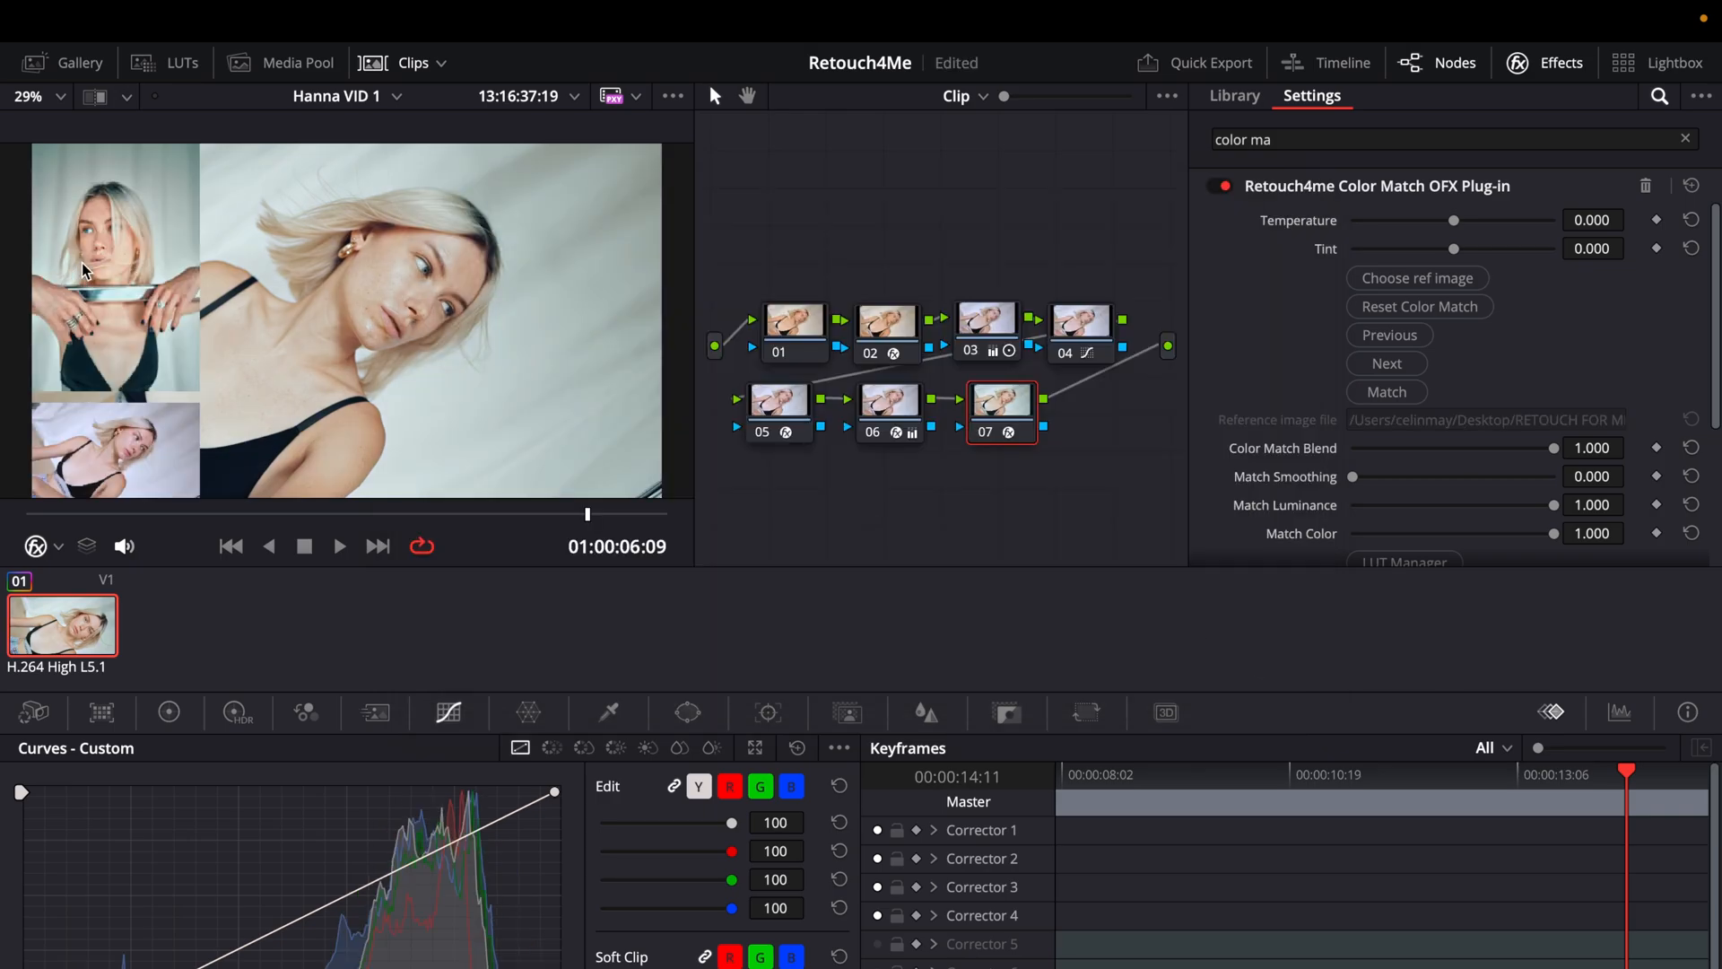
{"action": "mouse_move", "coordinate": [97, 234]}
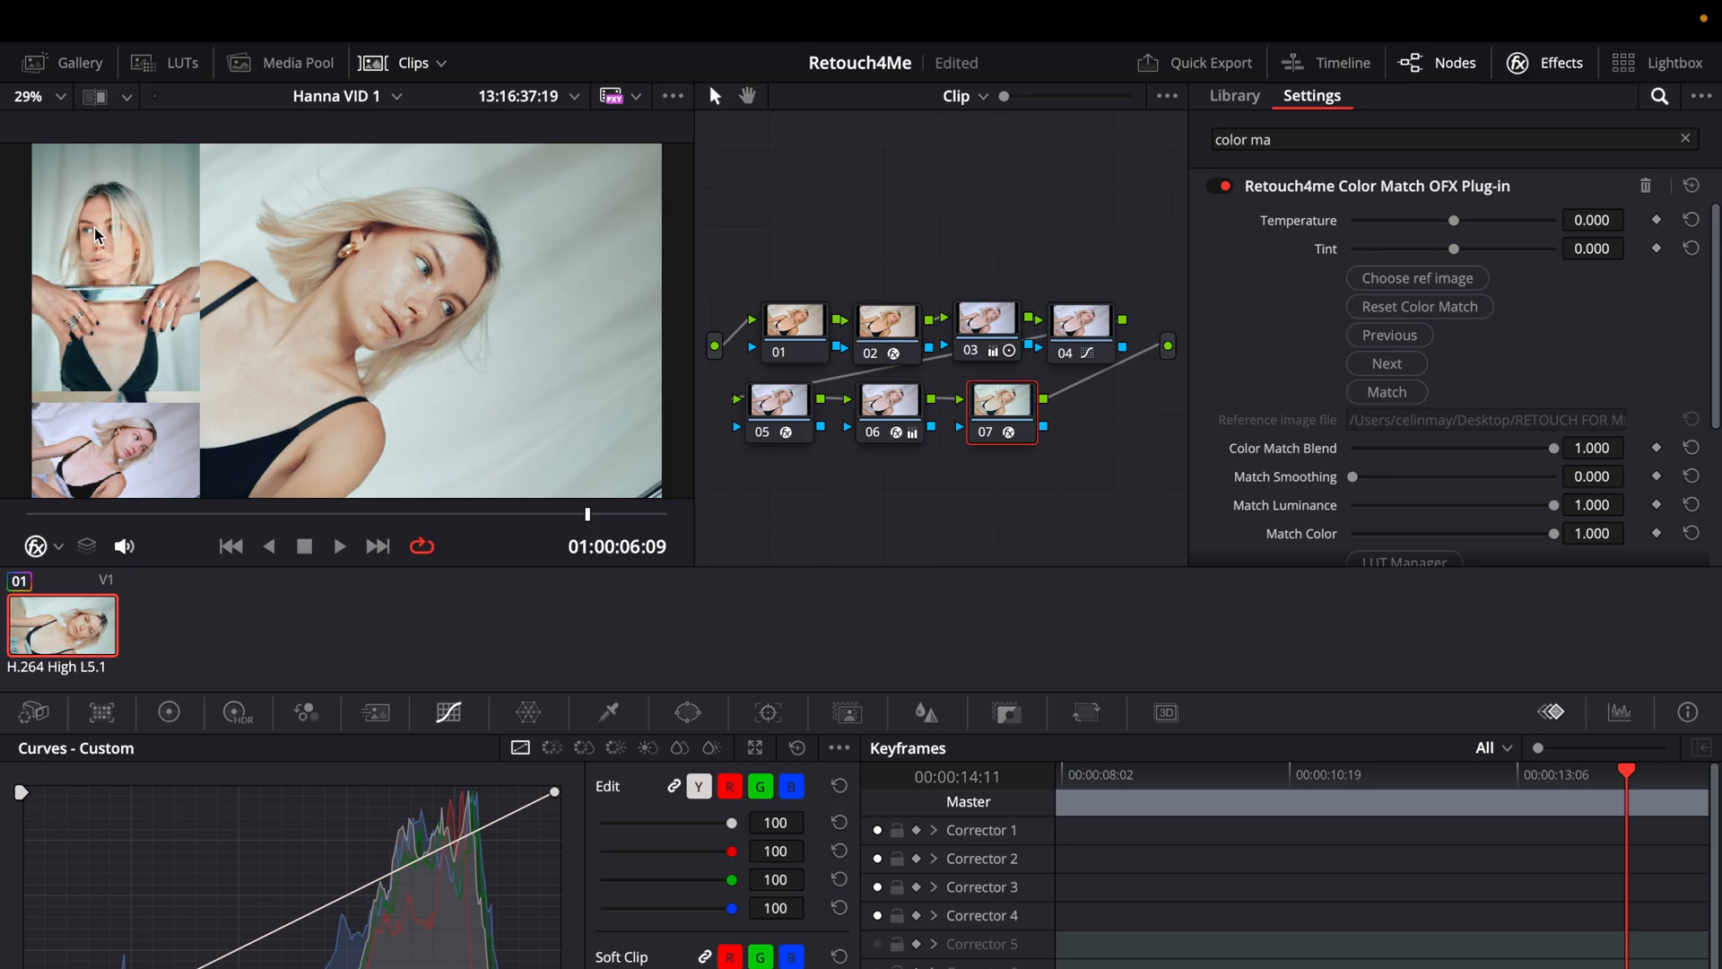
{"action": "mouse_move", "coordinate": [115, 466]}
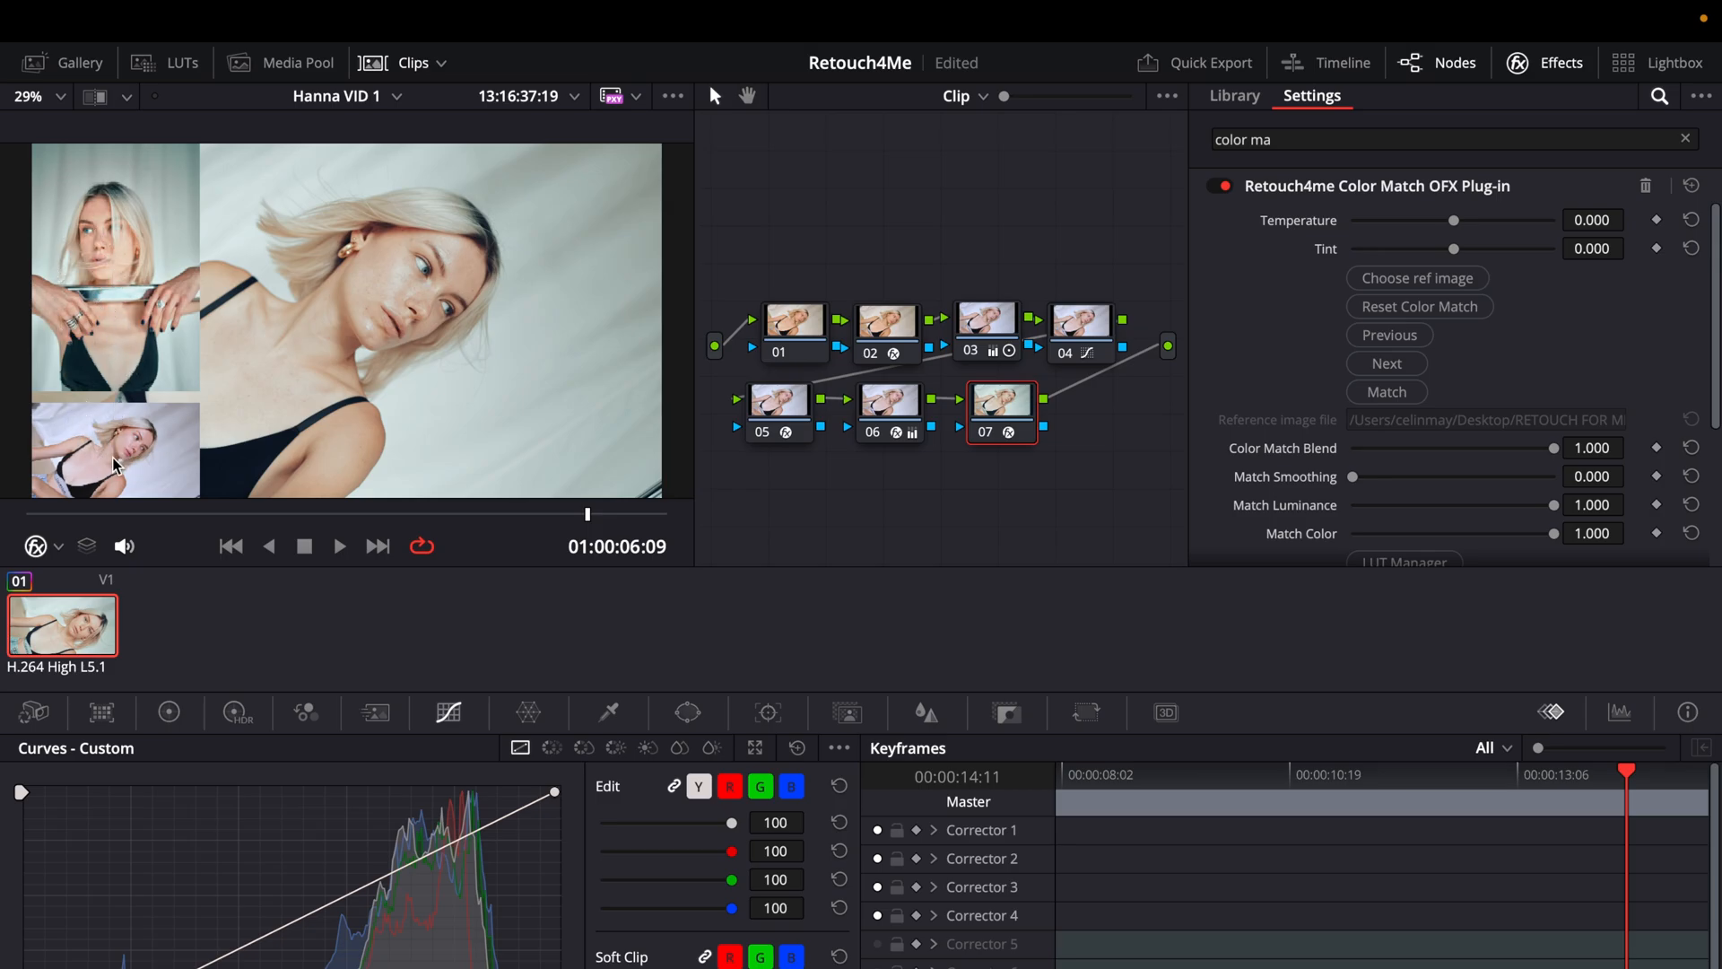
{"action": "mouse_move", "coordinate": [99, 272]}
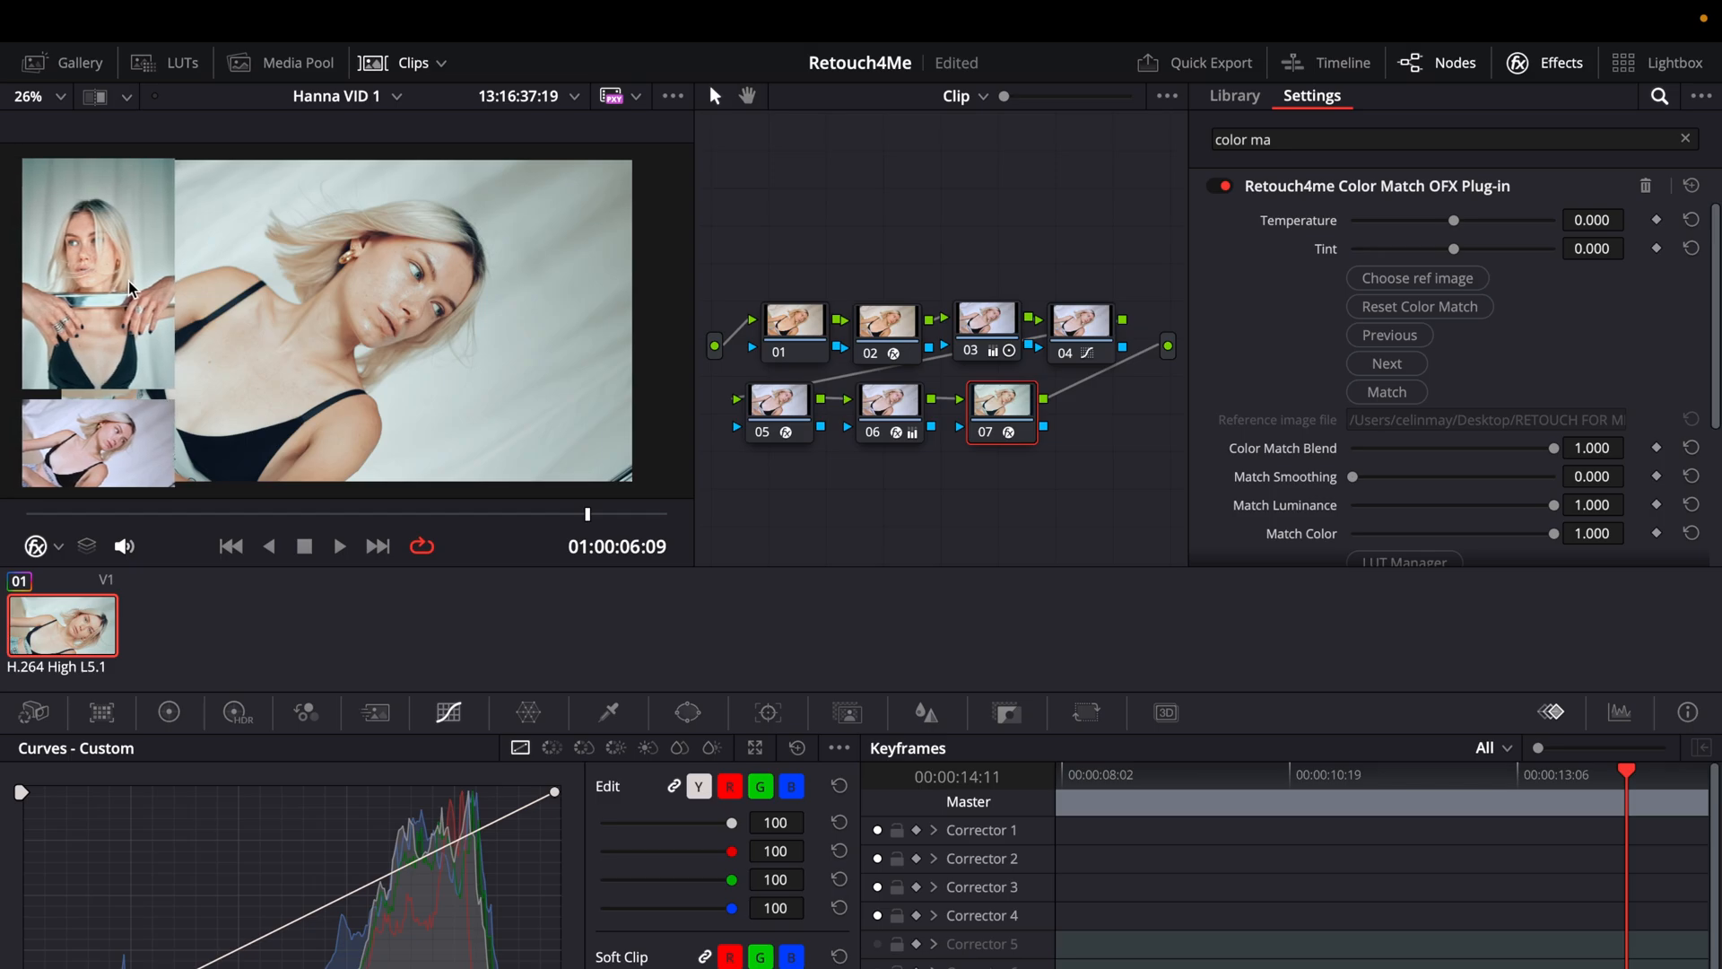
{"action": "mouse_move", "coordinate": [434, 362]}
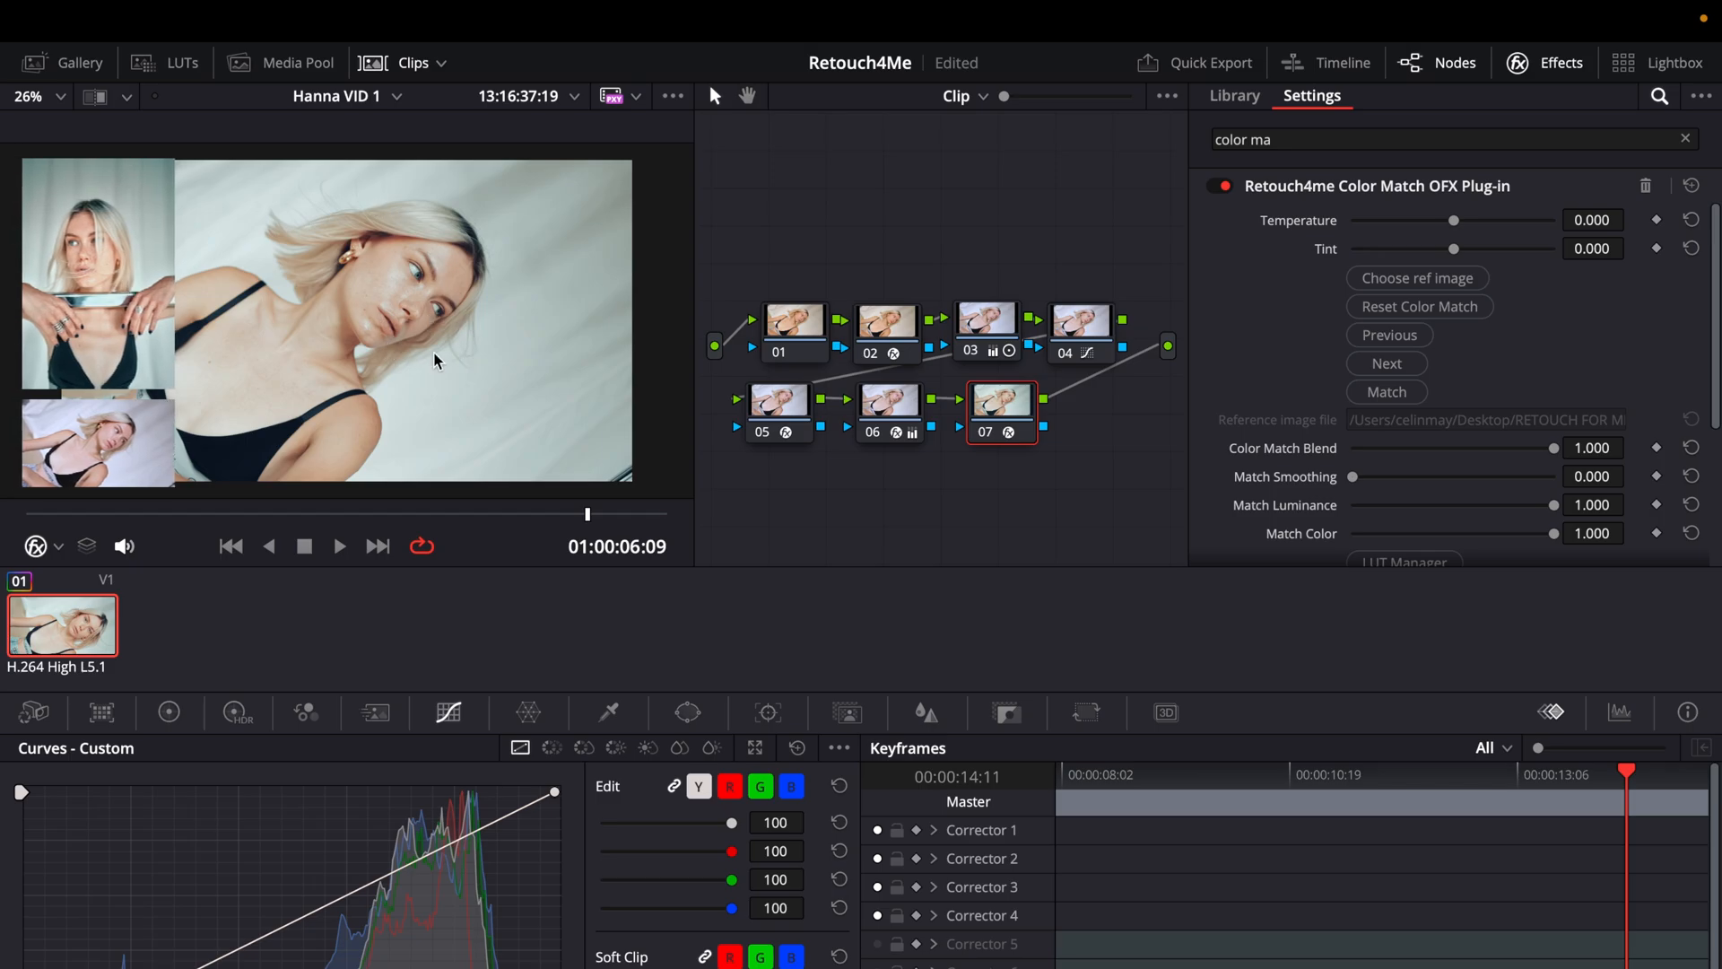
{"action": "mouse_move", "coordinate": [1650, 337]}
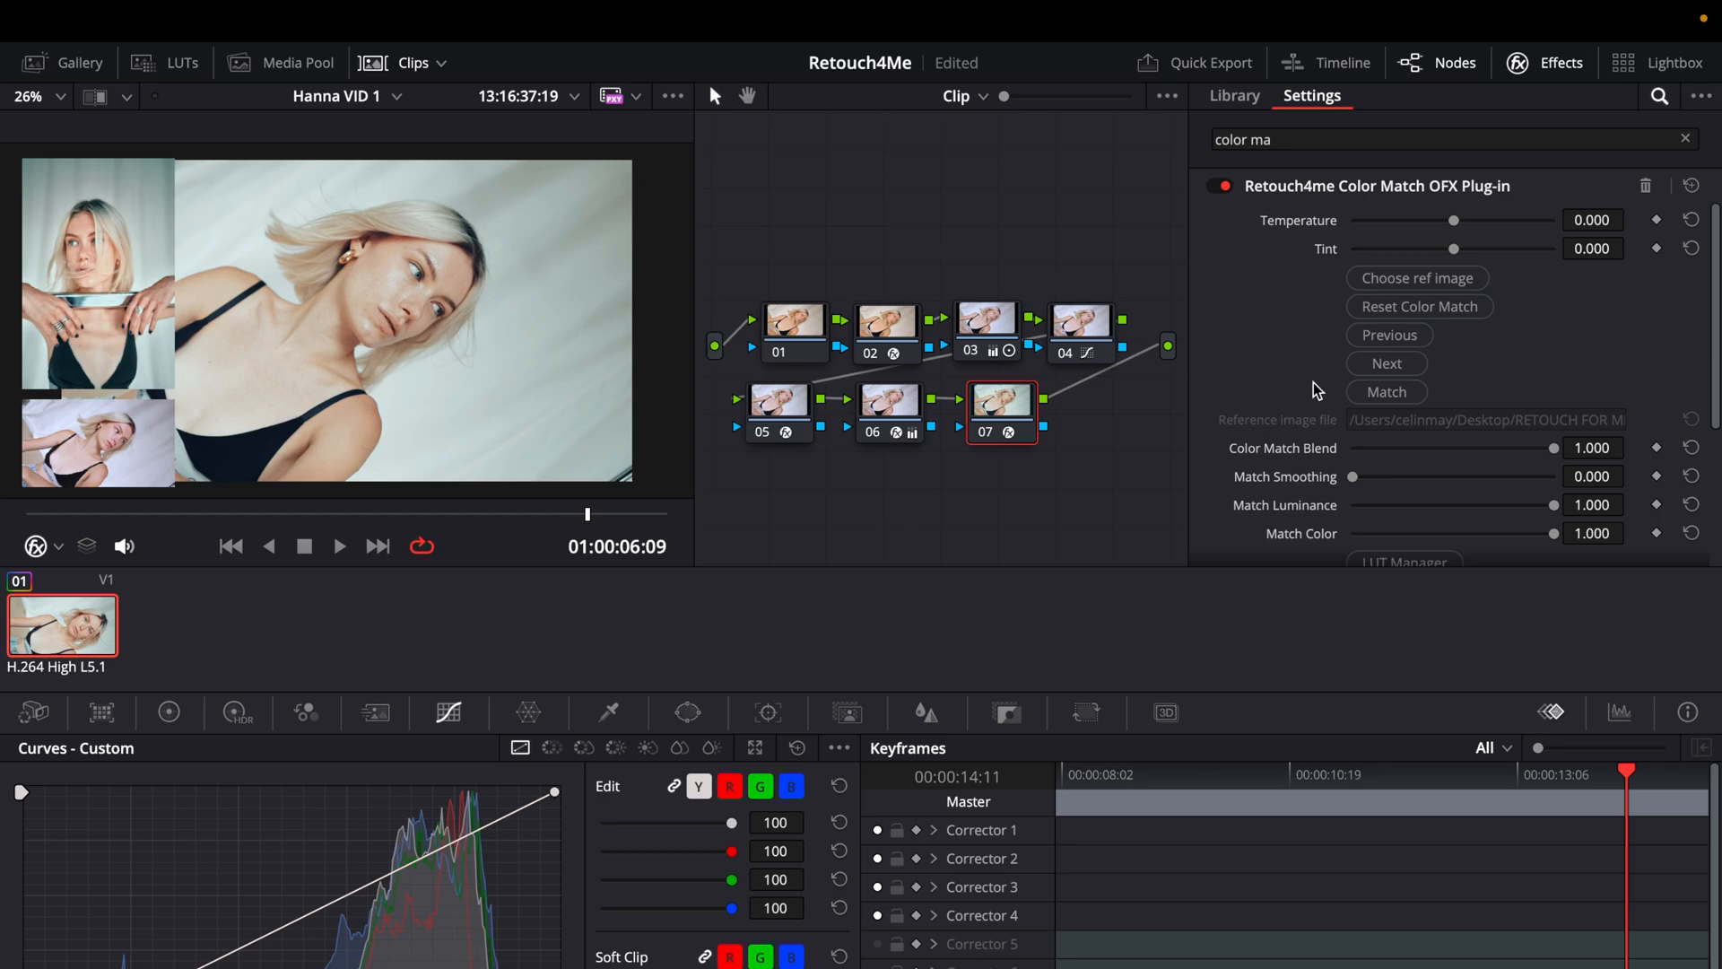
Step: Settle Color Match Temperature at -0.028 and Tint at 0.051 for a slightly cooler grade
{"action": "left_click_drag", "start_coordinate": [1451, 219], "coordinate": [1457, 219]}
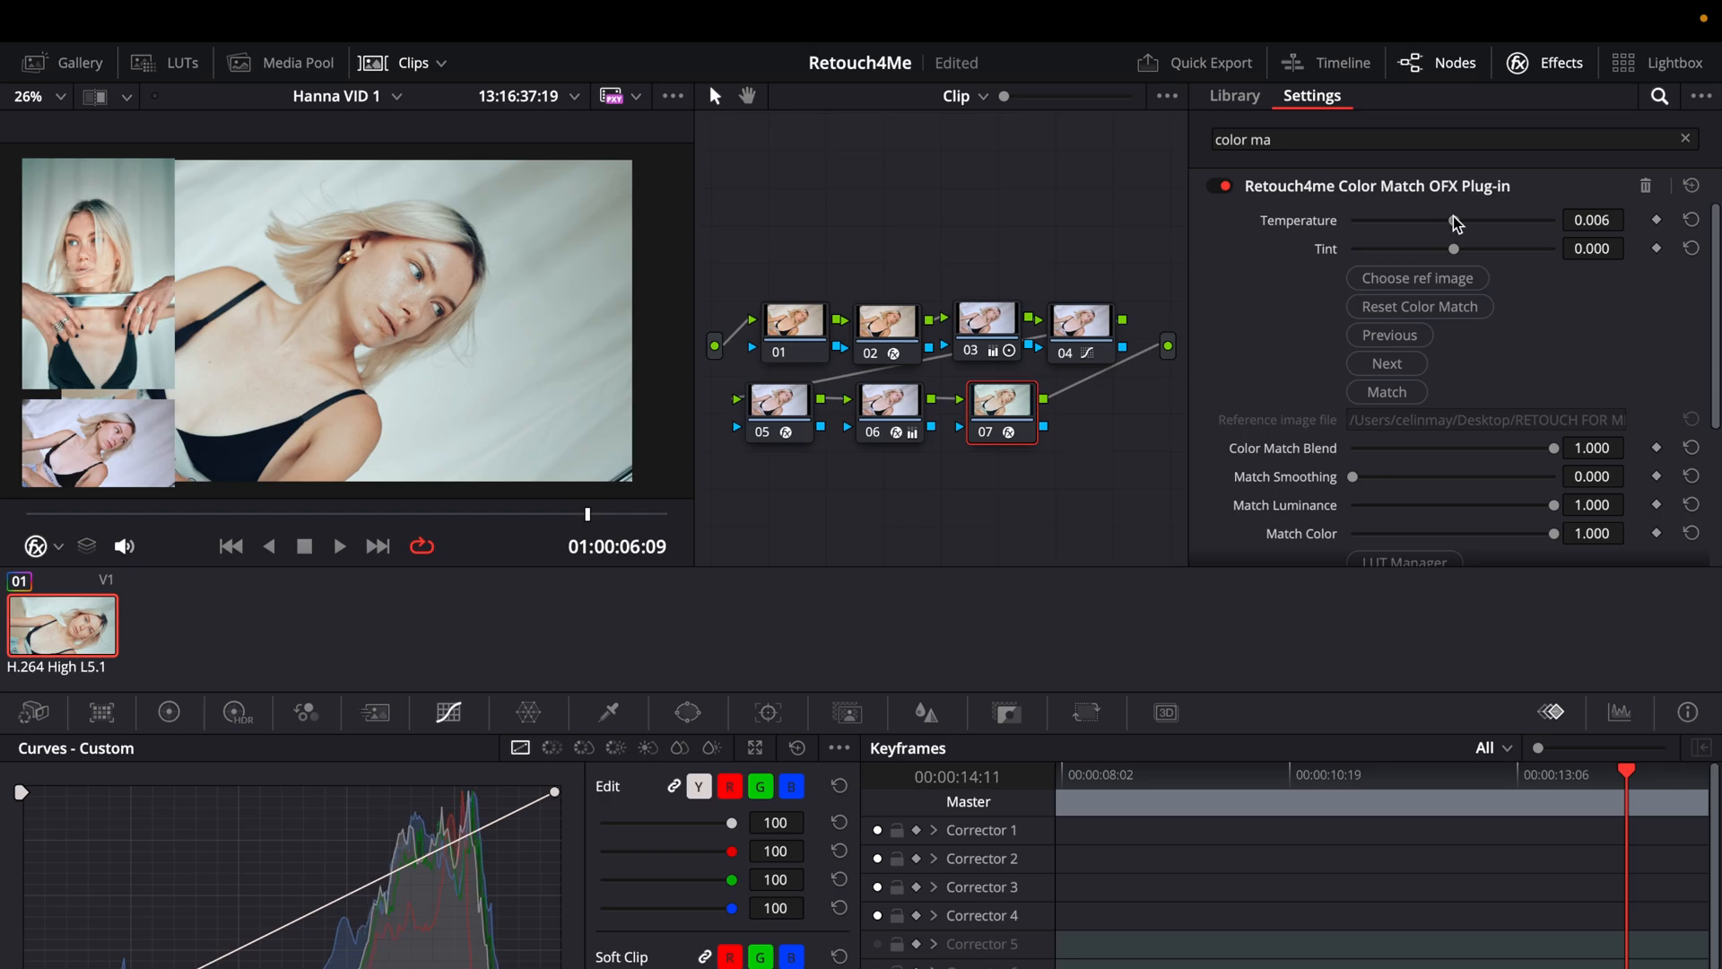
{"action": "left_click_drag", "start_coordinate": [1455, 219], "coordinate": [1422, 219]}
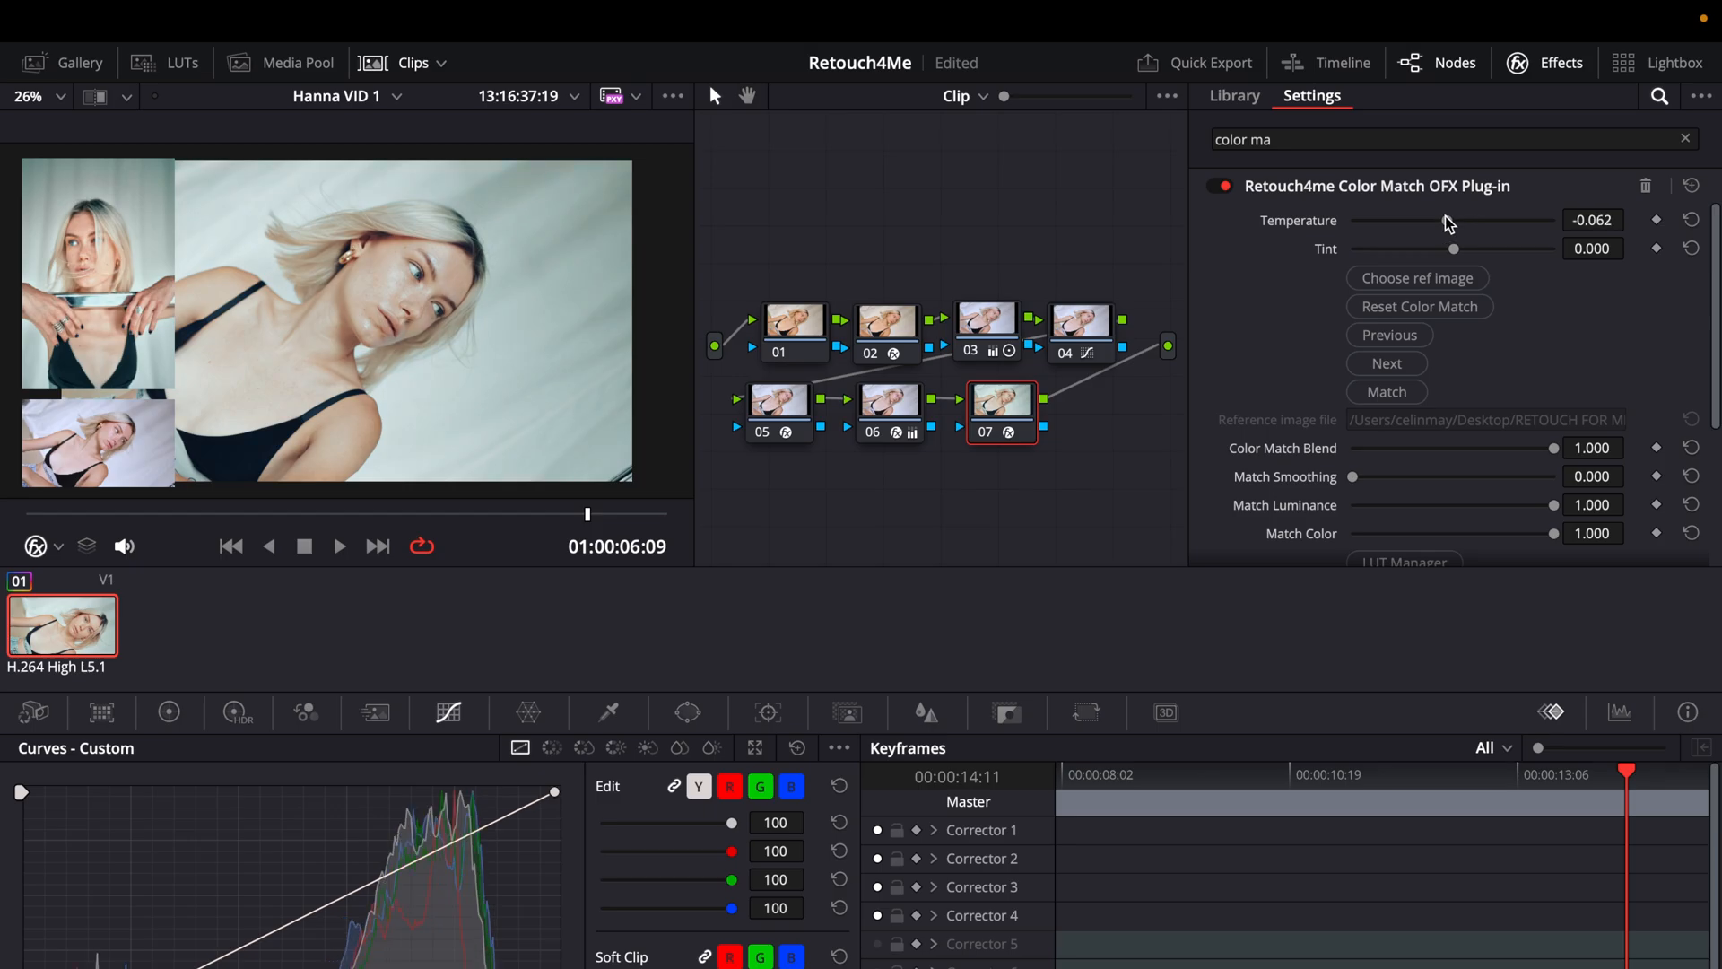
{"action": "left_click_drag", "start_coordinate": [1430, 227], "coordinate": [1456, 228]}
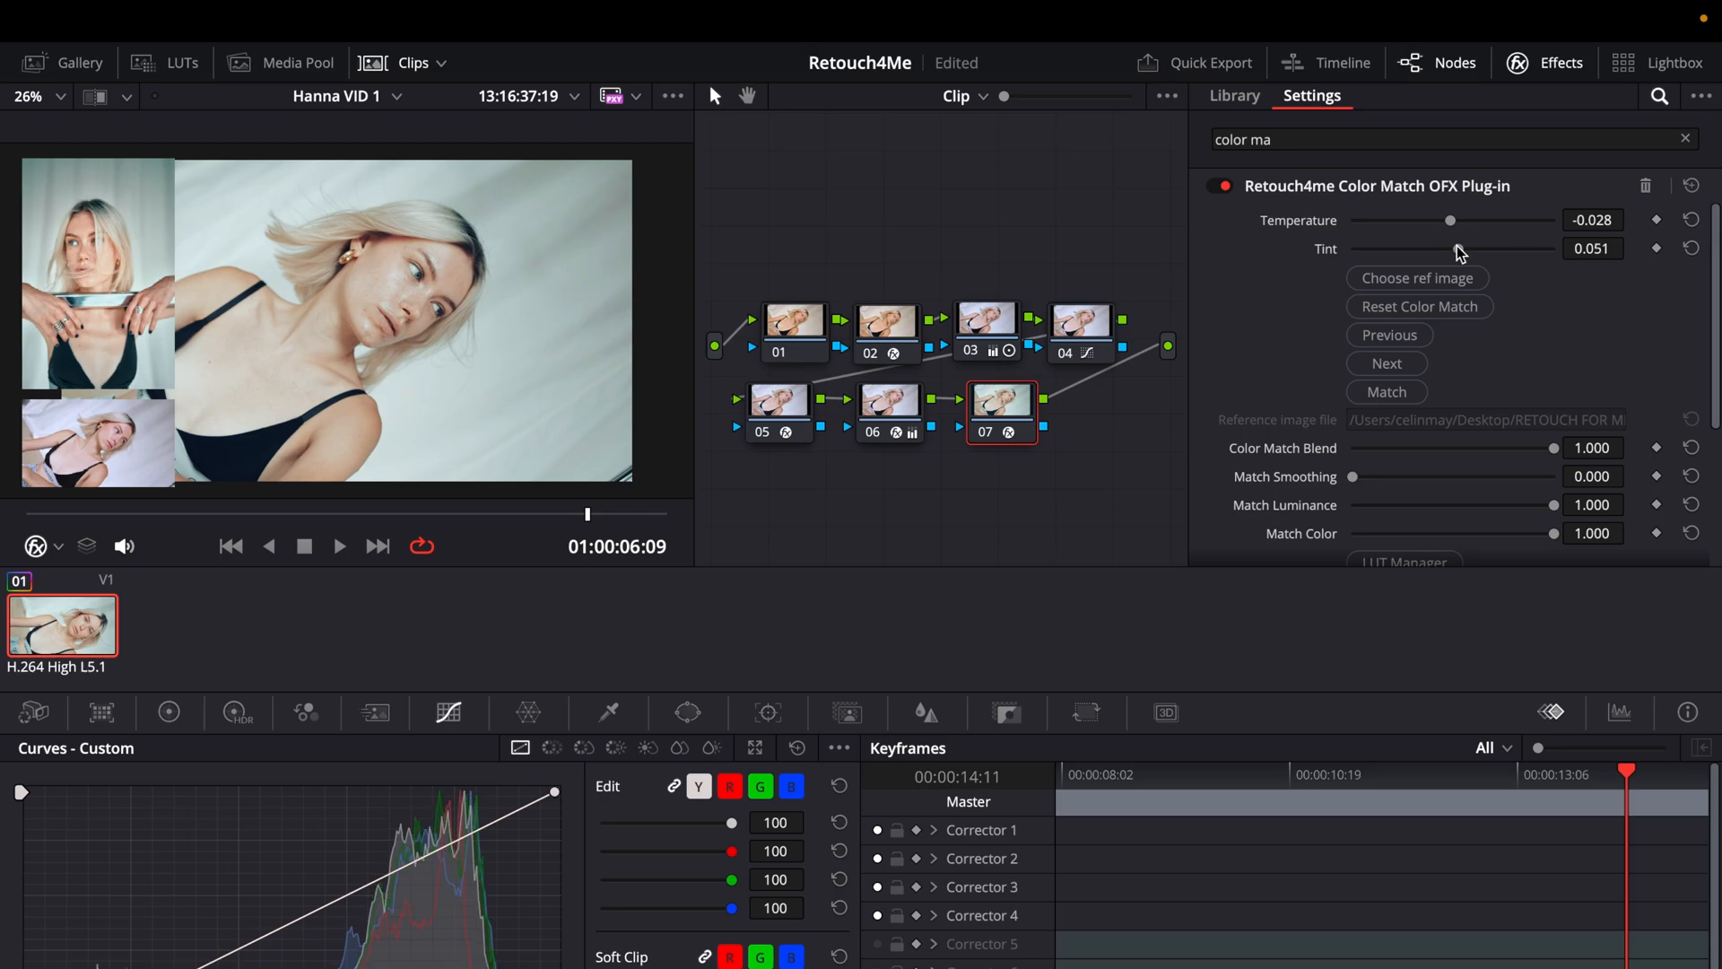
{"action": "mouse_move", "coordinate": [104, 249]}
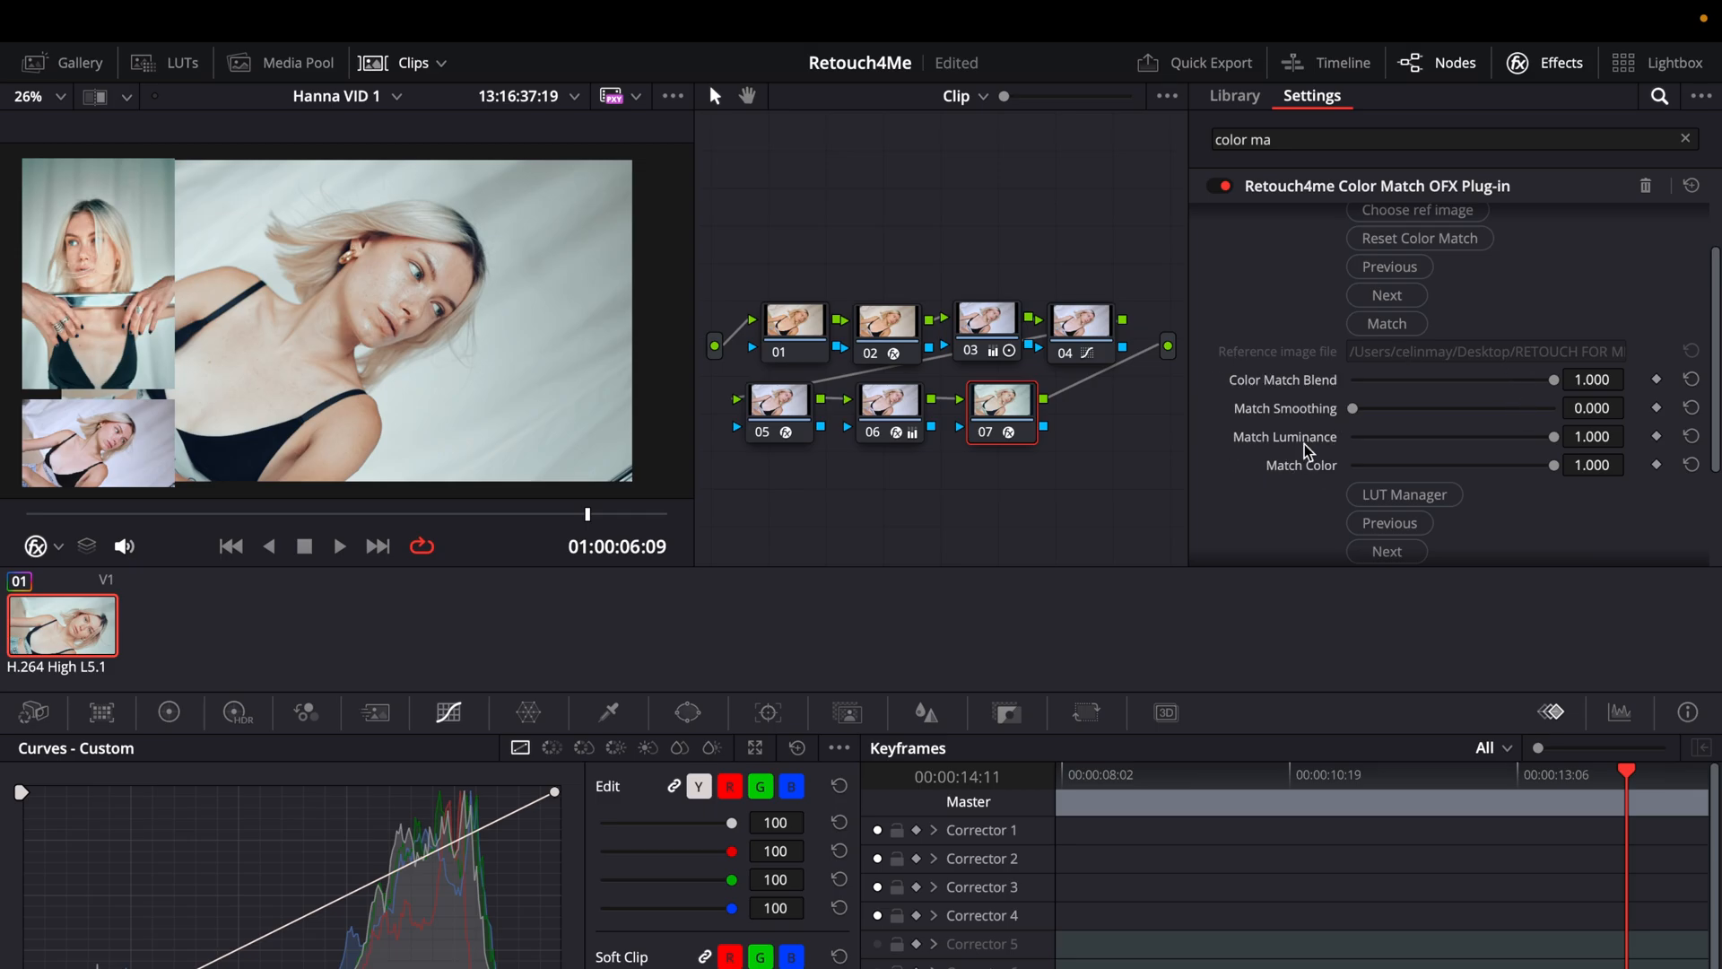
{"action": "mouse_move", "coordinate": [1274, 441]}
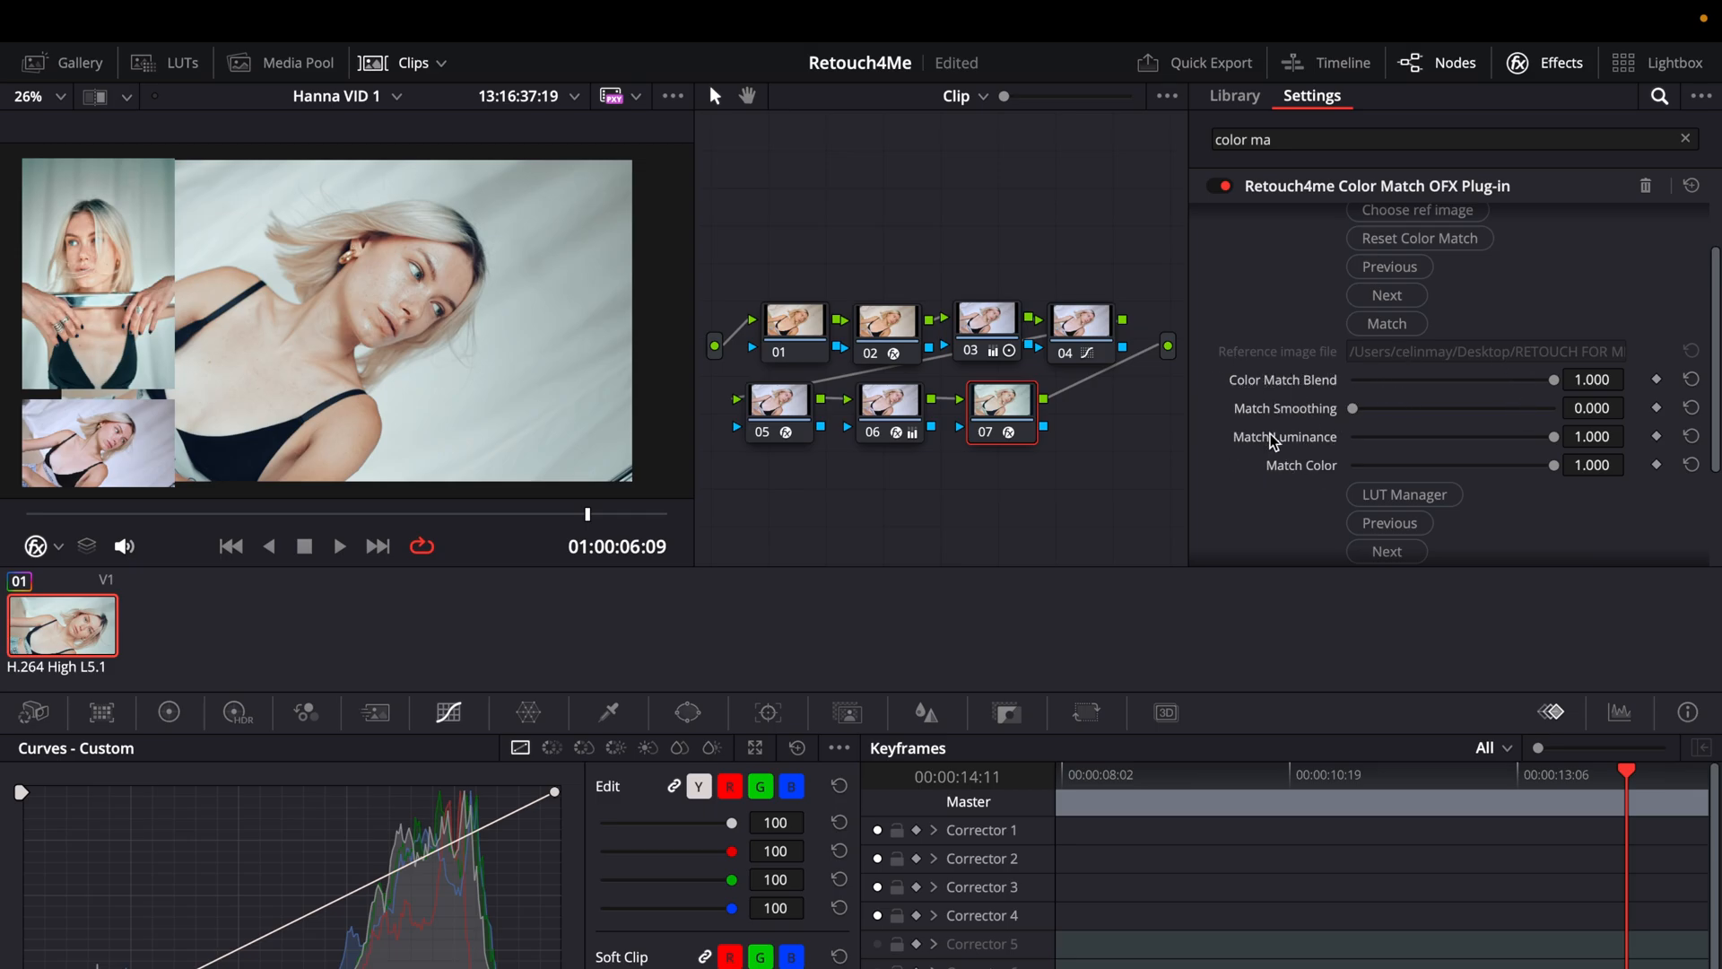
{"action": "mouse_move", "coordinate": [1316, 429]}
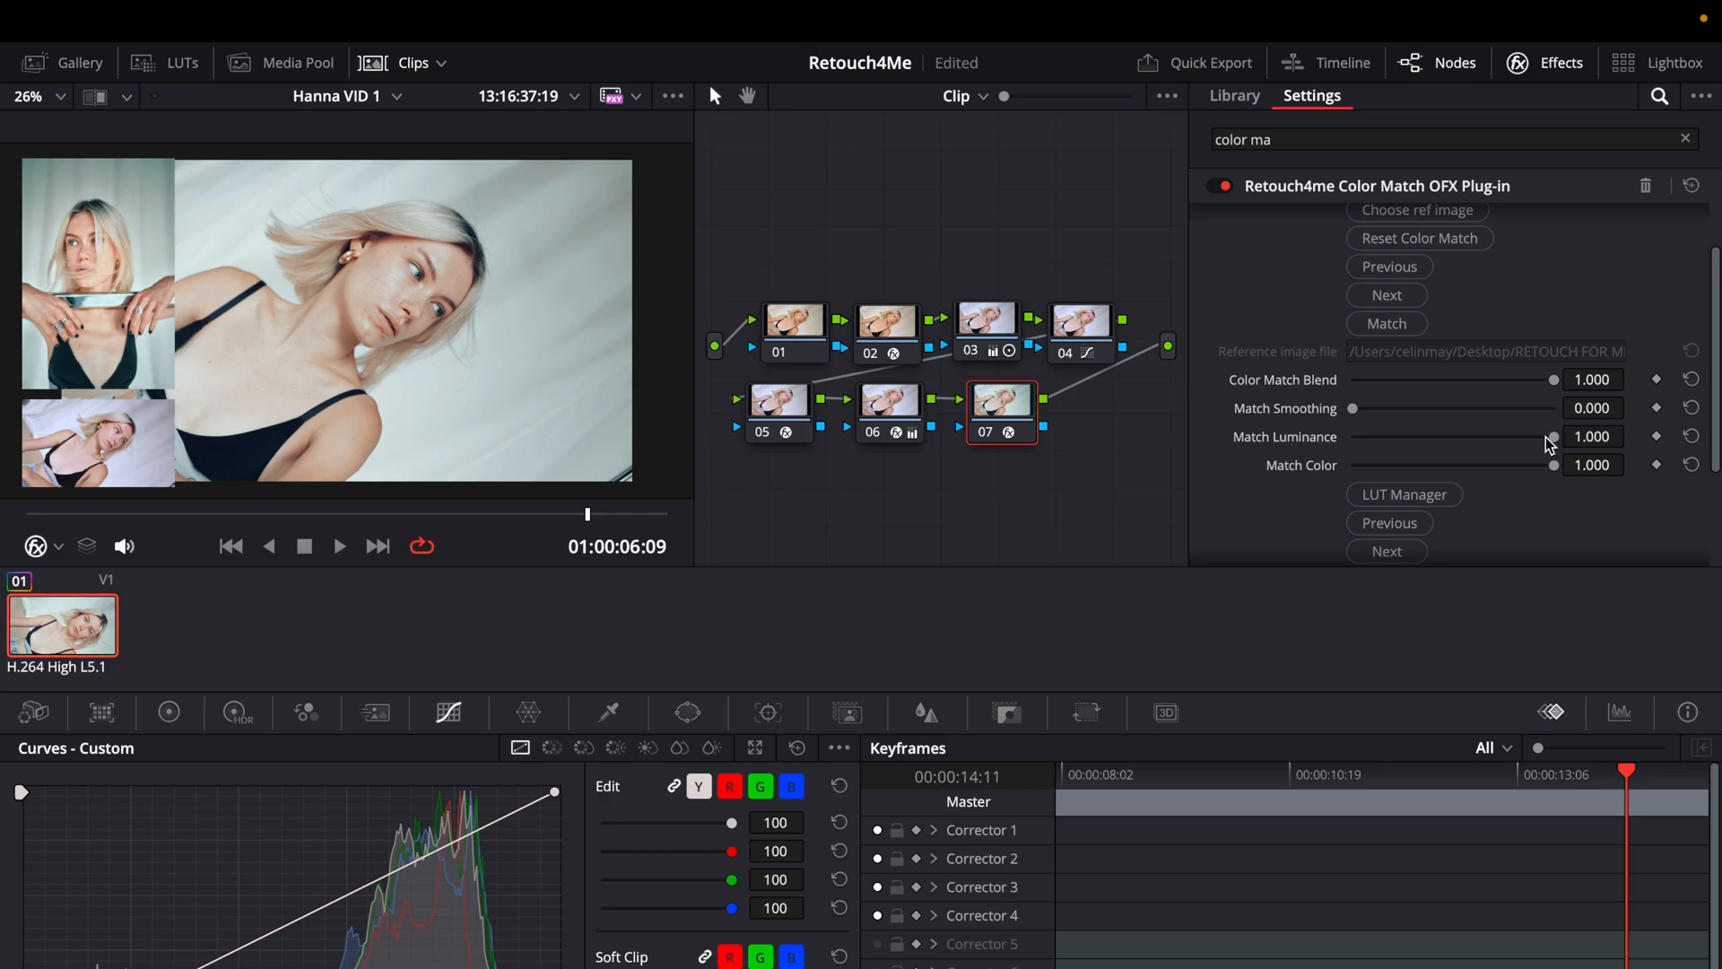
Step: Test Match Luminance across its range and leave it at 0.237
{"action": "left_click_drag", "start_coordinate": [1552, 435], "coordinate": [1460, 435]}
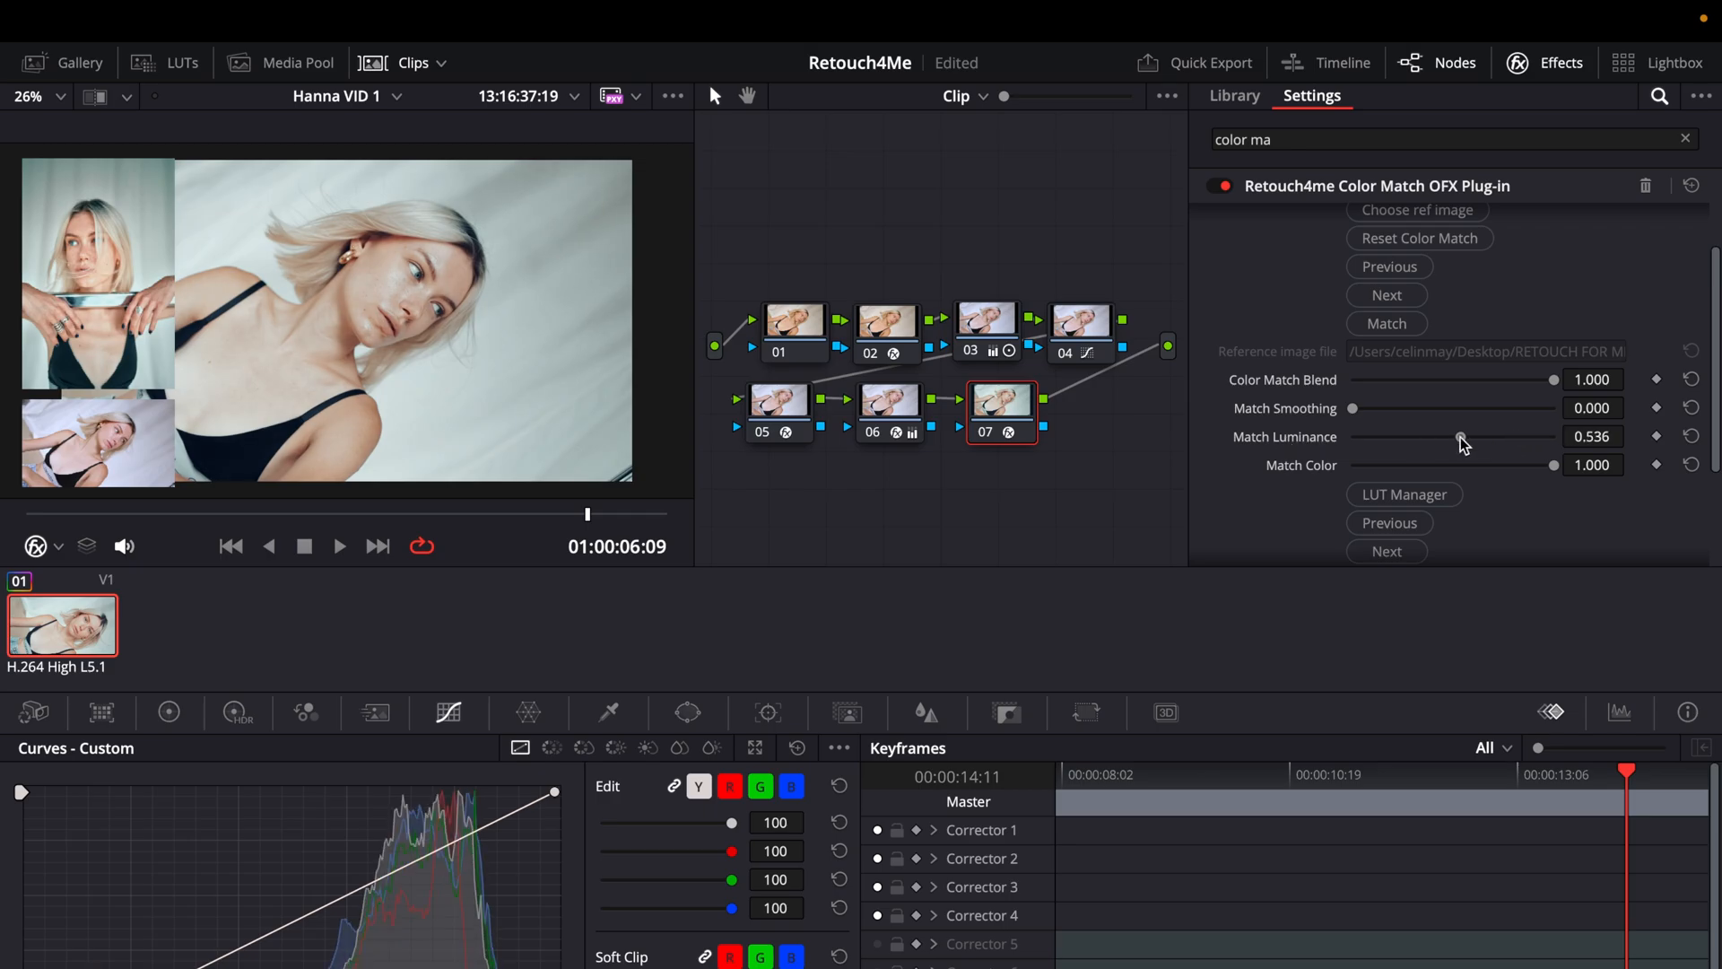
{"action": "left_click_drag", "start_coordinate": [1460, 436], "coordinate": [1353, 436]}
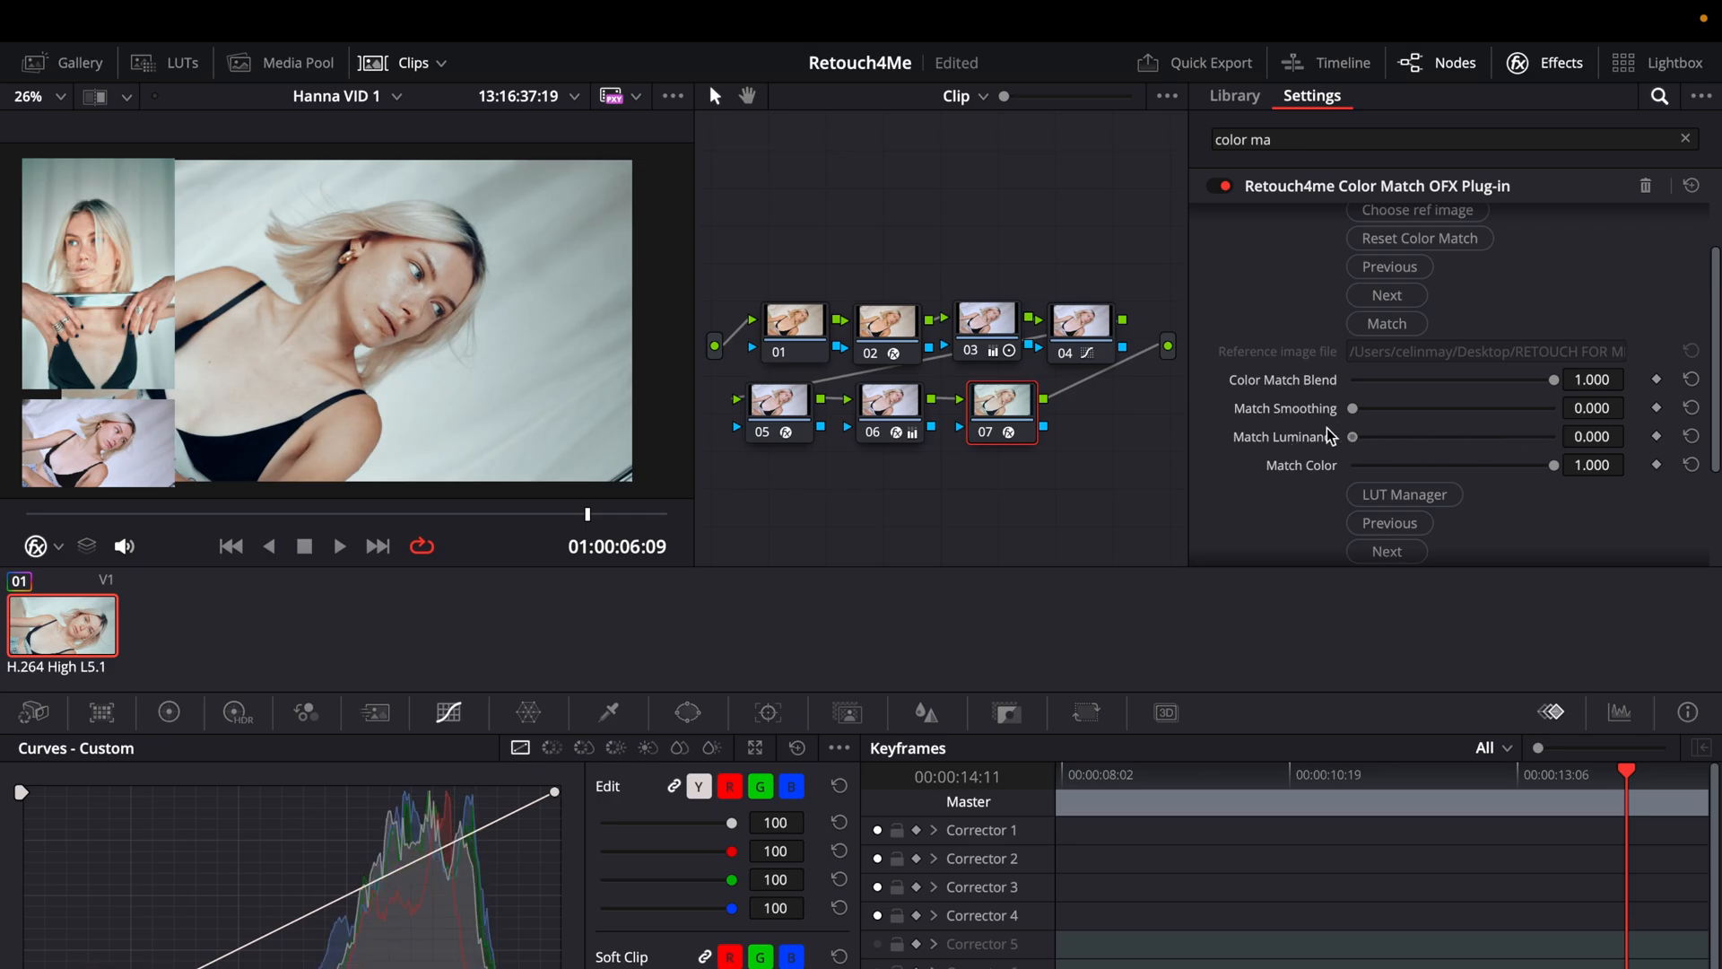
{"action": "left_click_drag", "start_coordinate": [1352, 436], "coordinate": [1374, 436]}
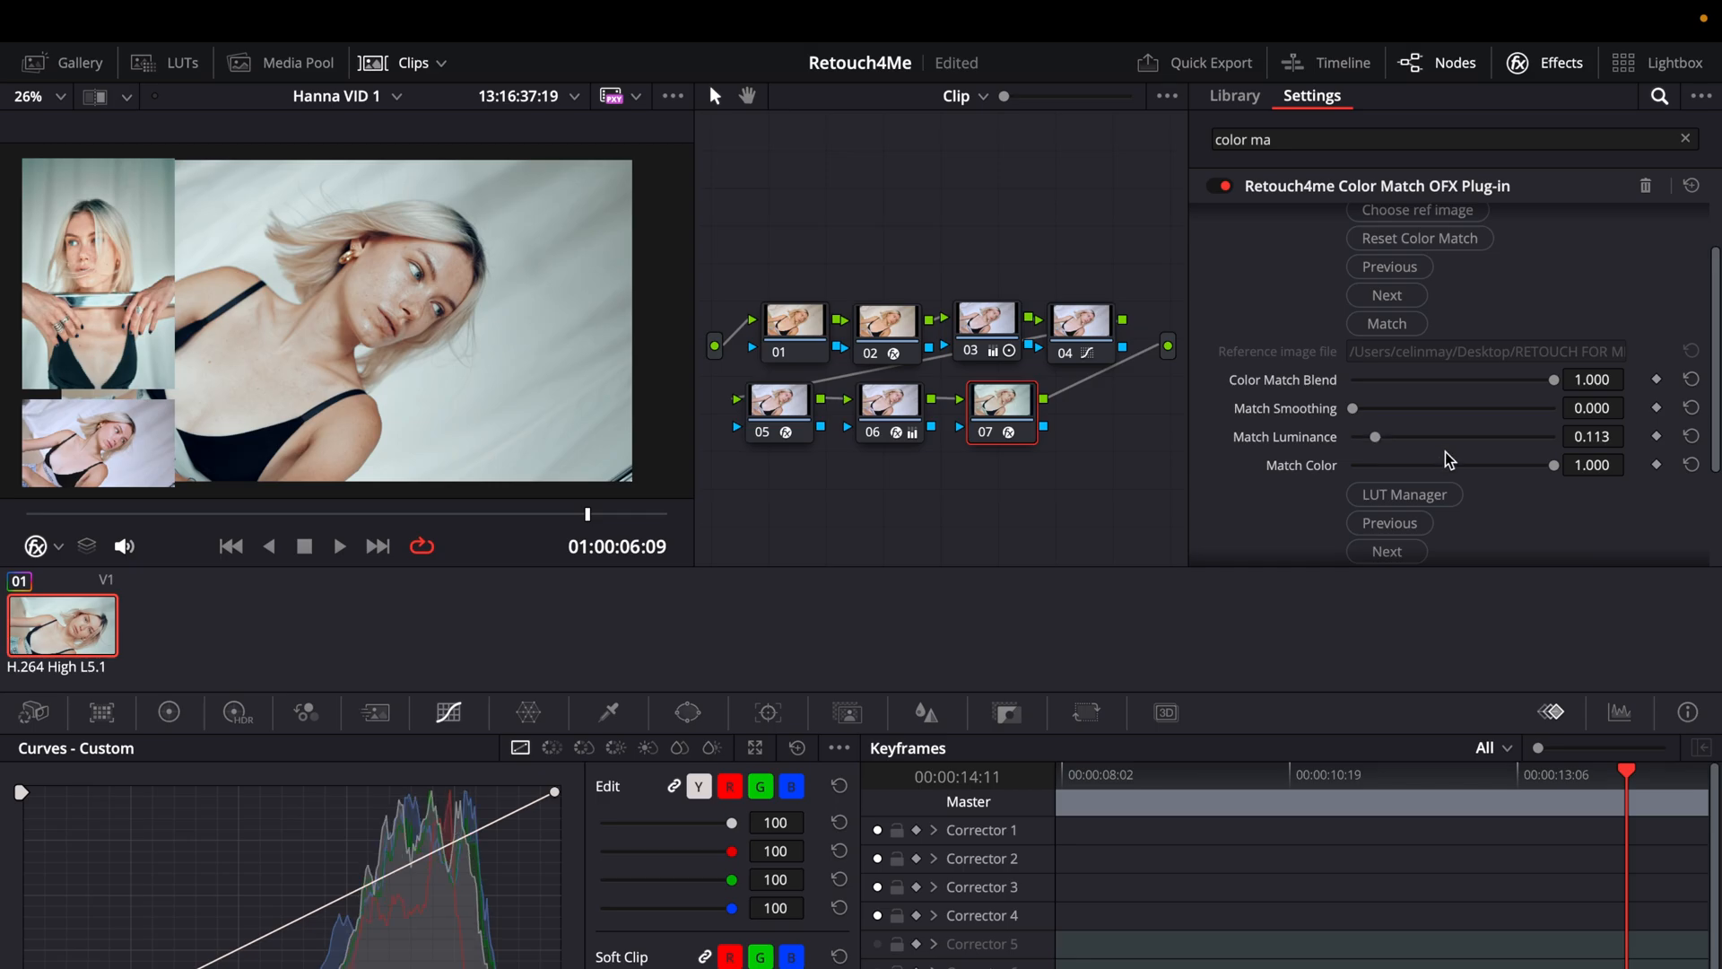
{"action": "mouse_move", "coordinate": [1405, 495]}
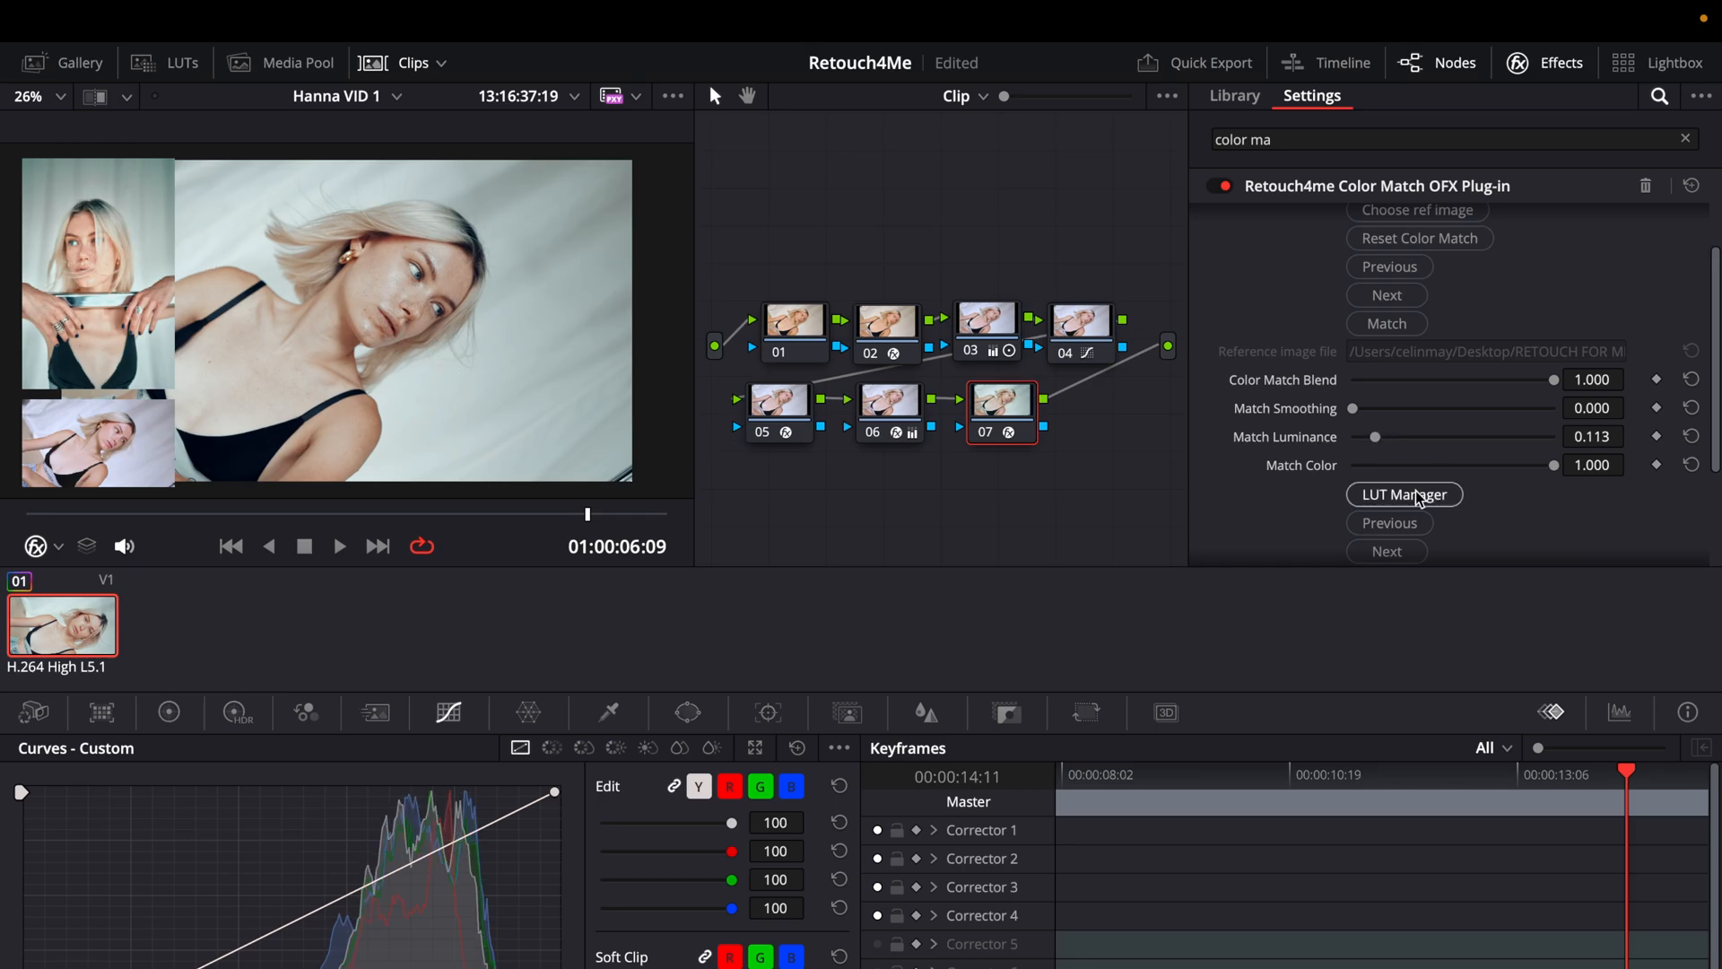
{"action": "left_click_drag", "start_coordinate": [1374, 436], "coordinate": [1464, 436]}
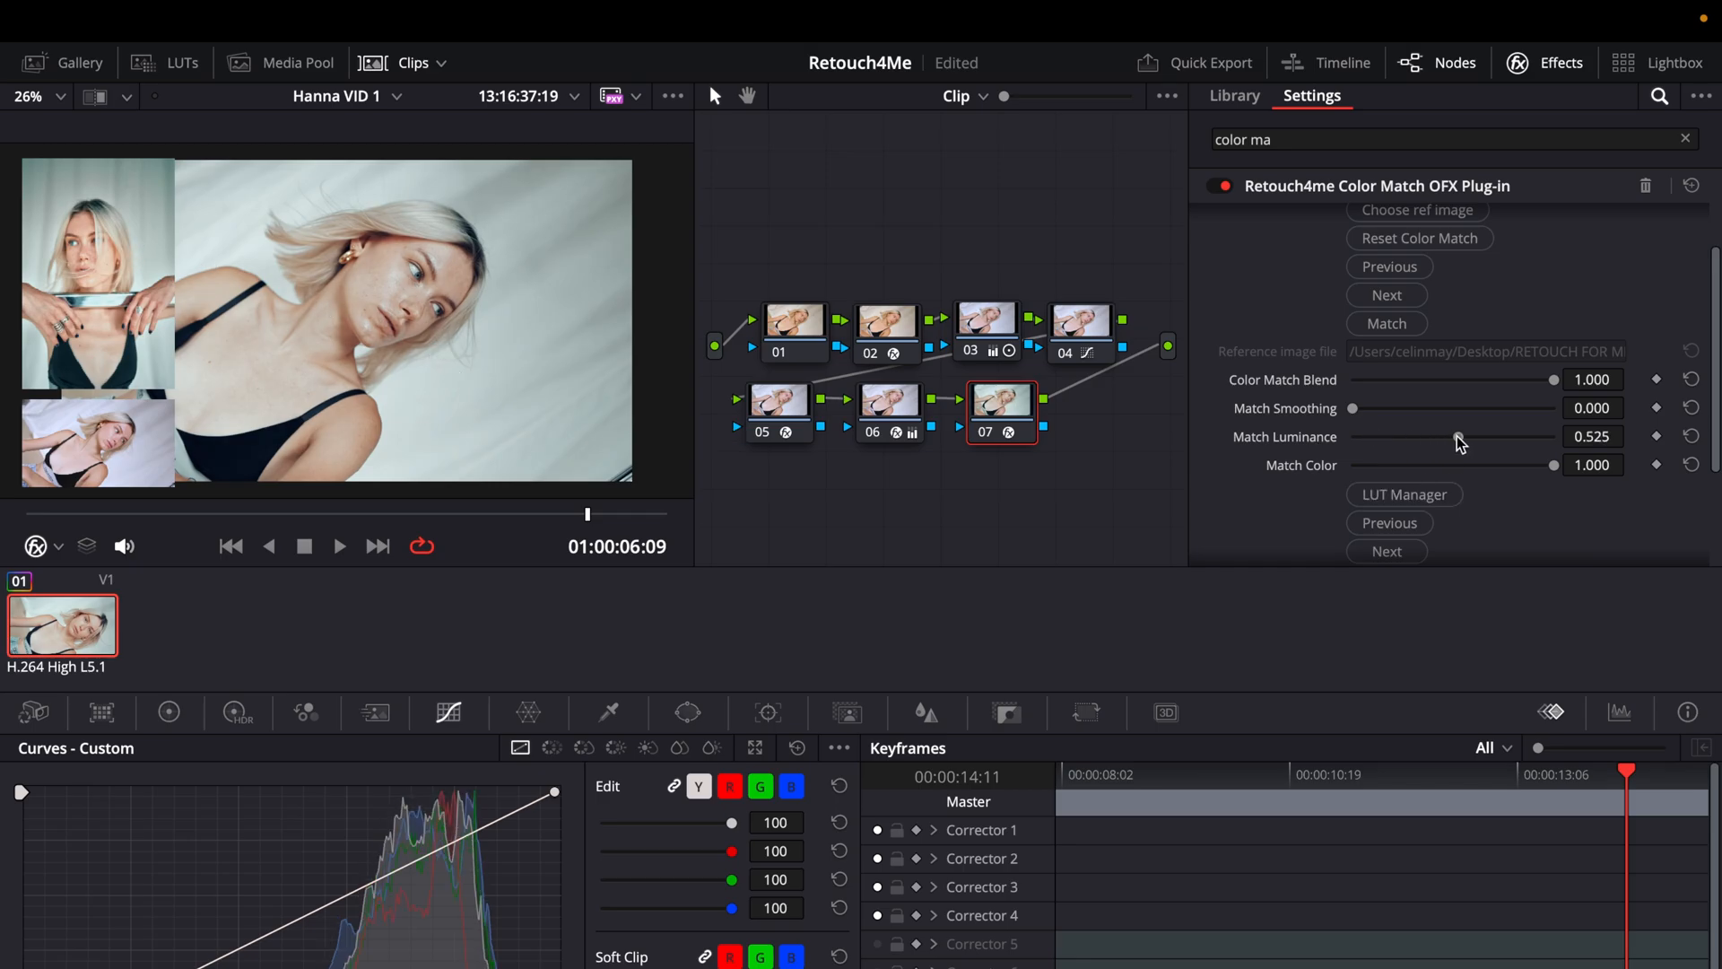
{"action": "left_click_drag", "start_coordinate": [1449, 436], "coordinate": [1353, 436]}
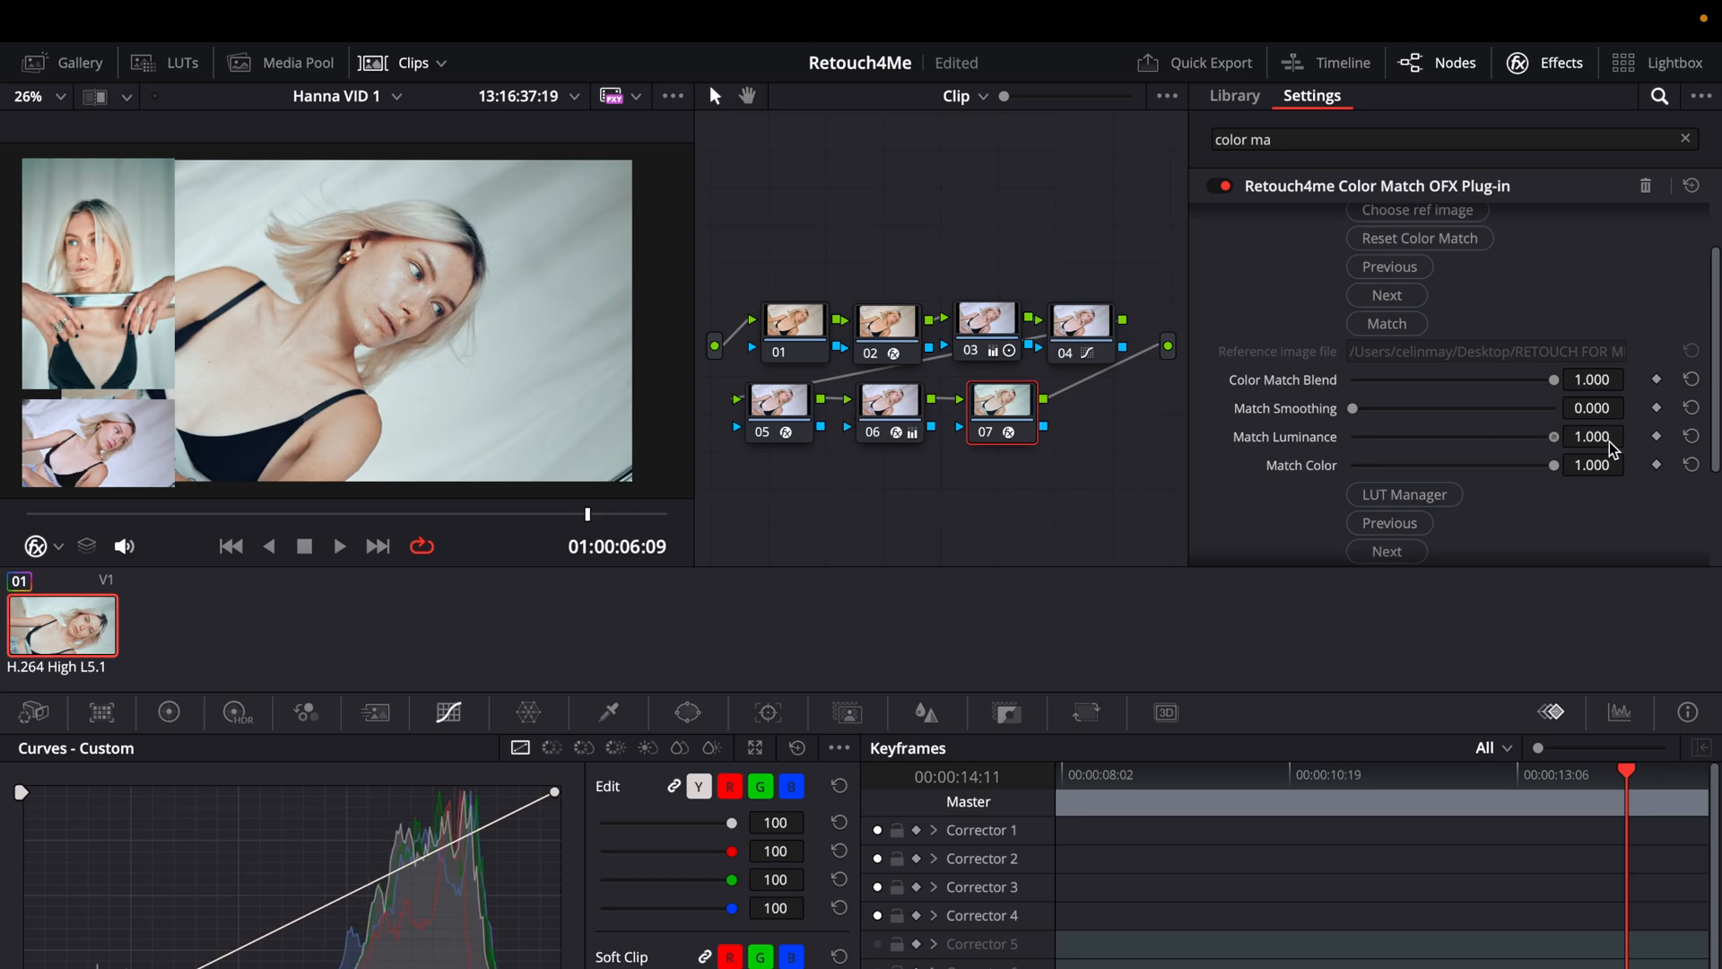
{"action": "left_click_drag", "start_coordinate": [1551, 436], "coordinate": [1401, 436]}
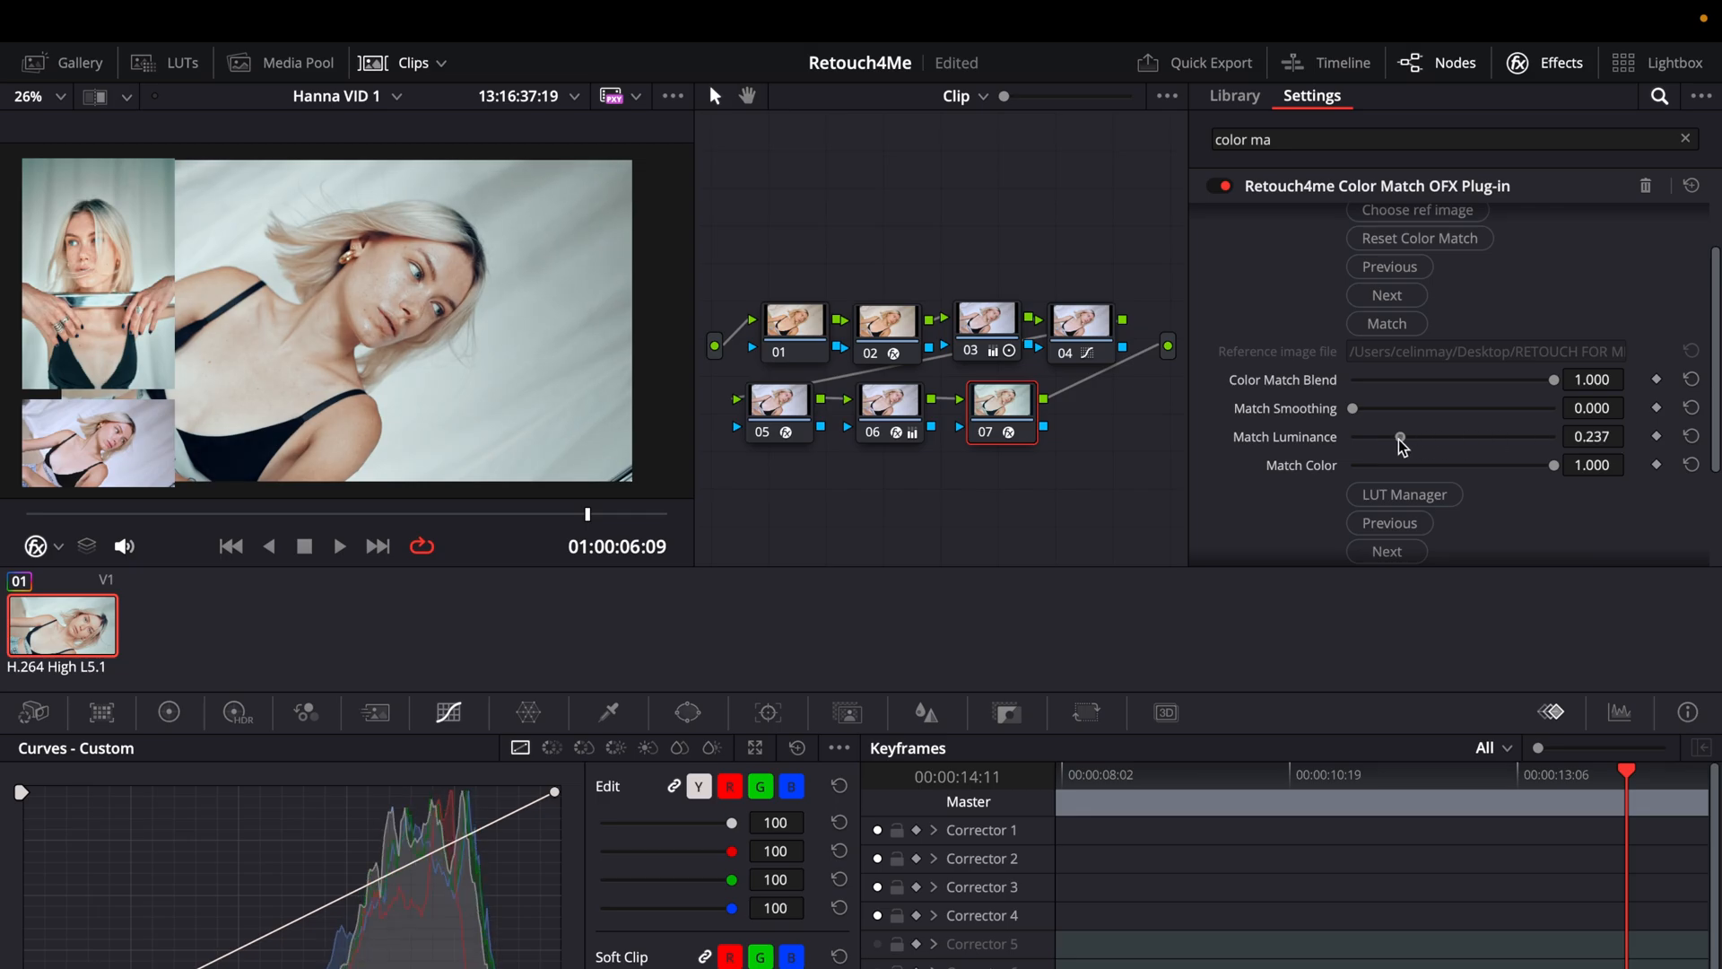
Step: Test Match Color from almost off to full and return it to 1.000
{"action": "left_click_drag", "start_coordinate": [1552, 463], "coordinate": [1429, 463]}
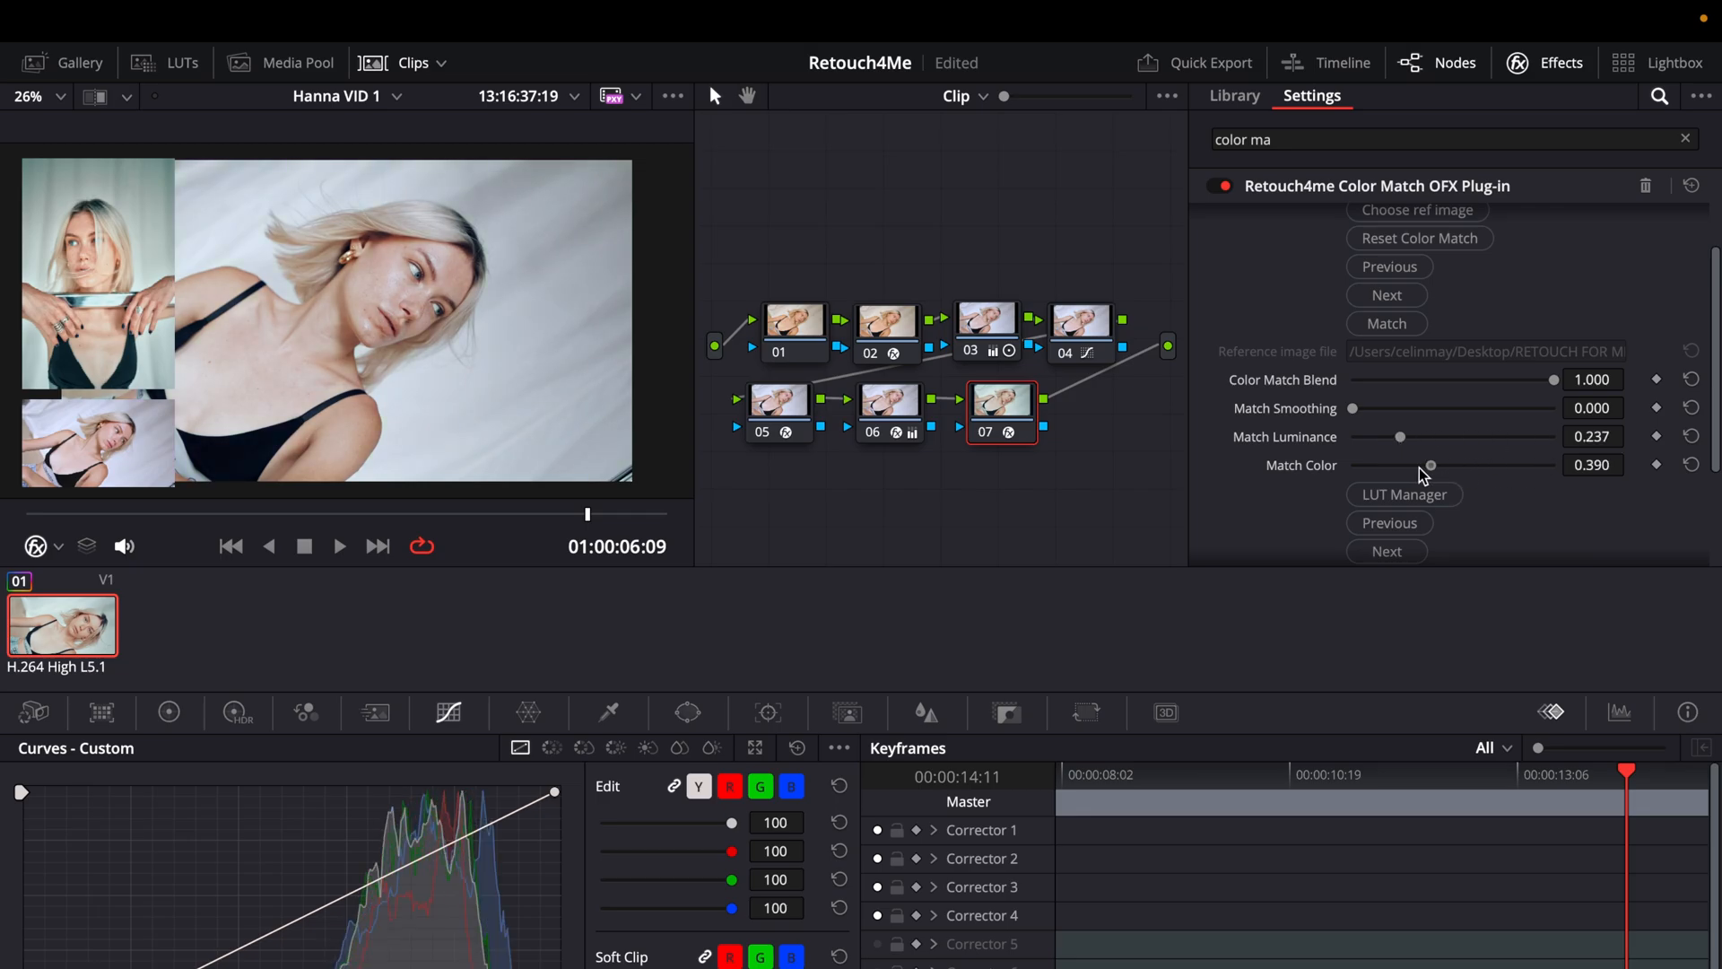
{"action": "left_click_drag", "start_coordinate": [1430, 464], "coordinate": [1352, 464]}
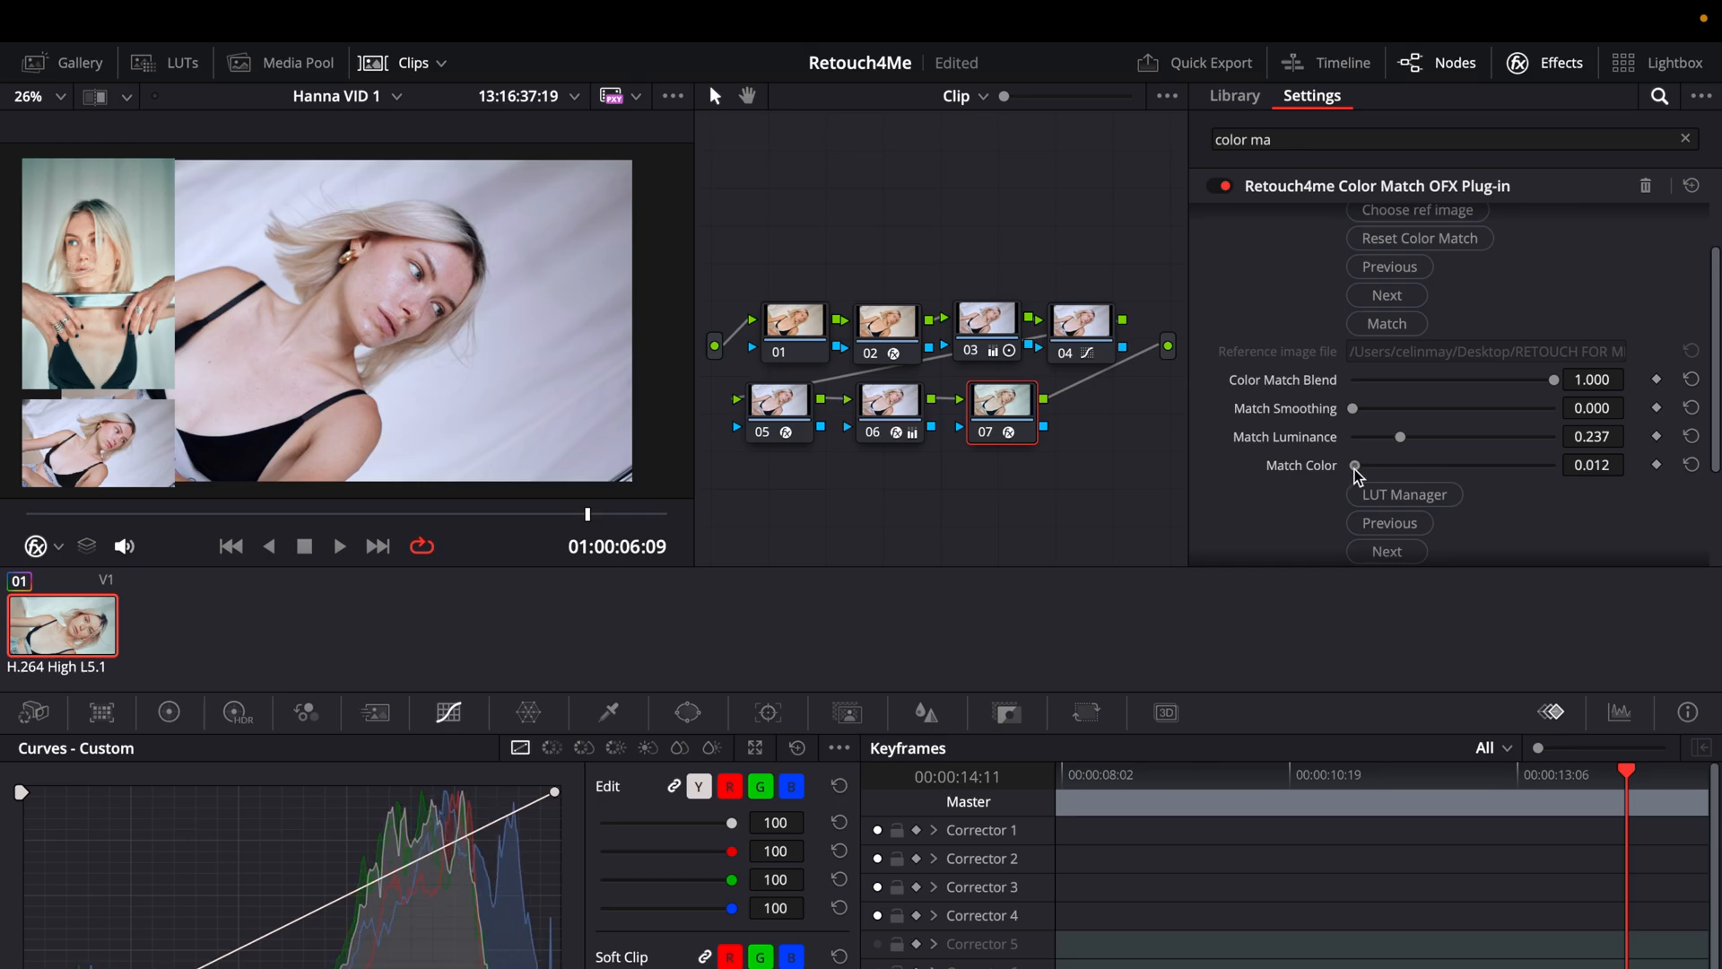
{"action": "left_click_drag", "start_coordinate": [1354, 464], "coordinate": [1515, 465]}
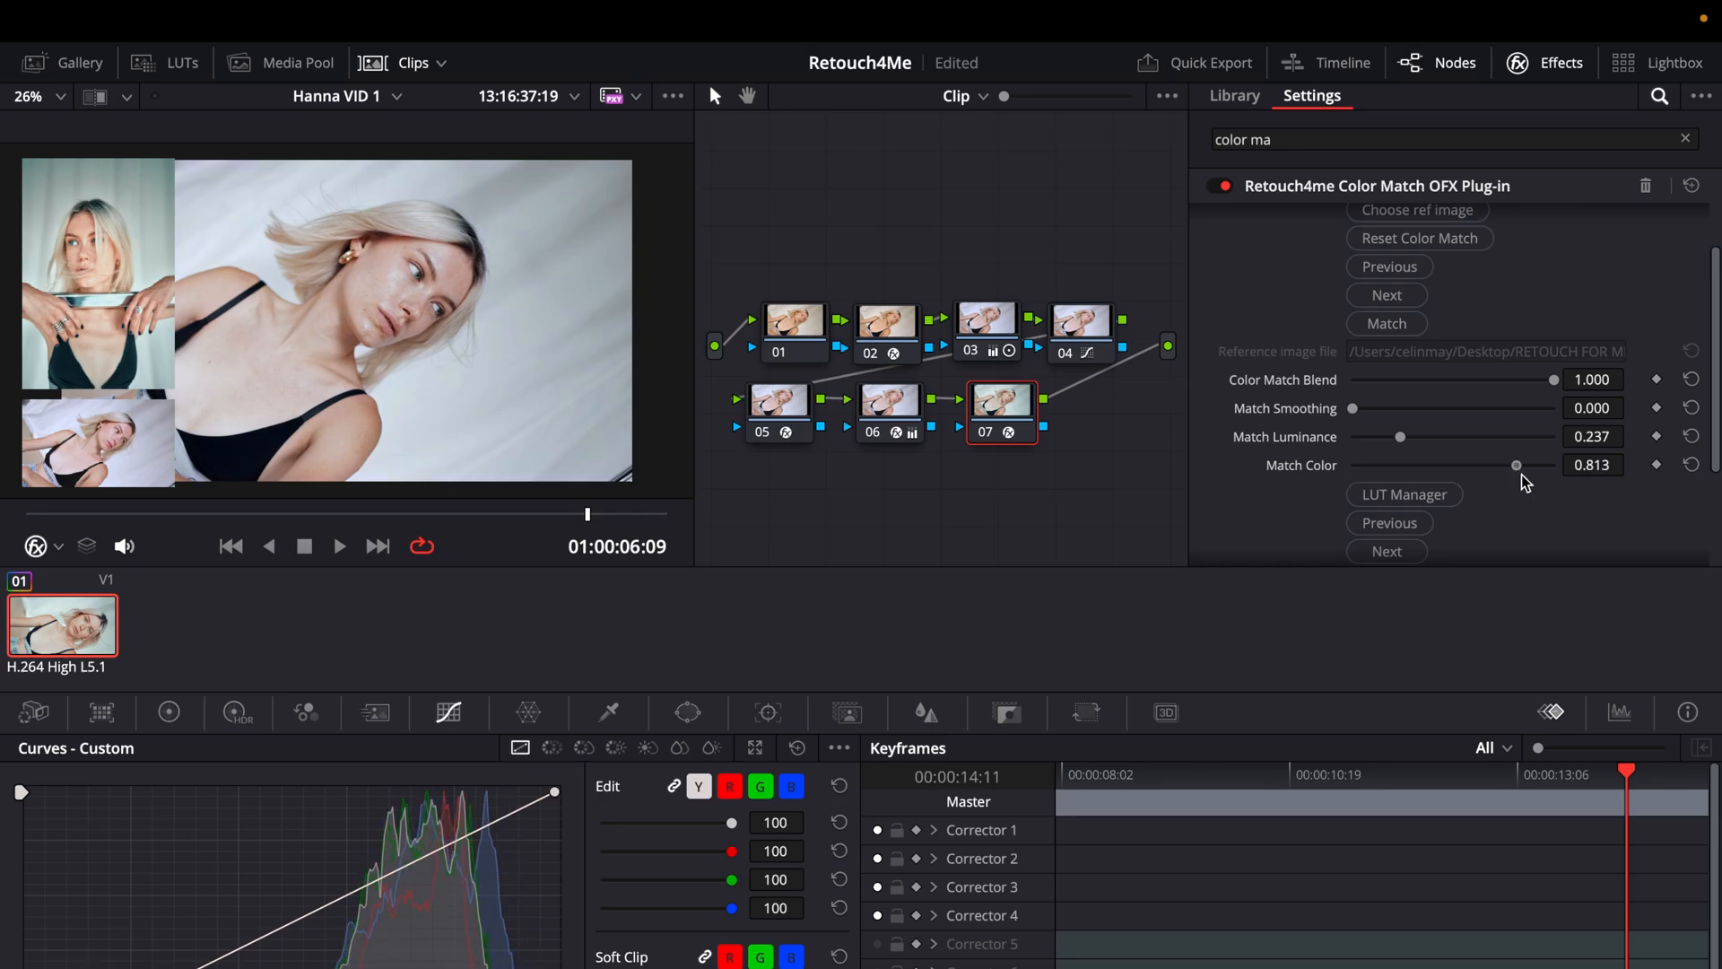
{"action": "left_click_drag", "start_coordinate": [1516, 464], "coordinate": [1553, 461]}
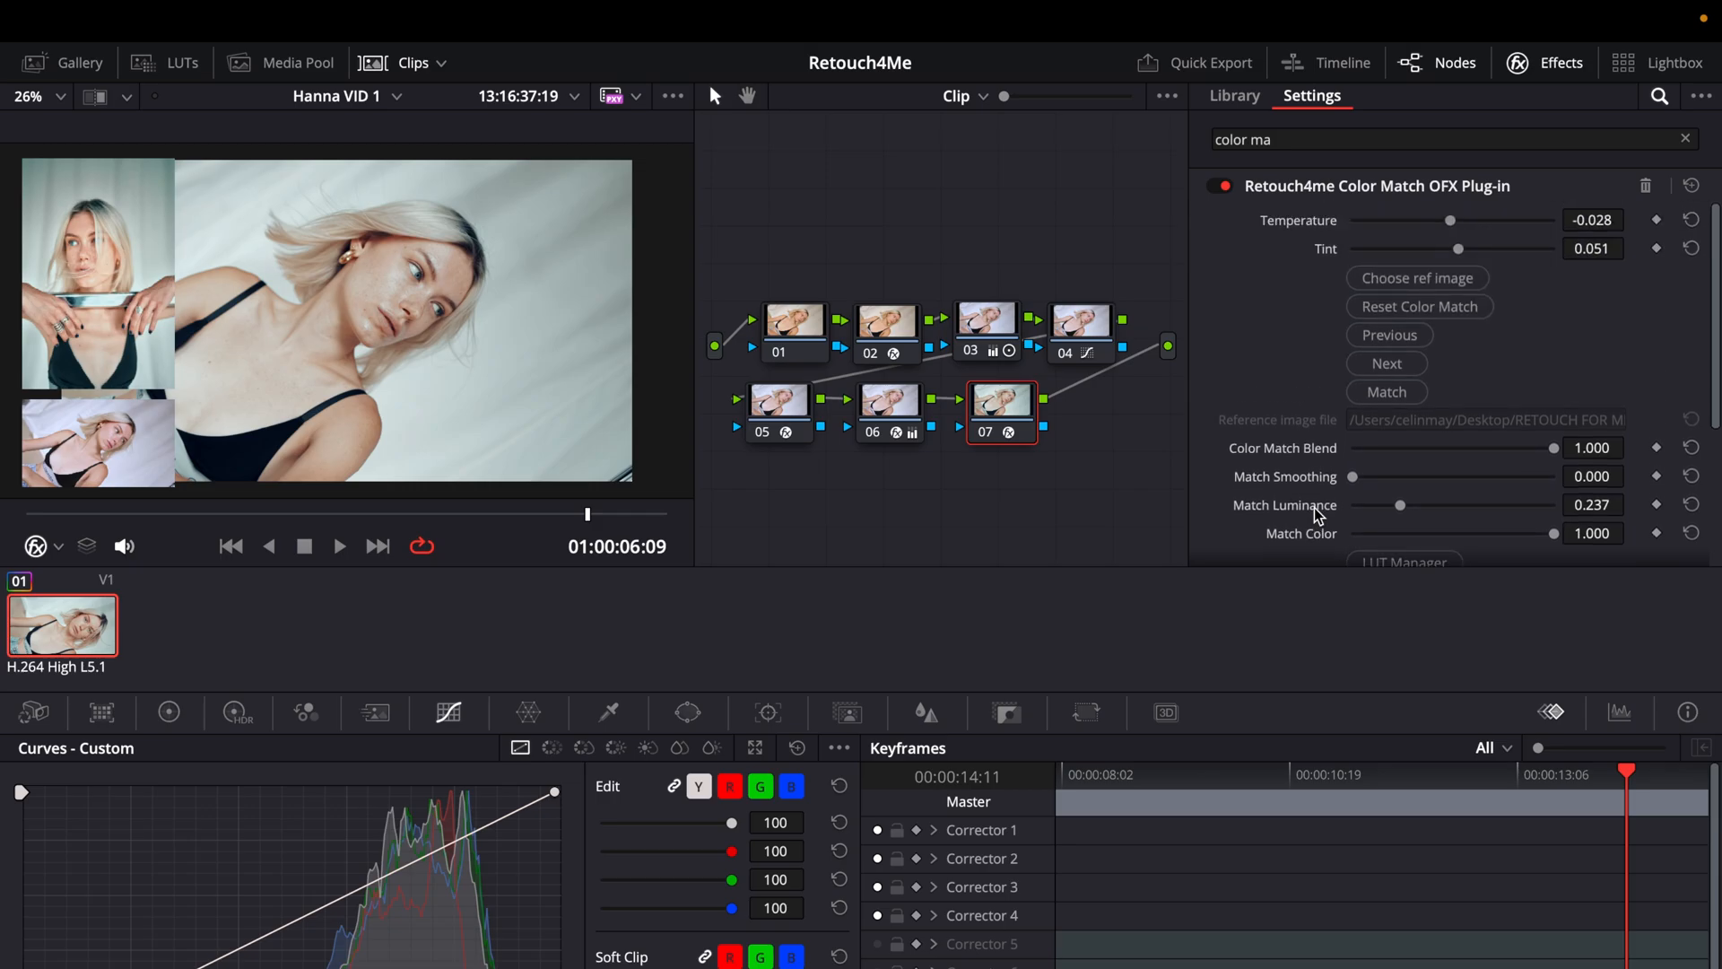
{"action": "scroll", "scroll_direction": "down", "scroll_amount": 3}
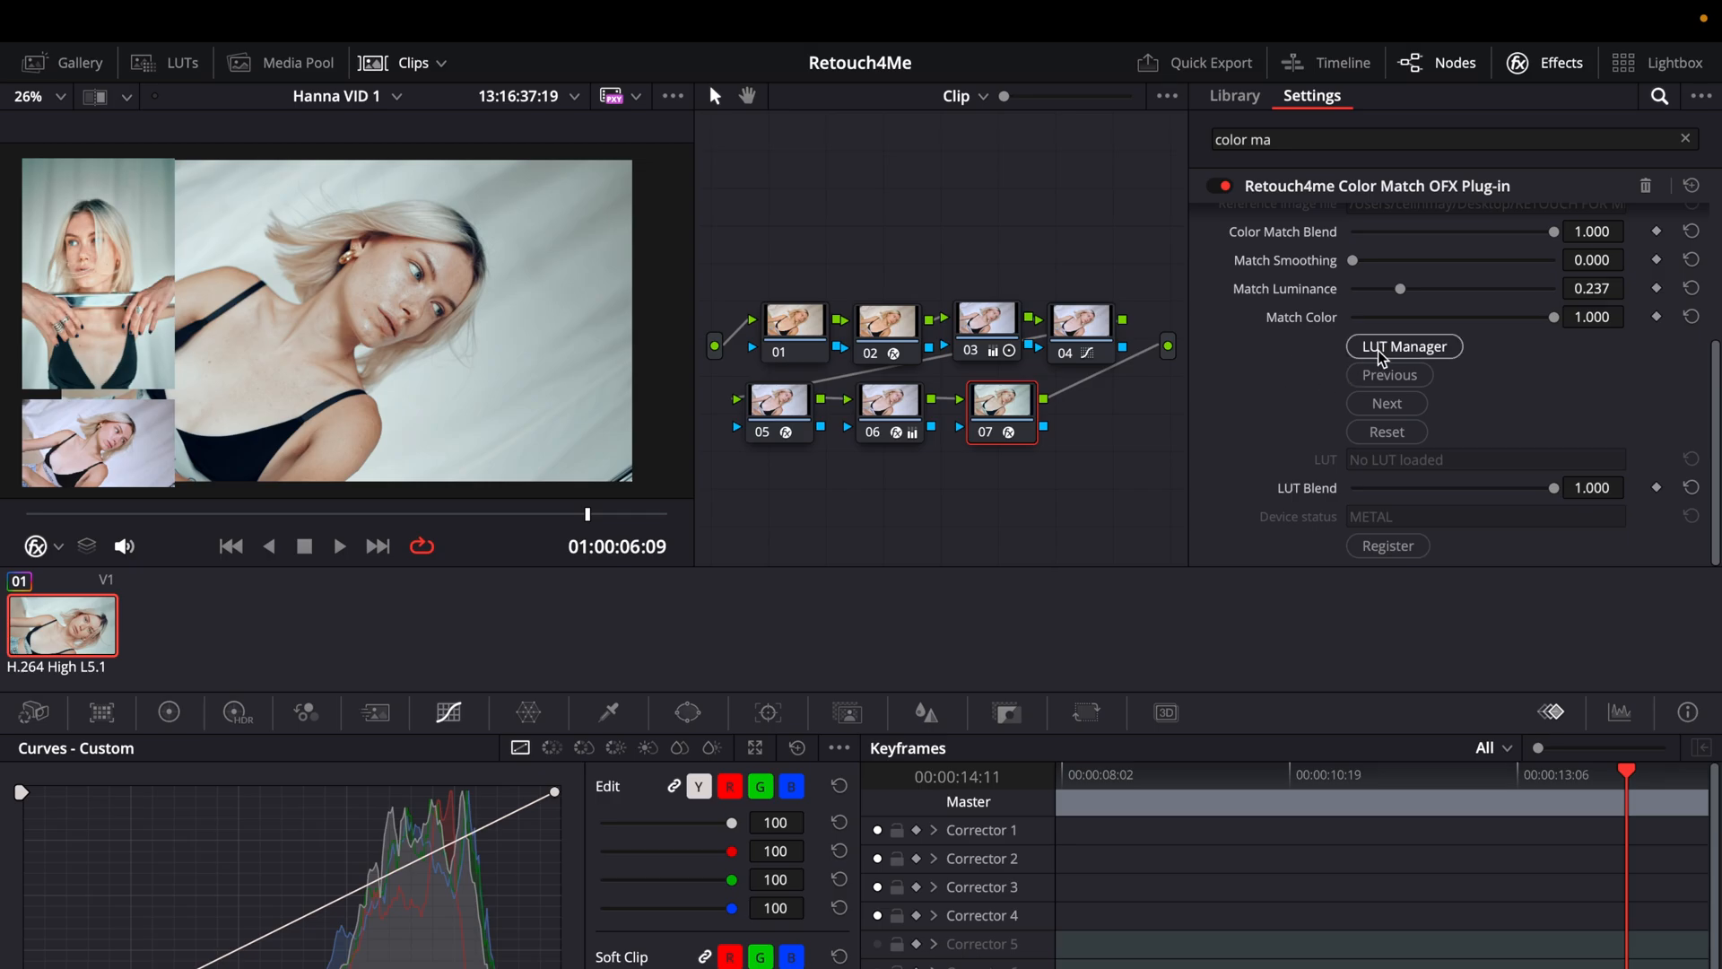
{"action": "mouse_move", "coordinate": [1370, 346]}
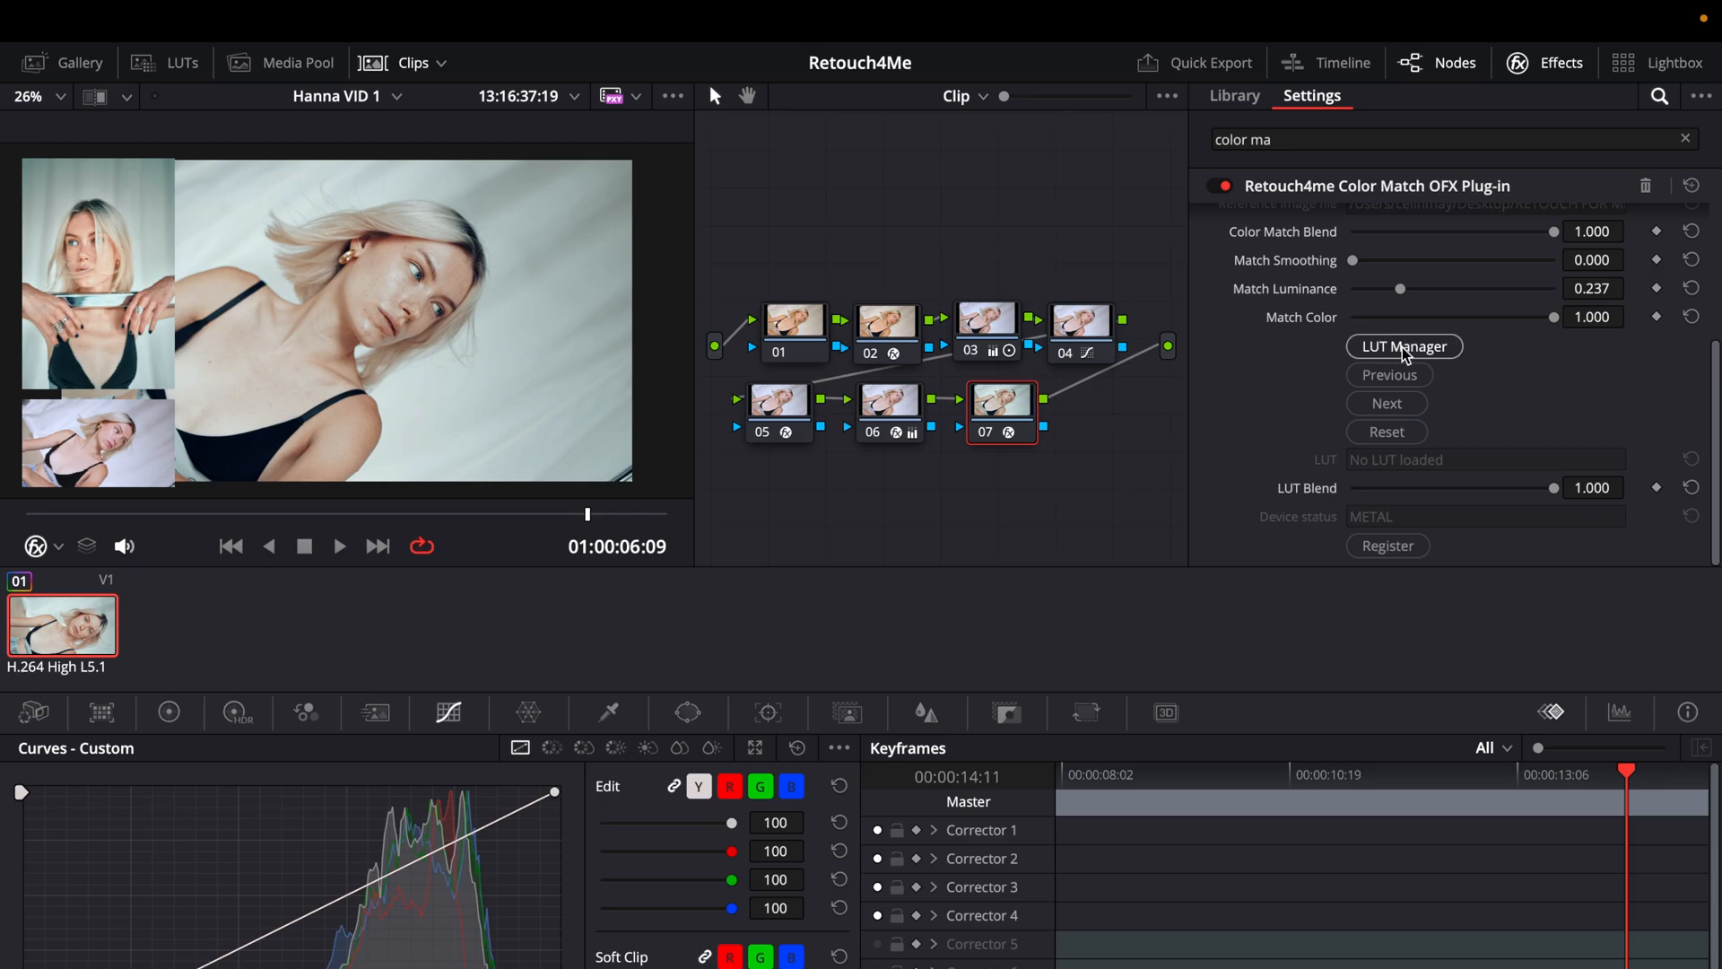
Step: Browse the plug-in's LUT list for the cloud ColorHarmony - No Yellow LUT
{"action": "left_click", "coordinate": [1403, 346]}
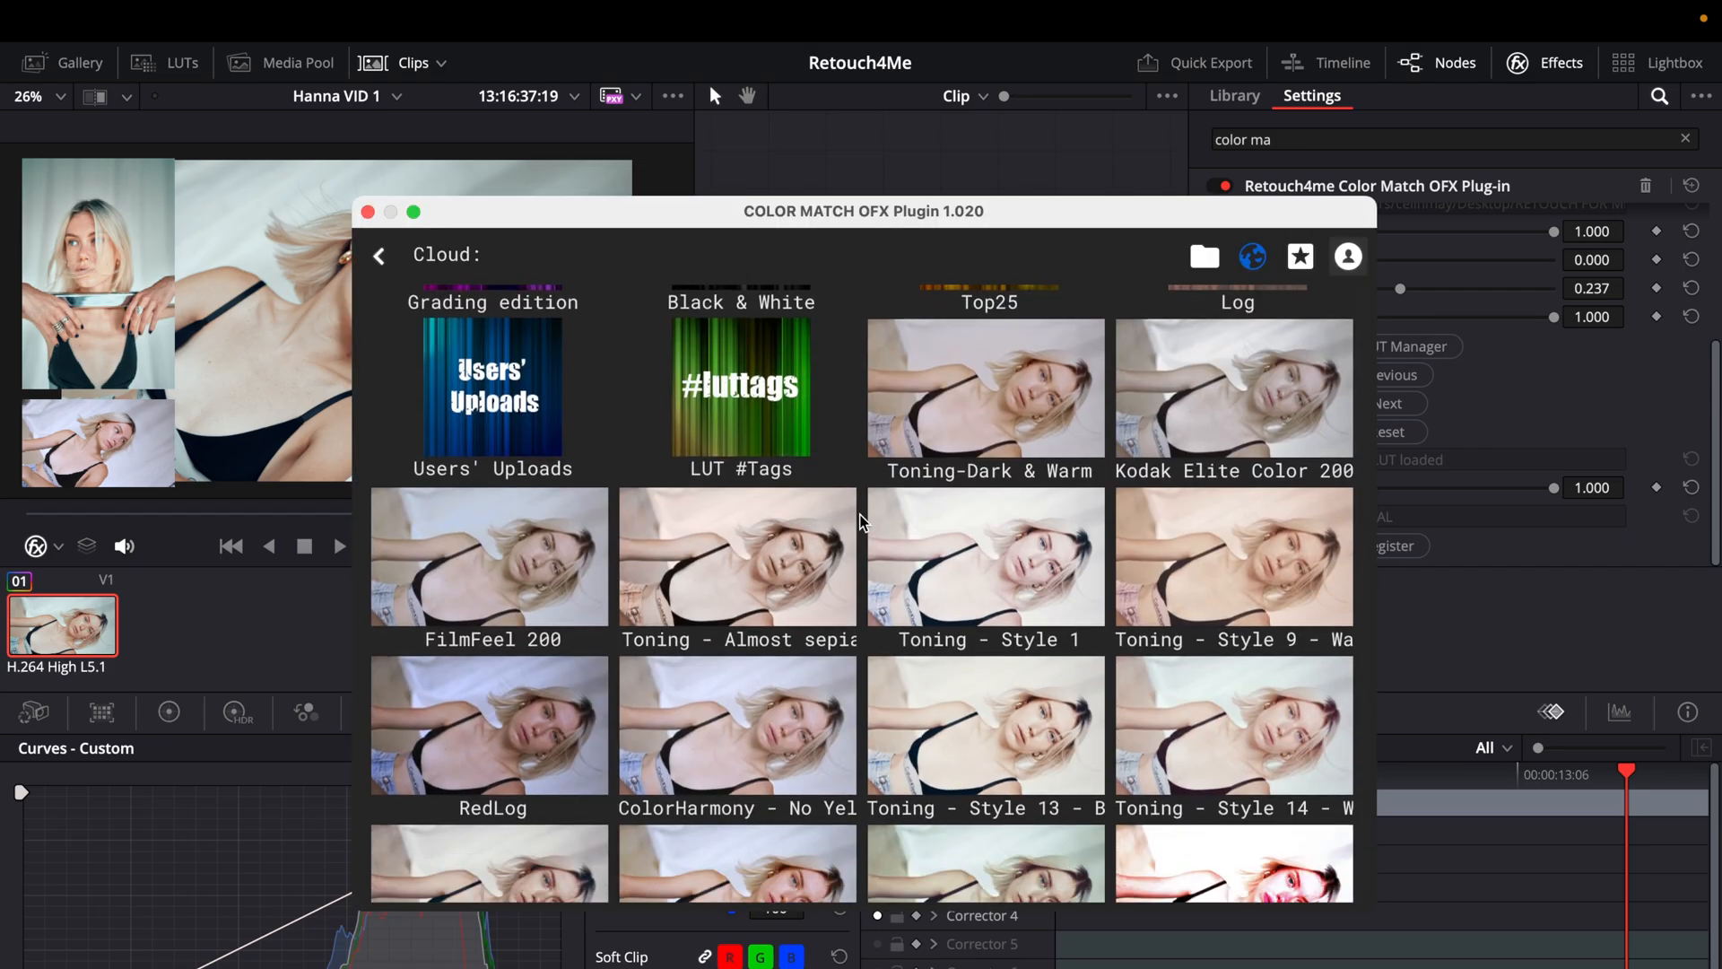
{"action": "scroll", "scroll_direction": "down", "scroll_amount": 3}
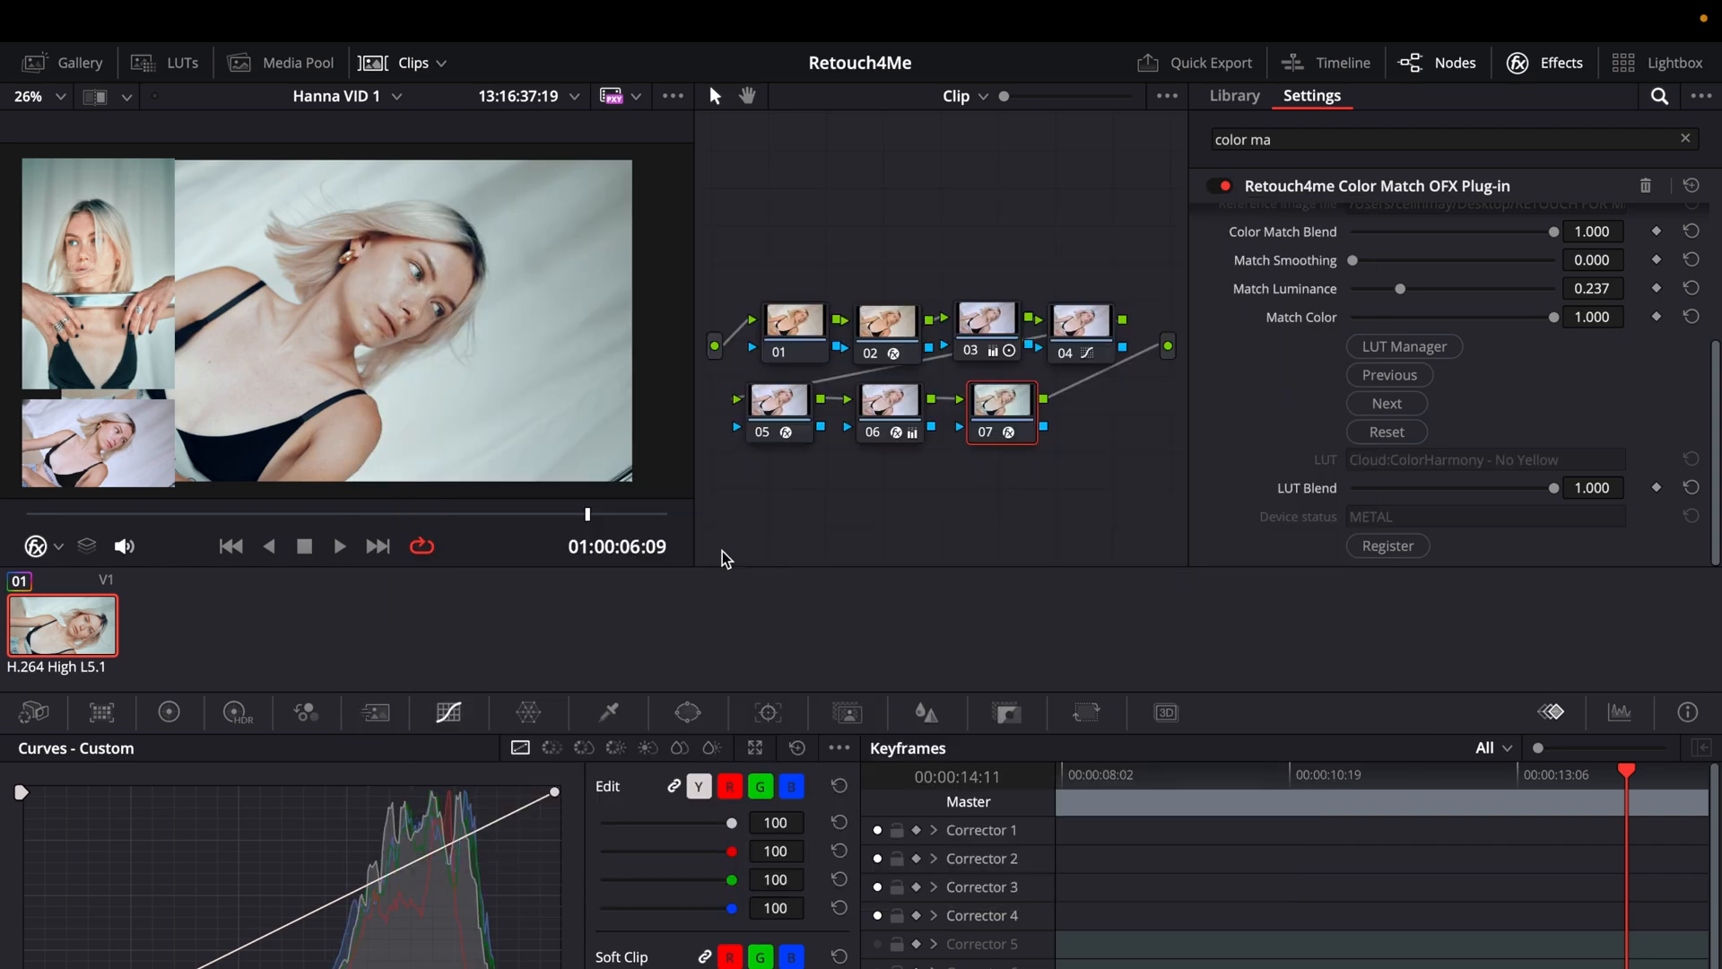
Step: Switch the Color Match reference to the curly-haired woman portrait
{"action": "left_click_drag", "start_coordinate": [1548, 488], "coordinate": [1395, 488]}
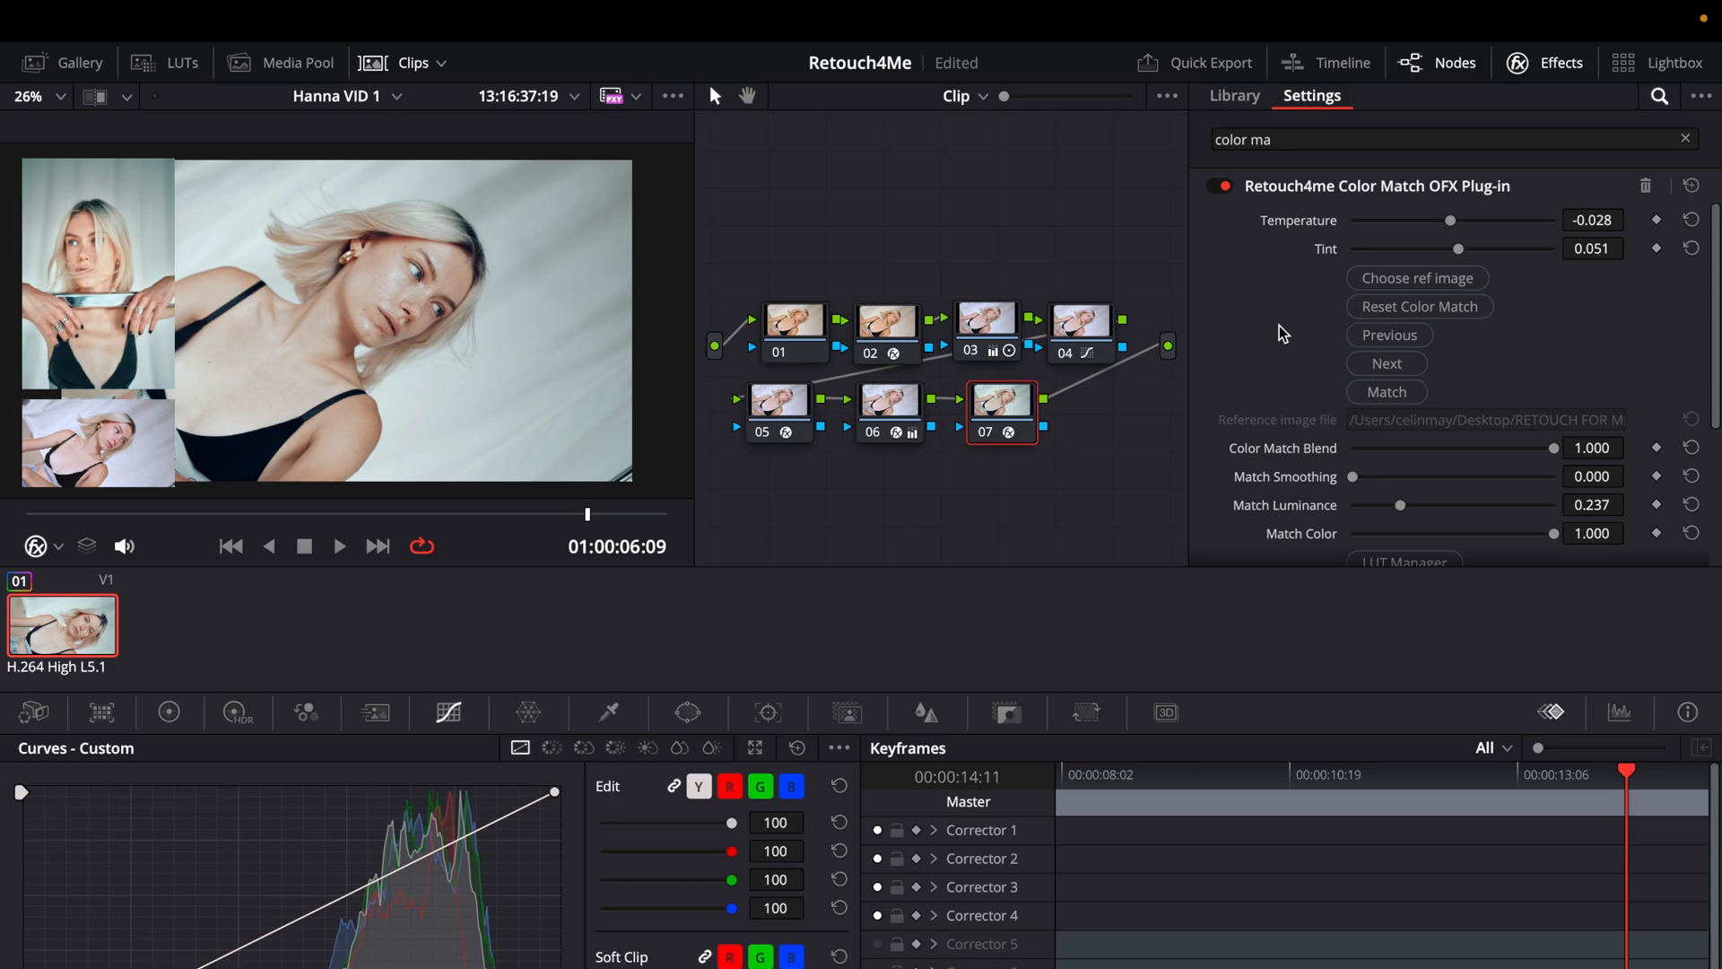
{"action": "mouse_move", "coordinate": [1303, 323]}
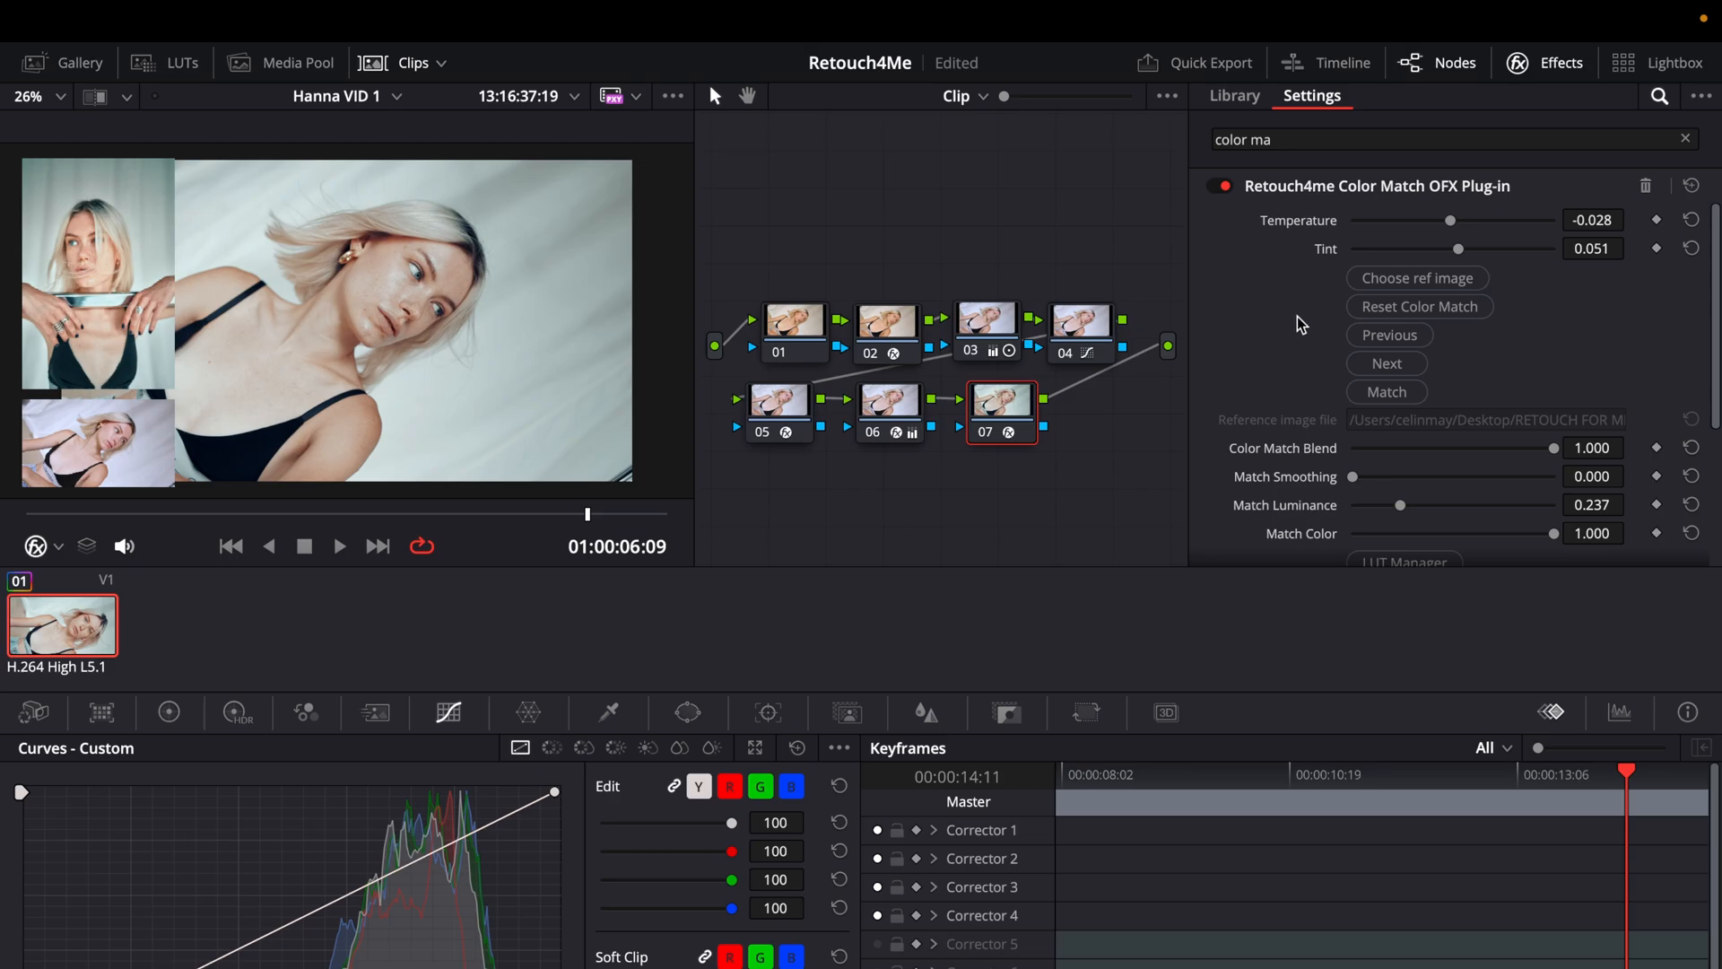
{"action": "left_click", "coordinate": [1417, 276]}
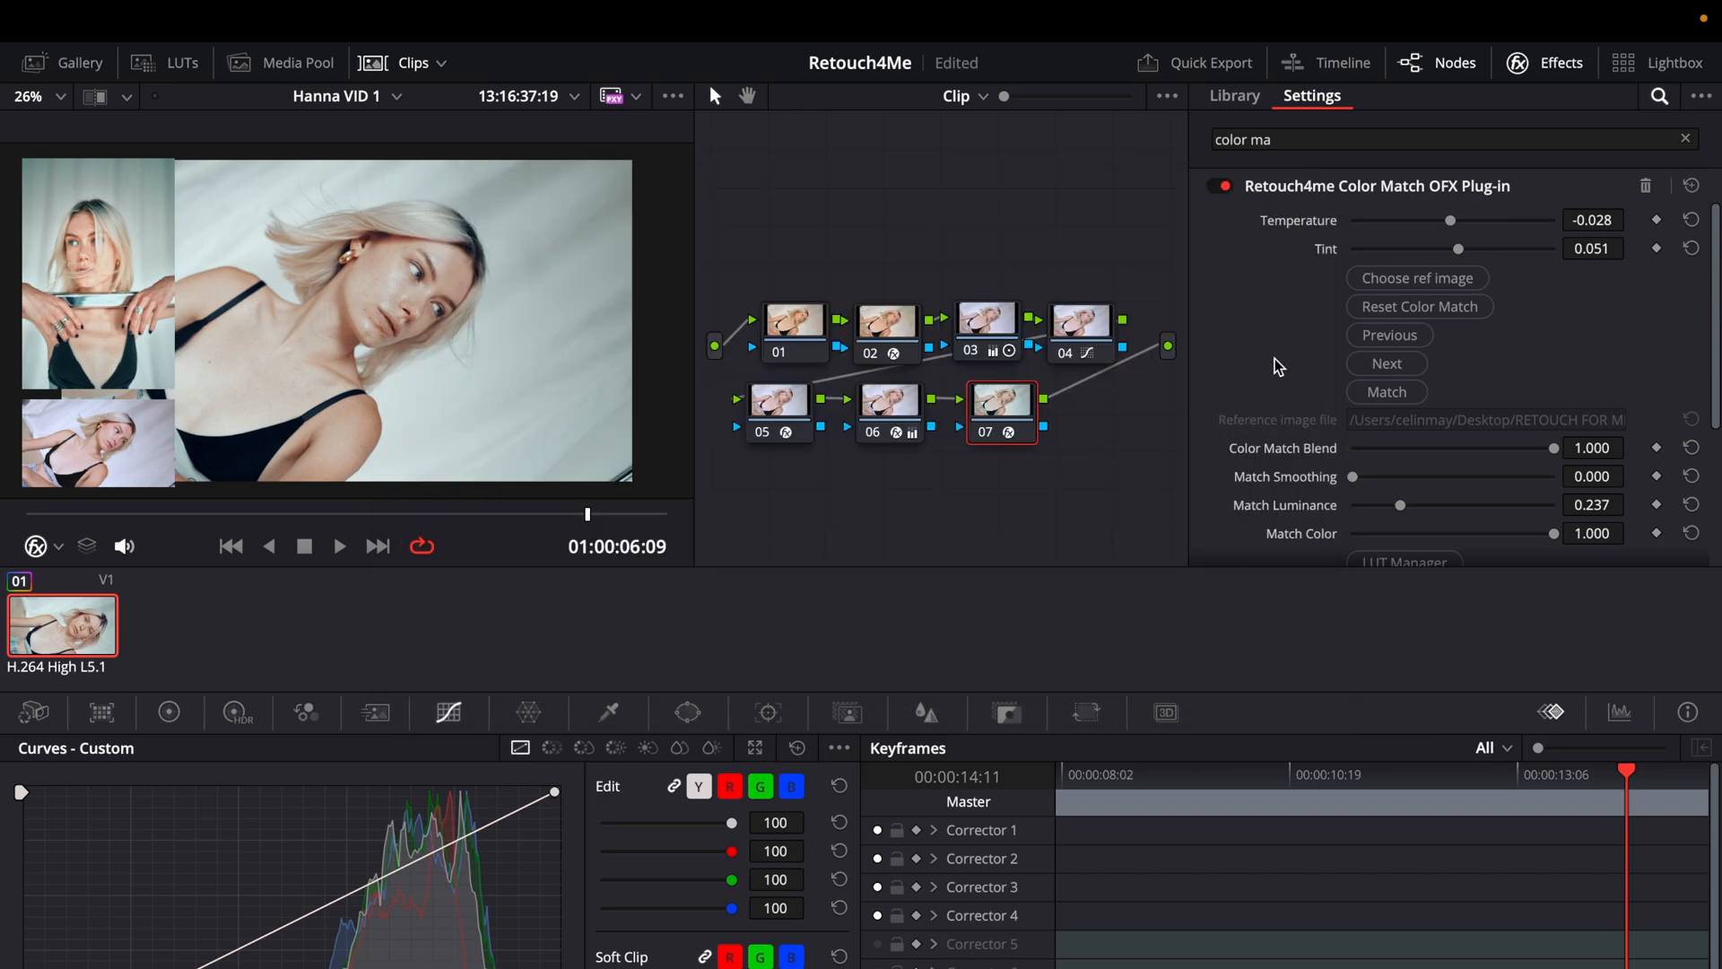
{"action": "mouse_move", "coordinate": [1299, 389]}
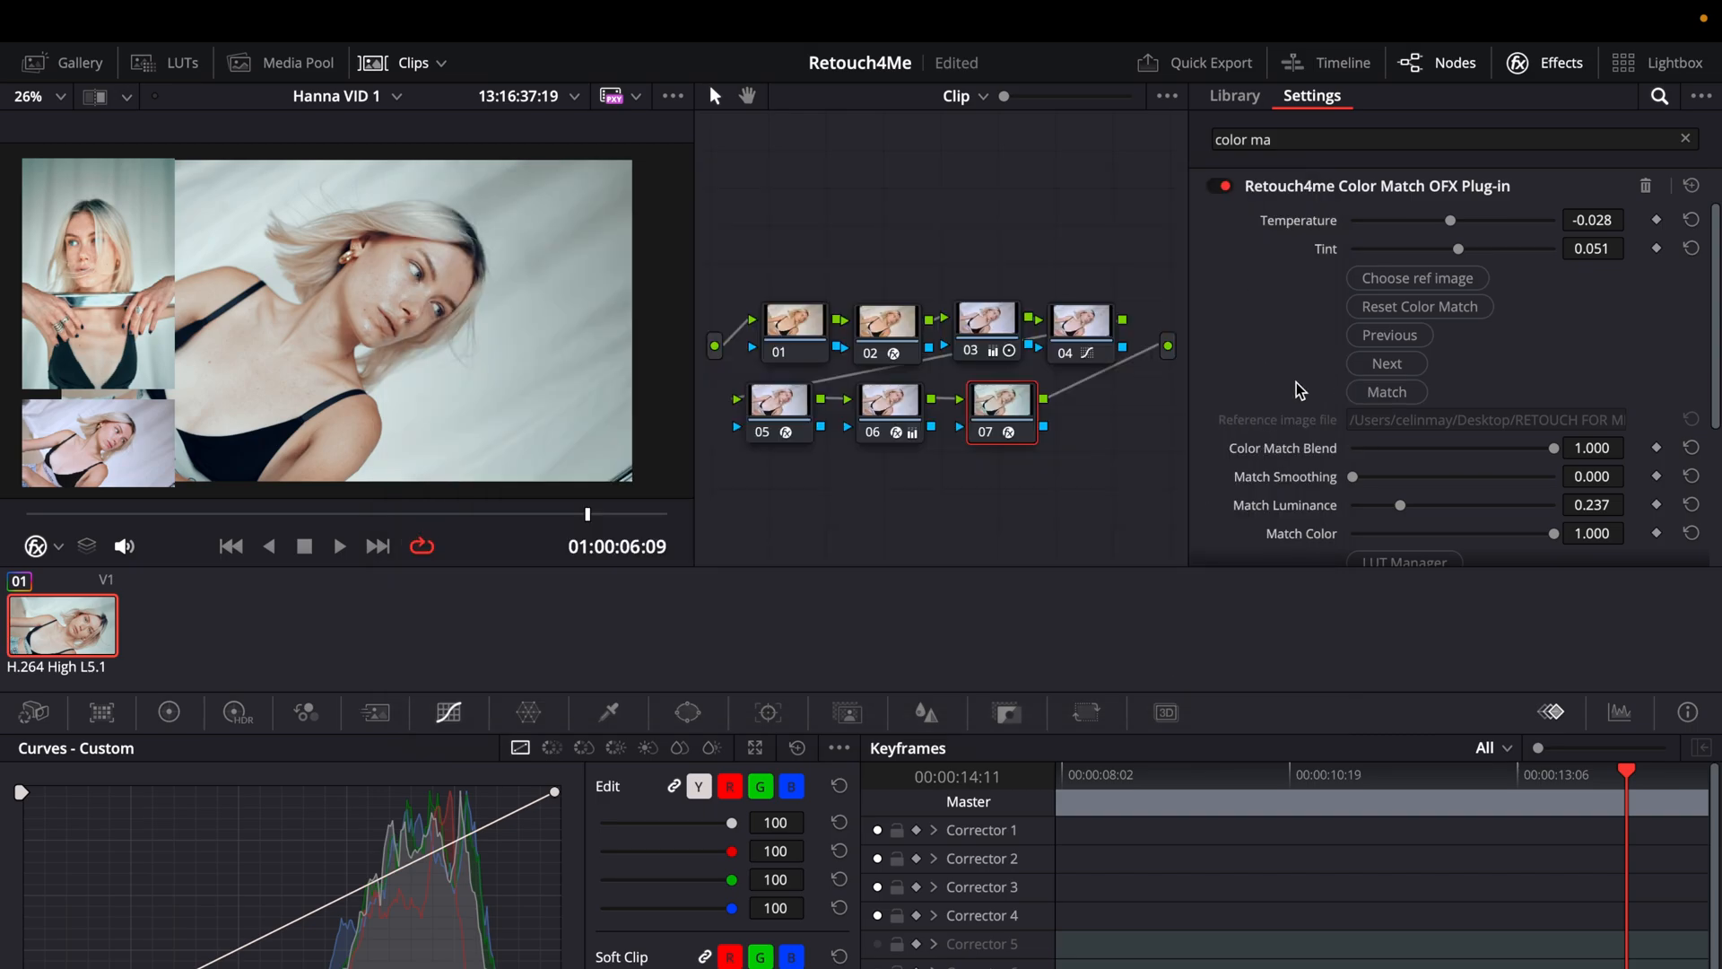
{"action": "mouse_move", "coordinate": [1304, 357]}
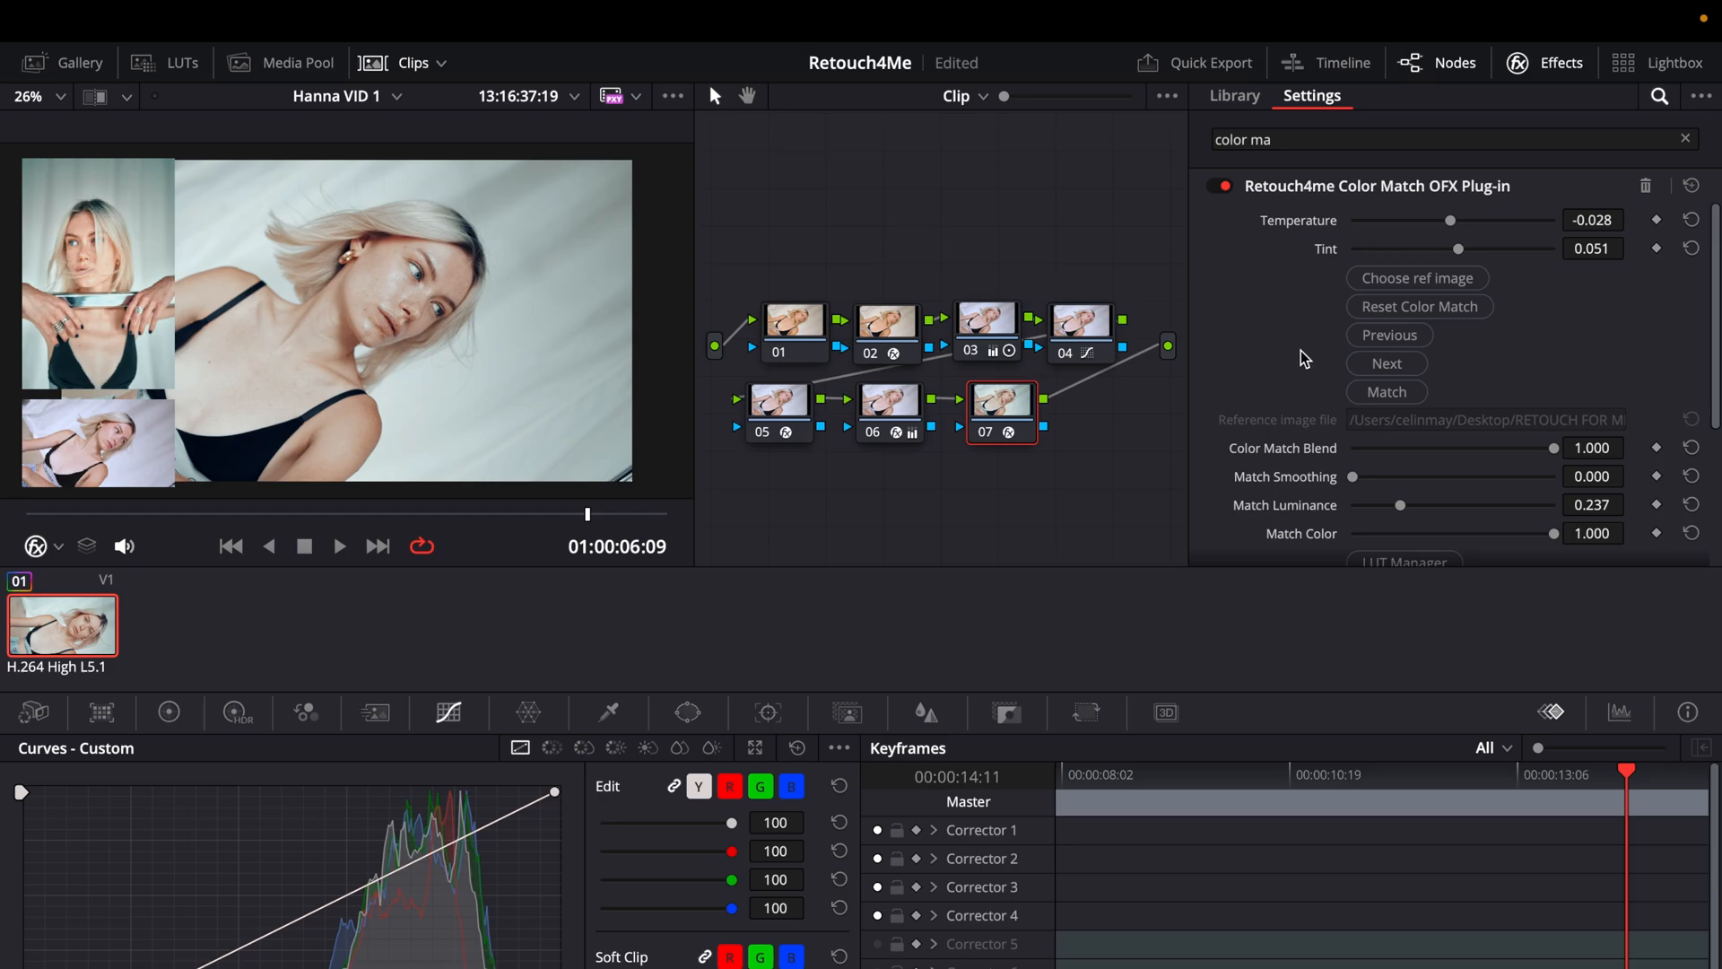
{"action": "left_click", "coordinate": [1386, 363]}
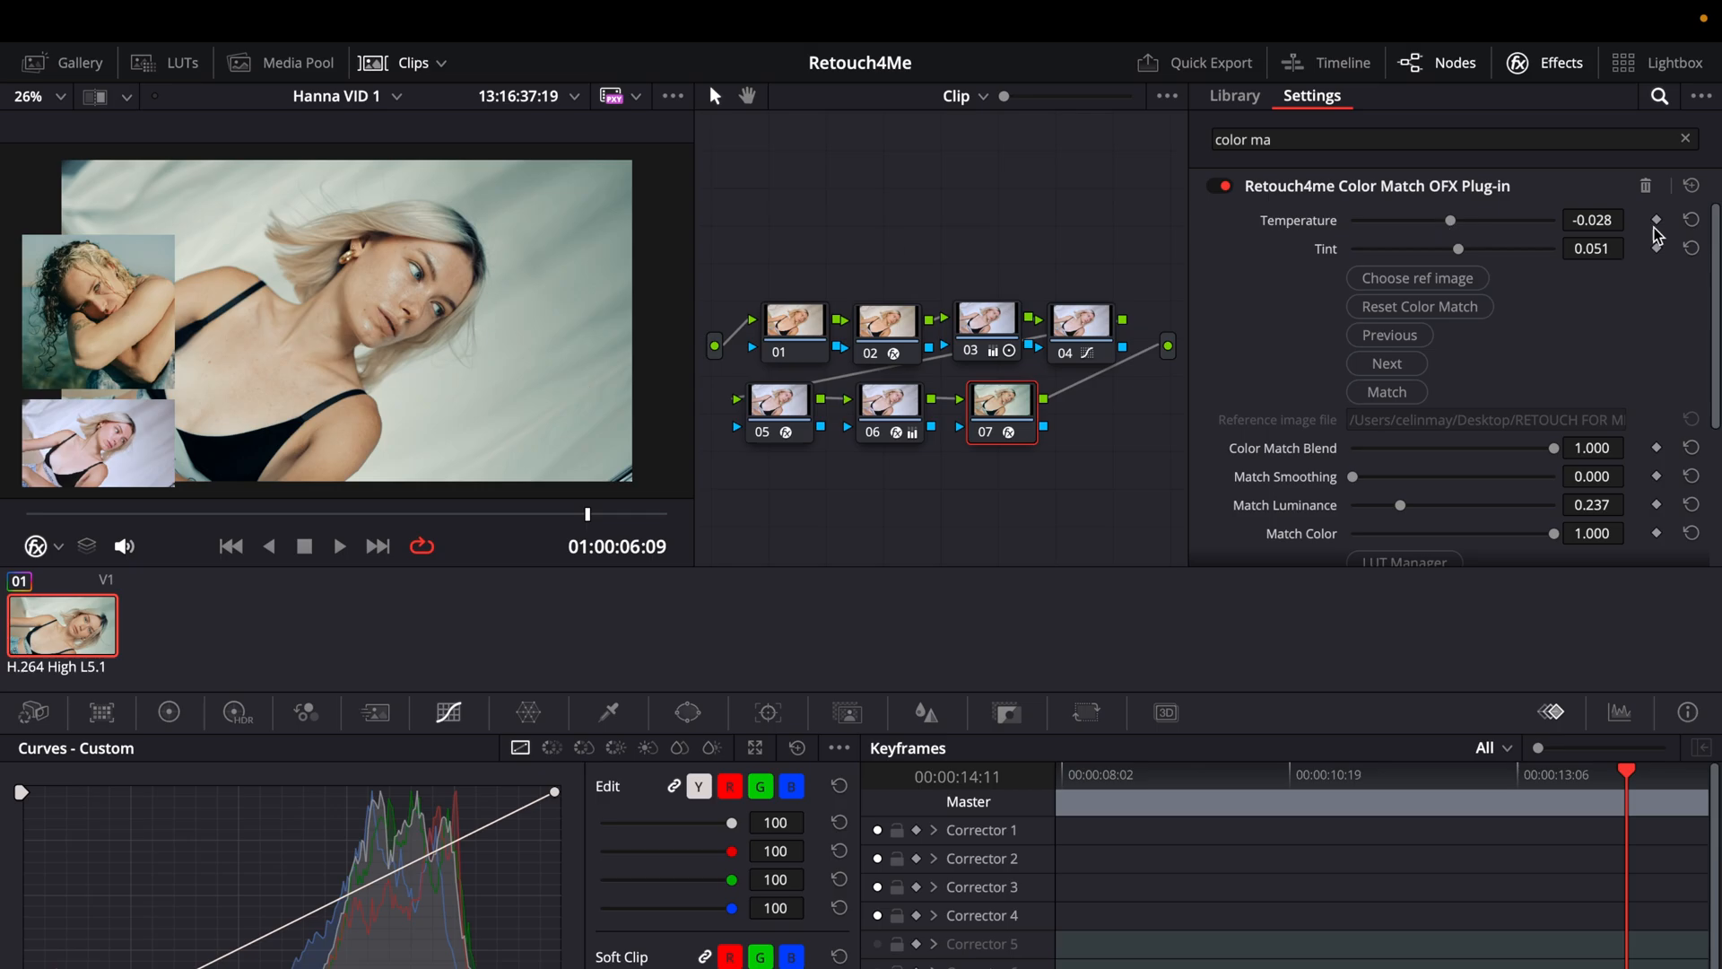
Step: Reset Tint to 0.000 and set Match Luminance to 0.491
{"action": "left_click", "coordinate": [1690, 248]}
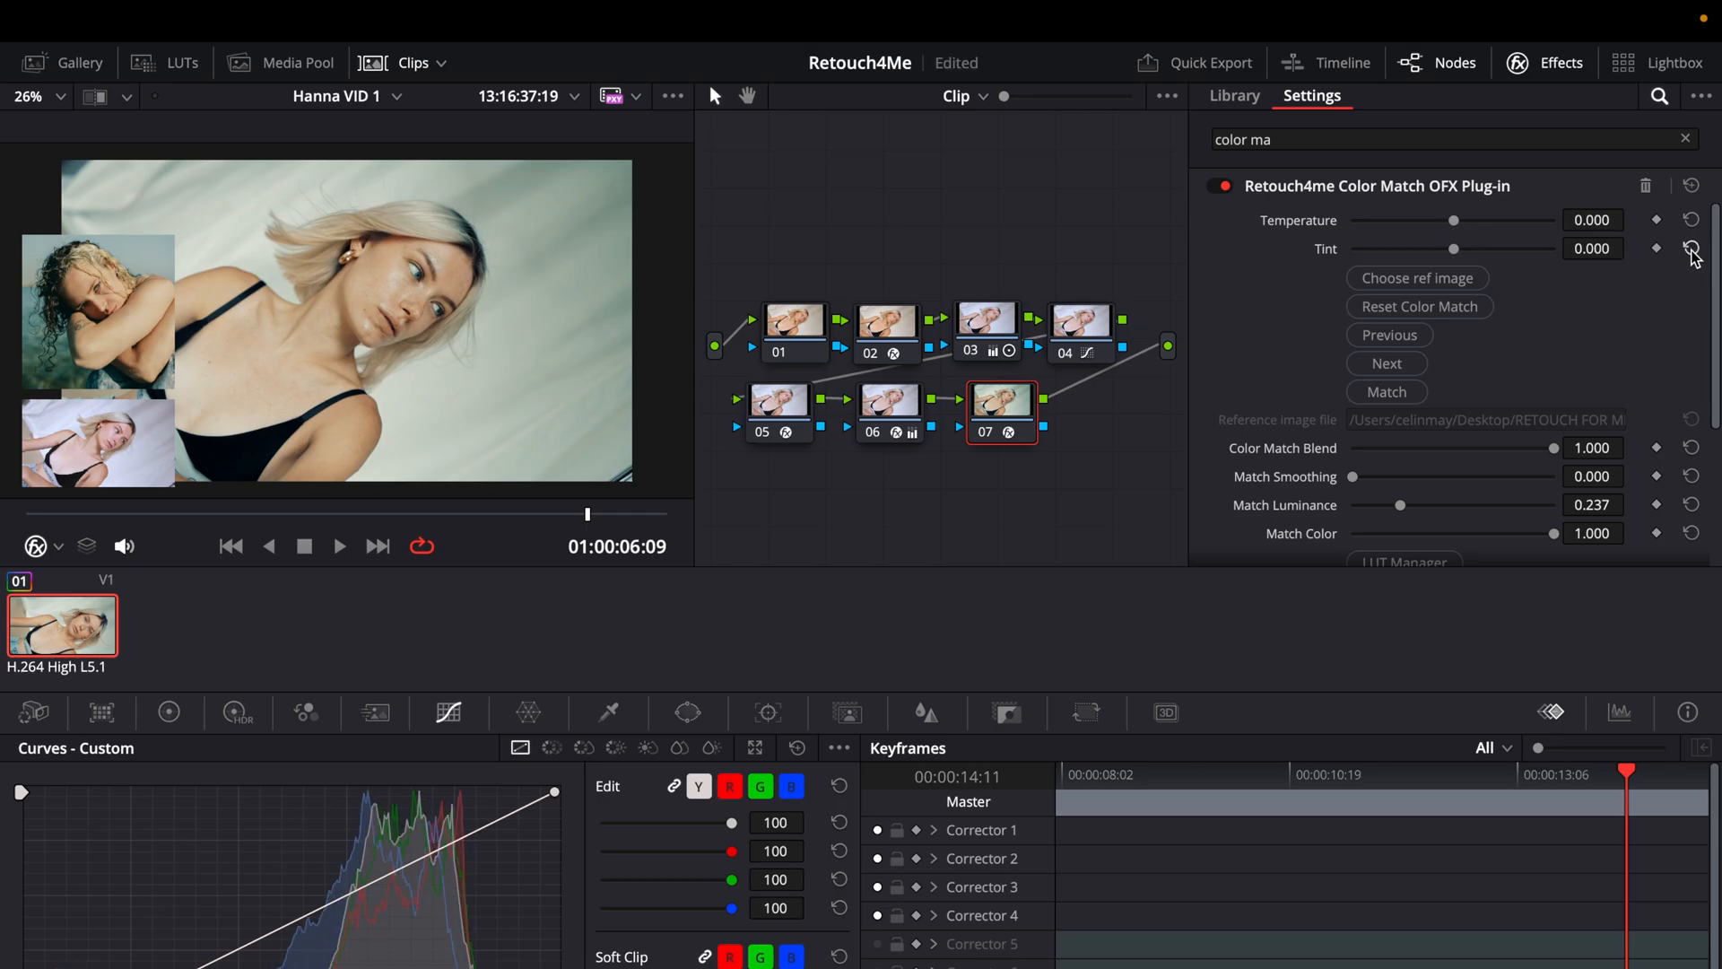
{"action": "scroll", "scroll_direction": "down", "scroll_amount": 3}
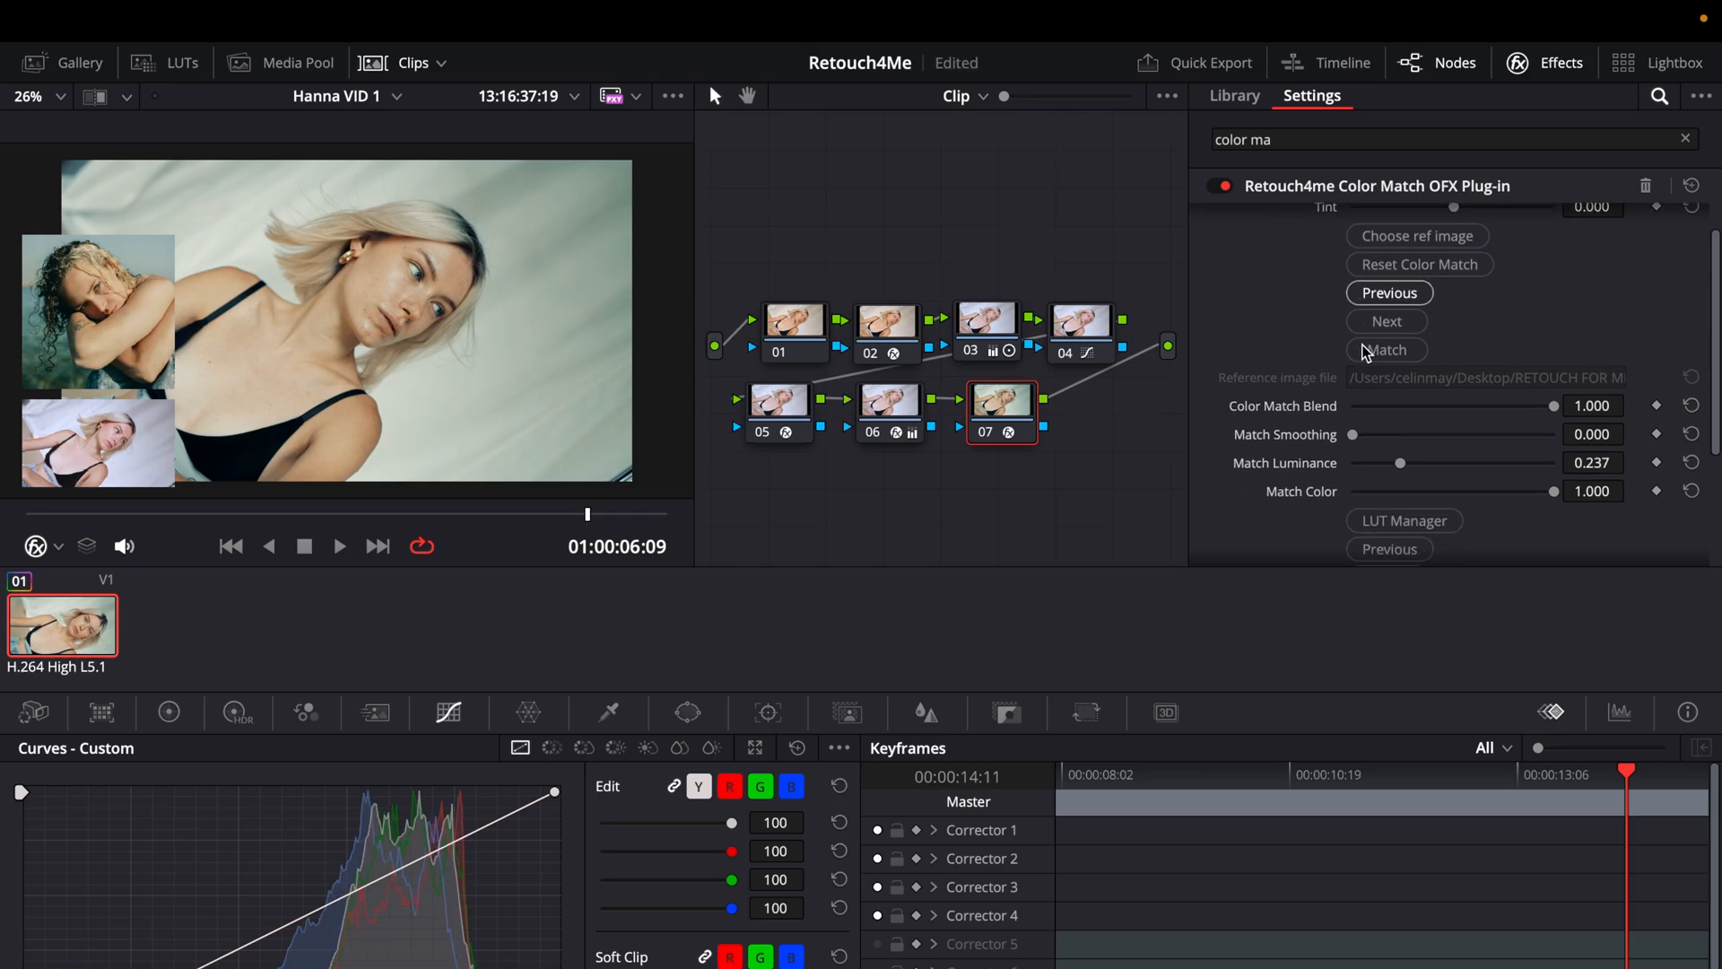
{"action": "left_click_drag", "start_coordinate": [1401, 463], "coordinate": [1474, 462]}
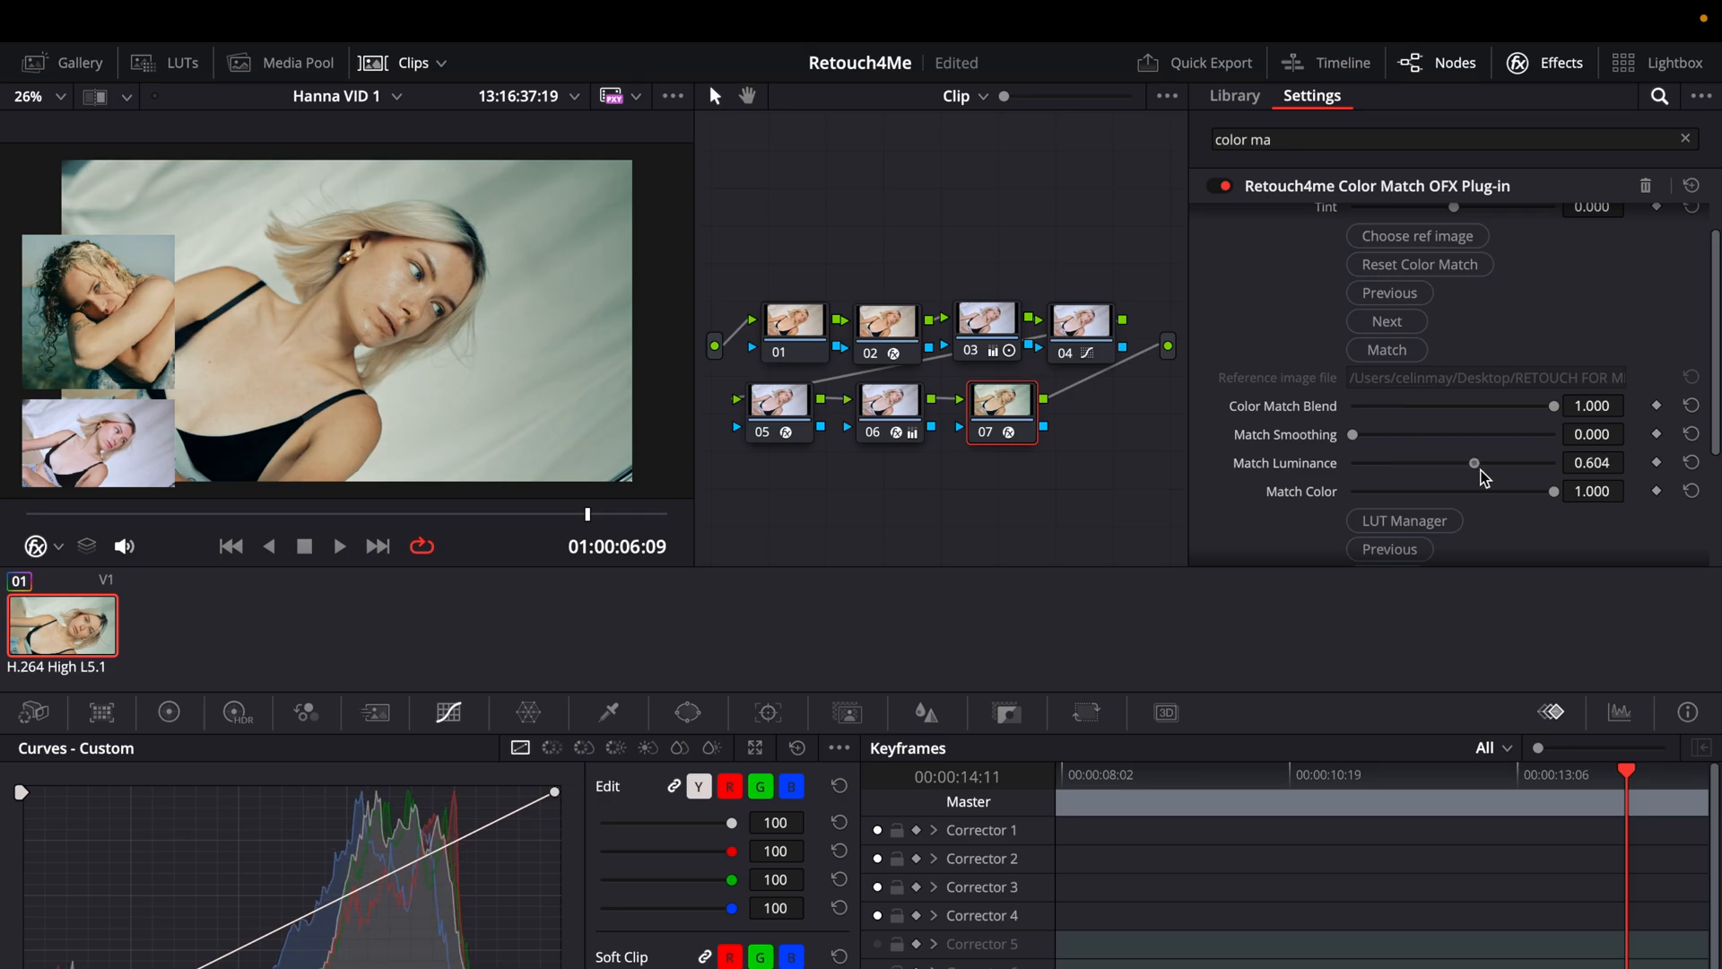
{"action": "left_click_drag", "start_coordinate": [1474, 462], "coordinate": [1433, 462]}
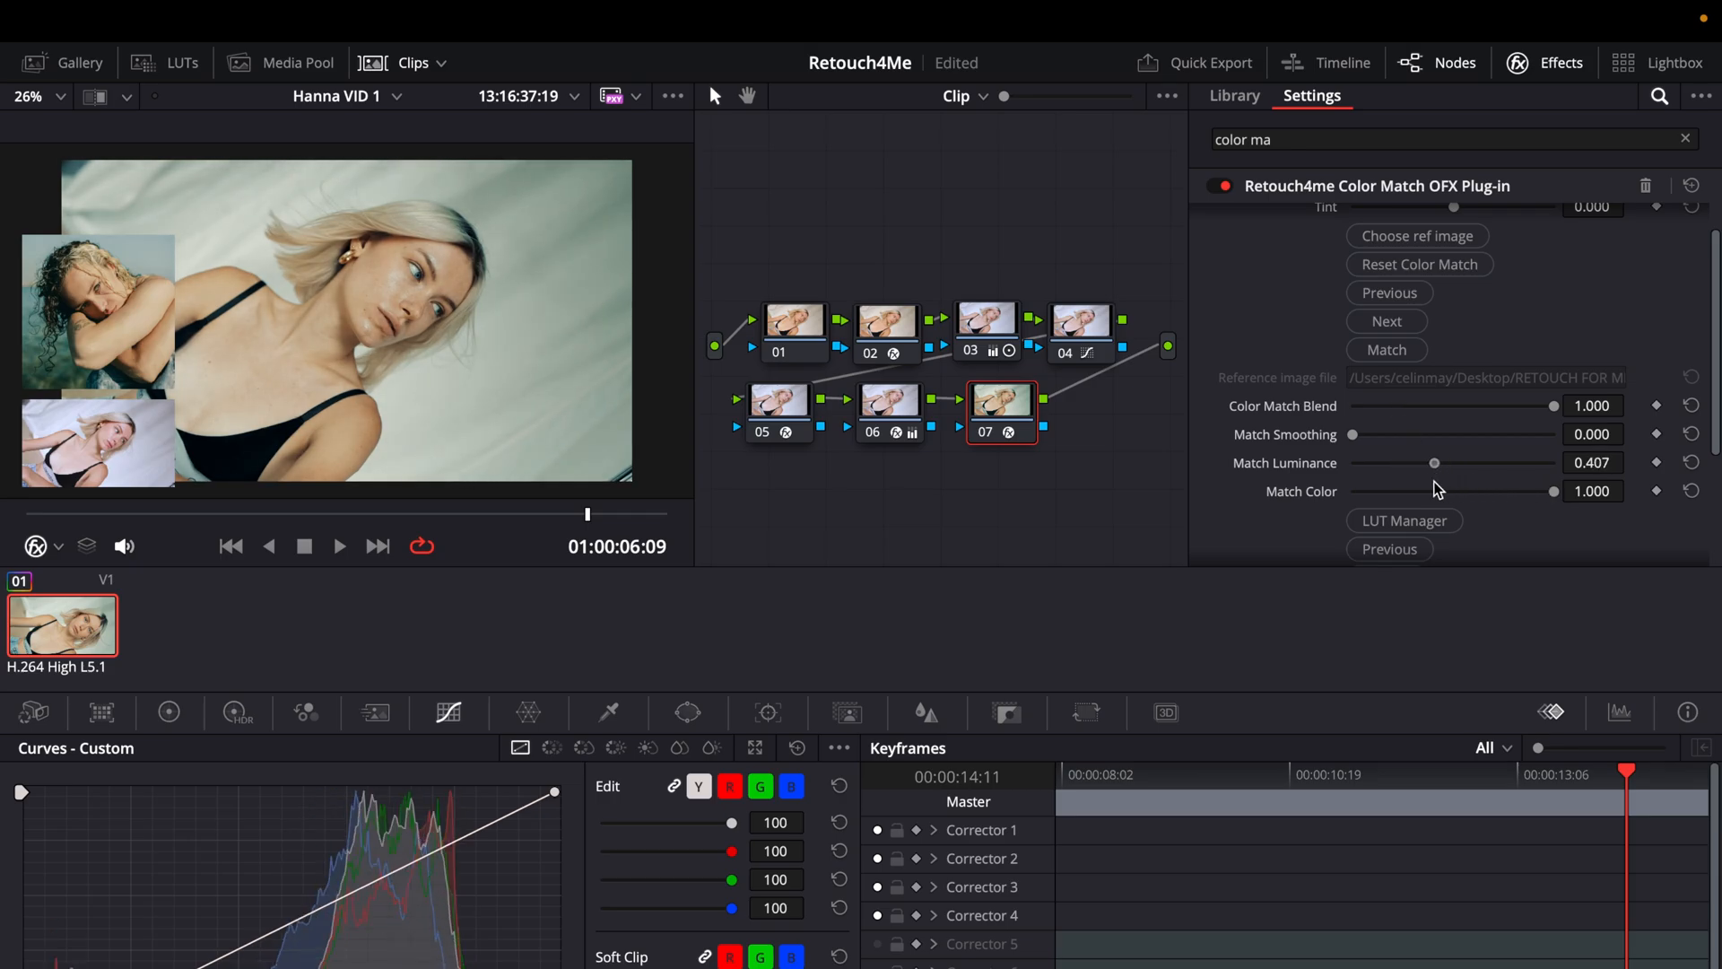
{"action": "left_click_drag", "start_coordinate": [1433, 463], "coordinate": [1451, 463]}
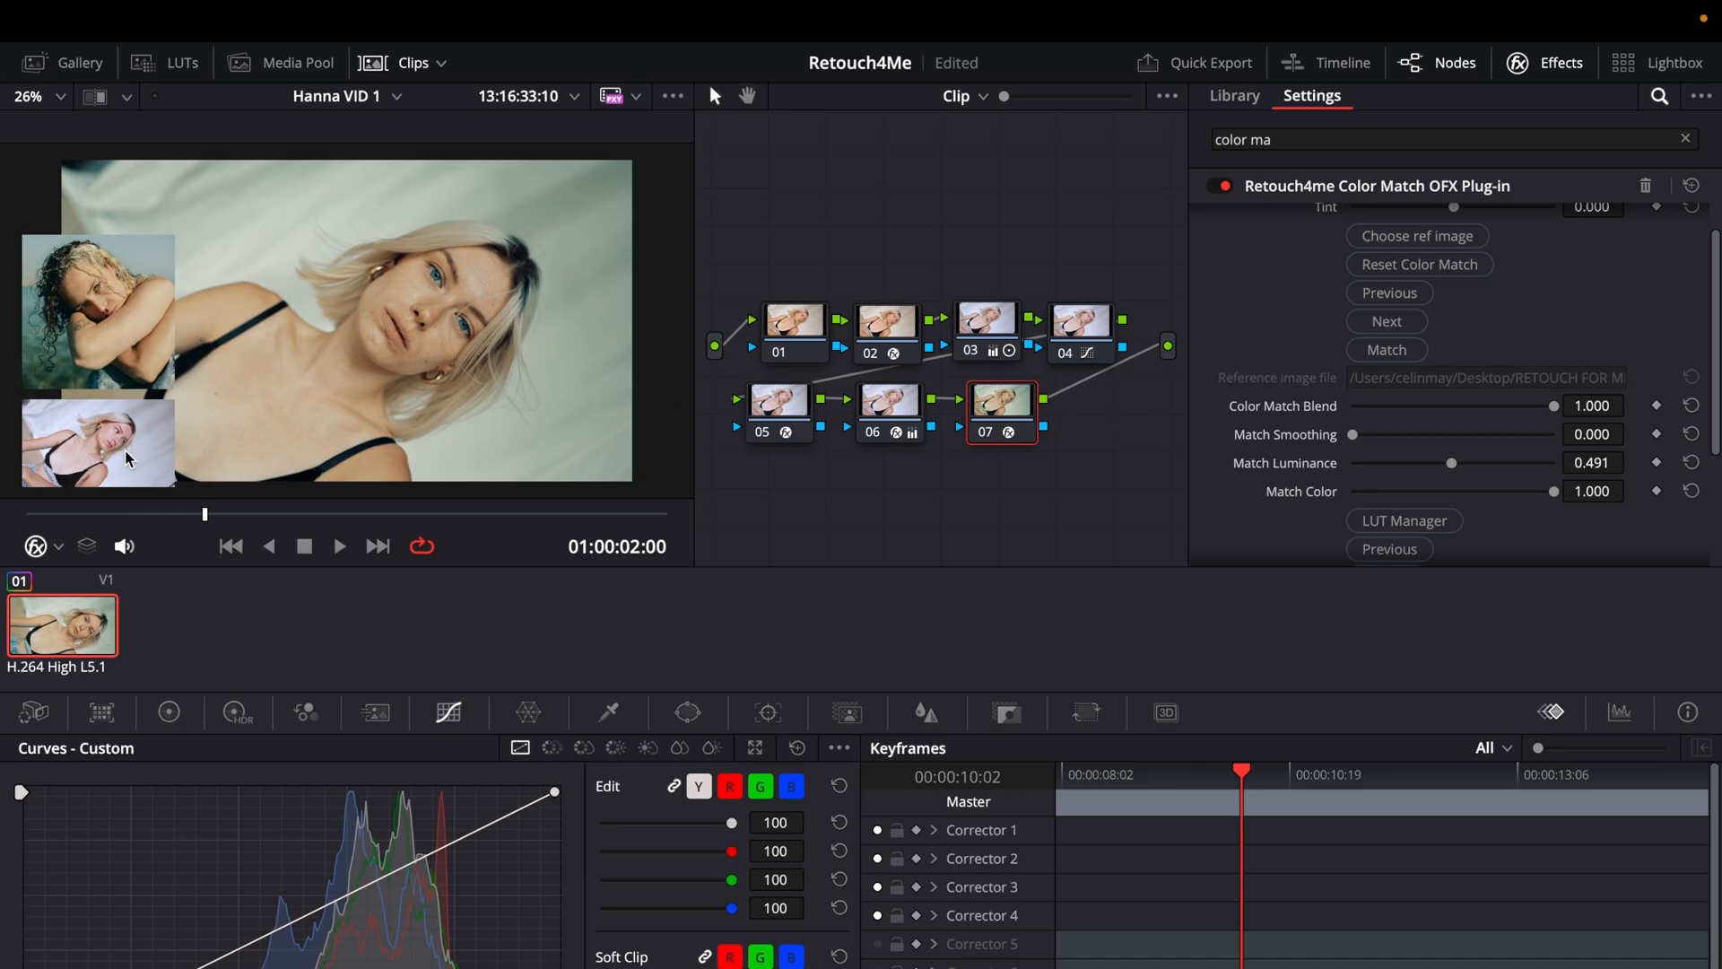
Step: Cool the Temperature slightly to -0.040
{"action": "scroll", "scroll_direction": "down", "scroll_amount": 3}
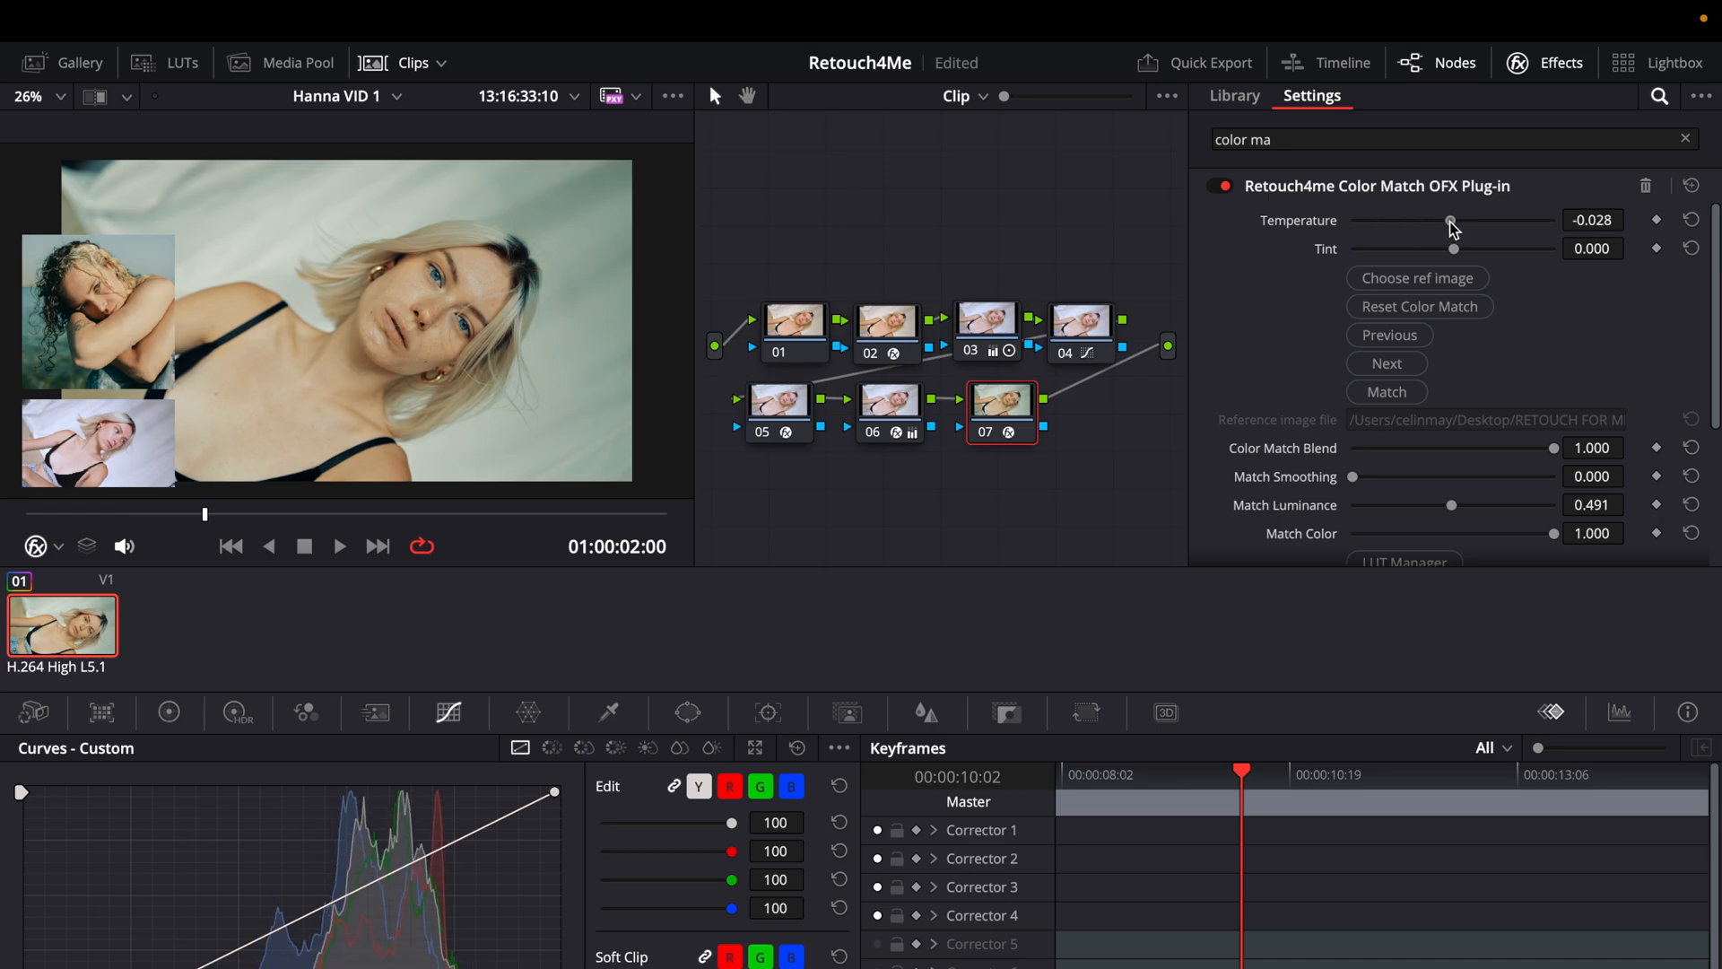
{"action": "left_click_drag", "start_coordinate": [1451, 219], "coordinate": [1448, 219]}
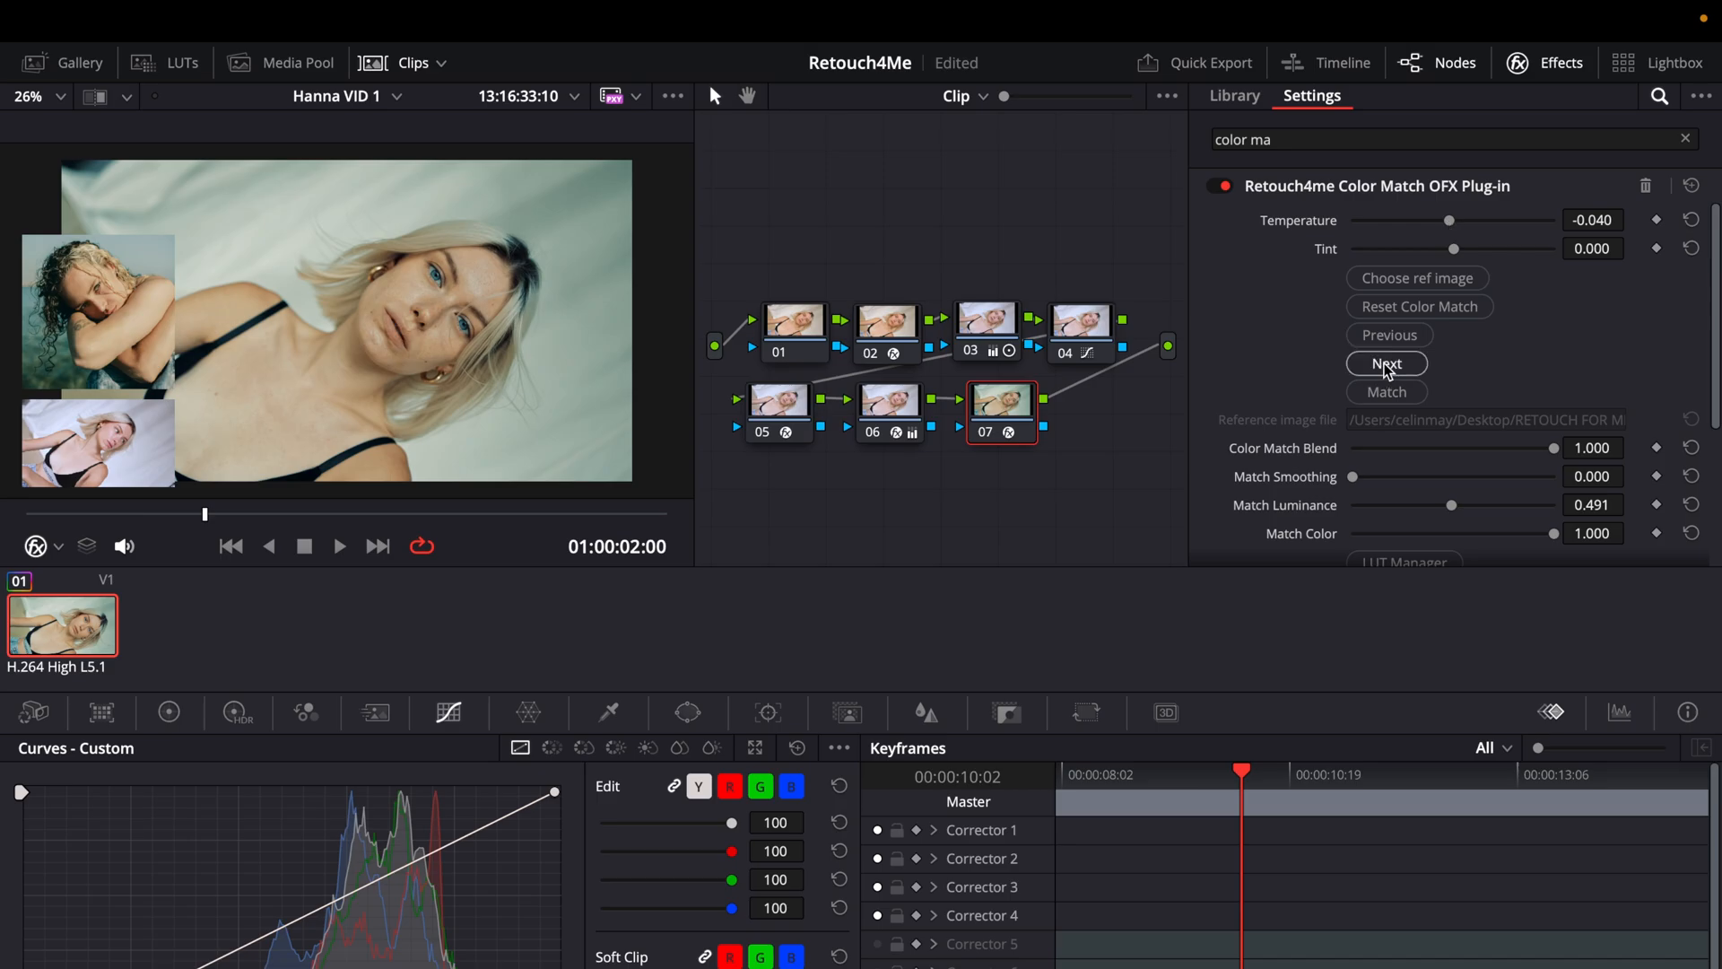
Step: Match to the next dark, muted reference with Match Luminance 1.000 and Temperature reset to 0.000
{"action": "left_click", "coordinate": [1387, 362]}
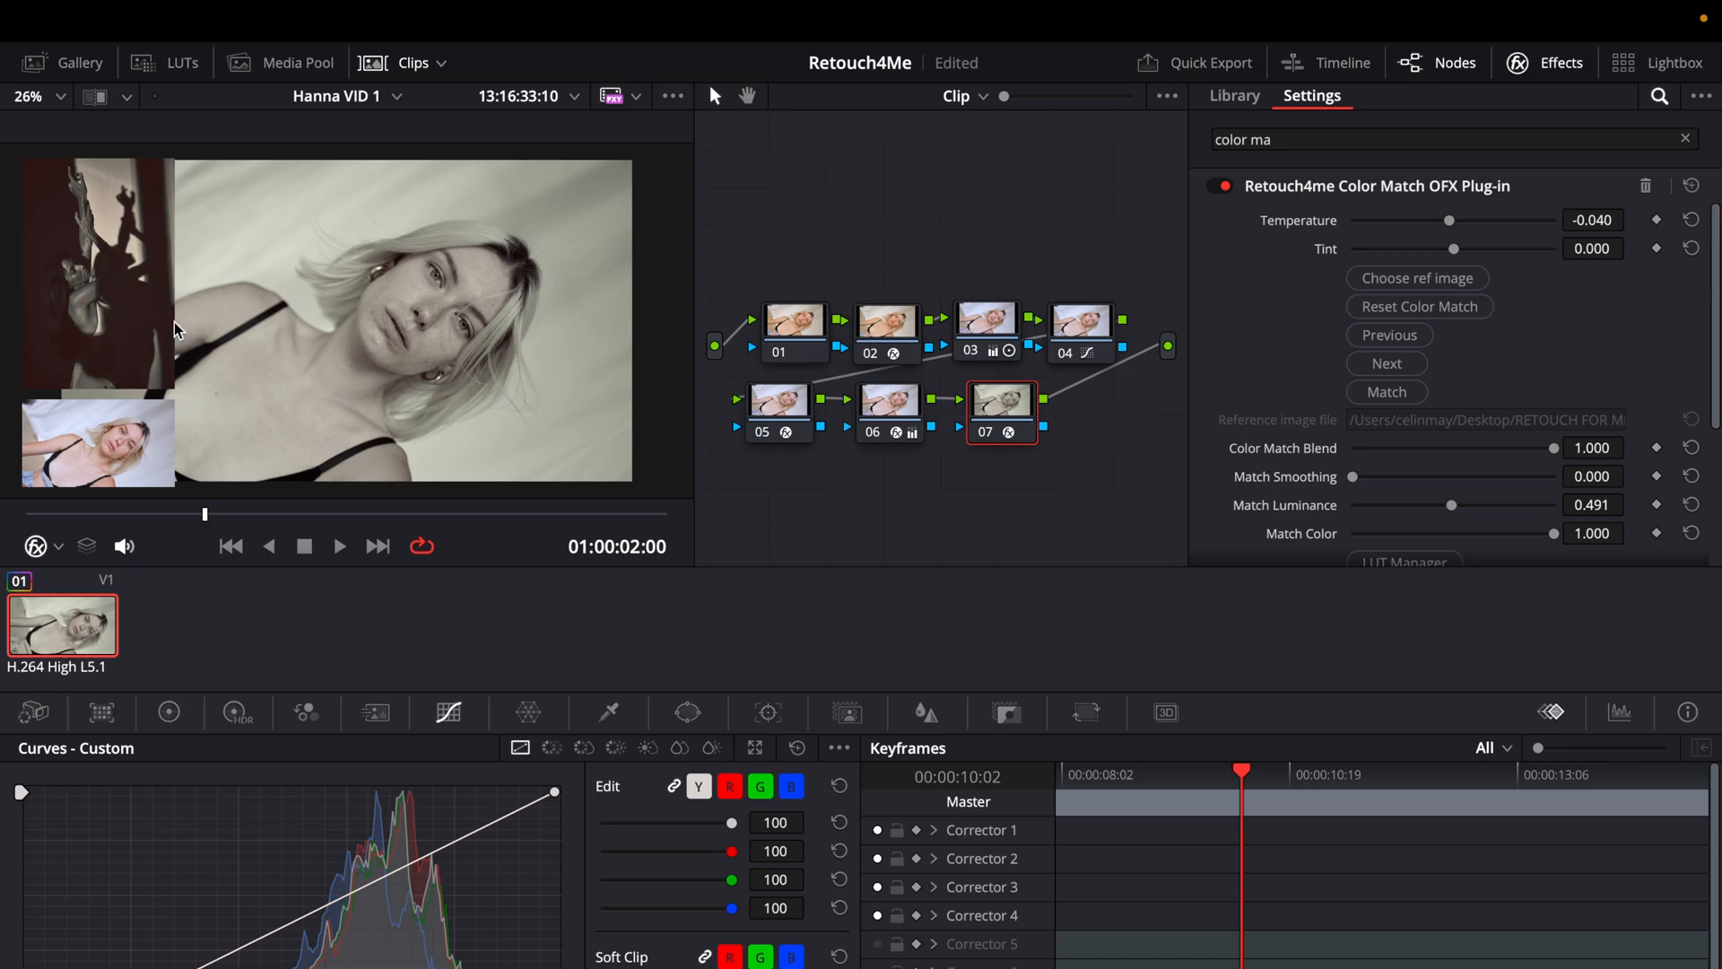
{"action": "mouse_move", "coordinate": [122, 266]}
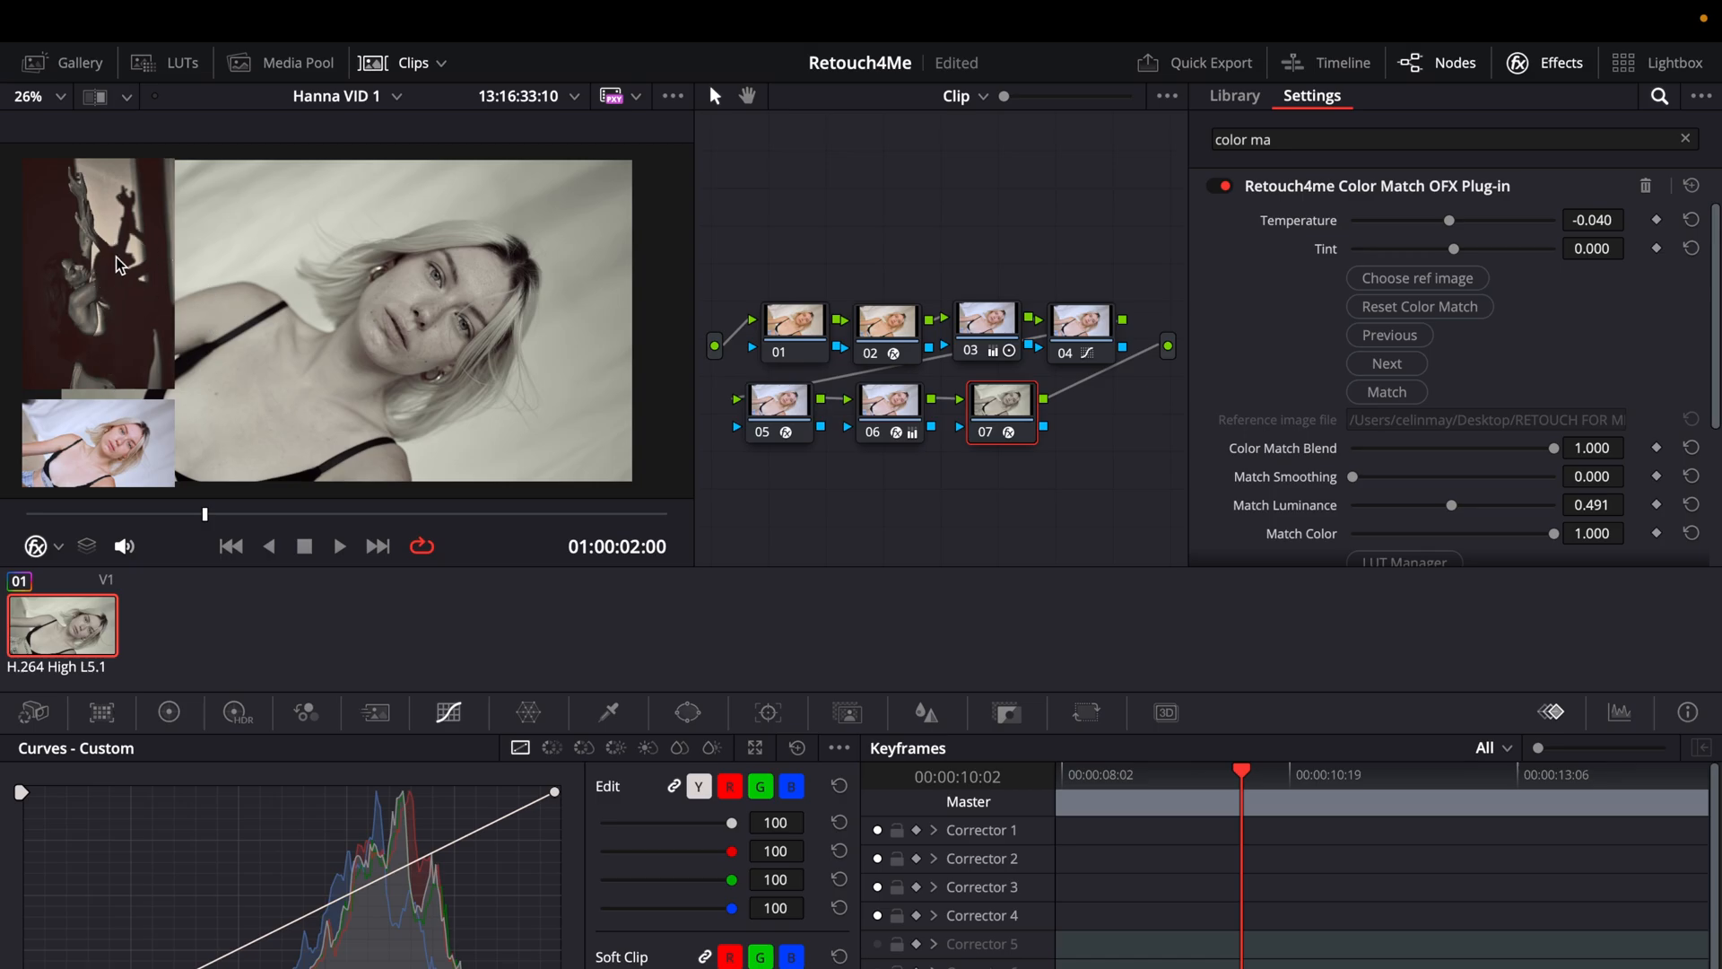
{"action": "mouse_move", "coordinate": [531, 388]}
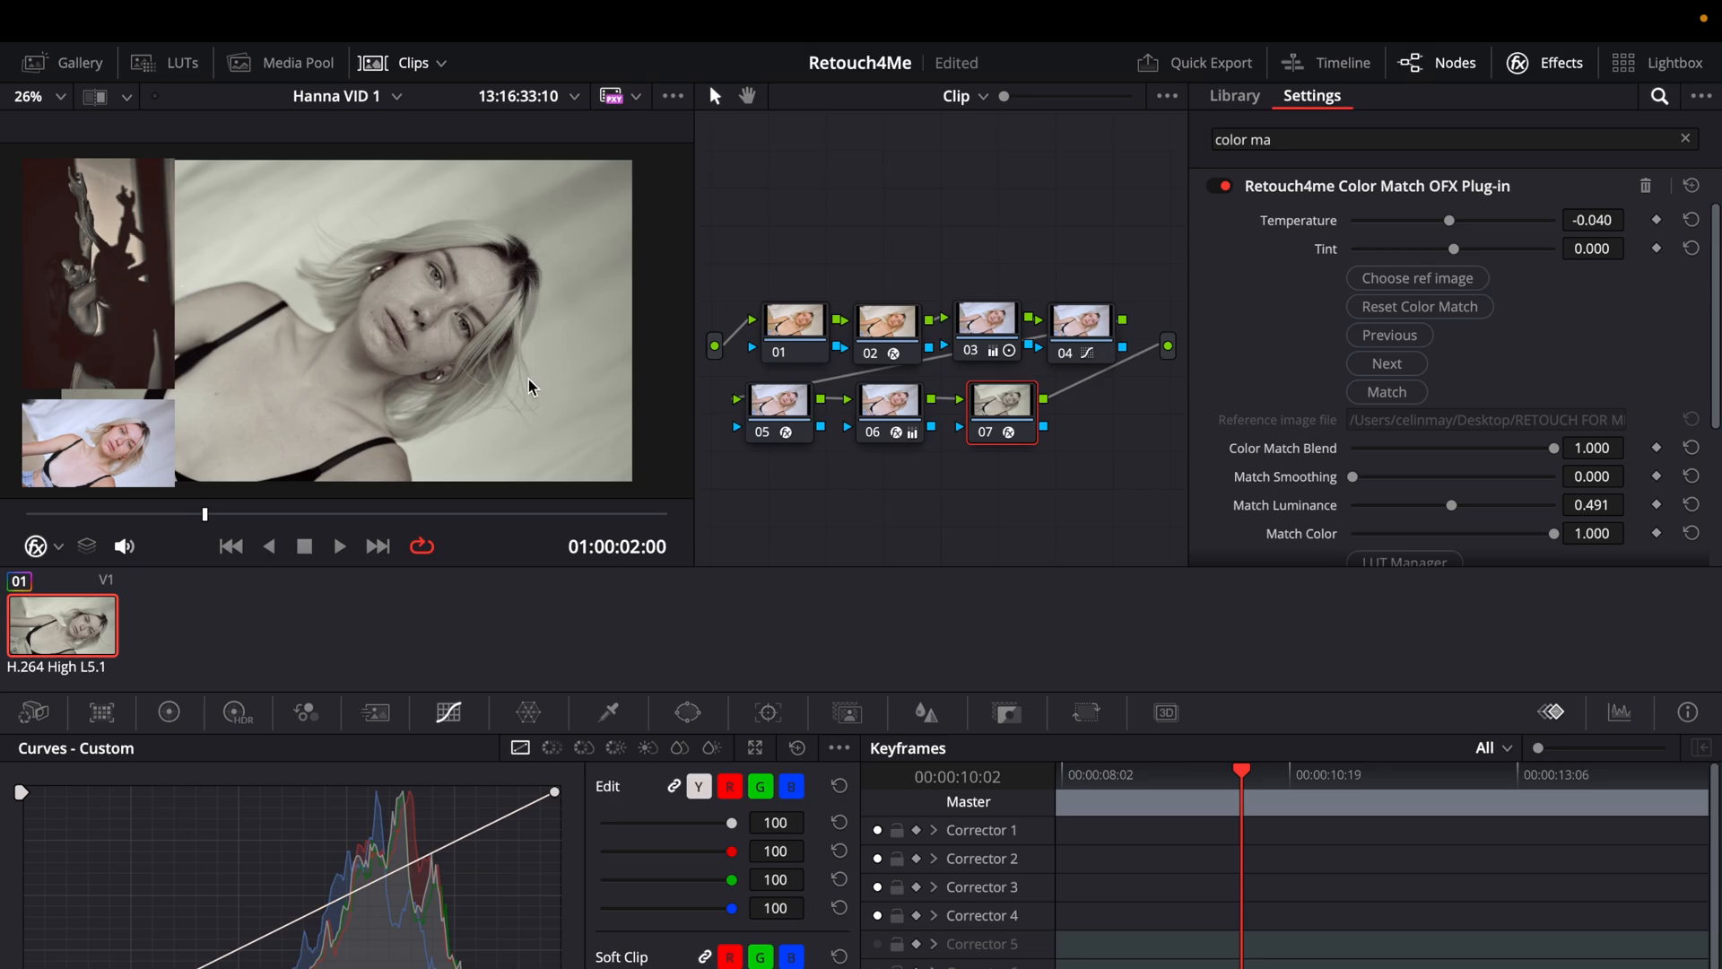
{"action": "mouse_move", "coordinate": [1514, 524]}
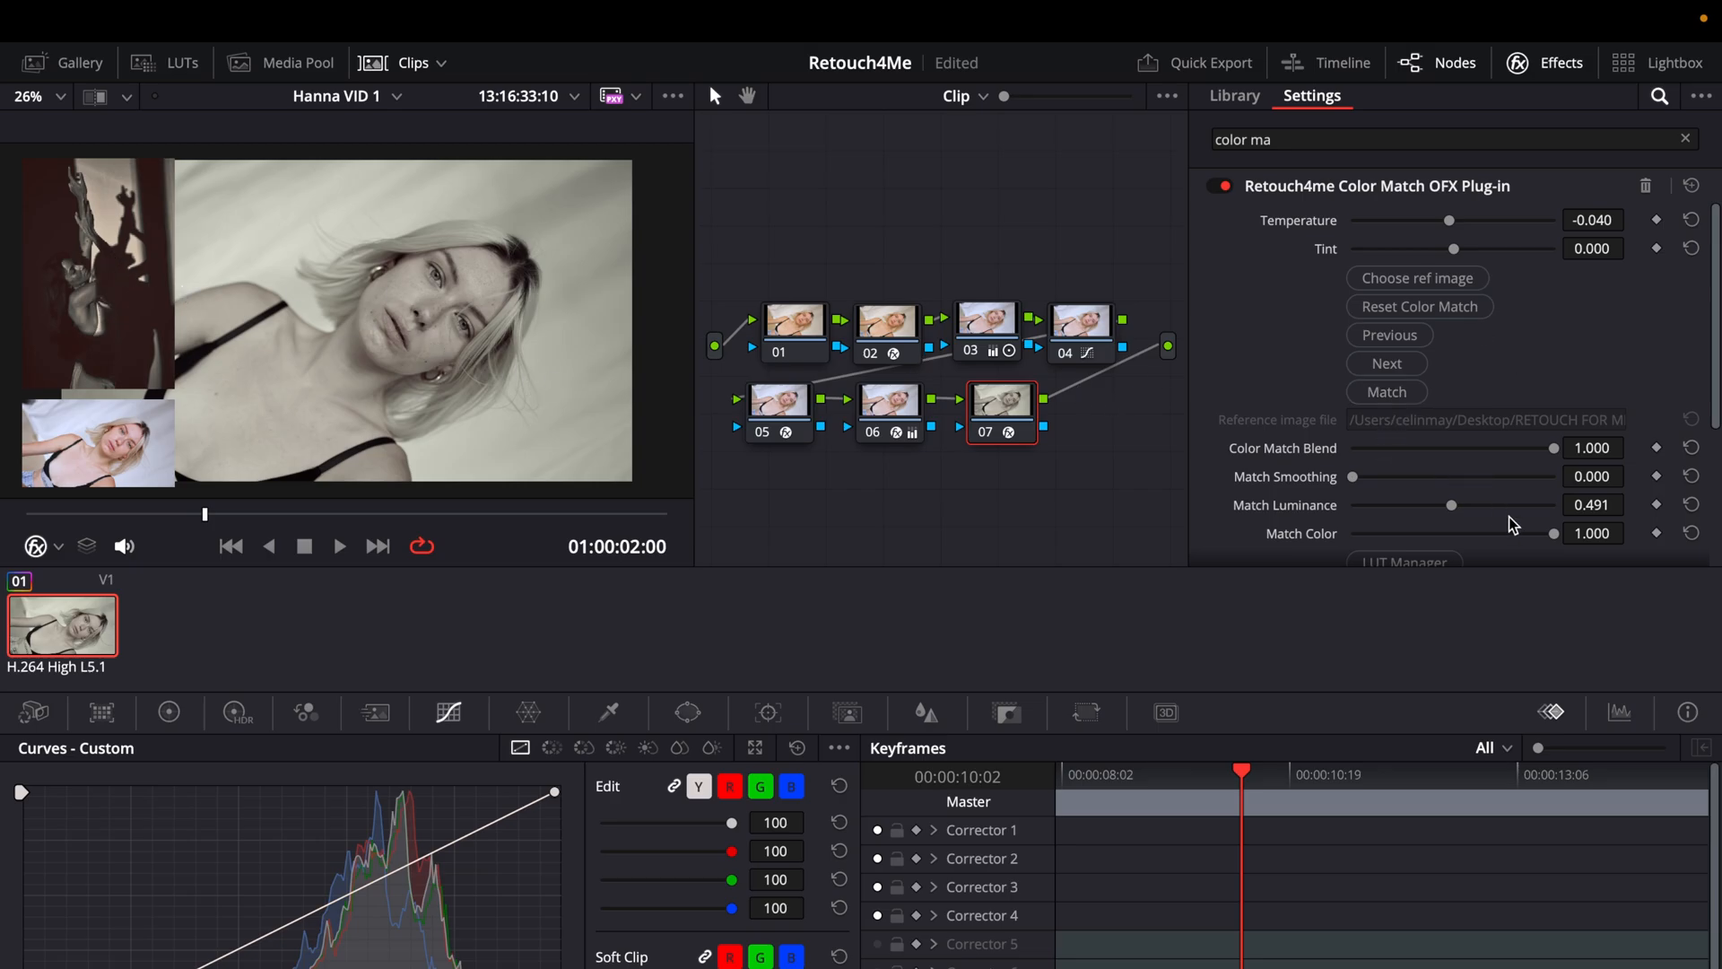
{"action": "left_click_drag", "start_coordinate": [1450, 506], "coordinate": [1551, 506]}
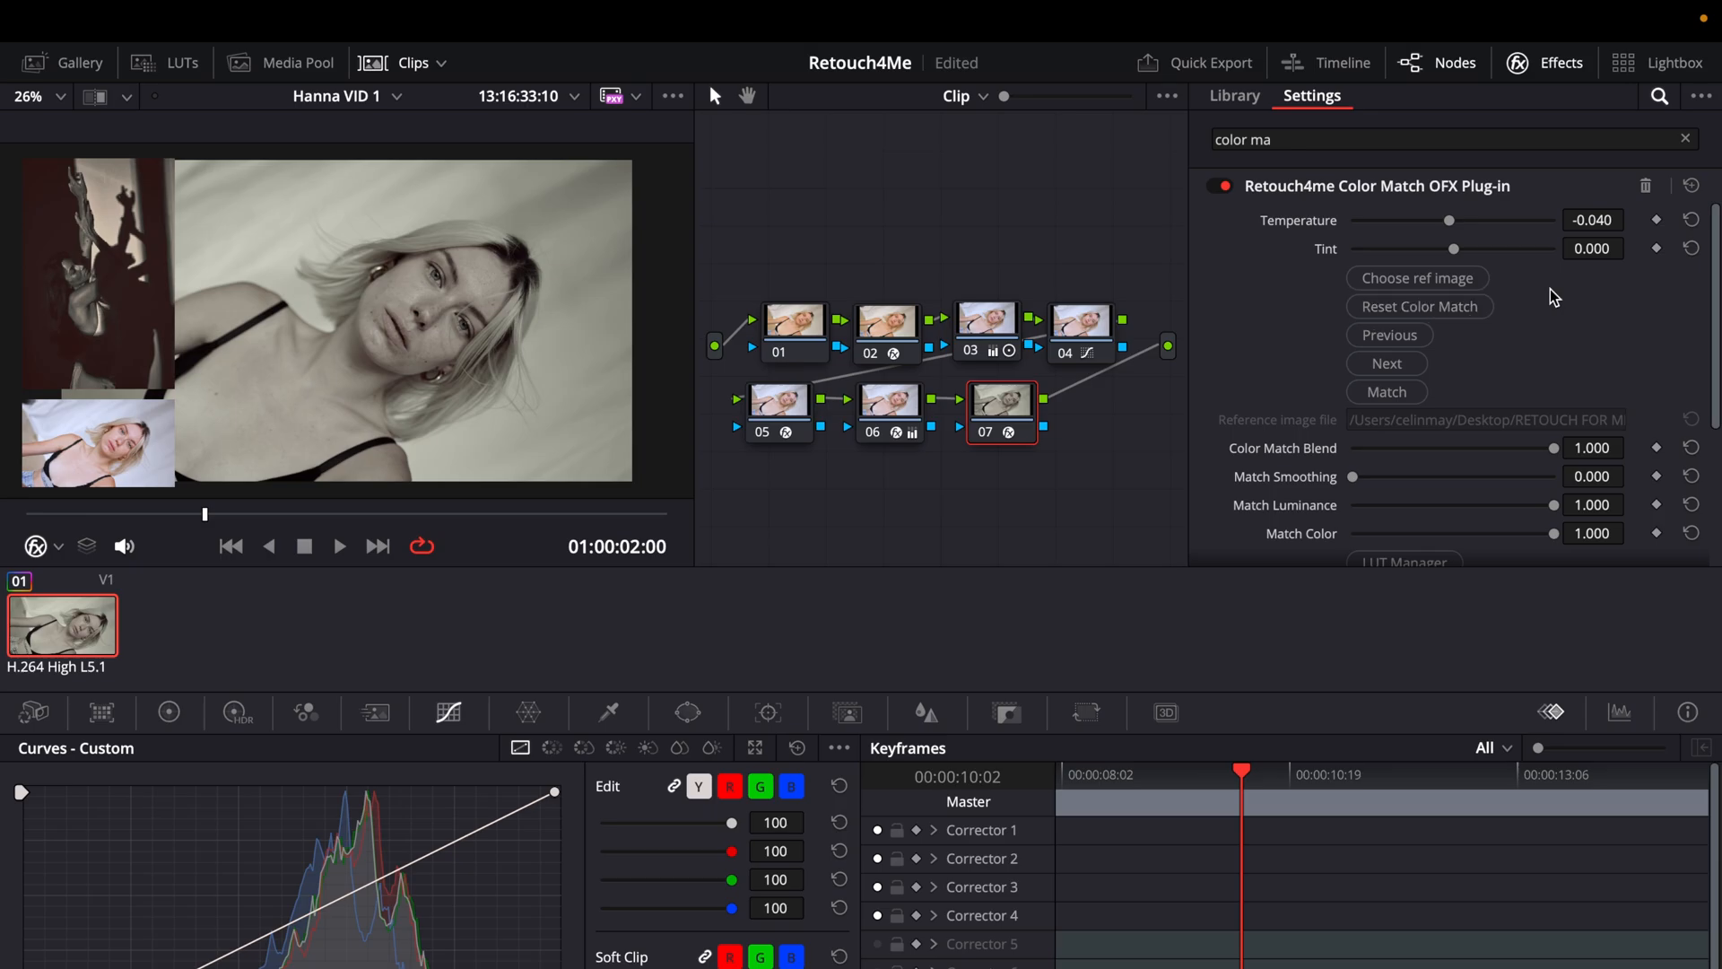
{"action": "left_click", "coordinate": [1686, 219]}
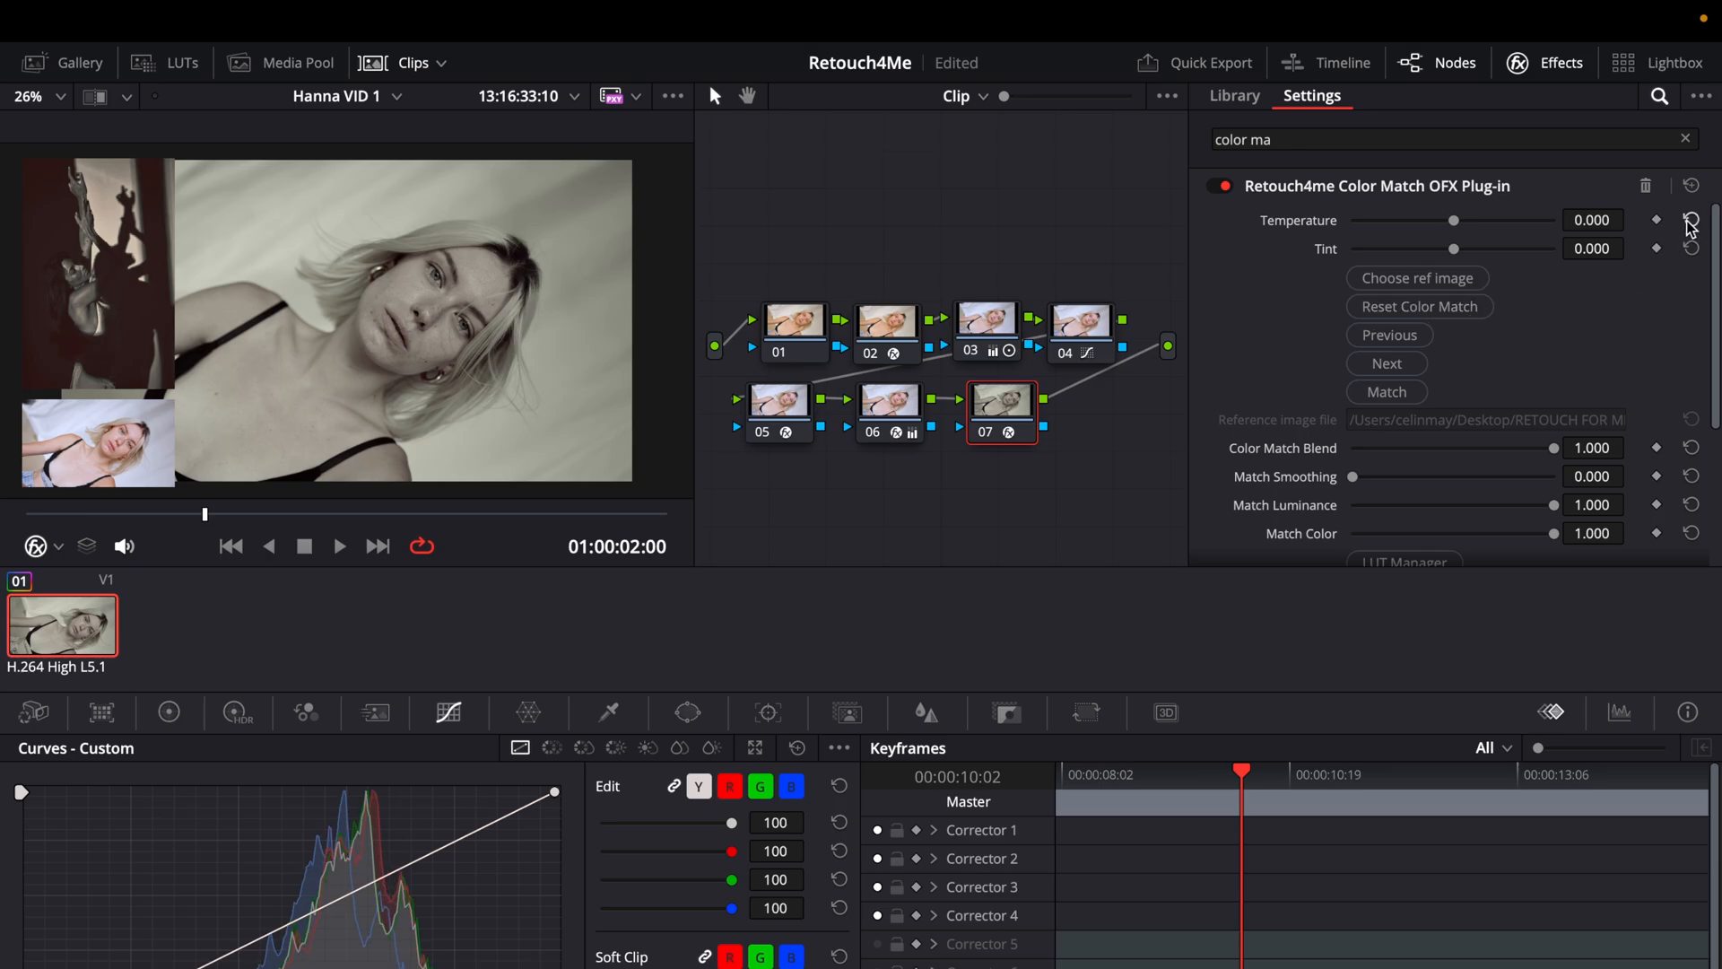
Step: Cycle on to the black-and-white reference with Match Luminance at 0.322, turning the portrait monochrome
{"action": "left_click", "coordinate": [1387, 362]}
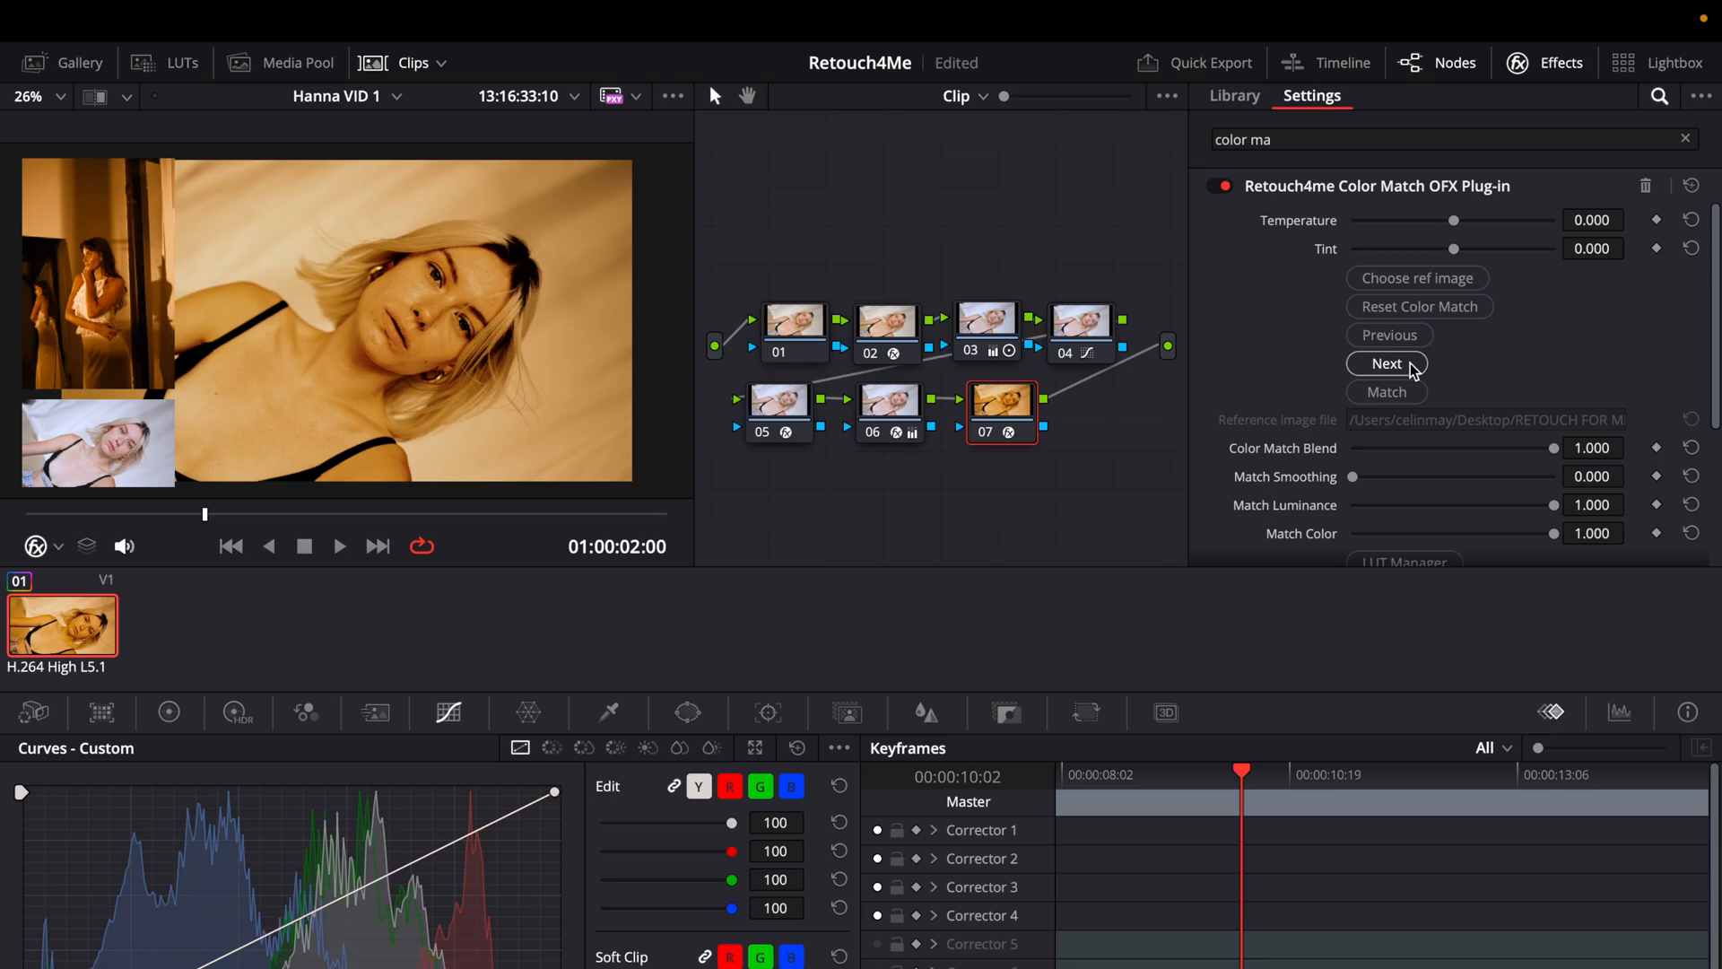
{"action": "mouse_move", "coordinate": [478, 385]}
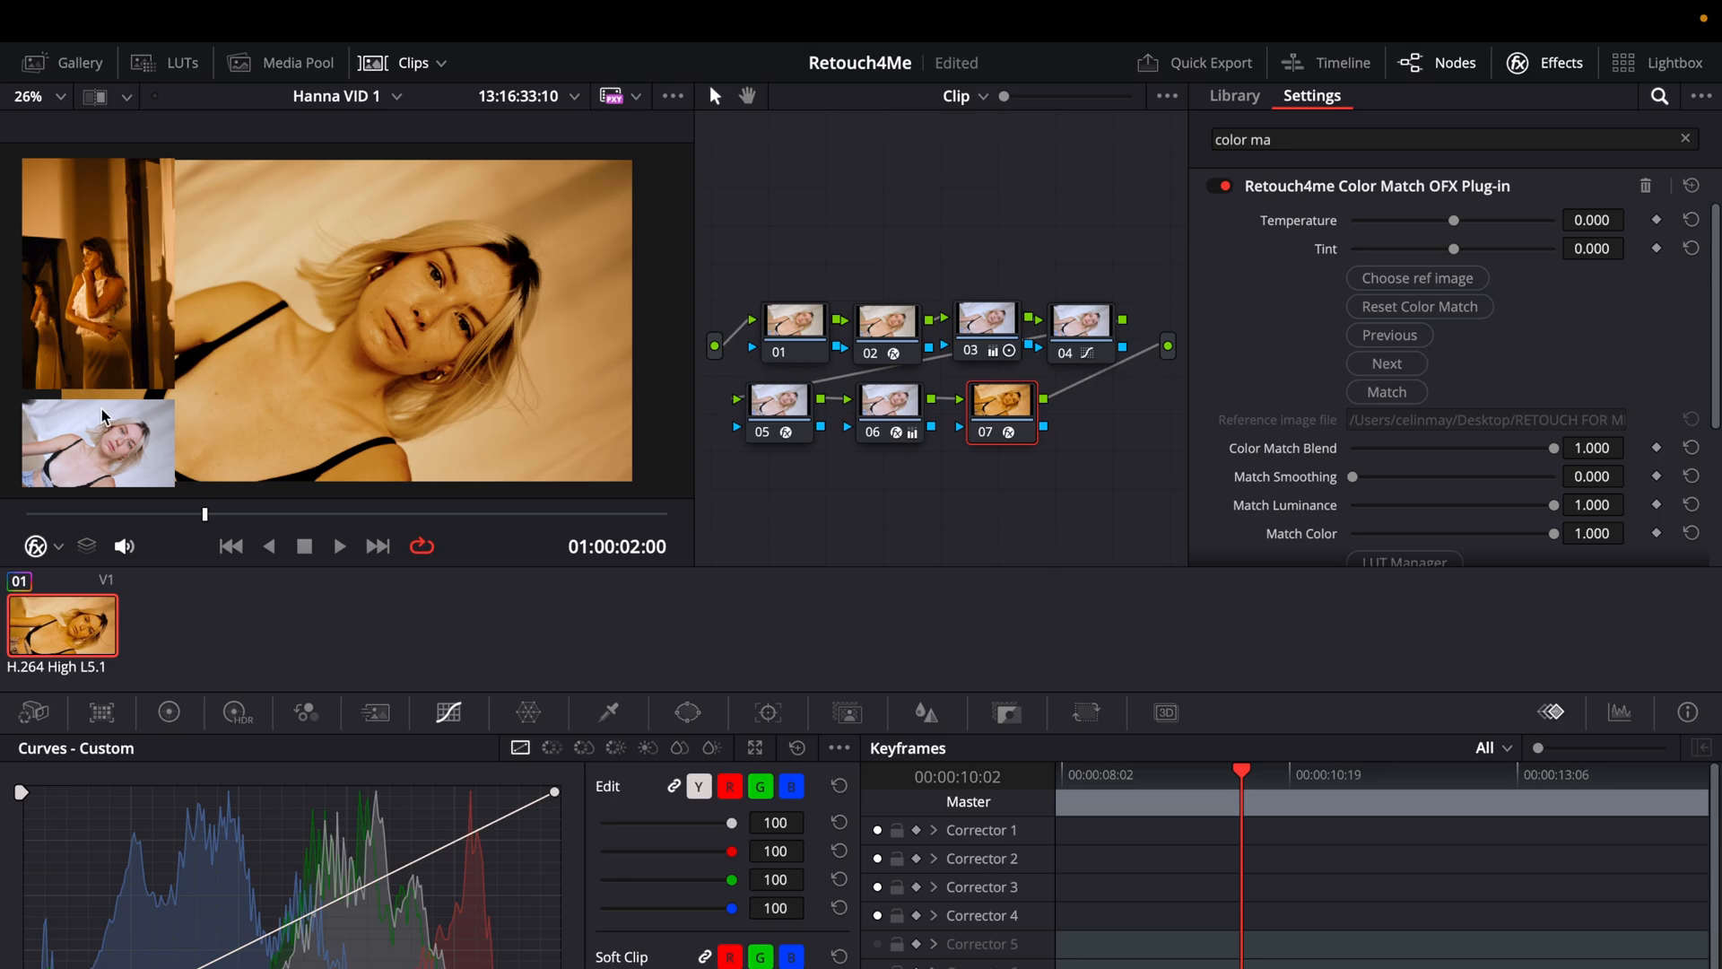
{"action": "mouse_move", "coordinate": [1148, 258]}
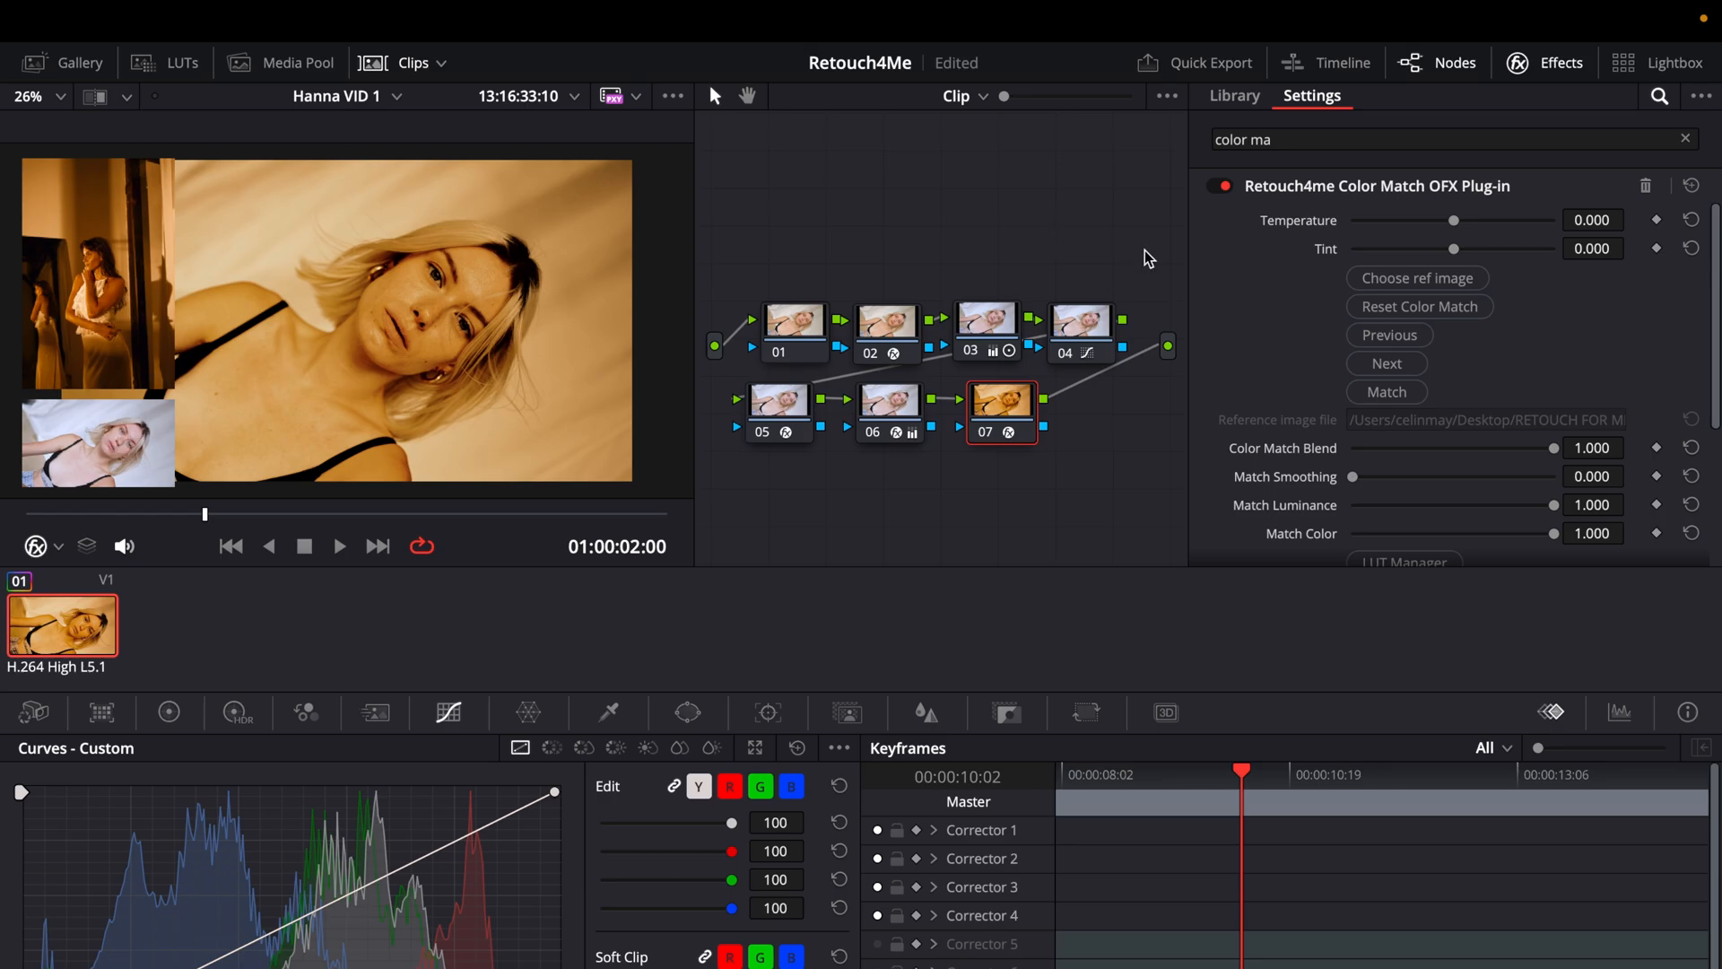
{"action": "scroll", "scroll_direction": "down", "scroll_amount": 3}
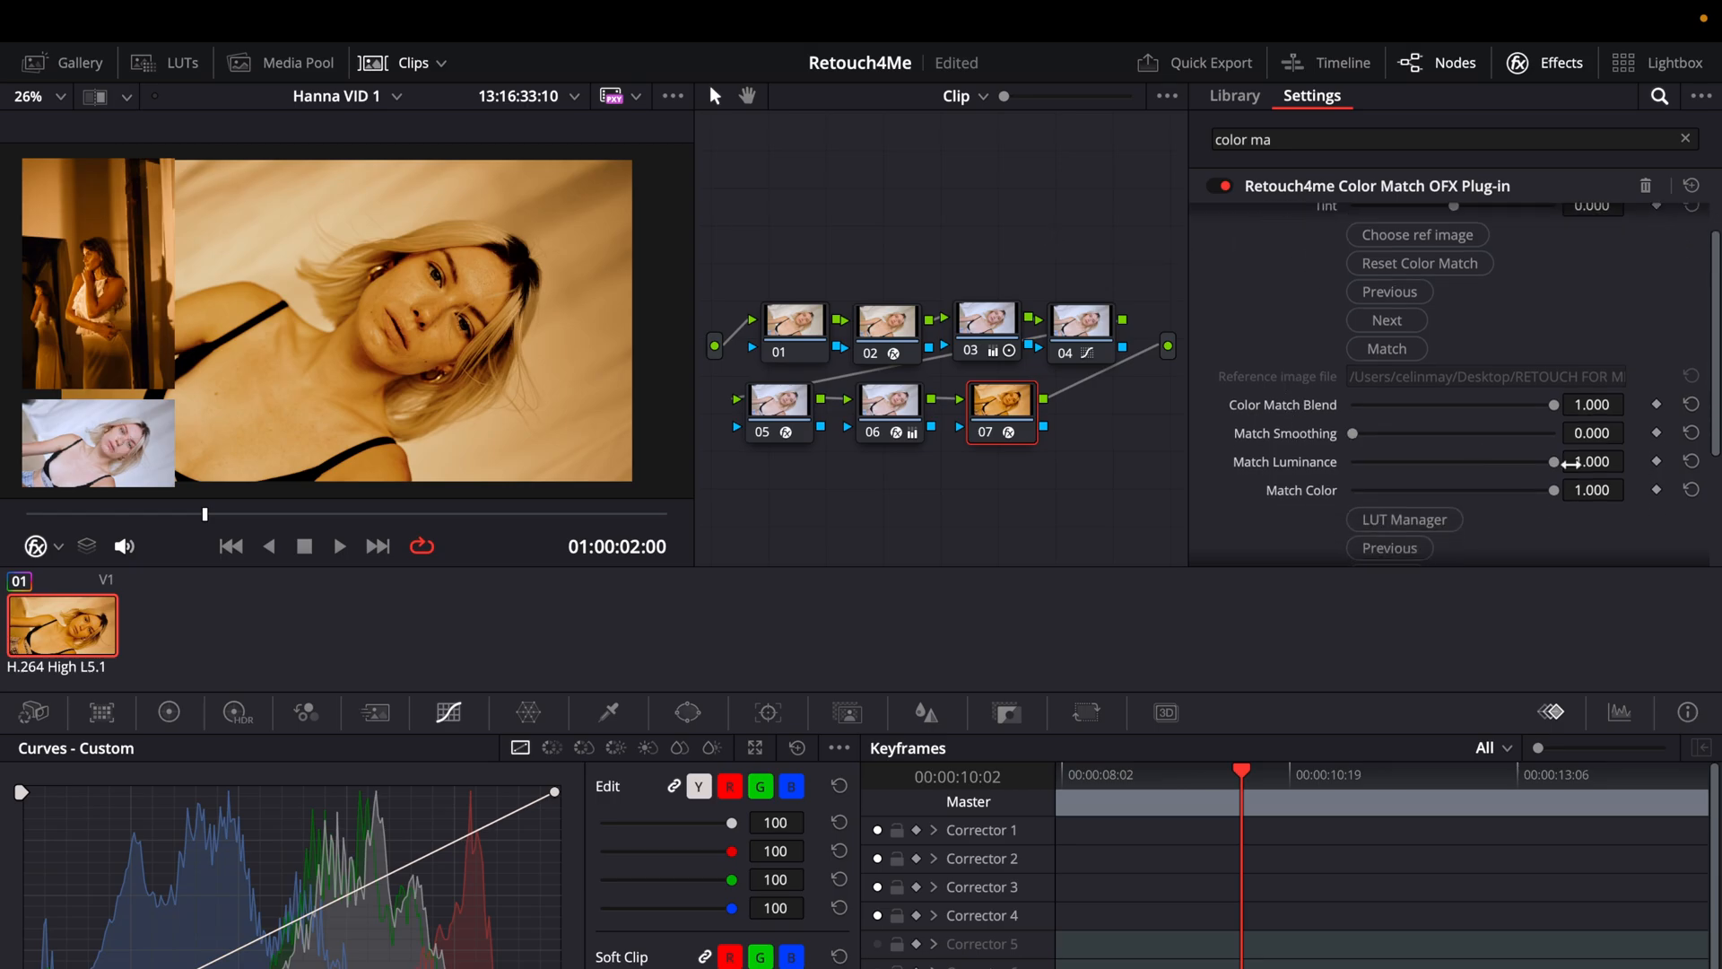
{"action": "mouse_move", "coordinate": [1442, 475]}
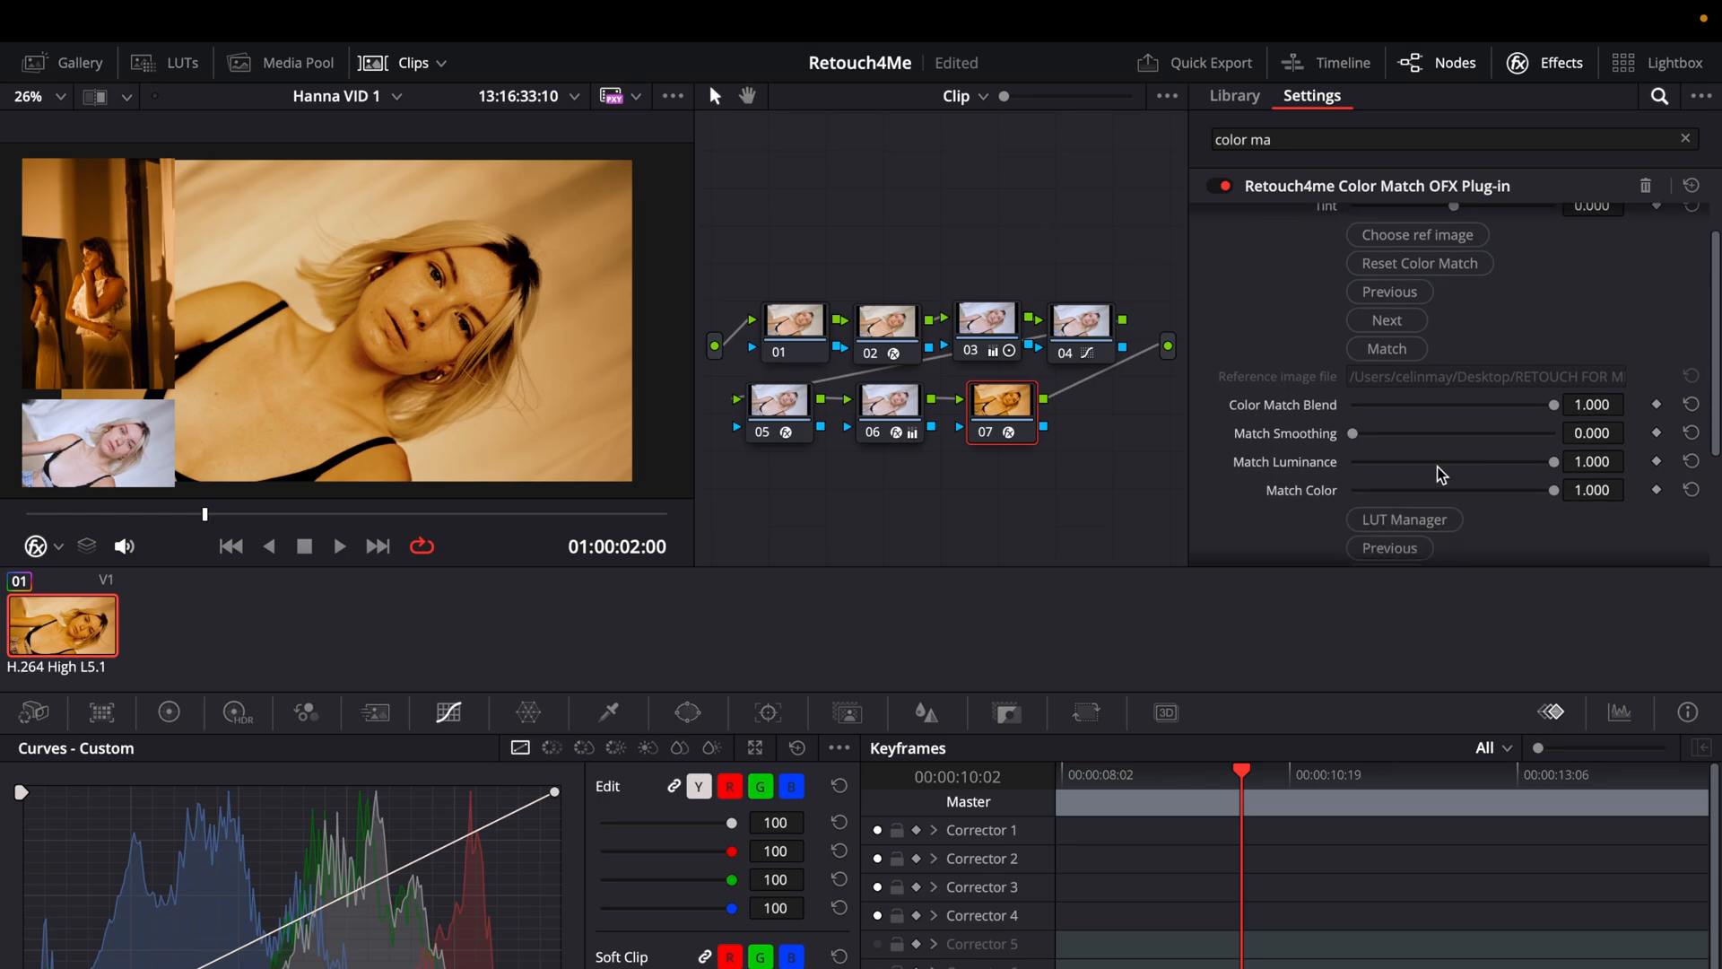
{"action": "left_click_drag", "start_coordinate": [1551, 461], "coordinate": [1411, 461]}
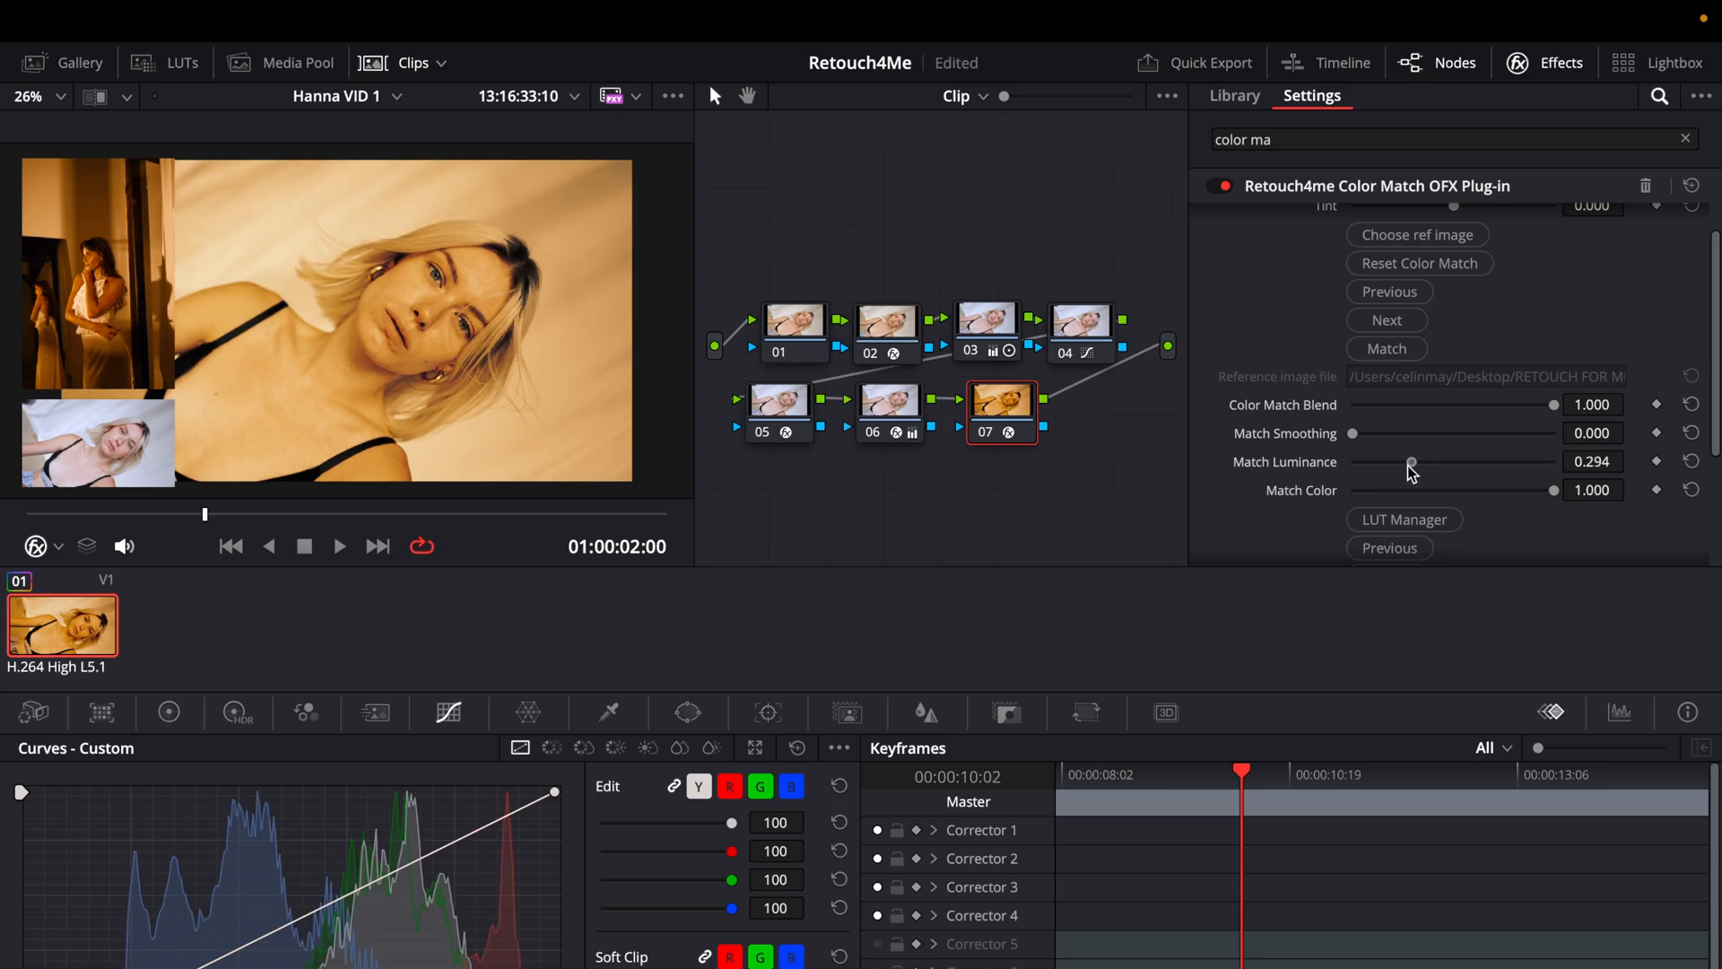
{"action": "left_click_drag", "start_coordinate": [1412, 461], "coordinate": [1417, 461]}
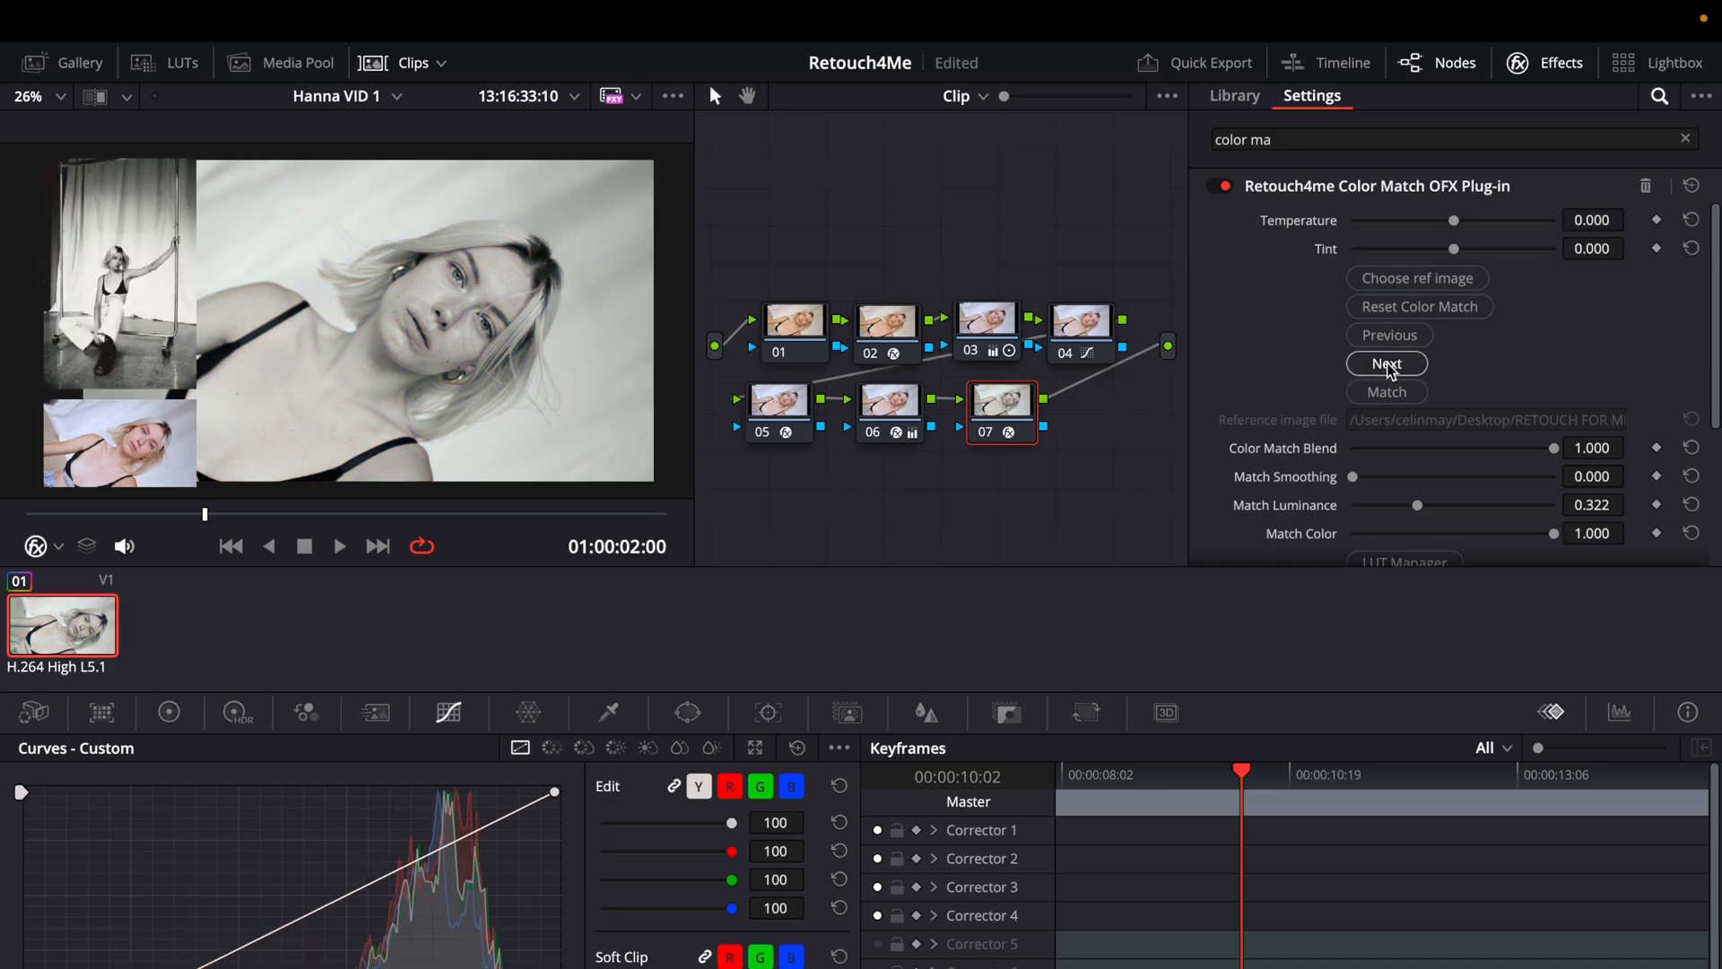
{"action": "left_click", "coordinate": [1386, 362]}
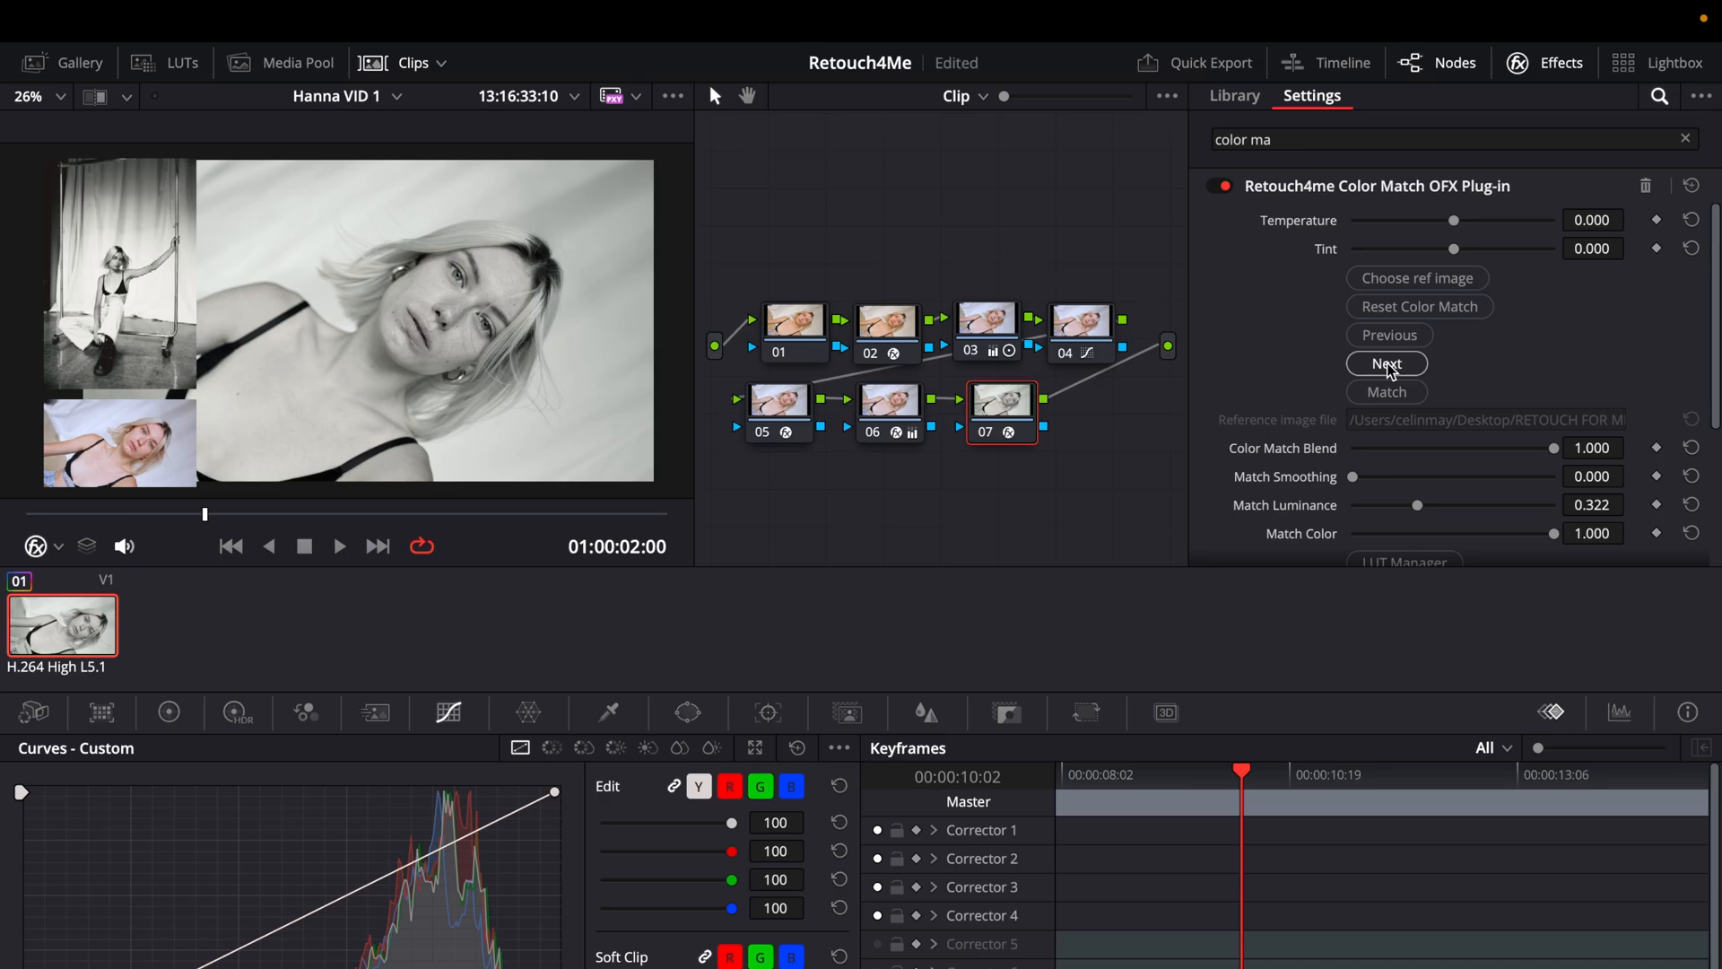